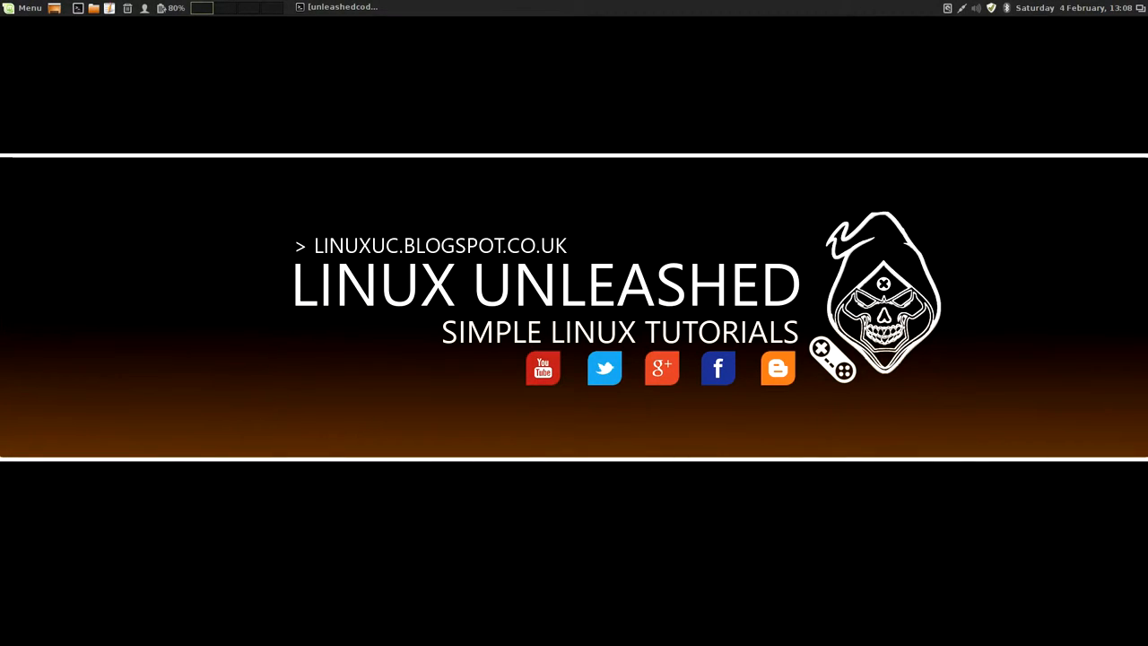
pyautogui.moveTo(279, 110)
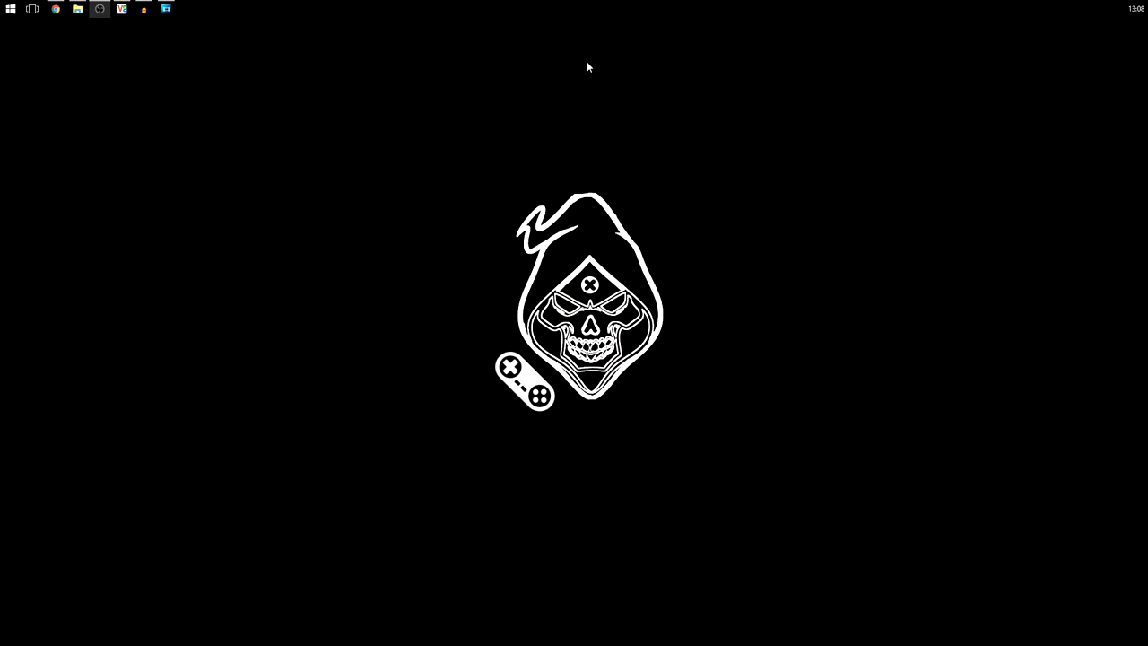
# Step: Switch from Windows 10 back to the Linux Mint session showing the inxi help terminal
pyautogui.click(10, 9)
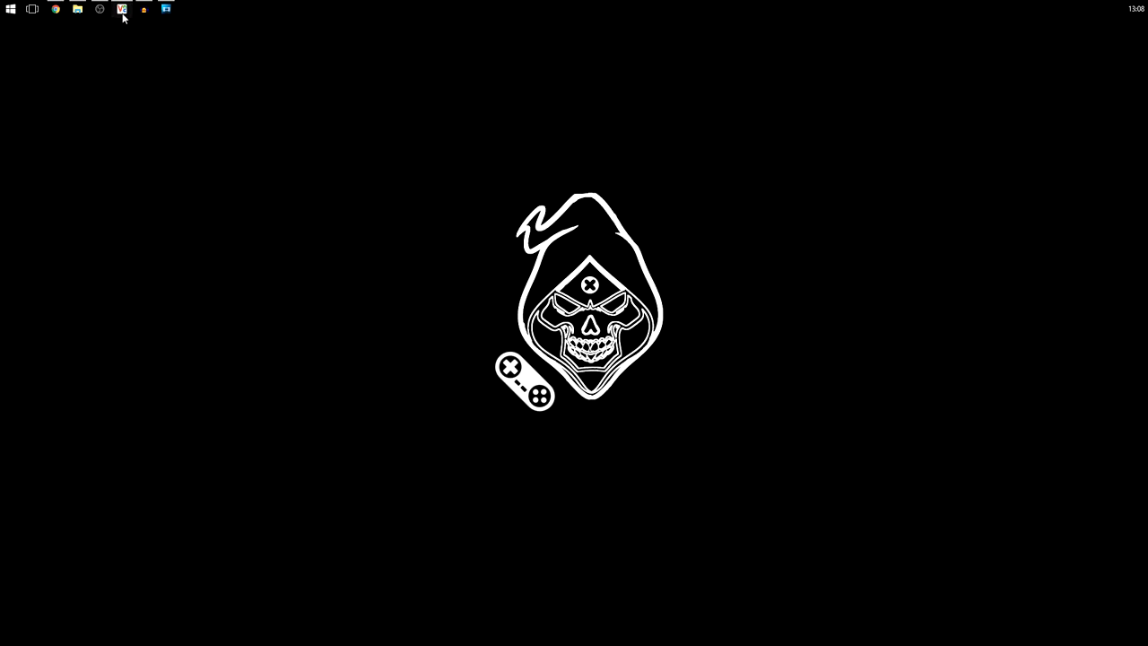
pyautogui.click(122, 9)
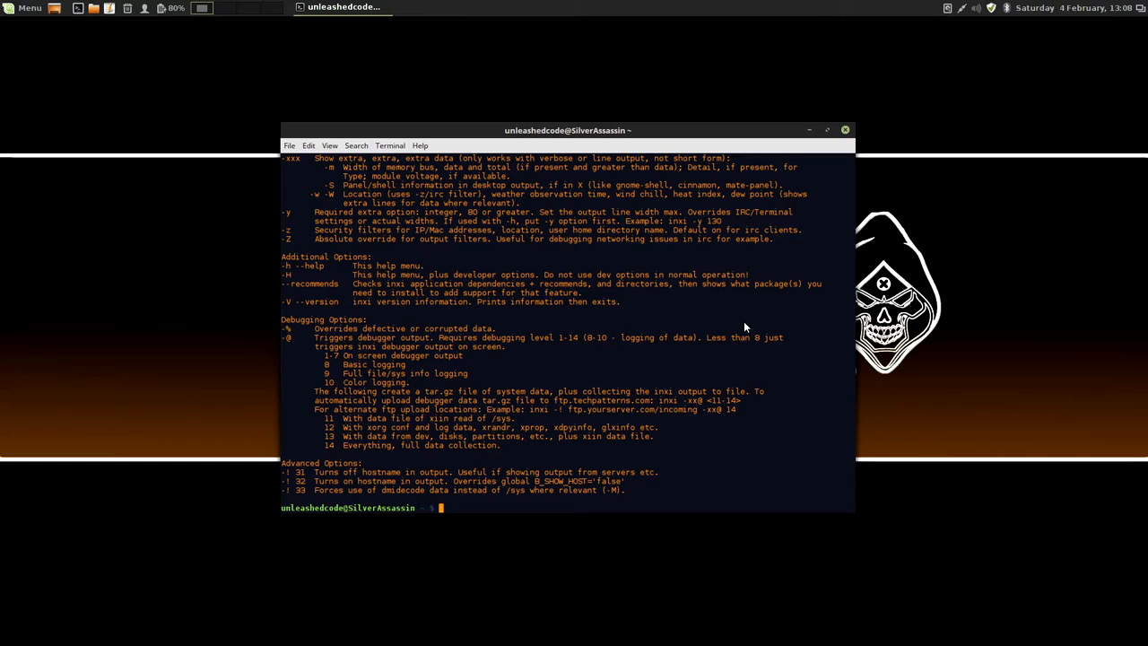
pyautogui.moveTo(962, 296)
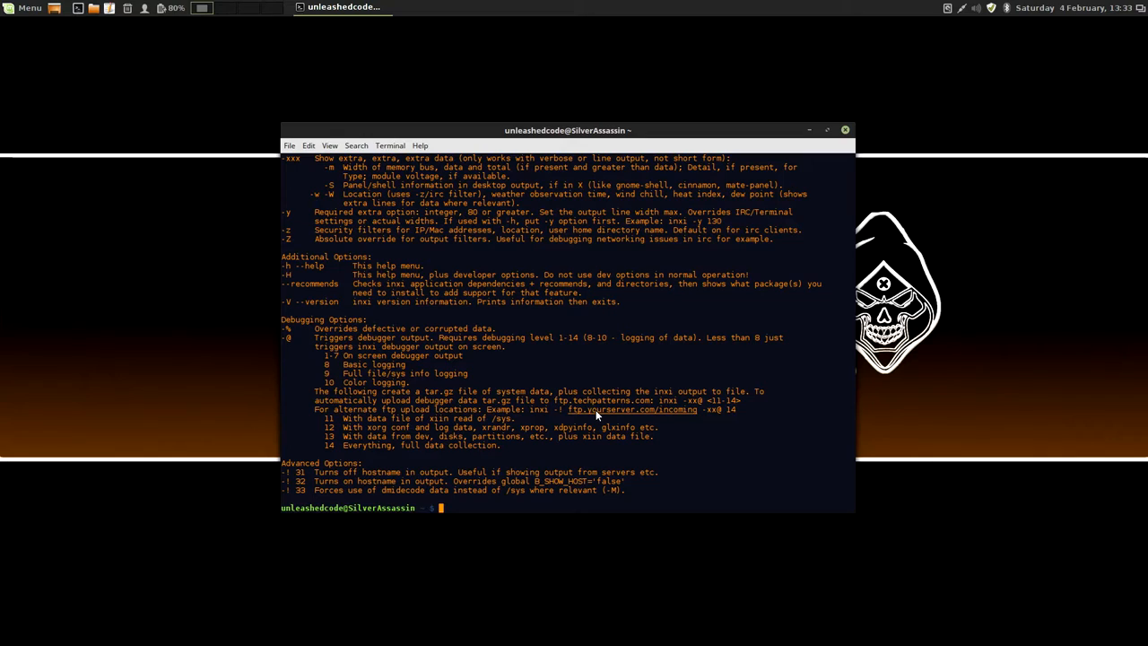
# Step: Install the x11vnc package with sudo apt-get install x11vnc
pyautogui.write('sudo apt')
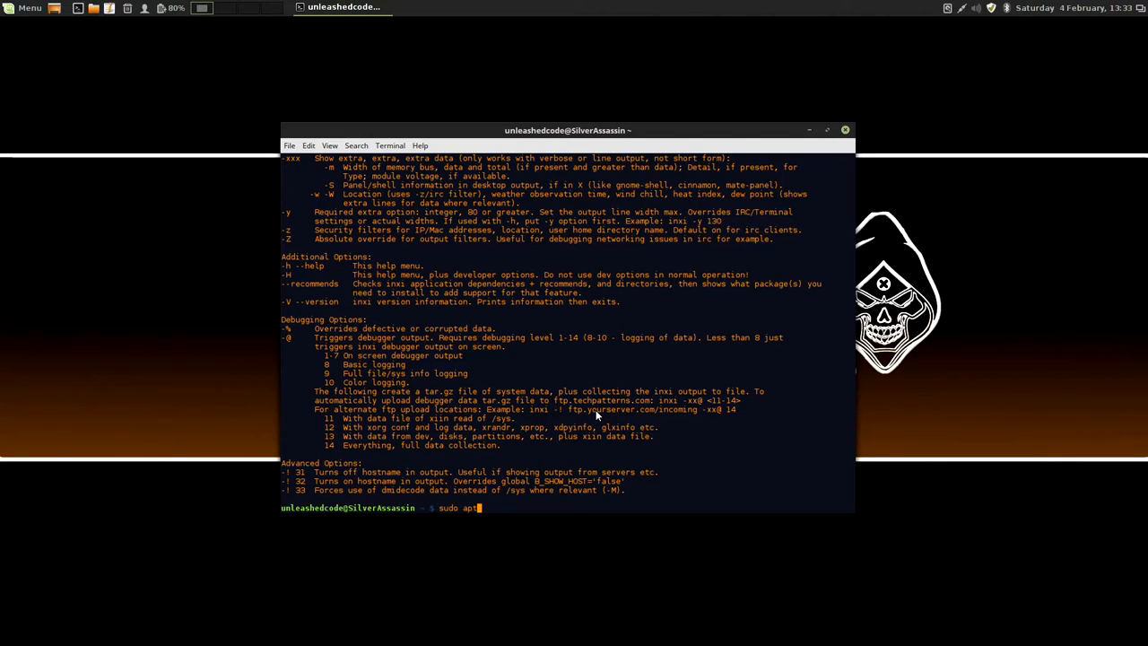
pyautogui.write('-get install')
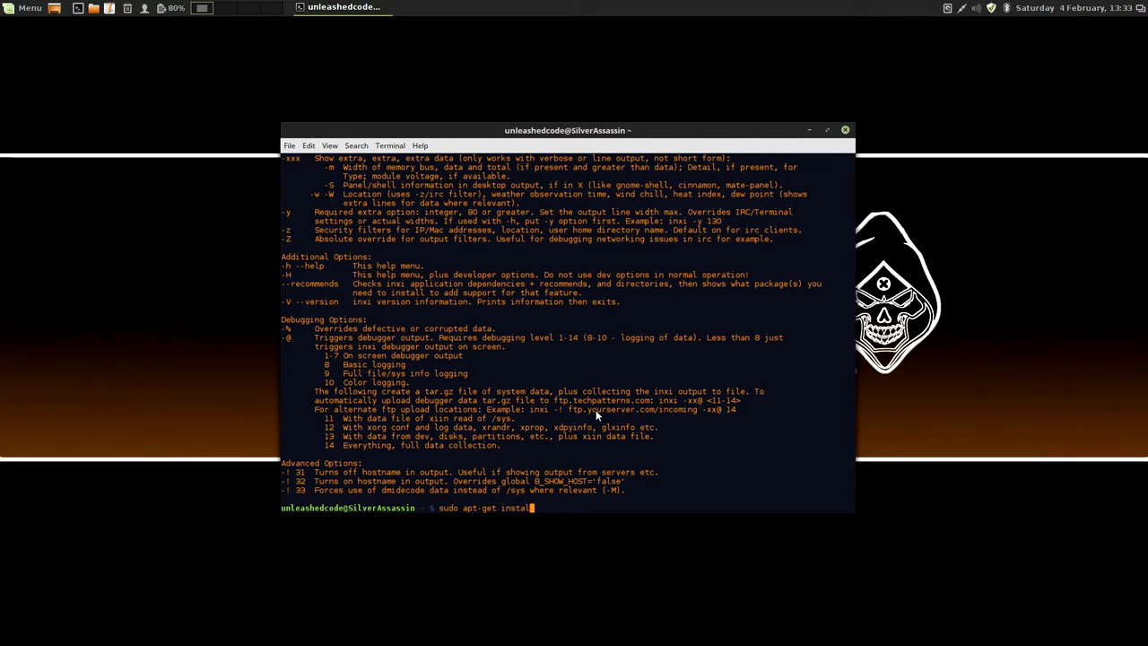
pyautogui.write('x11')
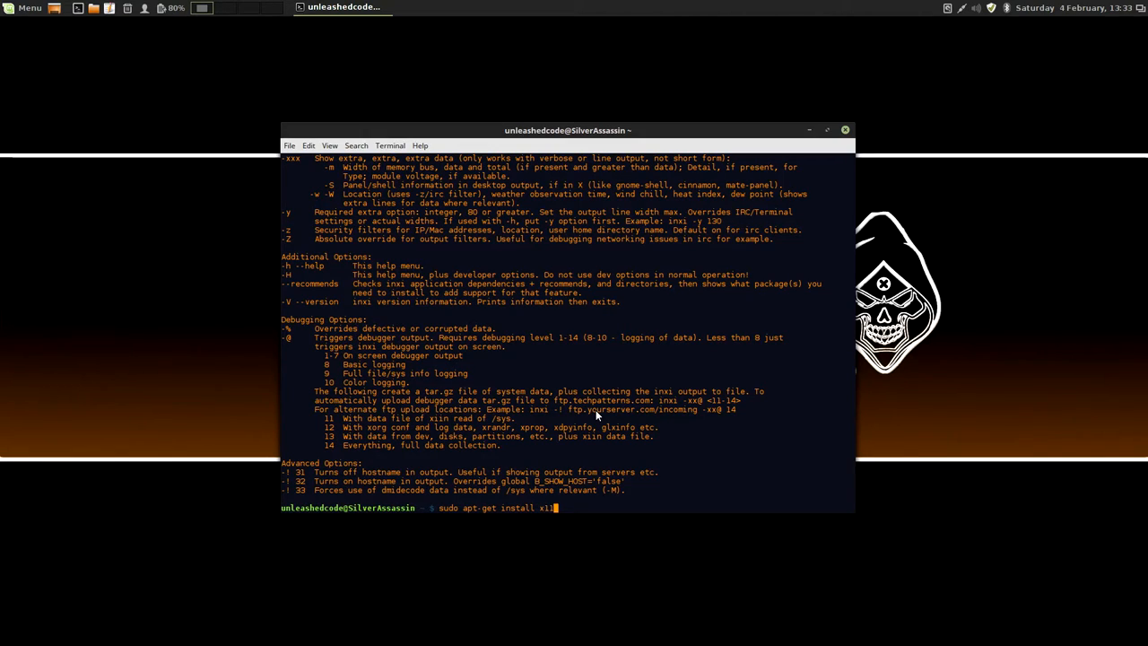
pyautogui.write('vnc')
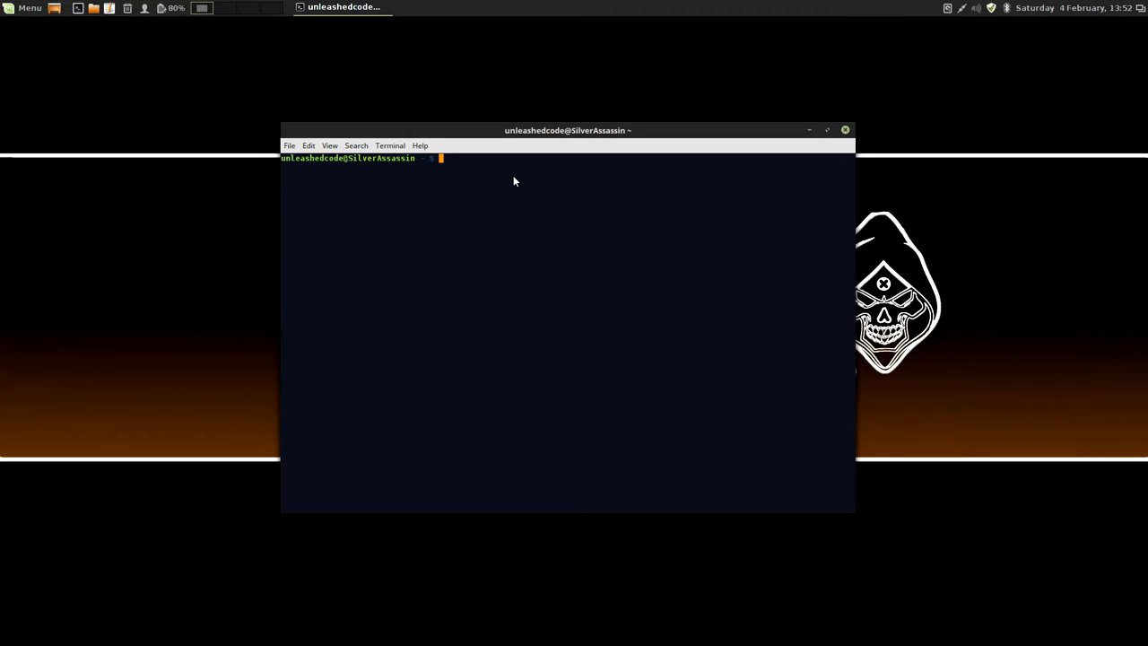
# Step: Enter the command x11vnc --storepasswd /home/dcode/.vnc/passwd without running it
pyautogui.write('x11vnc')
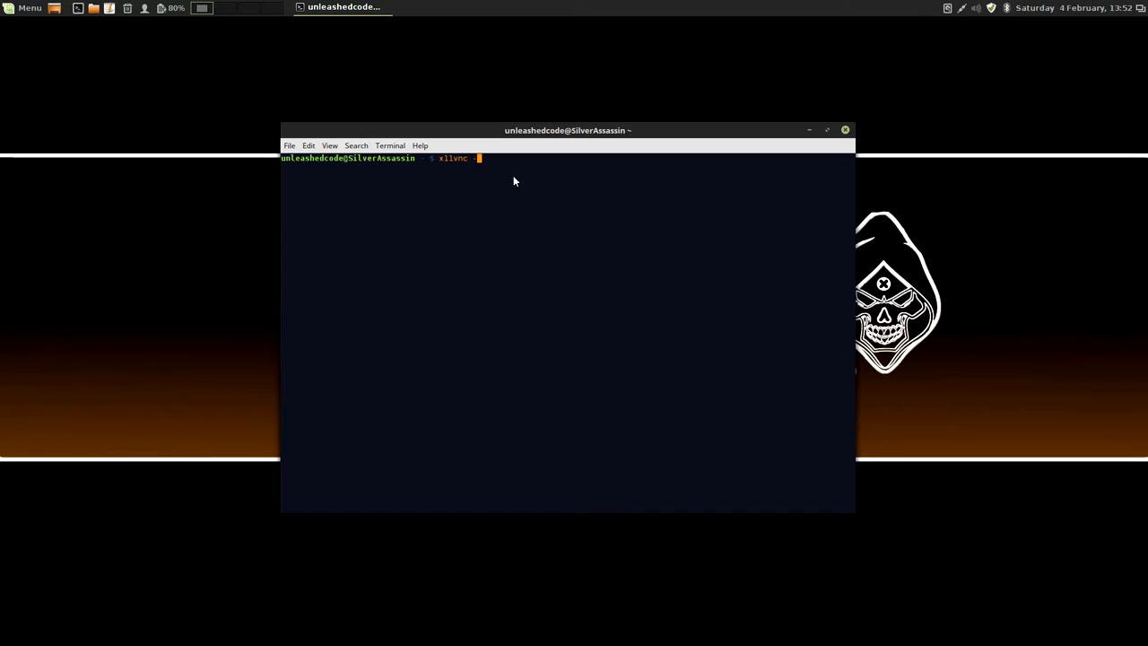
pyautogui.write('-st')
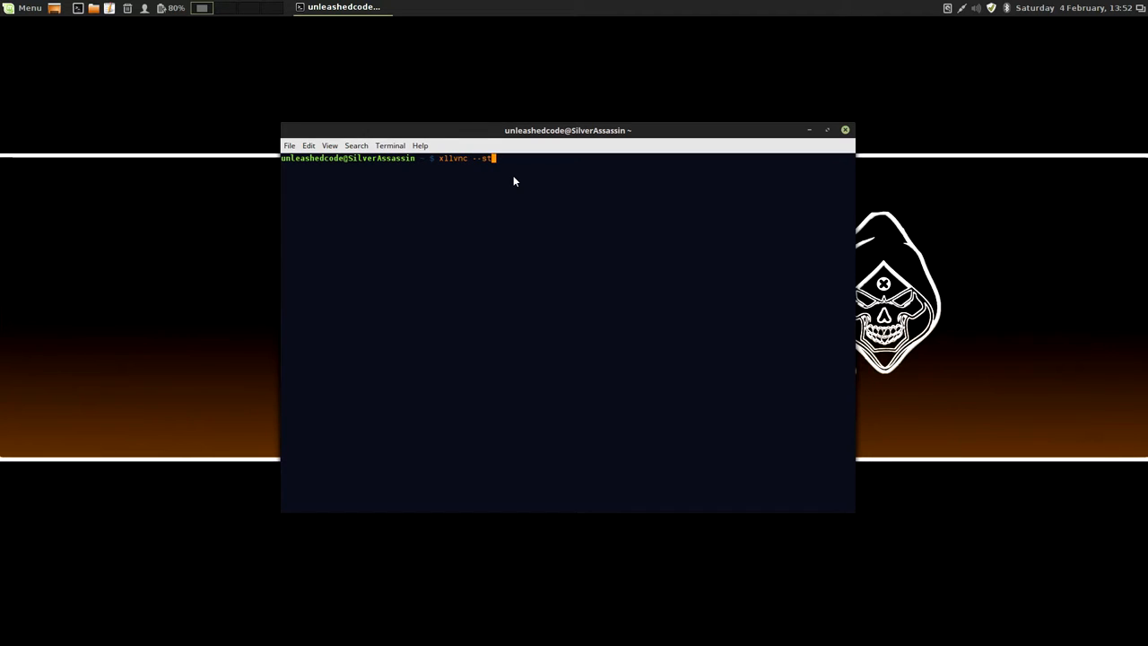
pyautogui.write('ore')
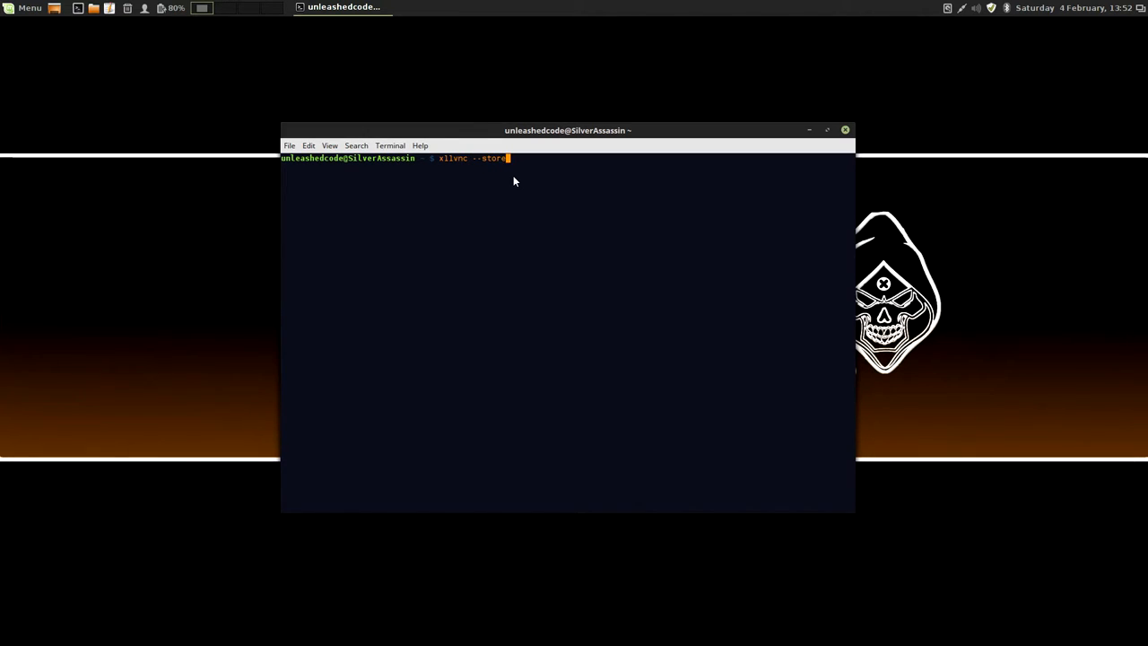
pyautogui.write('passw')
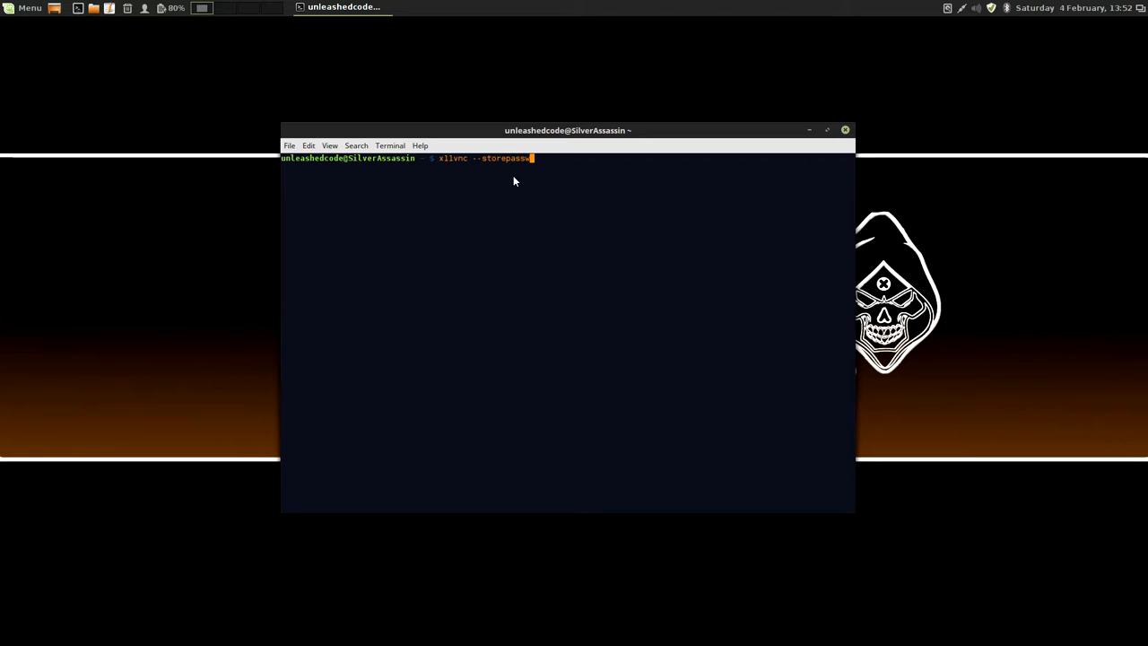
pyautogui.write('d')
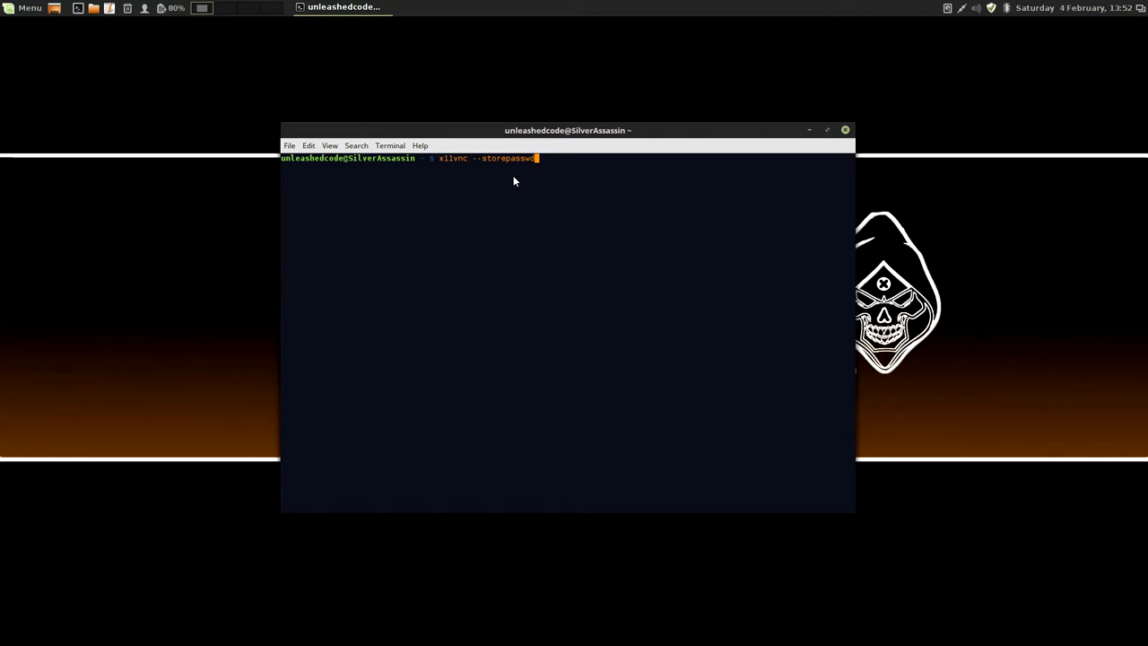
pyautogui.write('/')
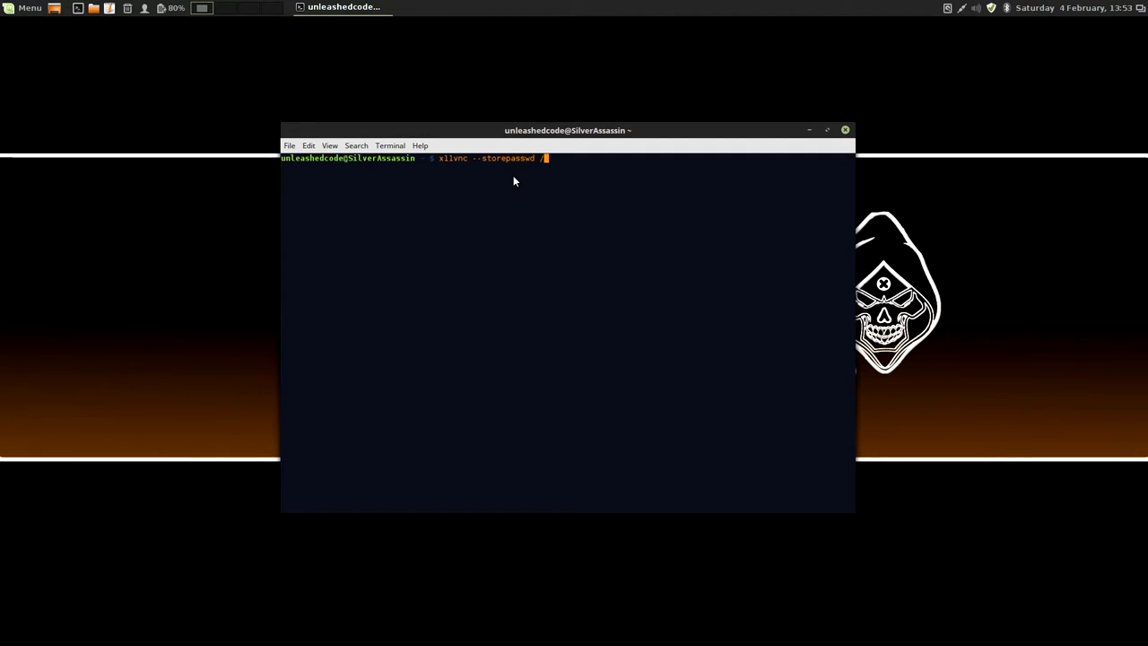
pyautogui.write('home/unleashe')
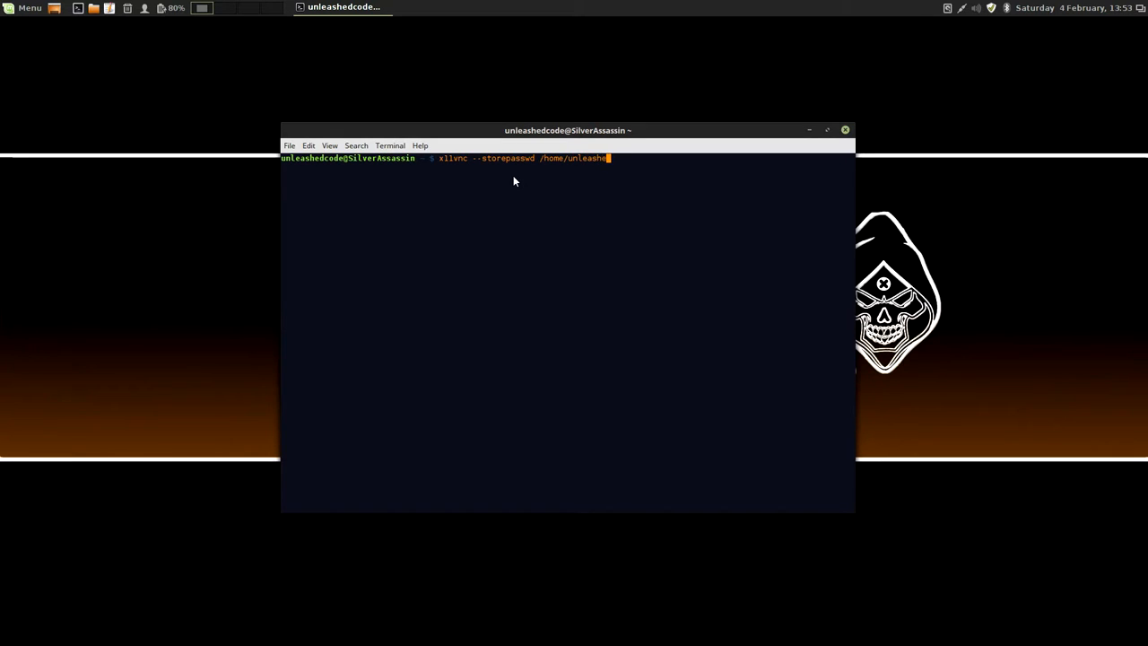
pyautogui.write('dcode')
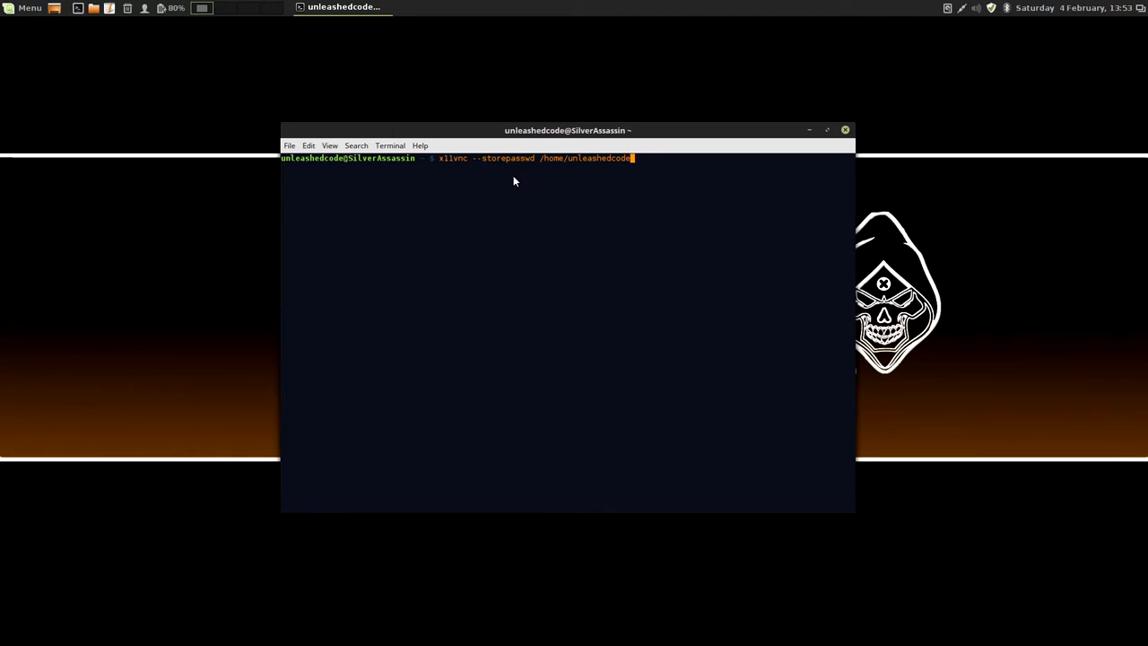
pyautogui.write('/.')
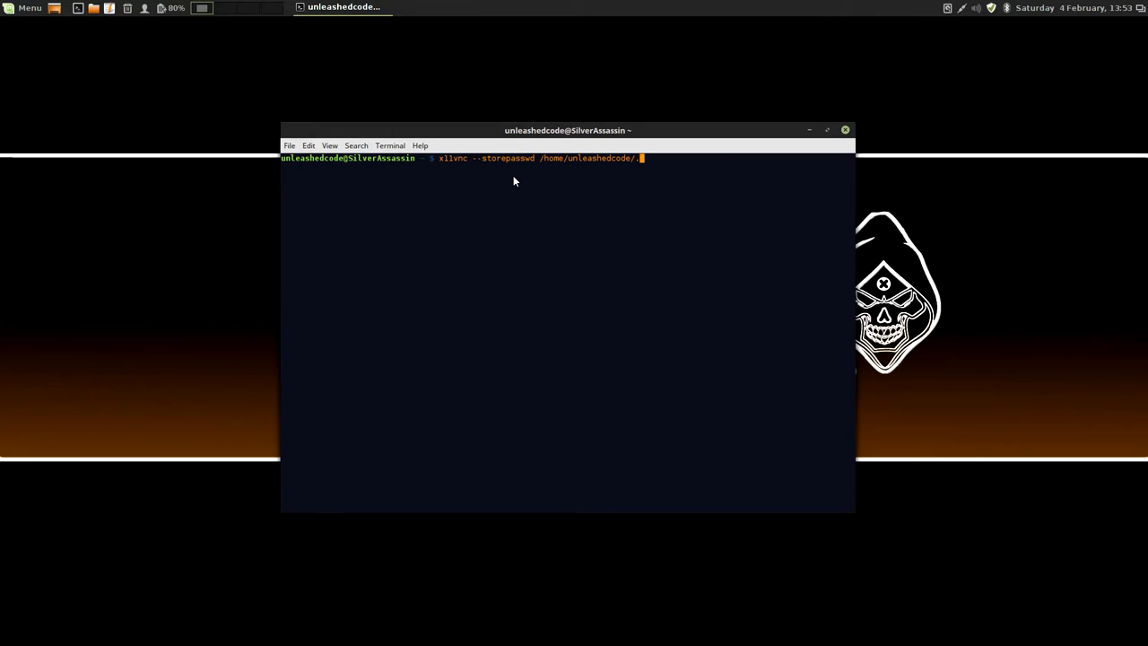
pyautogui.write('vnc/')
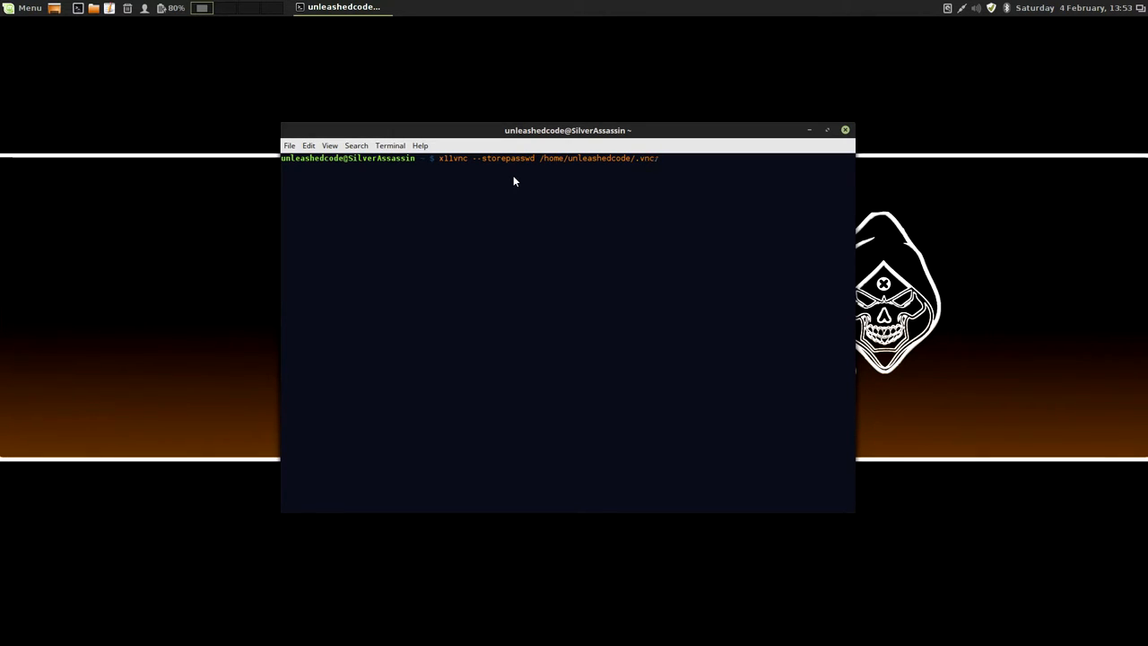
pyautogui.write('pass')
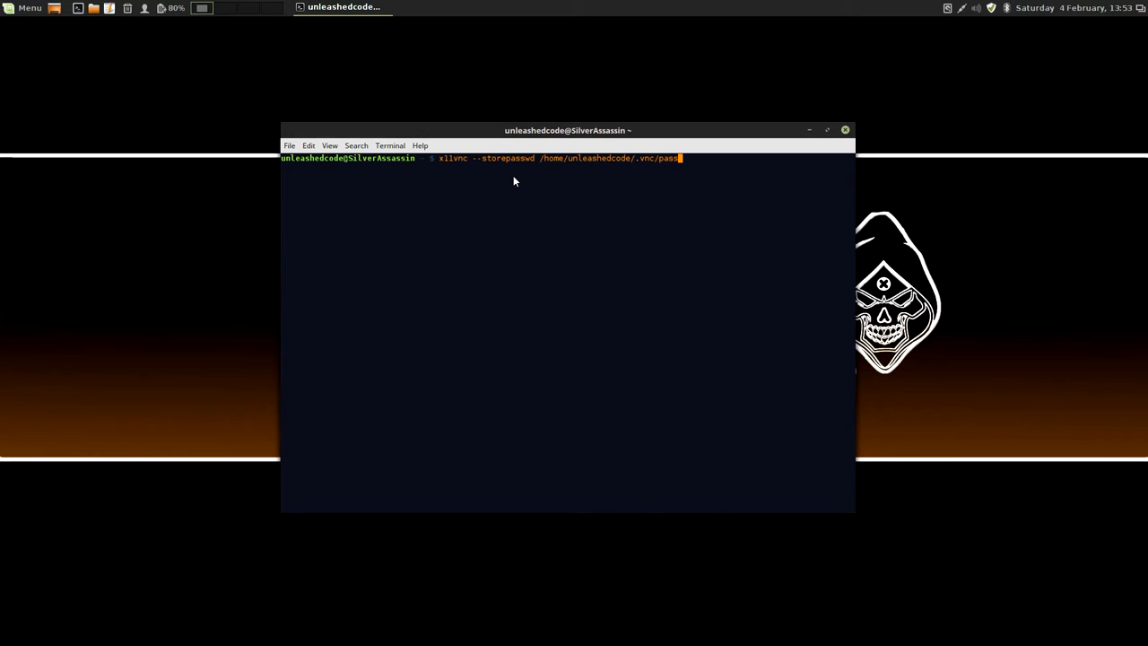
pyautogui.write('d')
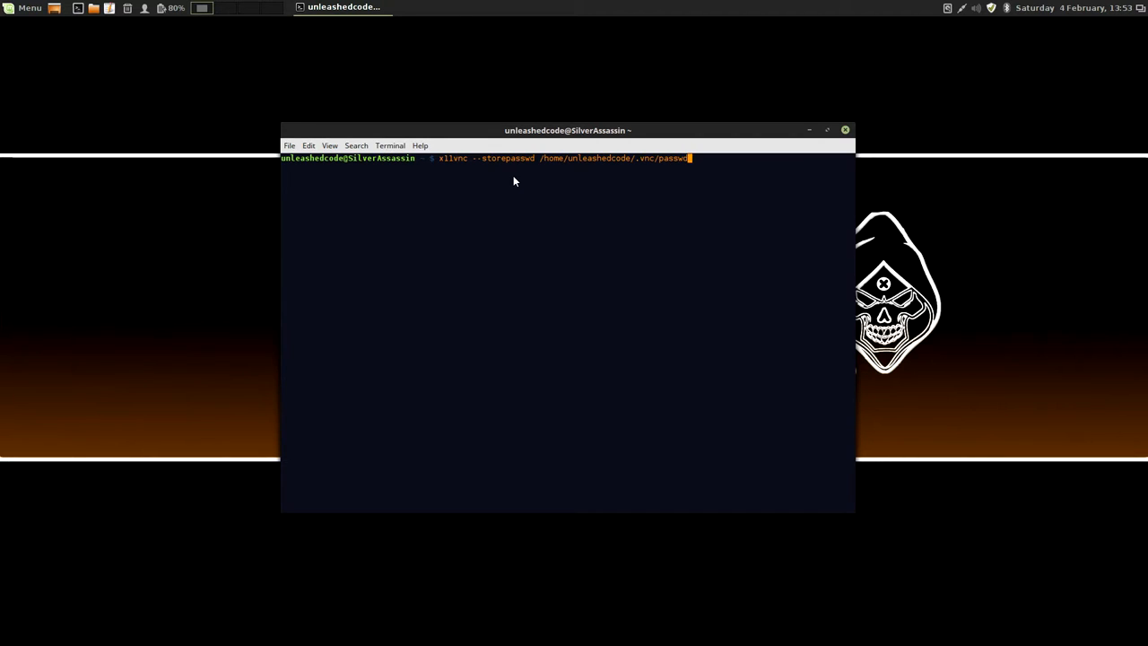
# Step: Run the storepasswd command, set the VNC password, and confirm writing it with y
pyautogui.press('Return')
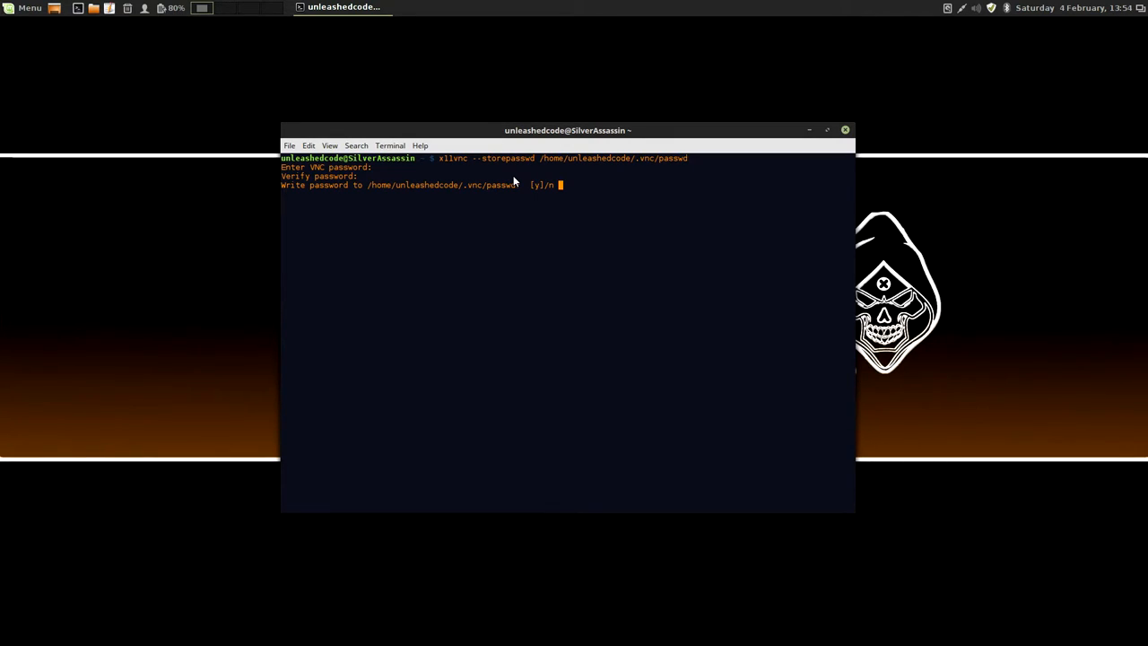
pyautogui.write('y')
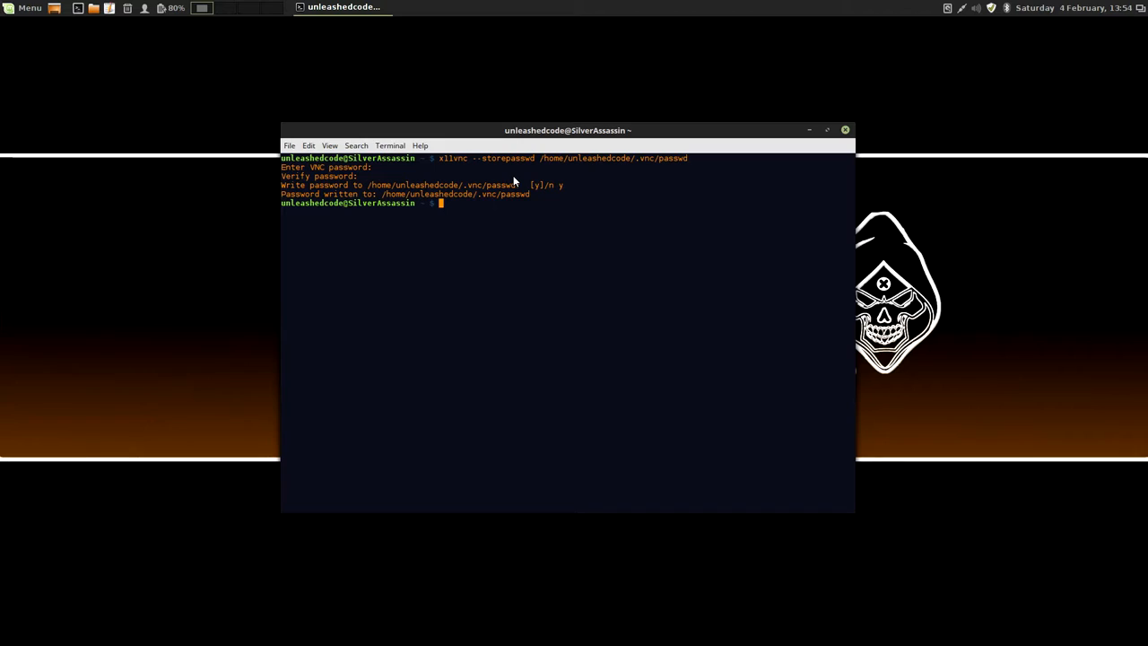
pyautogui.moveTo(529, 312)
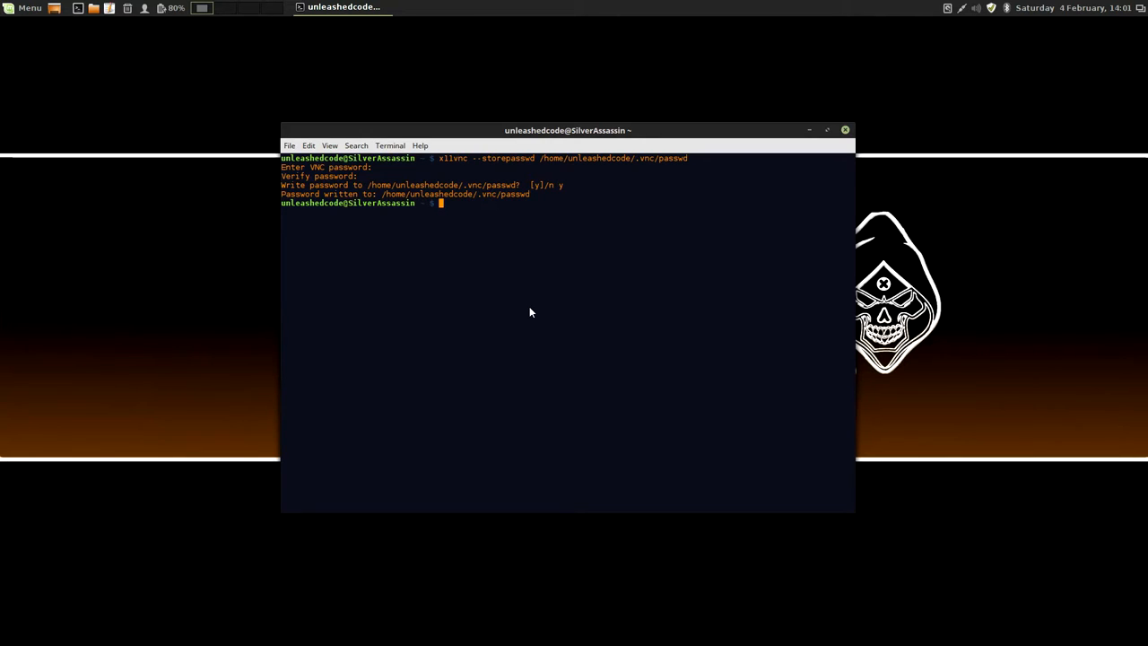
pyautogui.write('x11vn')
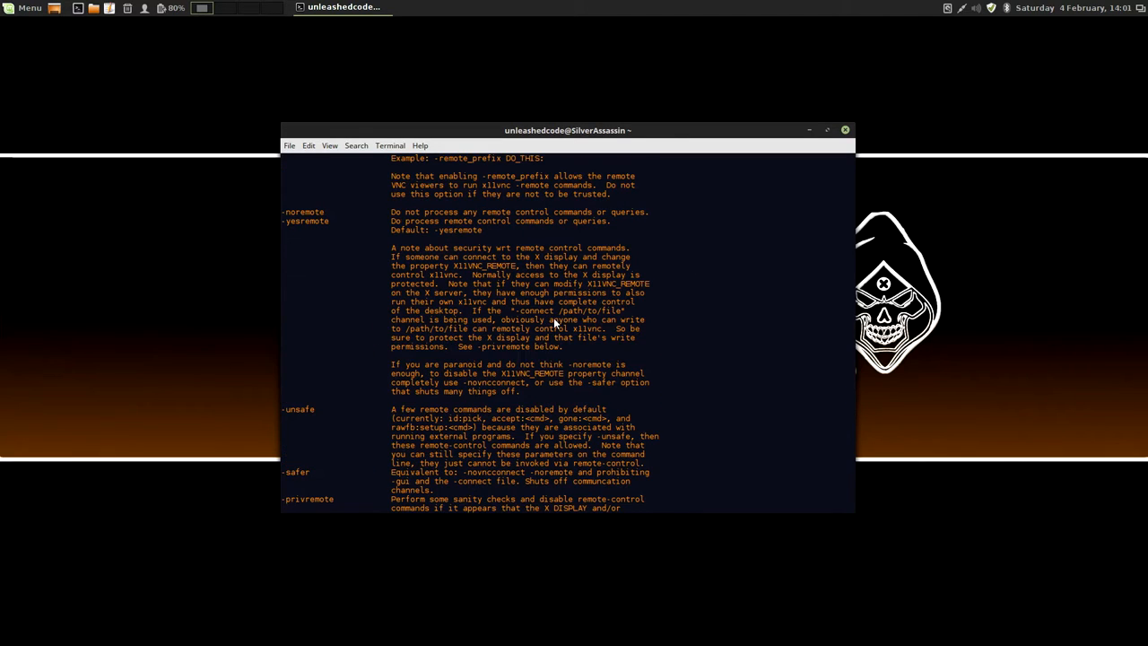
pyautogui.scroll(-3)
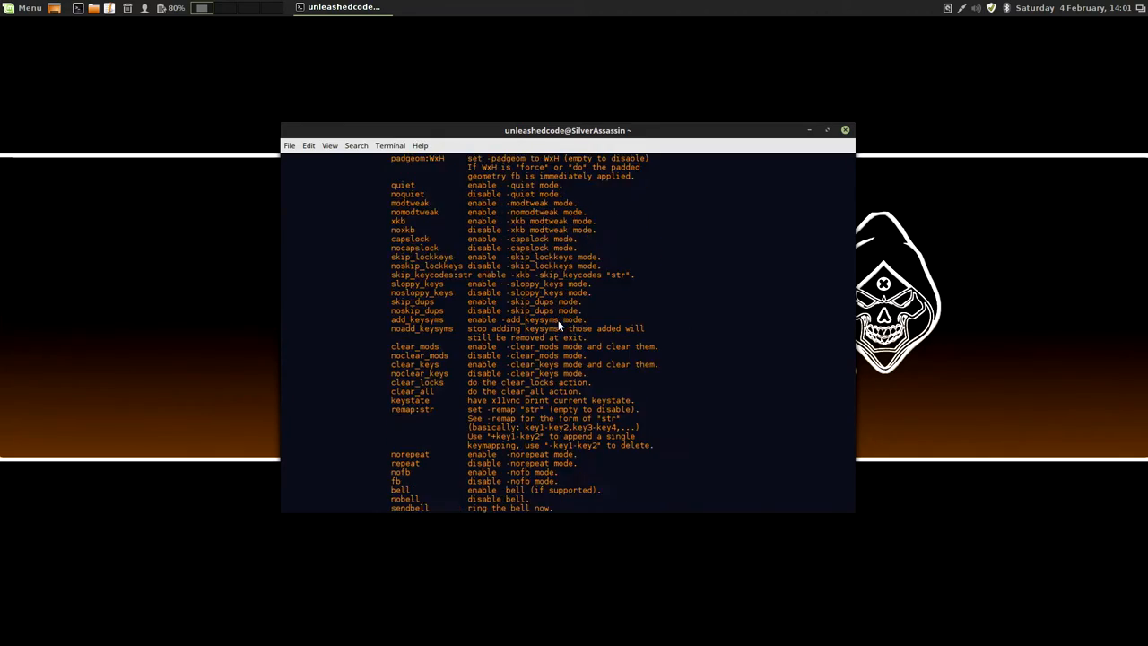
pyautogui.scroll(-3)
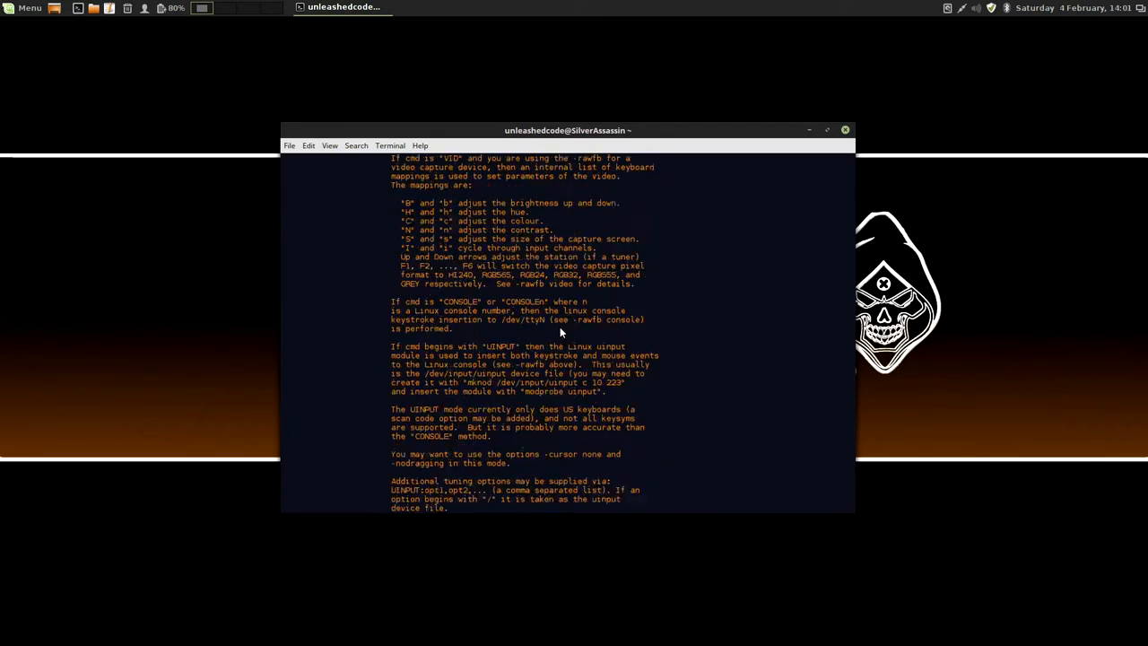
pyautogui.scroll(-3)
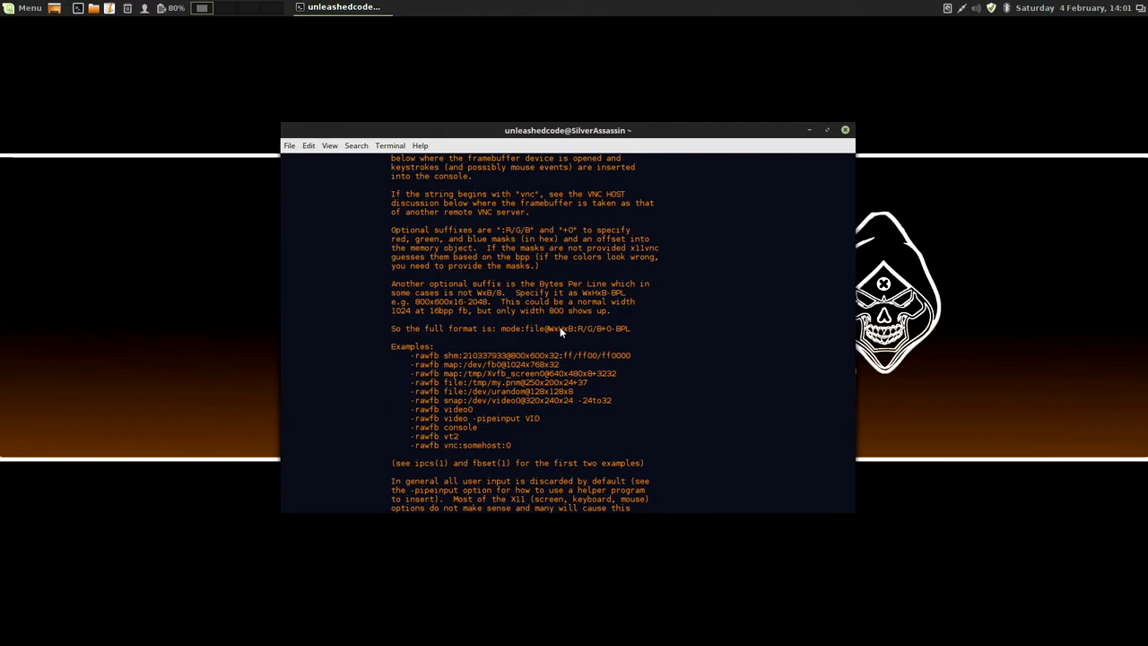
pyautogui.scroll(-3)
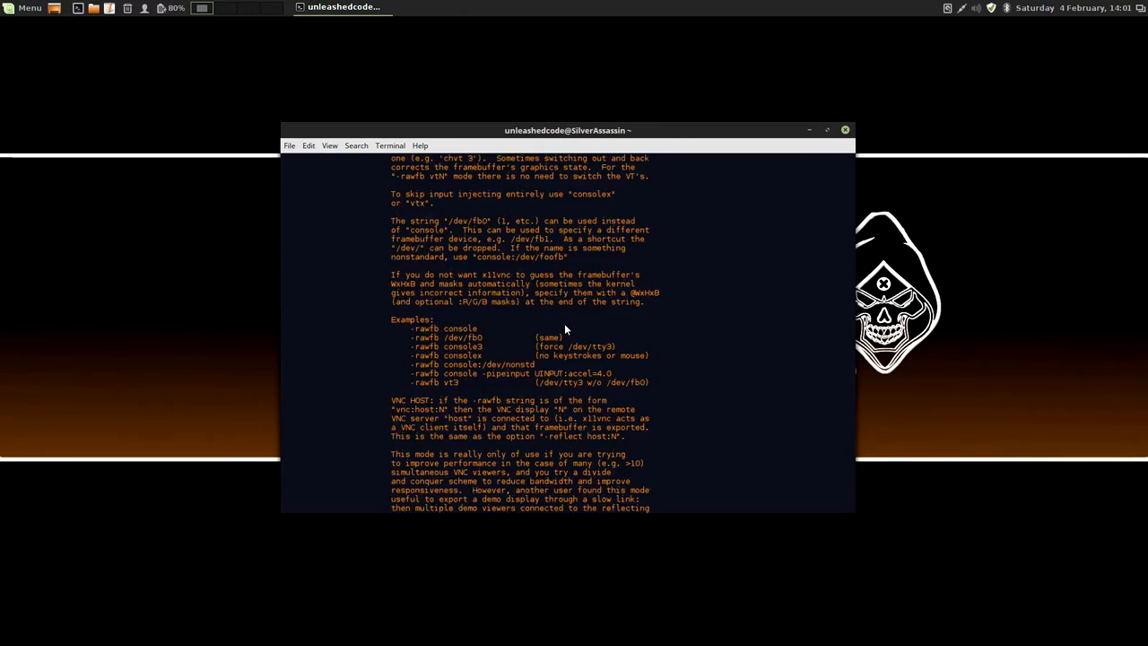
pyautogui.scroll(-3)
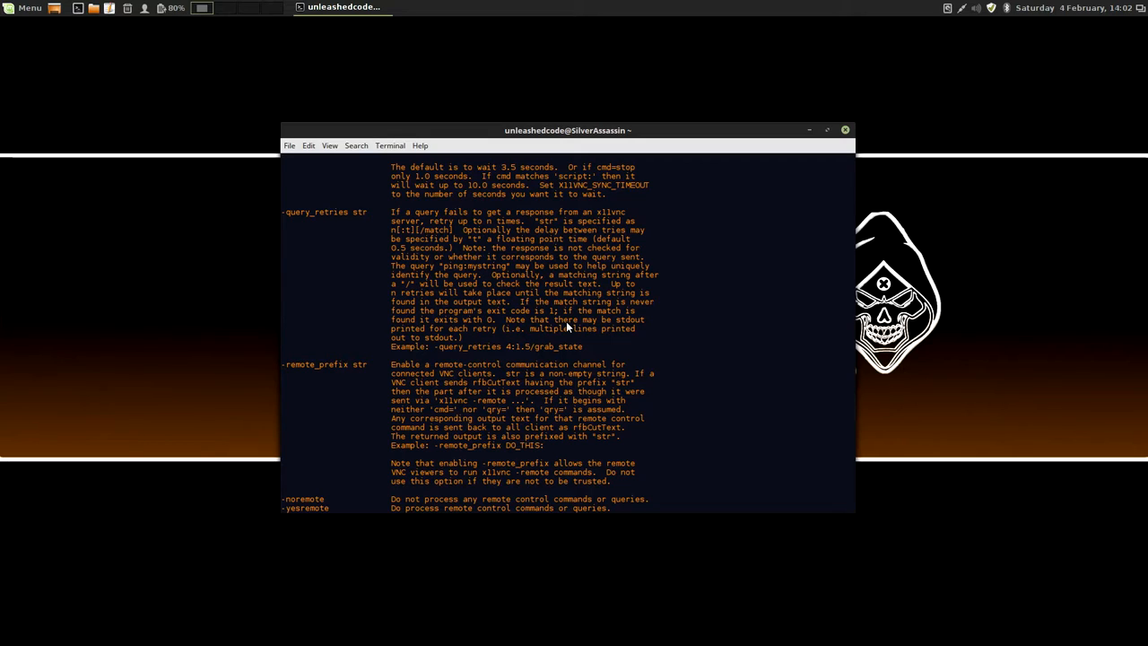
# Step: Exit the x11vnc help listing with Ctrl+C to return to the prompt
pyautogui.press('ctrl+c')
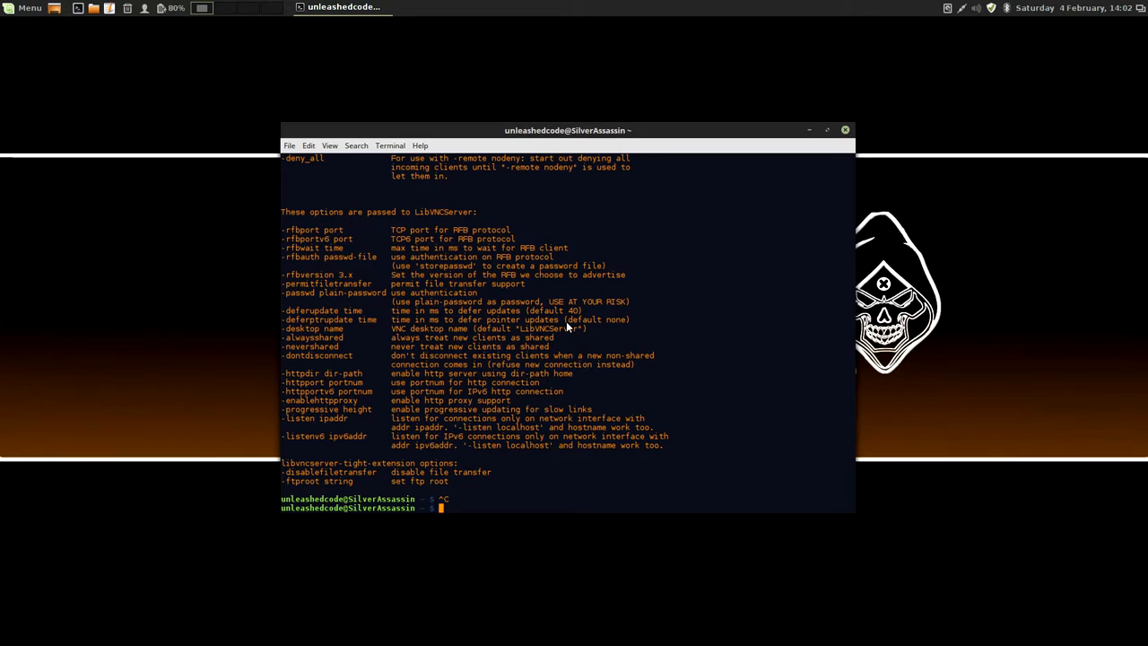
pyautogui.moveTo(1130, 152)
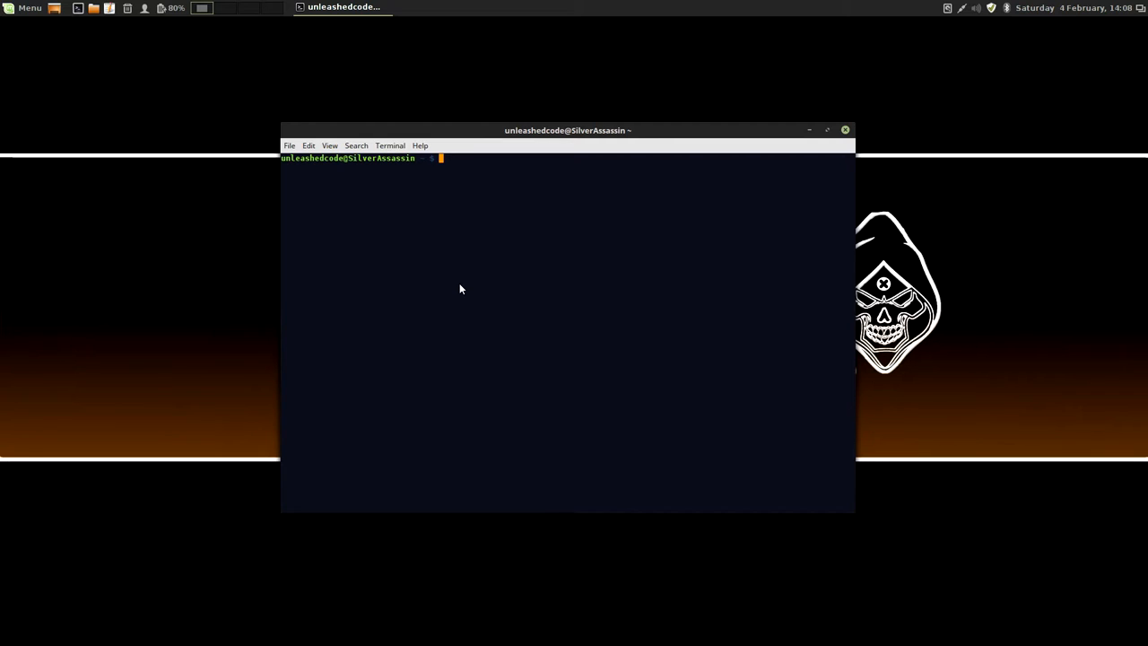
# Step: Open /etc/mdm/Init/Default in nano
pyautogui.write('nanp')
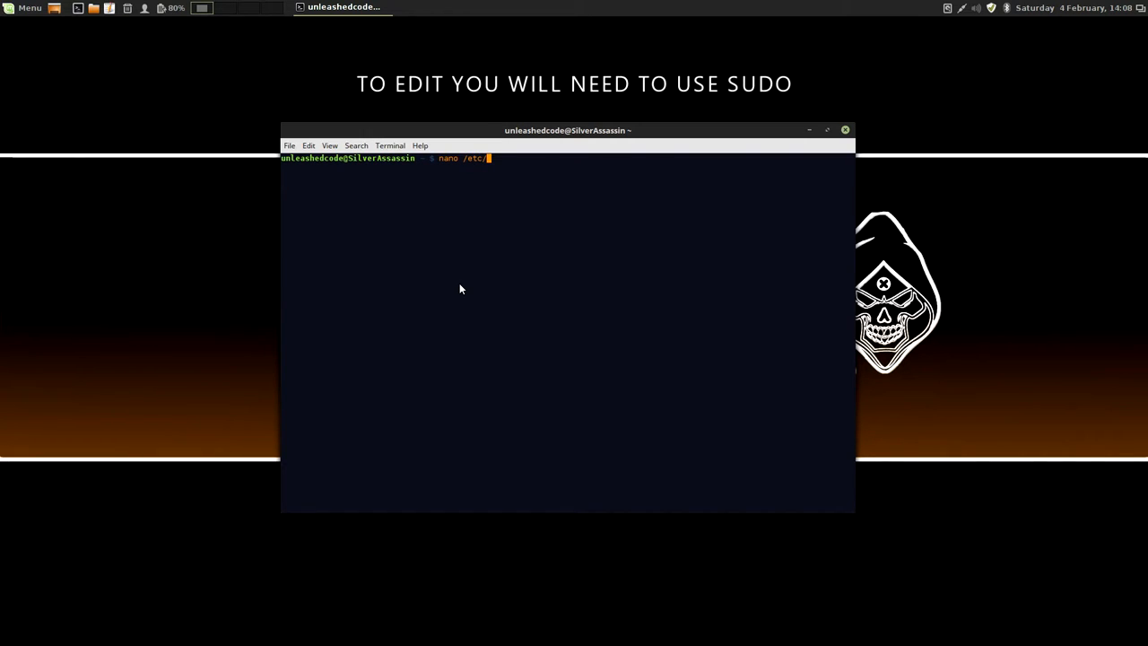
pyautogui.write('mdm/Init')
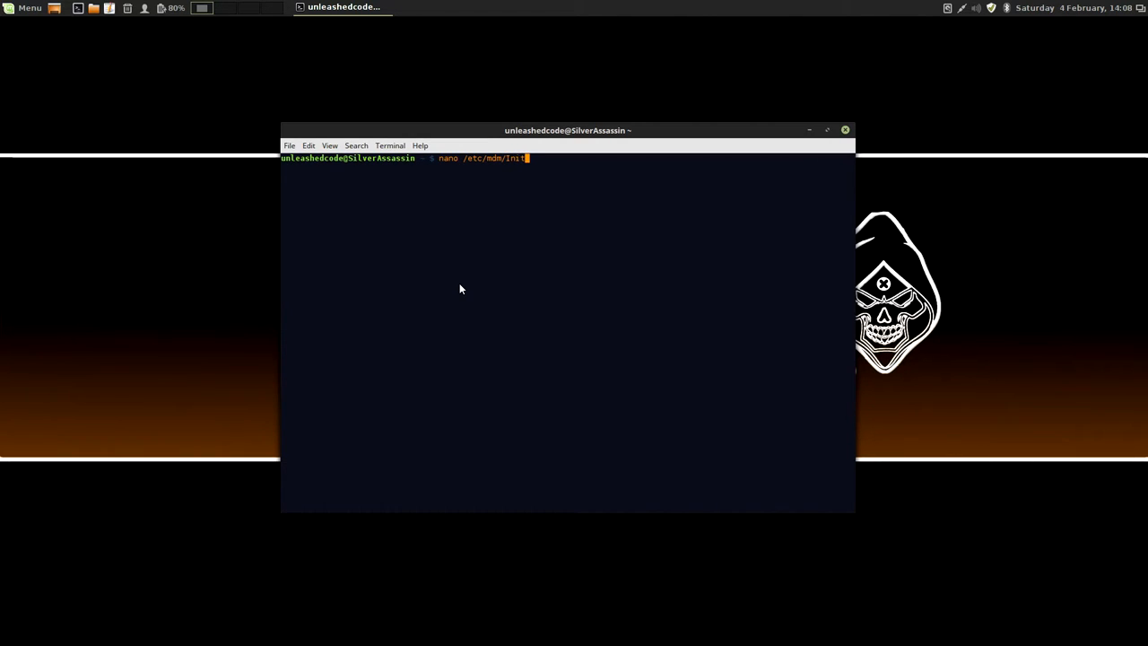
pyautogui.write('/')
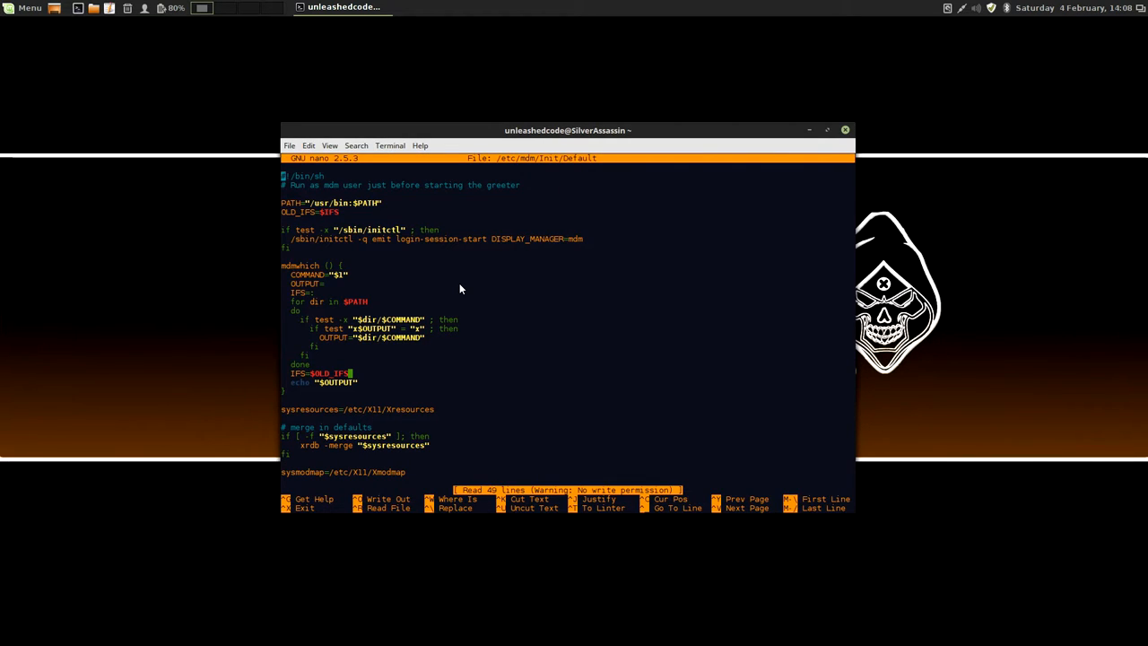
pyautogui.moveTo(443, 200)
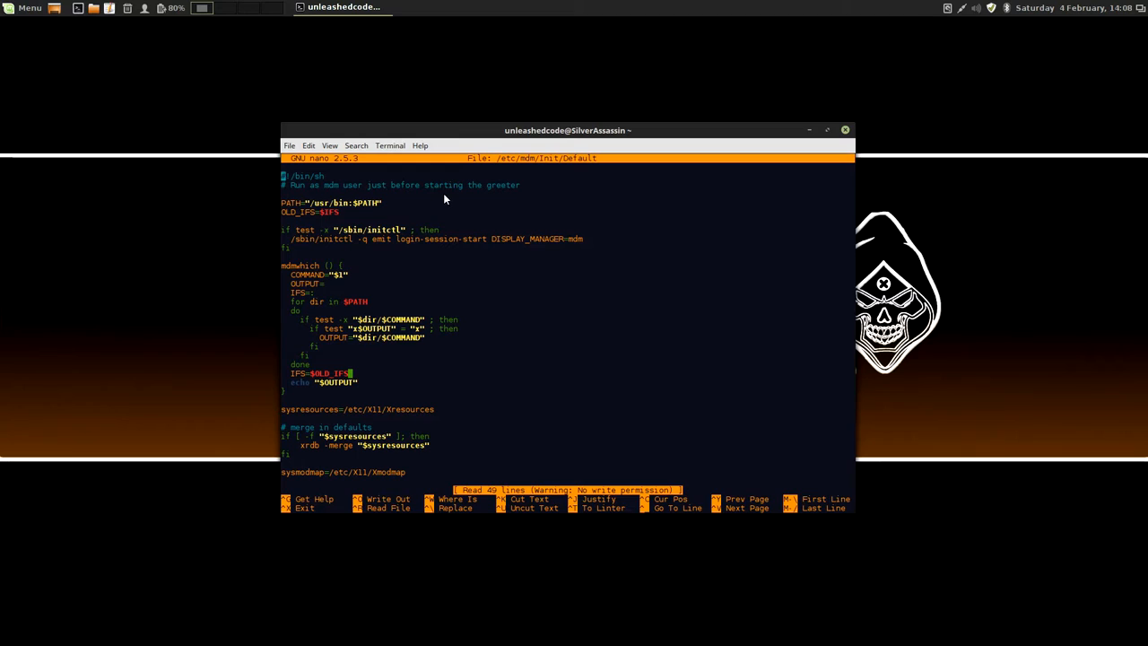
pyautogui.moveTo(493, 353)
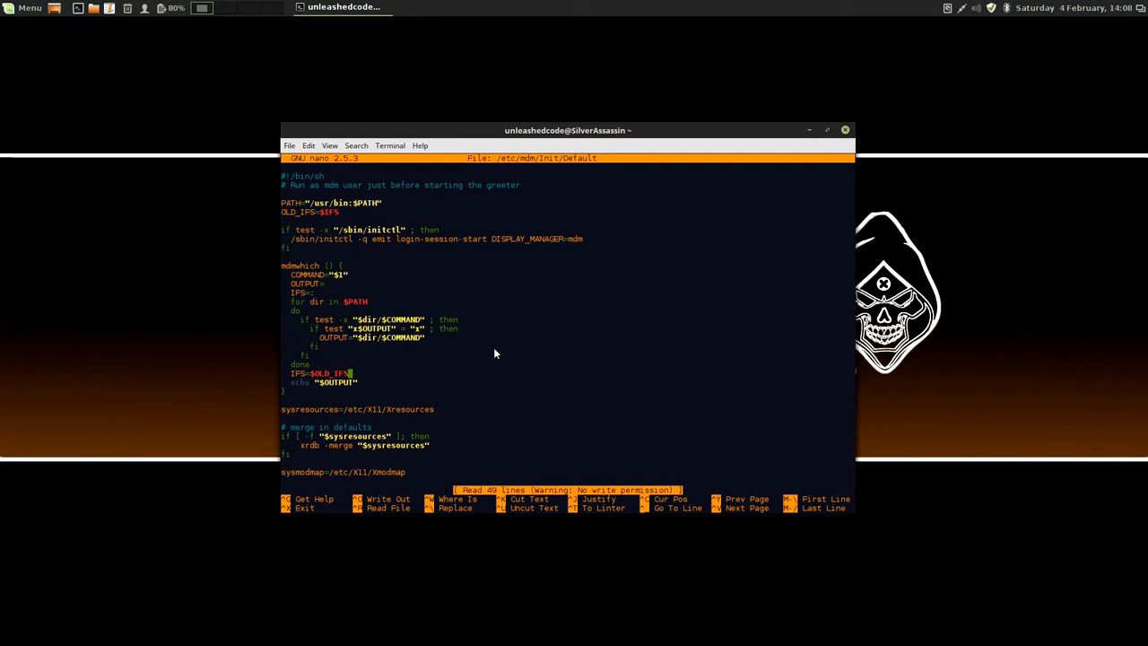
# Step: Scroll to the x11vnc launch line just above exit 0
pyautogui.scroll(-3)
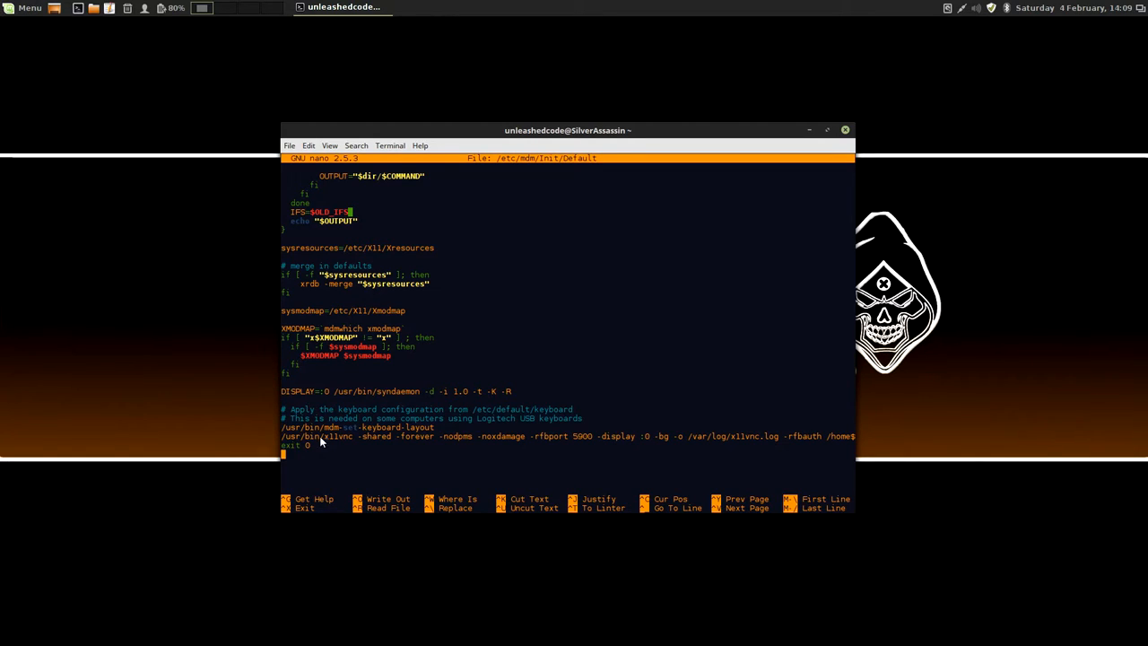
pyautogui.moveTo(384, 445)
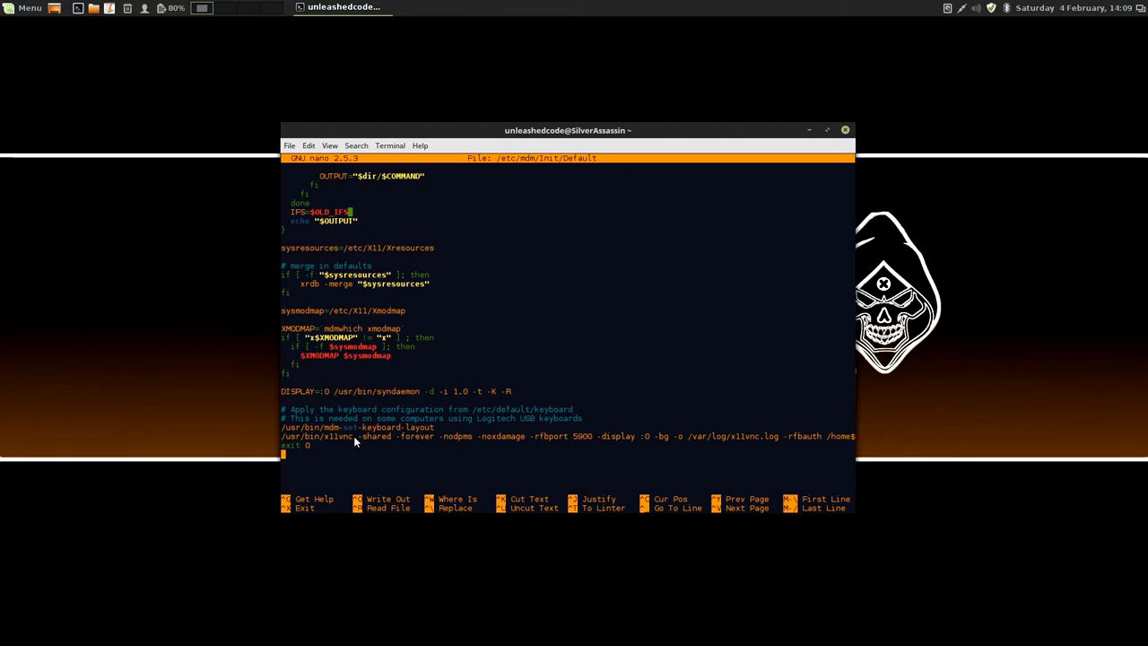
pyautogui.moveTo(672, 442)
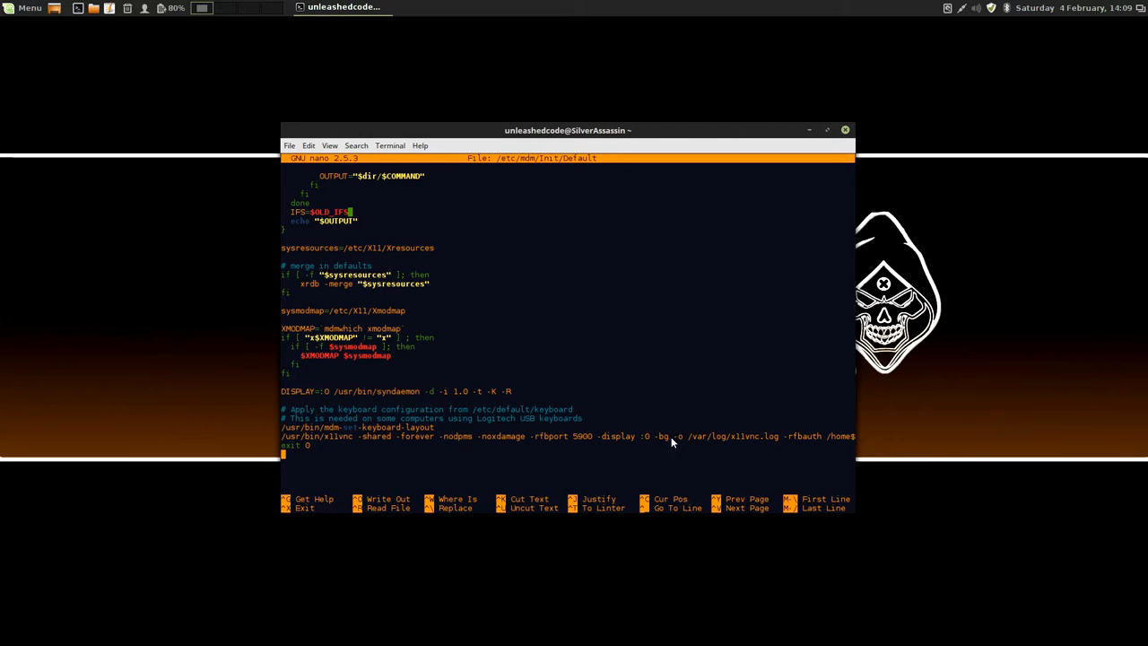
pyautogui.moveTo(731, 443)
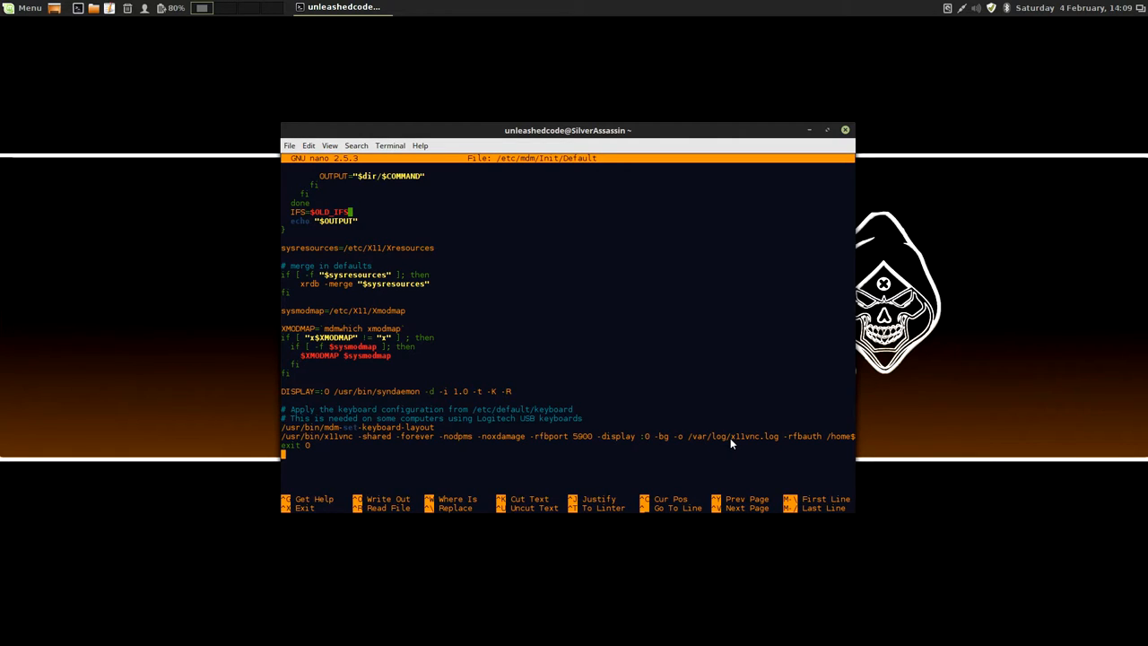
pyautogui.moveTo(382, 437)
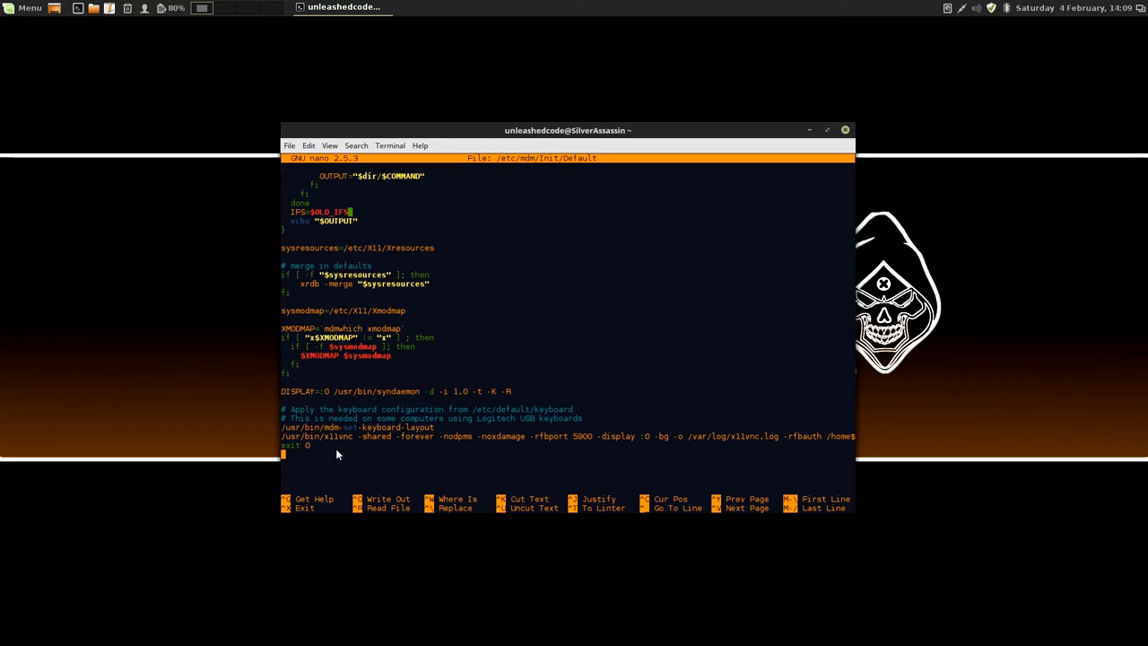
pyautogui.moveTo(415, 449)
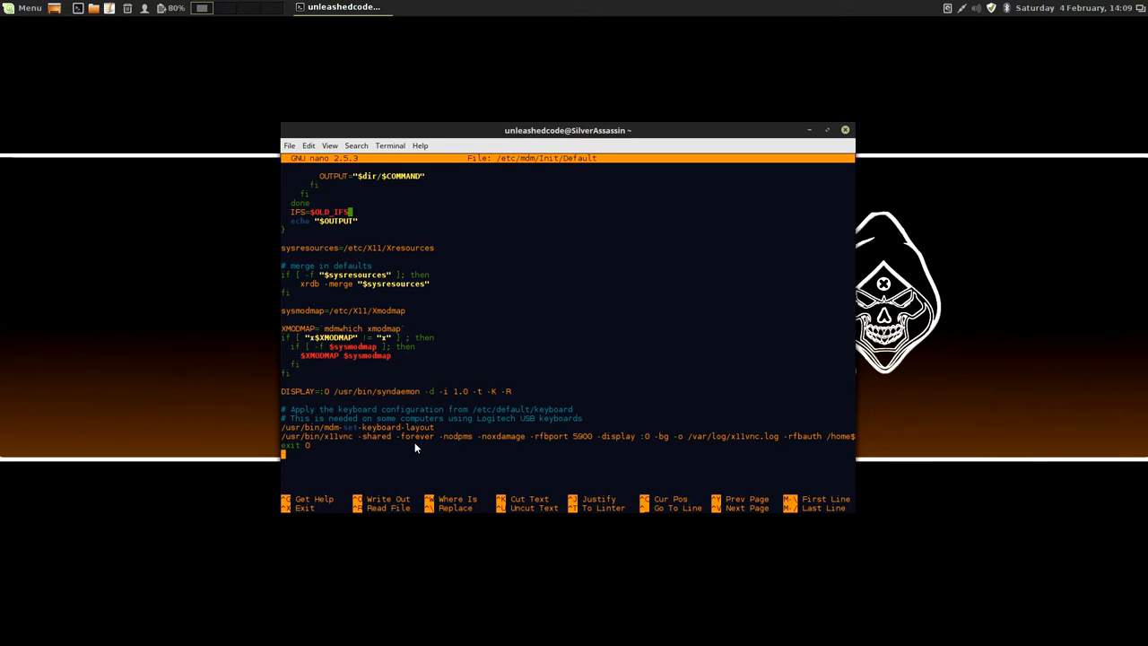
pyautogui.moveTo(472, 446)
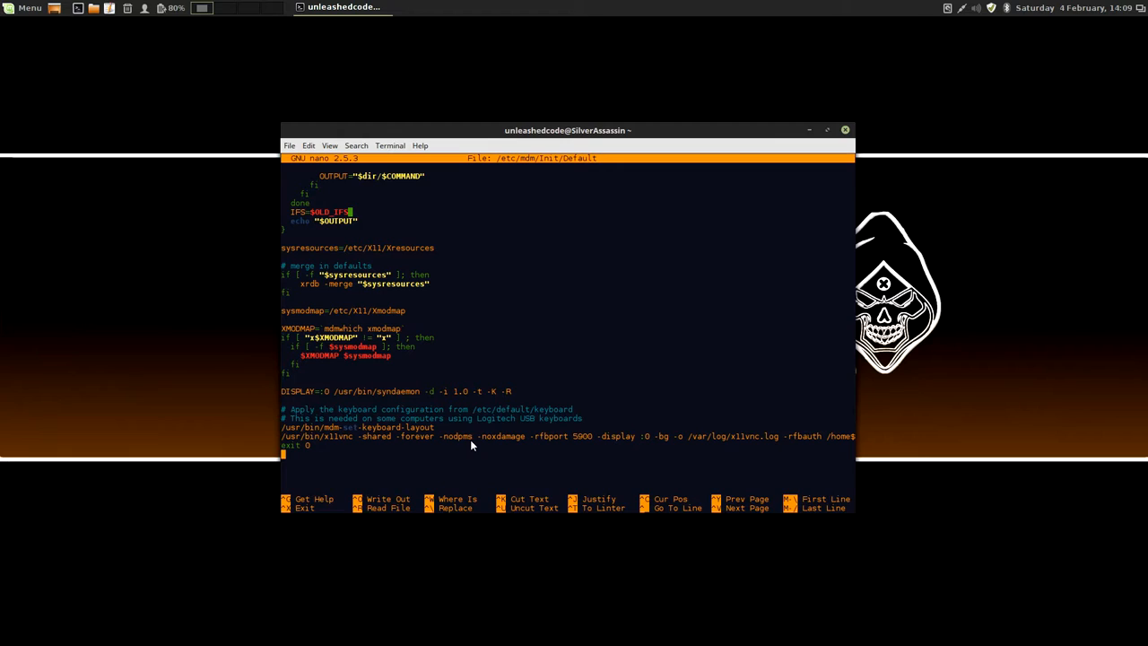
pyautogui.moveTo(490, 450)
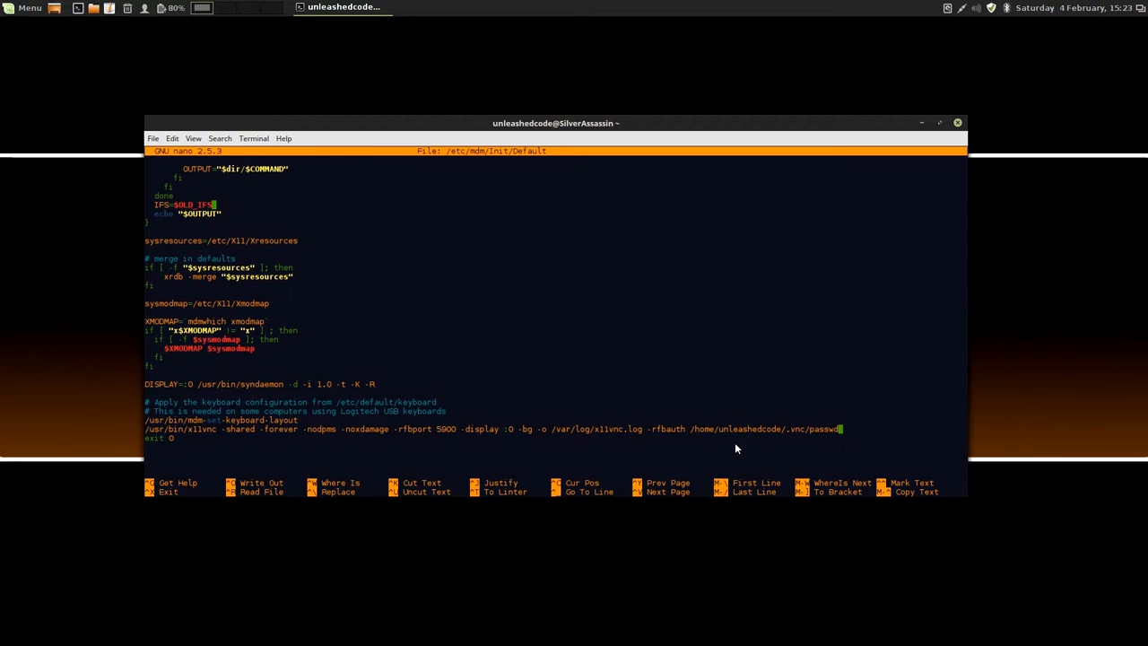
pyautogui.moveTo(403, 439)
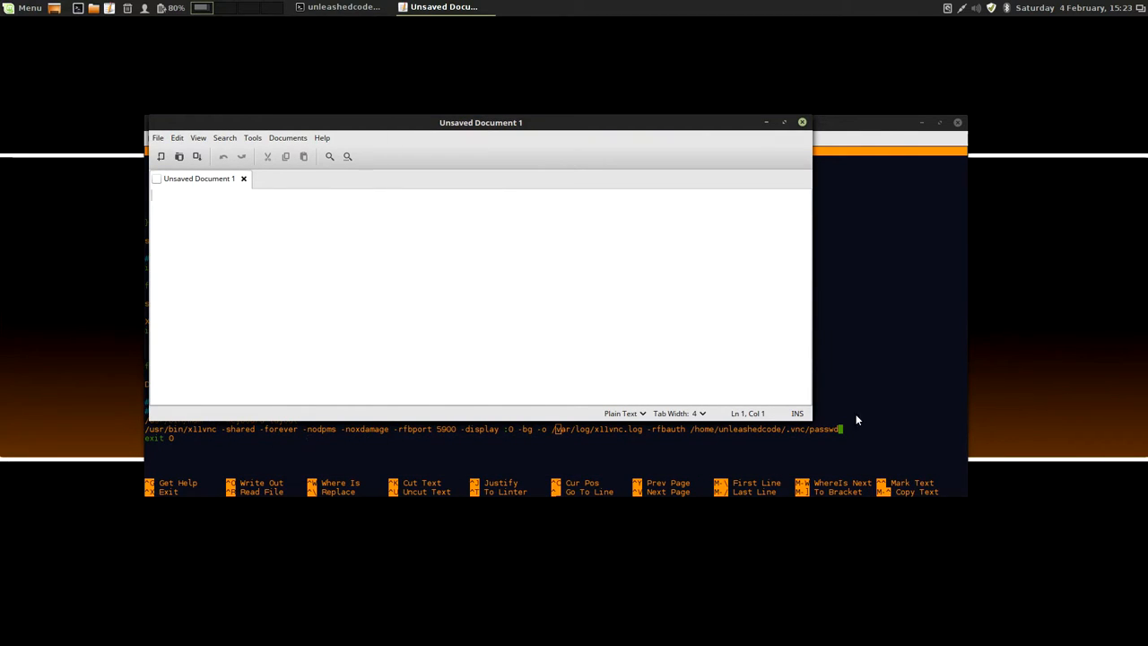
pyautogui.moveTo(252, 253)
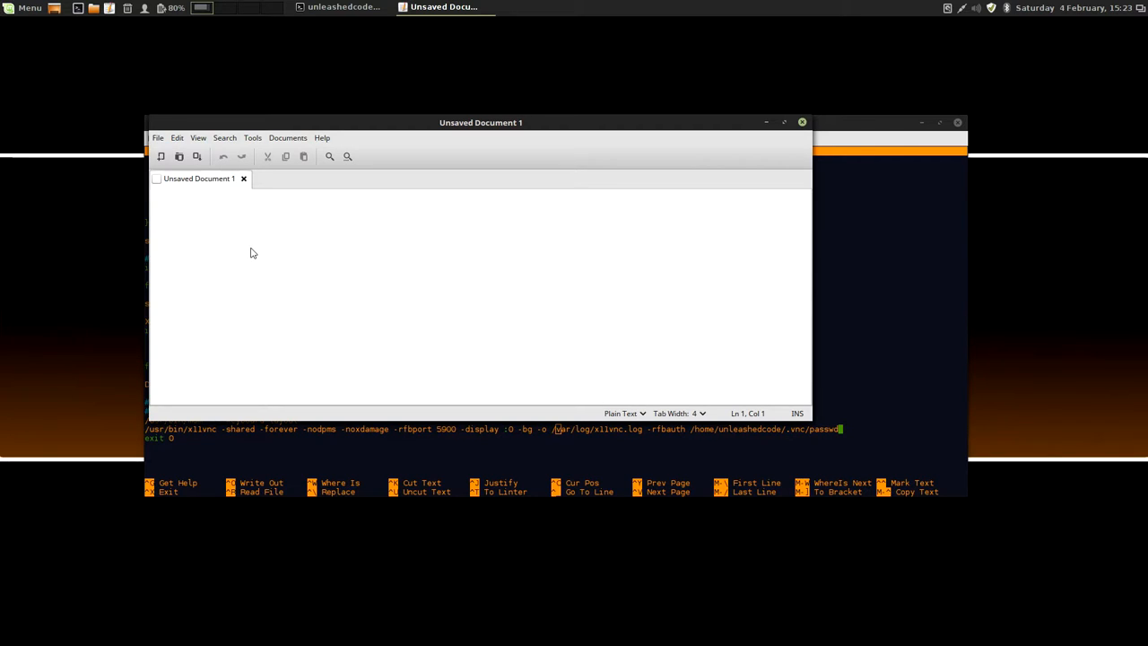
# Step: Write the note '/usr/bin/x11vnc - location of the program' with the execute wording
pyautogui.write('/')
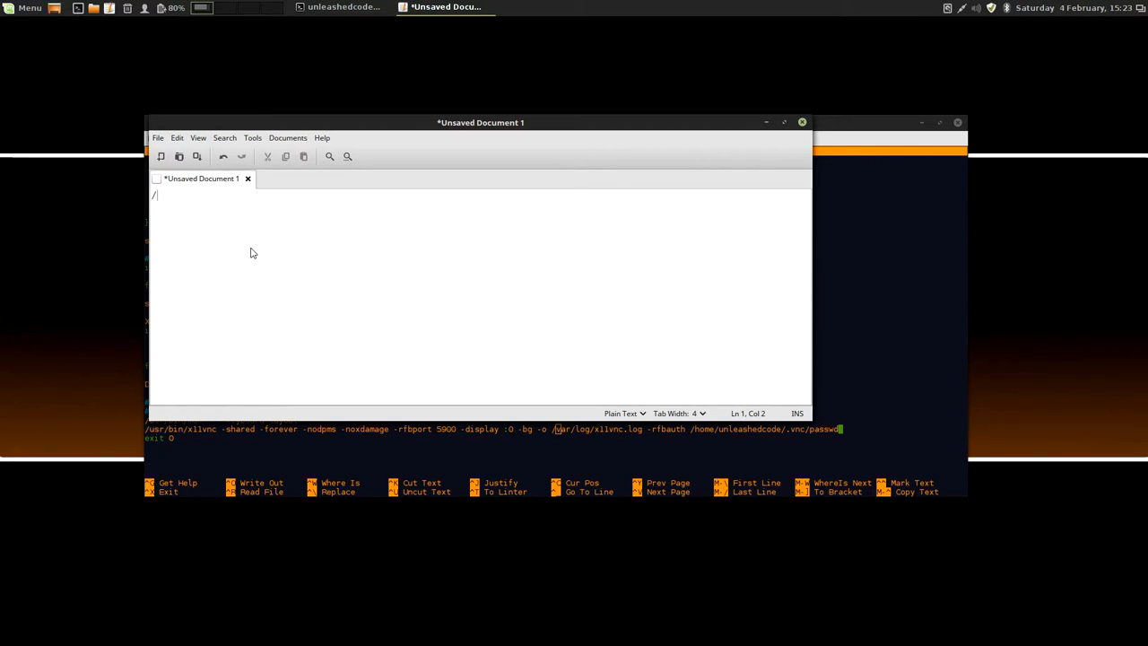
pyautogui.write('usr/sbin/')
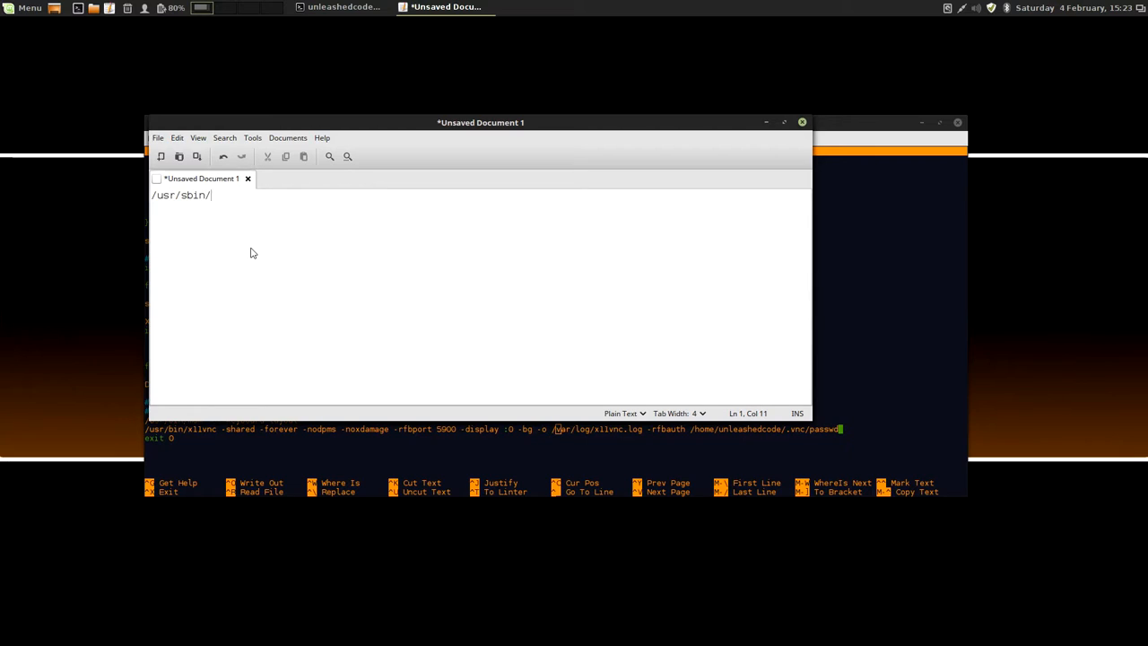
pyautogui.press('BackSpace')
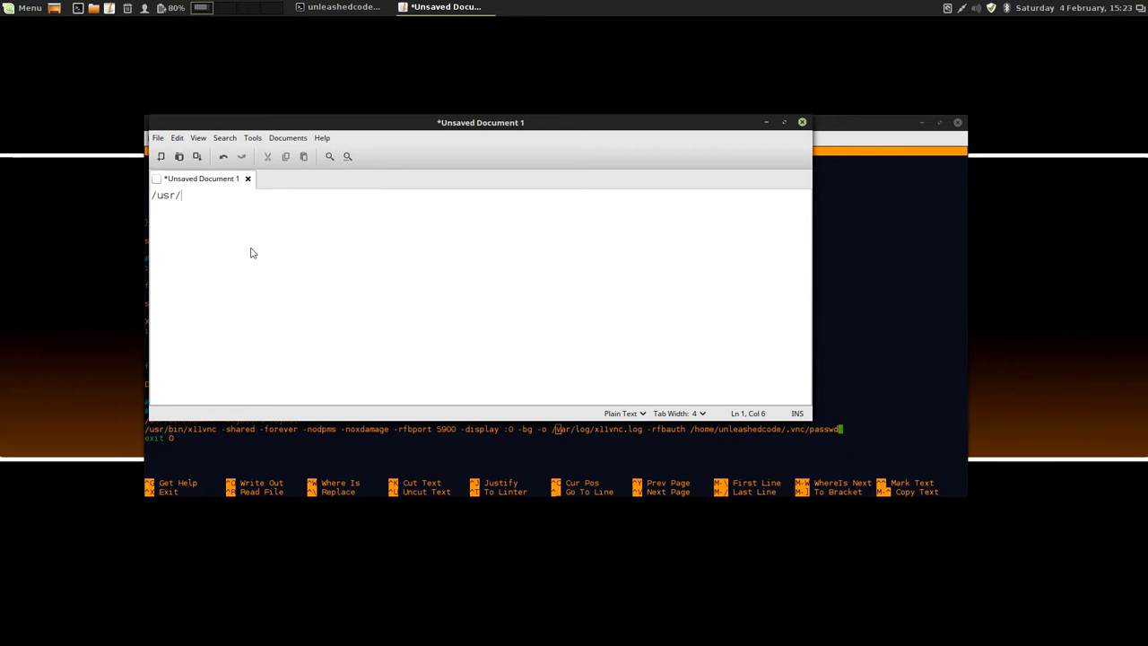
pyautogui.write('bin/')
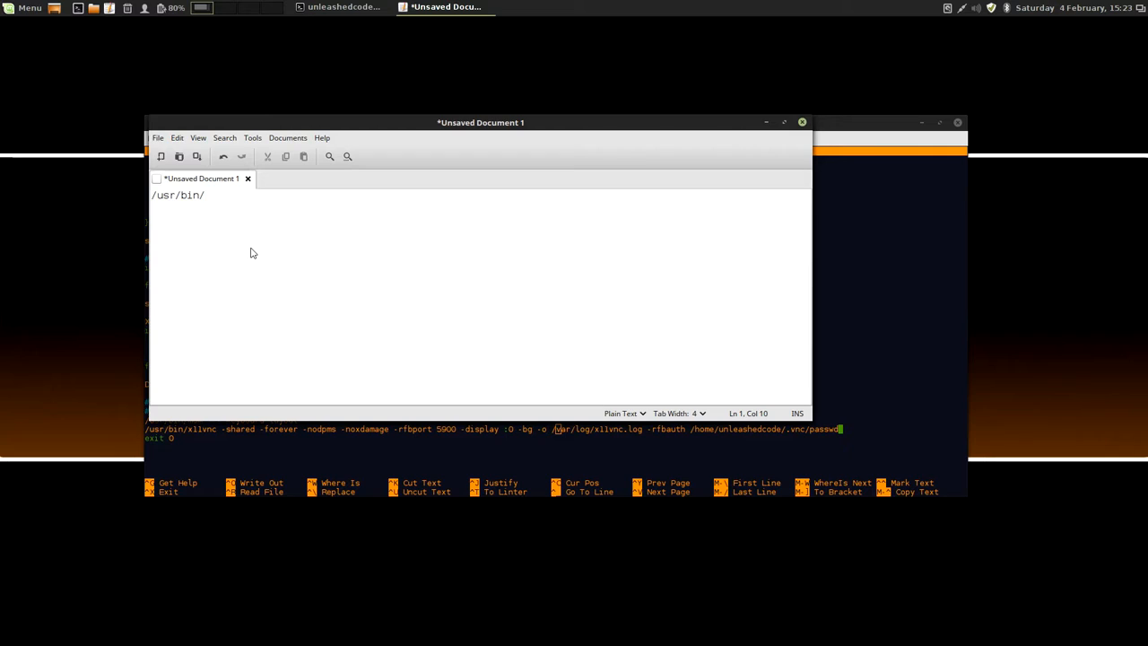
pyautogui.write('x11')
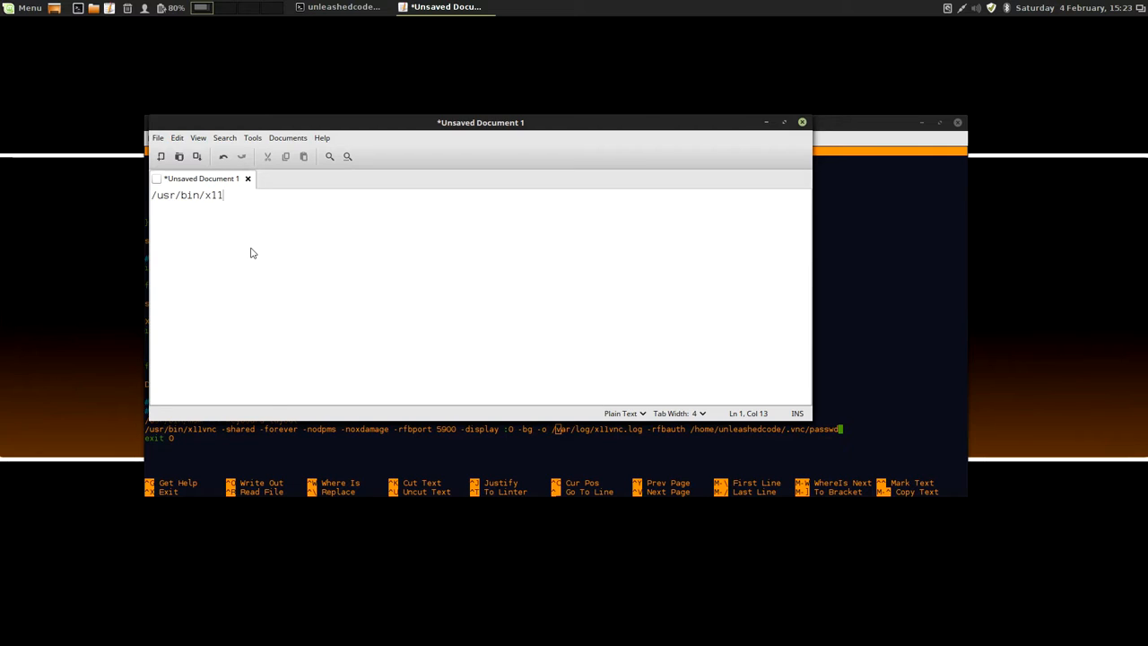
pyautogui.write('vnc')
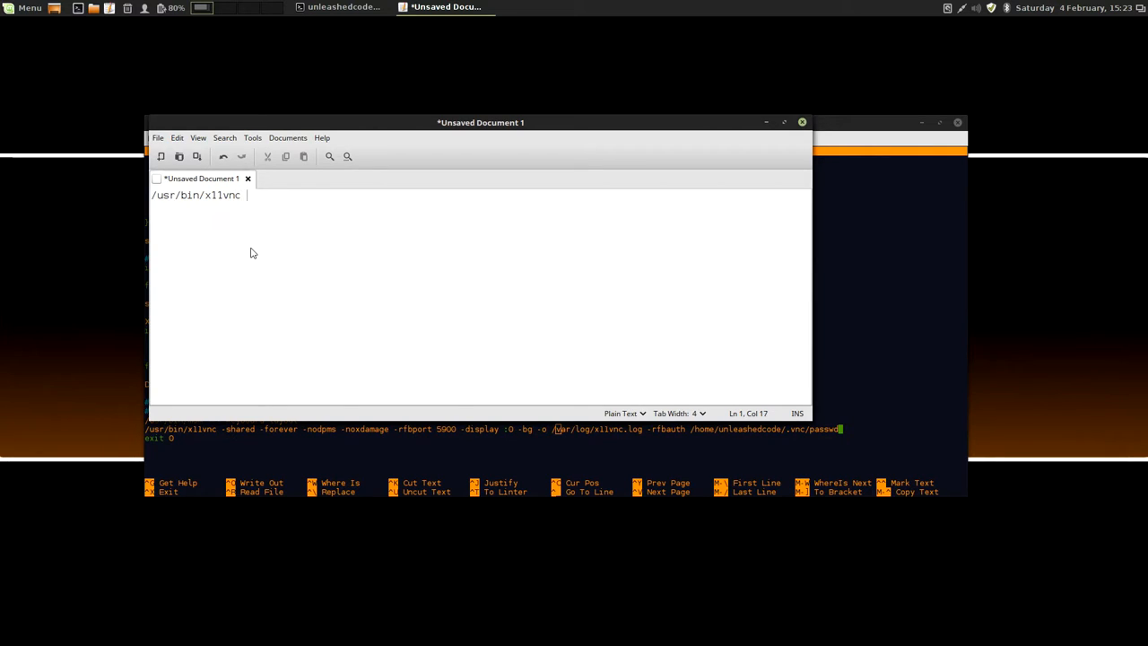
pyautogui.write('- location of')
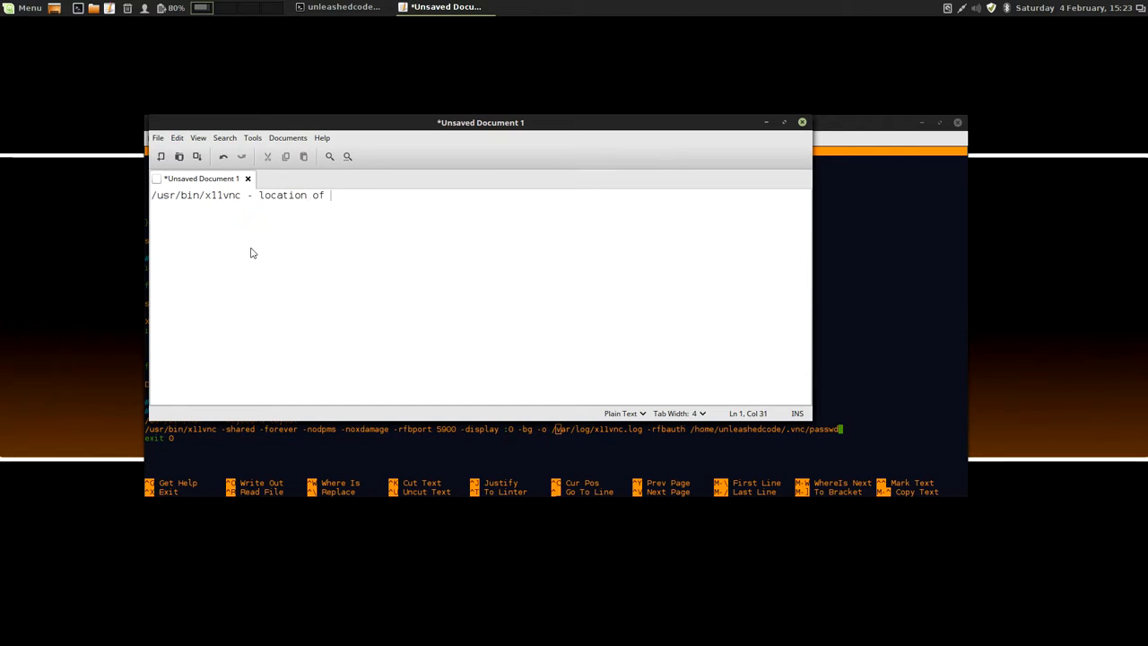
pyautogui.write('the progr')
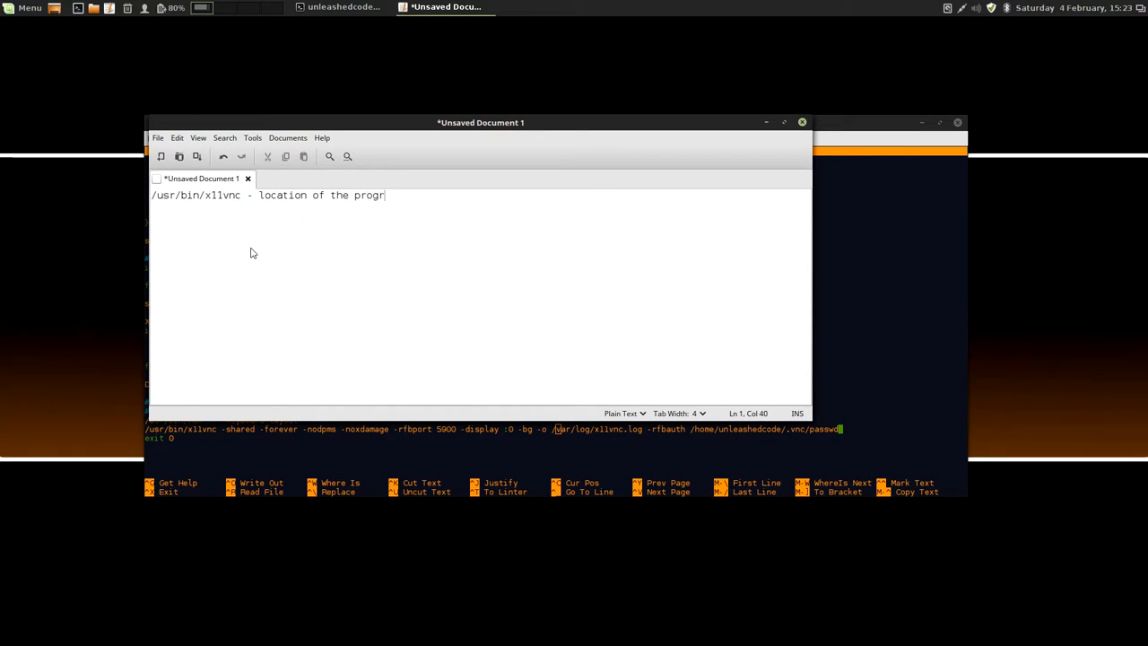
pyautogui.write('am')
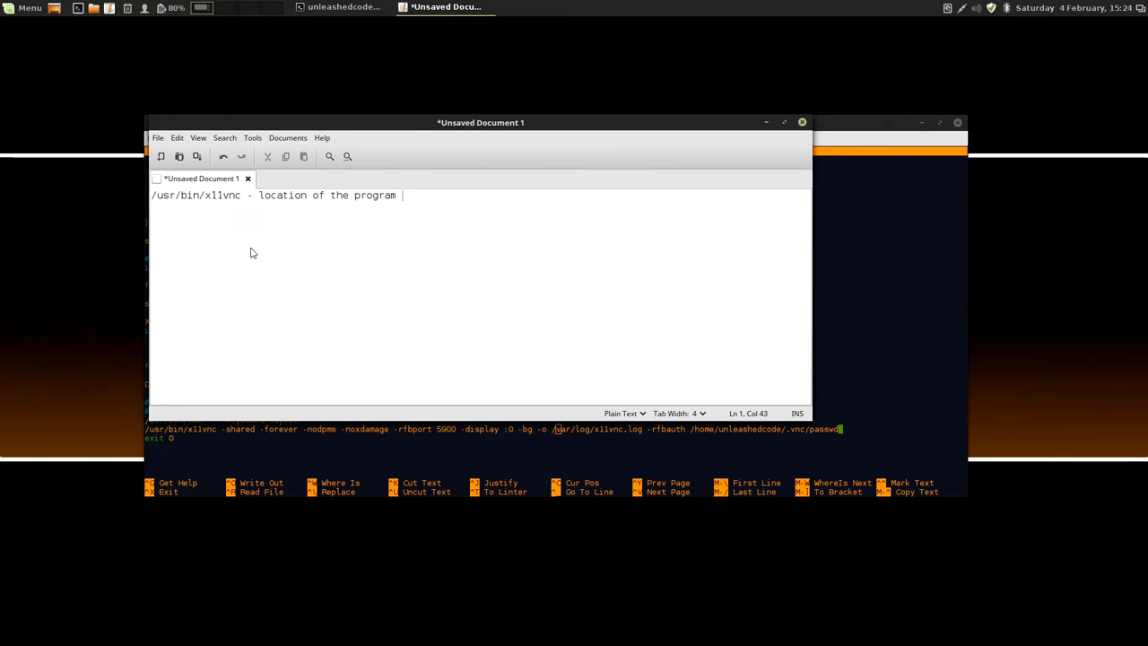
pyautogui.write('execturt')
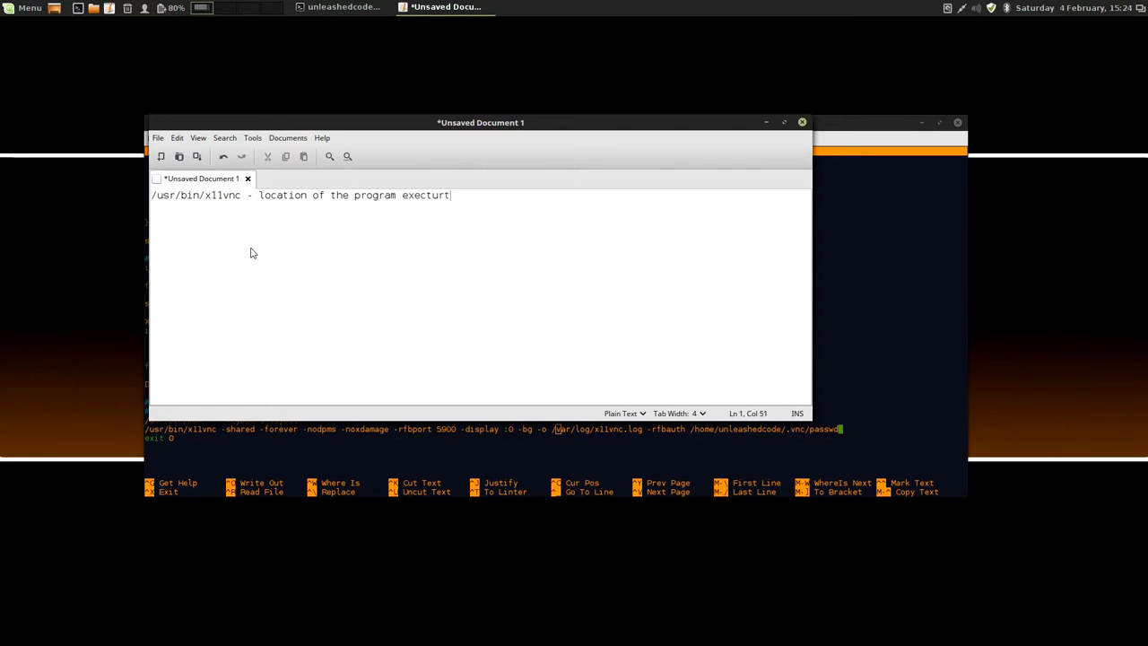
# Step: Add a line saying -shared allows for multiple connections
pyautogui.press('BackSpace')
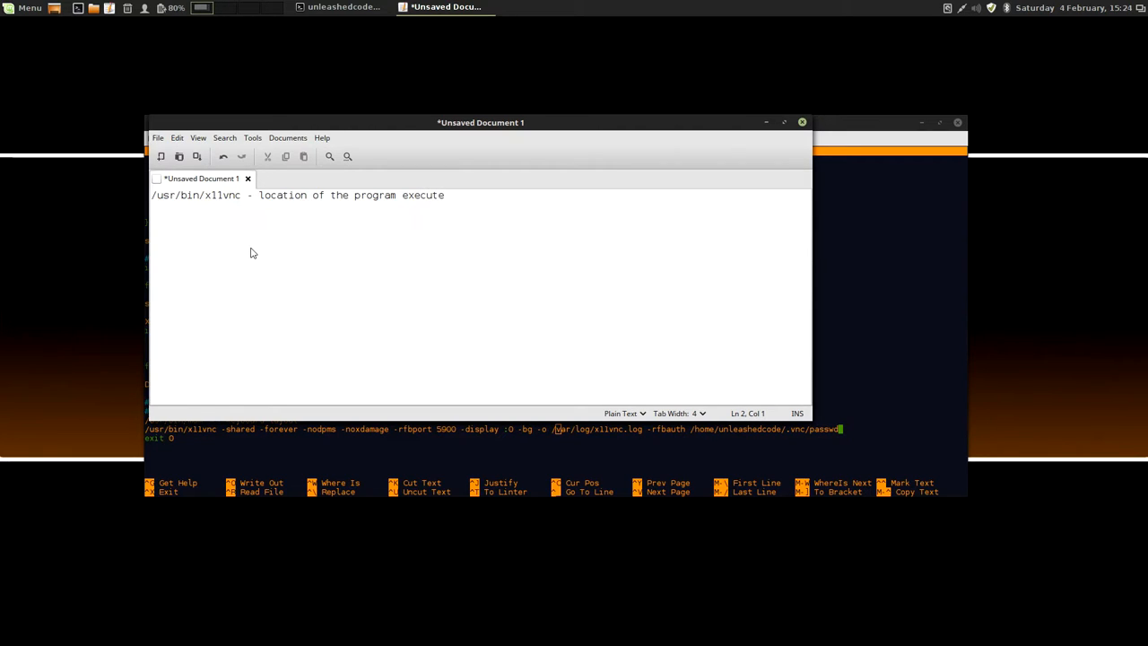
pyautogui.write('-sha')
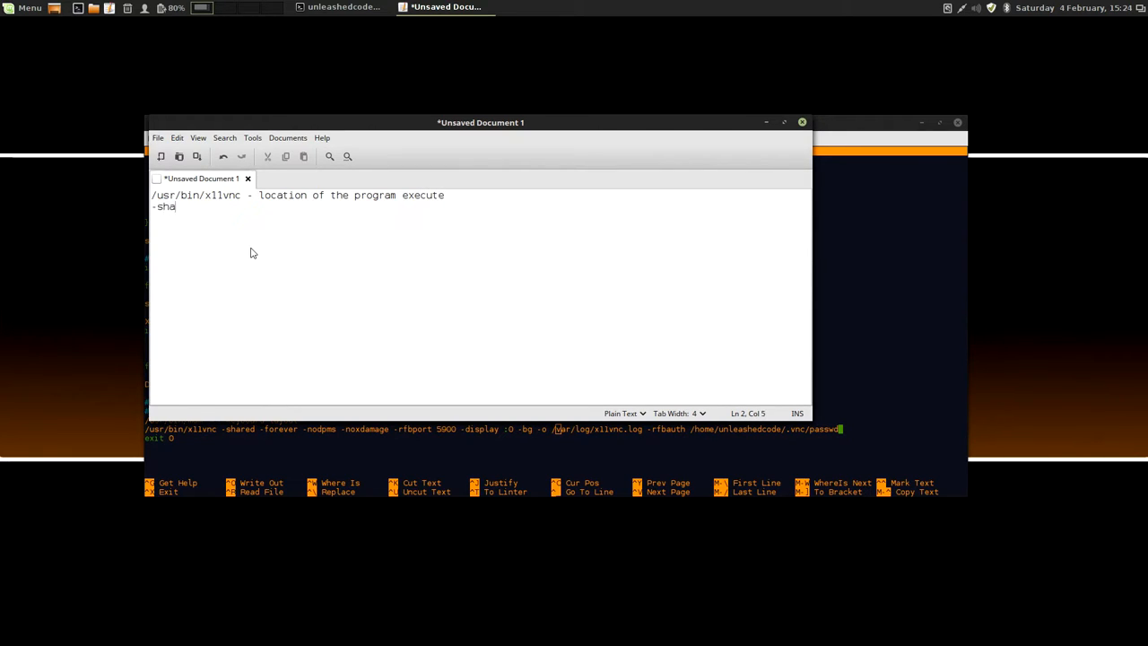
pyautogui.write('red')
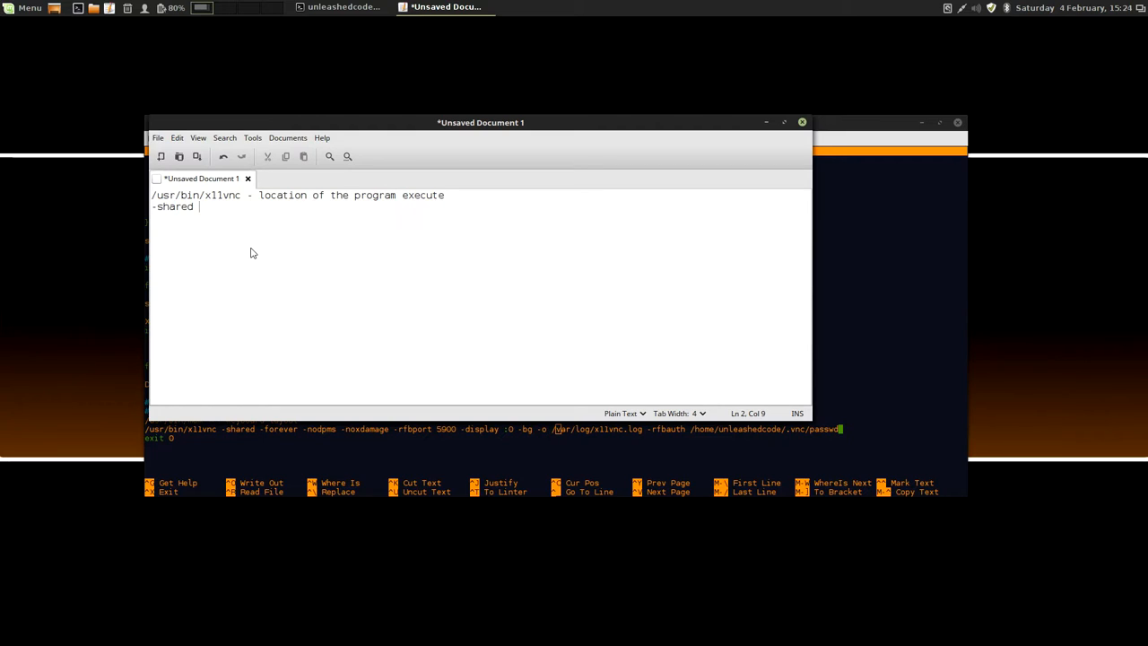
pyautogui.write('-allows for multiple connections')
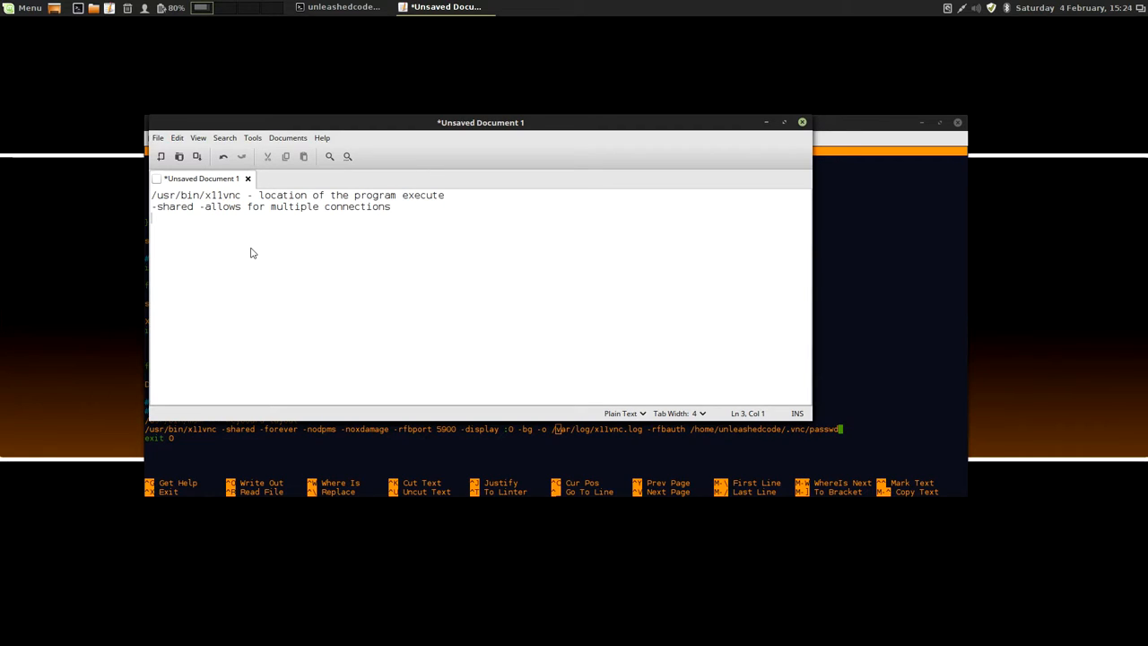
# Step: Type the line '-forever -keeps the server running even after you log out'
pyautogui.write('-forever')
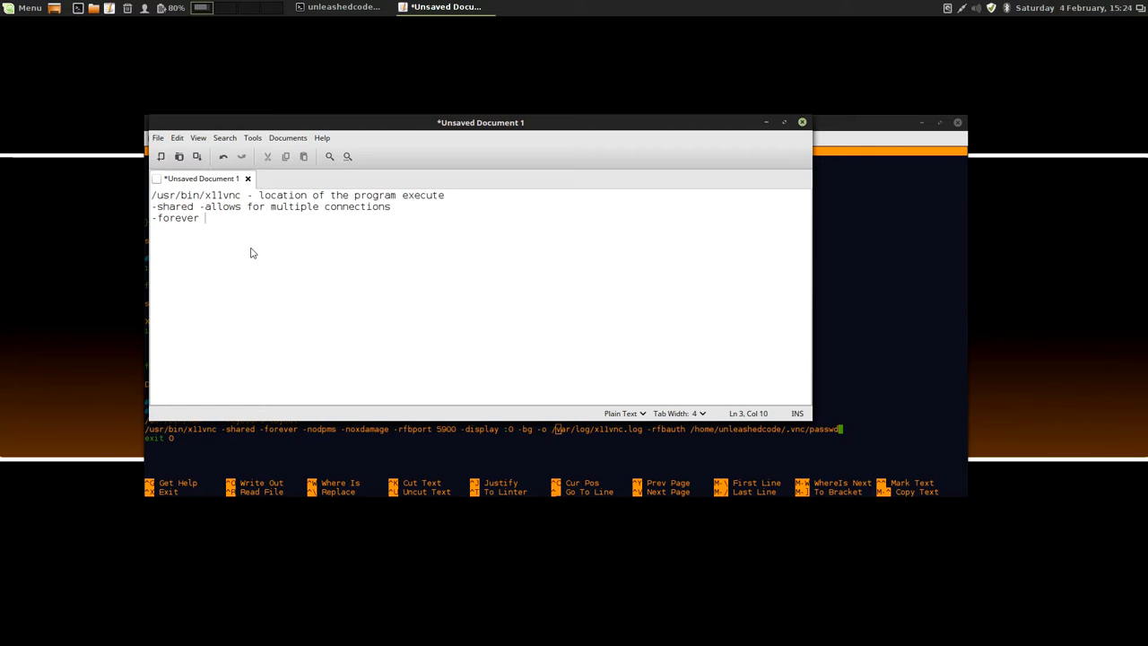
pyautogui.write('-')
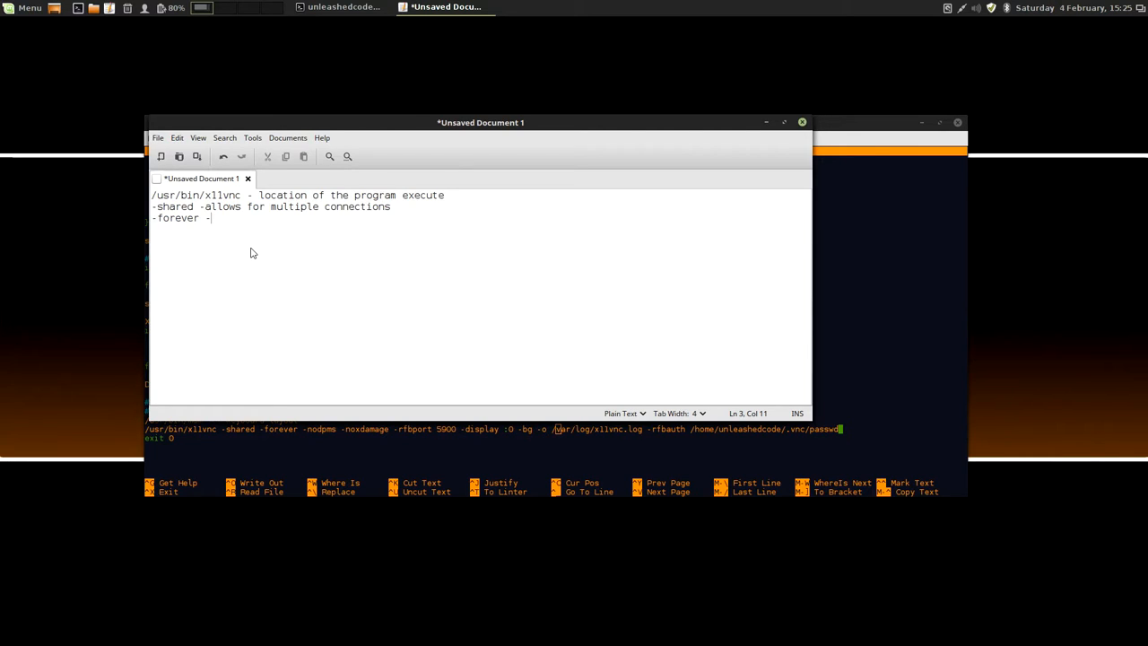
pyautogui.write('keeps the')
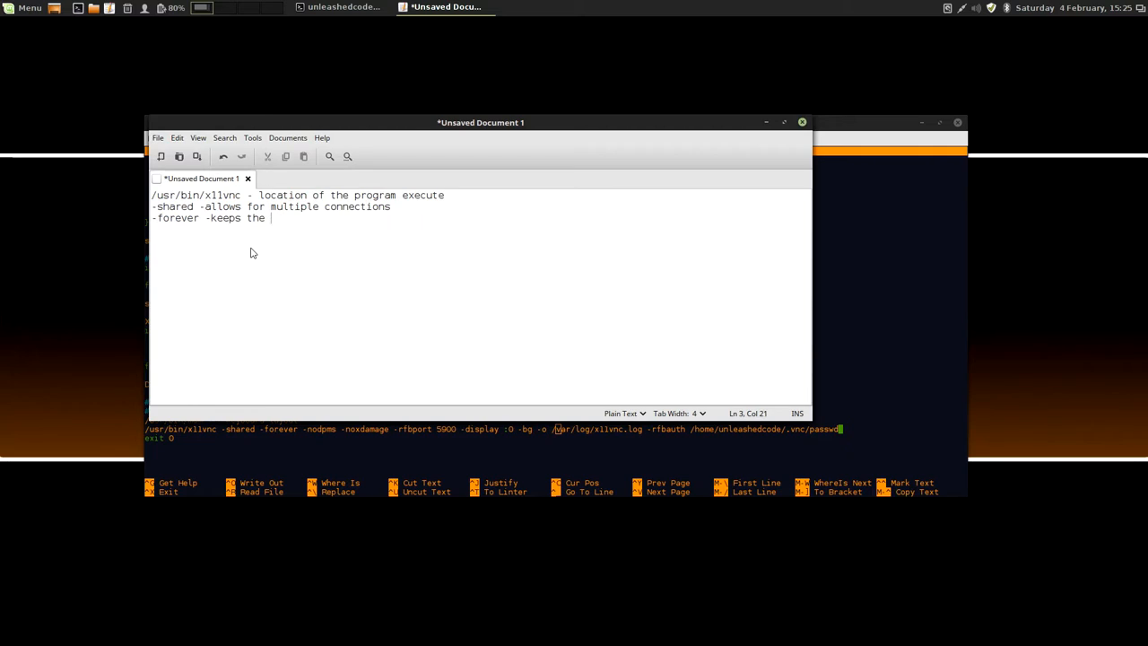
pyautogui.write('server')
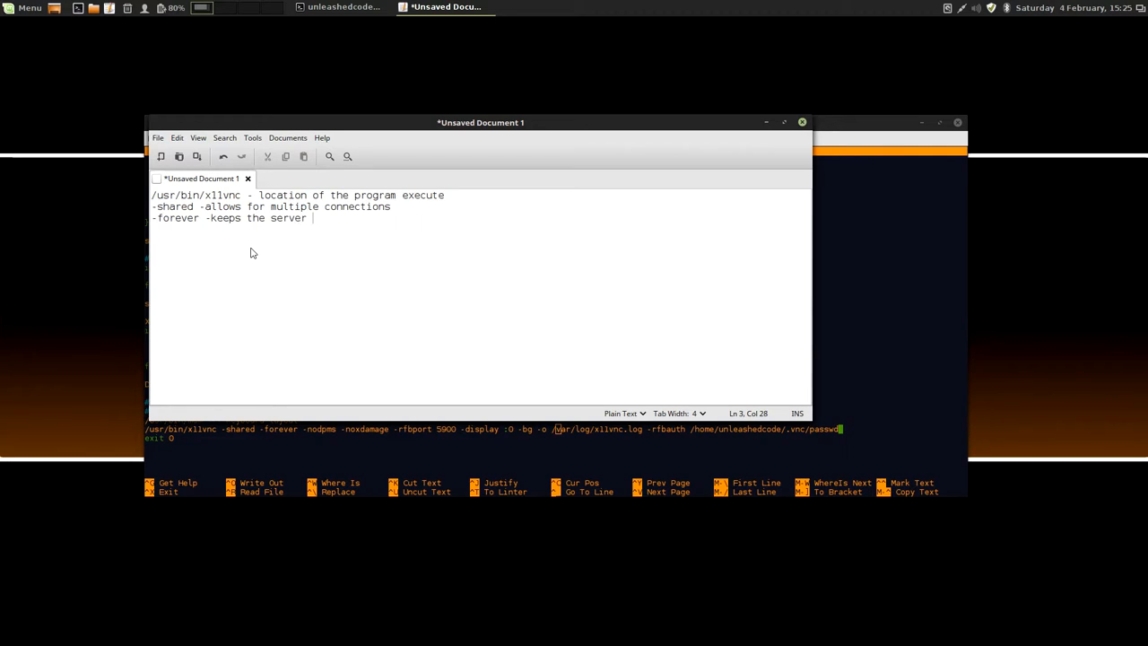
pyautogui.write('running ev')
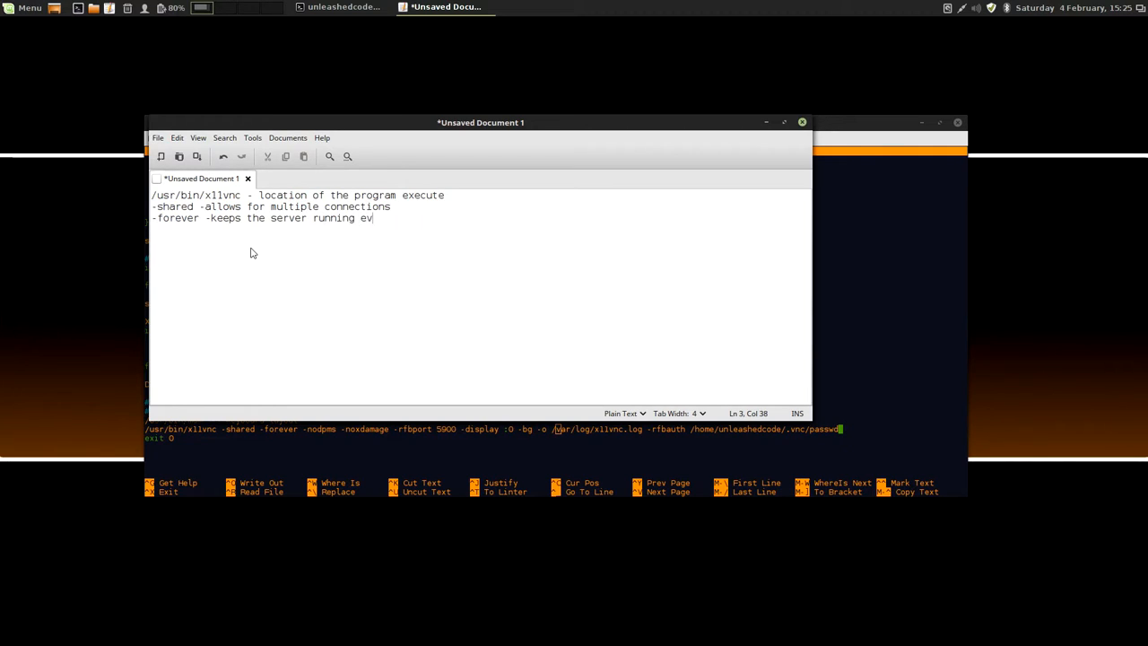
pyautogui.write('en after you')
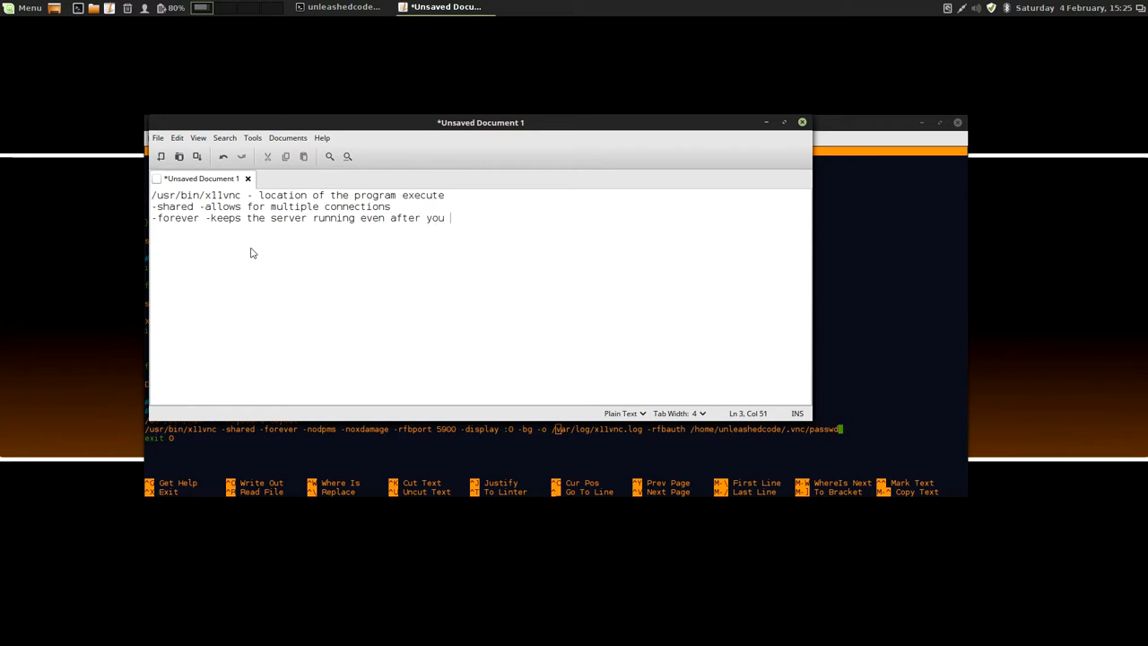
pyautogui.write('log out')
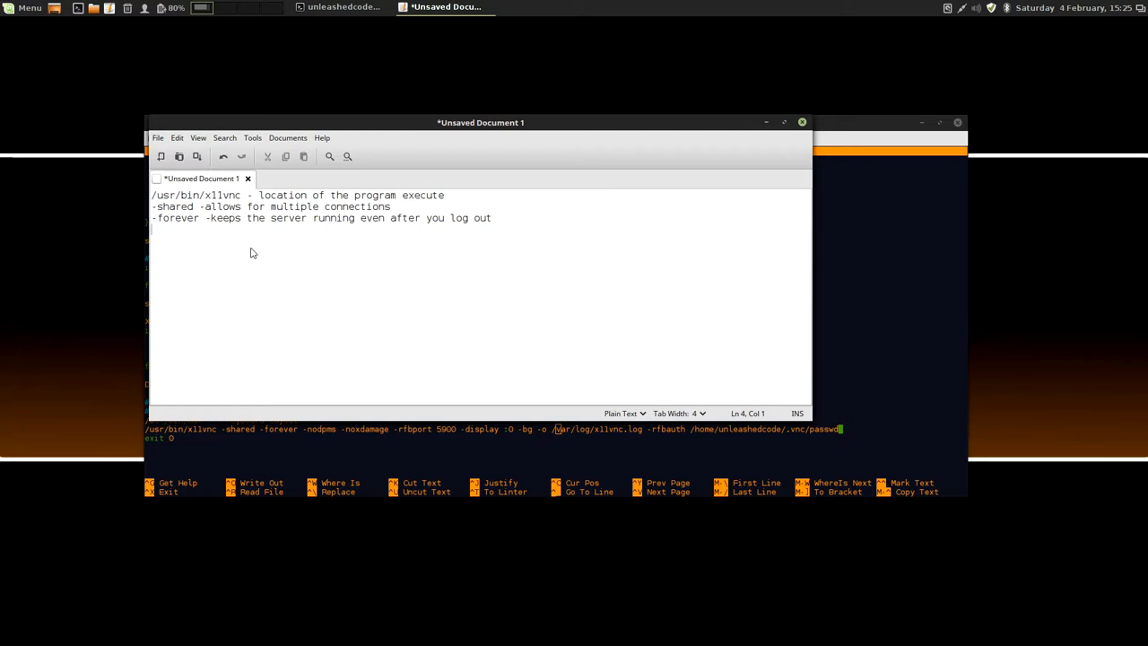
# Step: Type the line '-nodpms -prevents power management saving and keeps the display alive'
pyautogui.write('-nodpm')
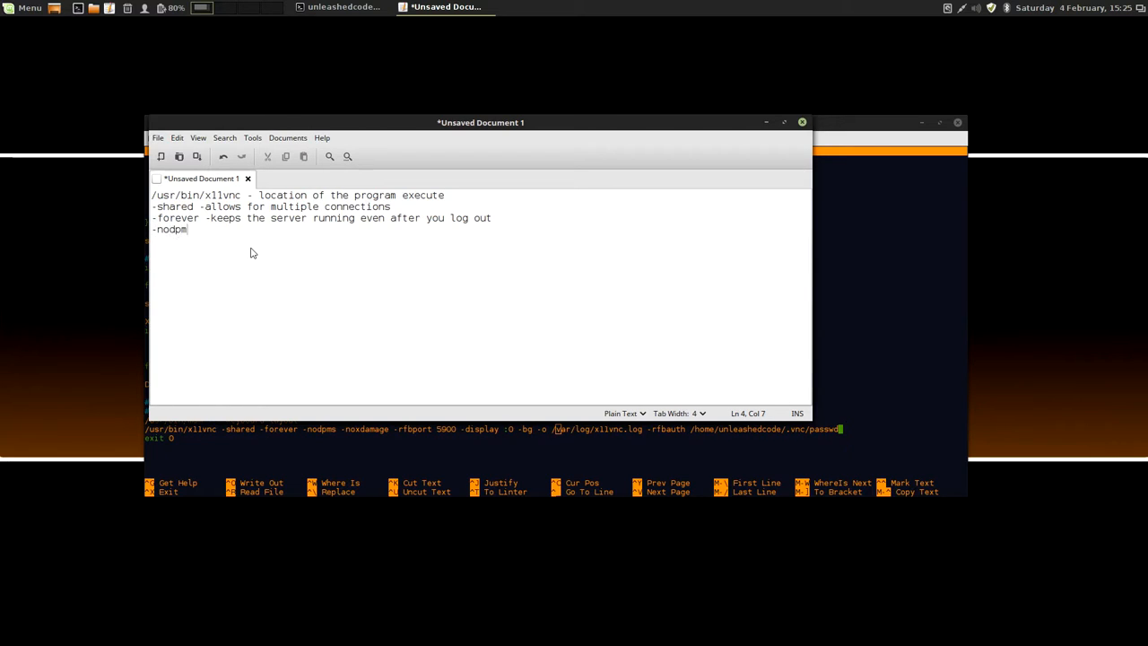
pyautogui.write('s -')
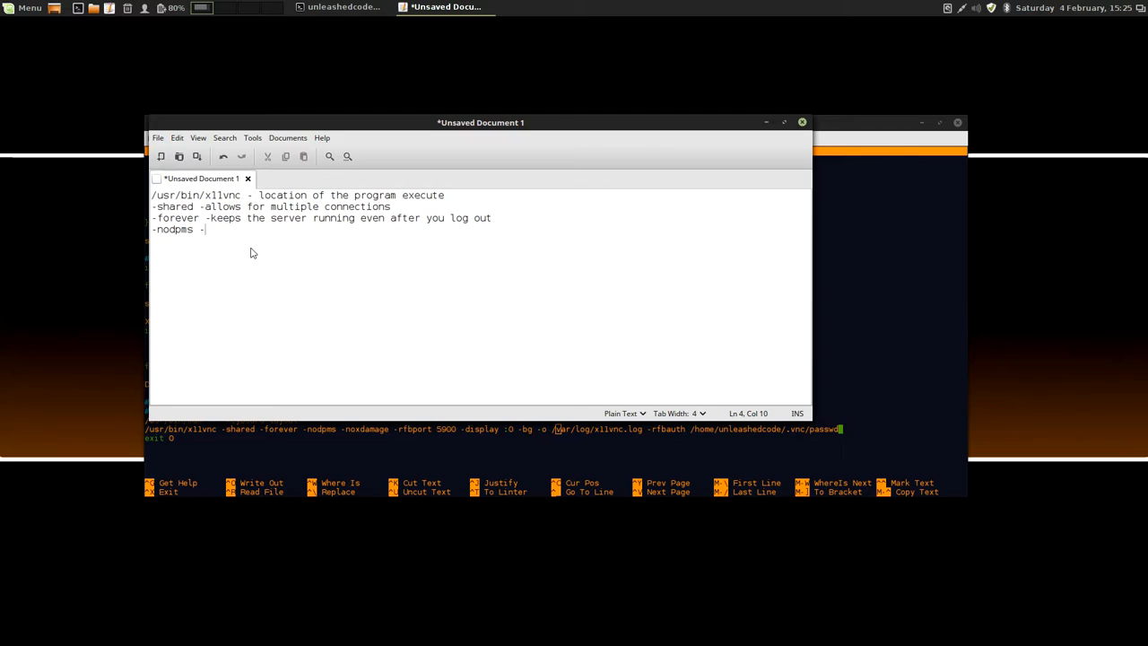
pyautogui.write('pr4events')
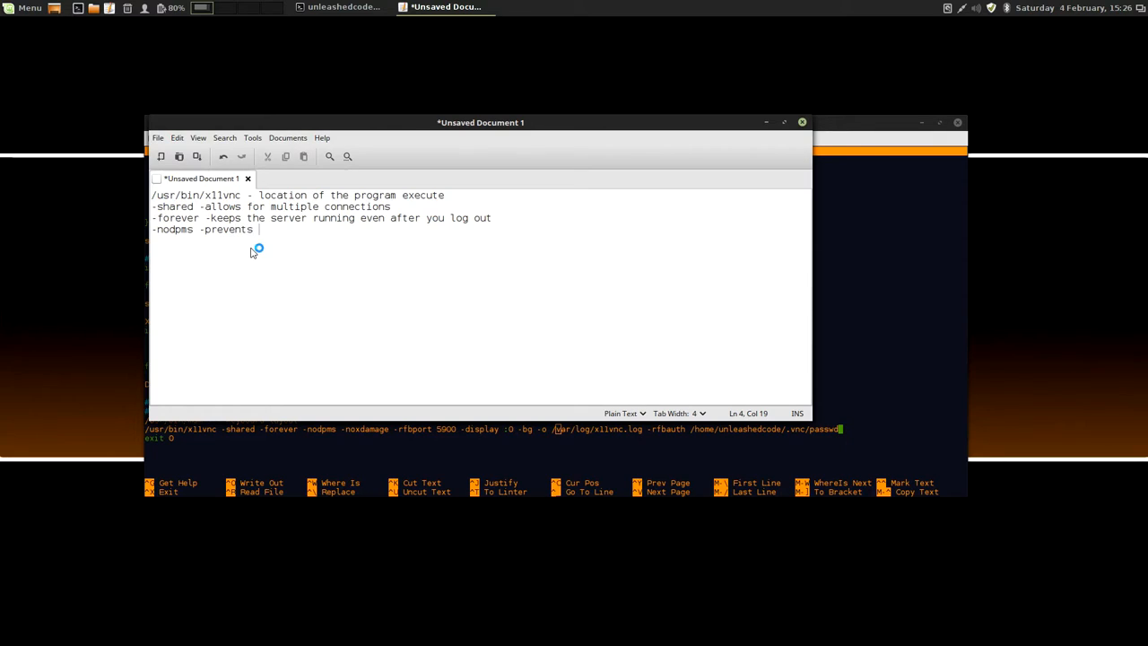
pyautogui.write('power management saving and keeps')
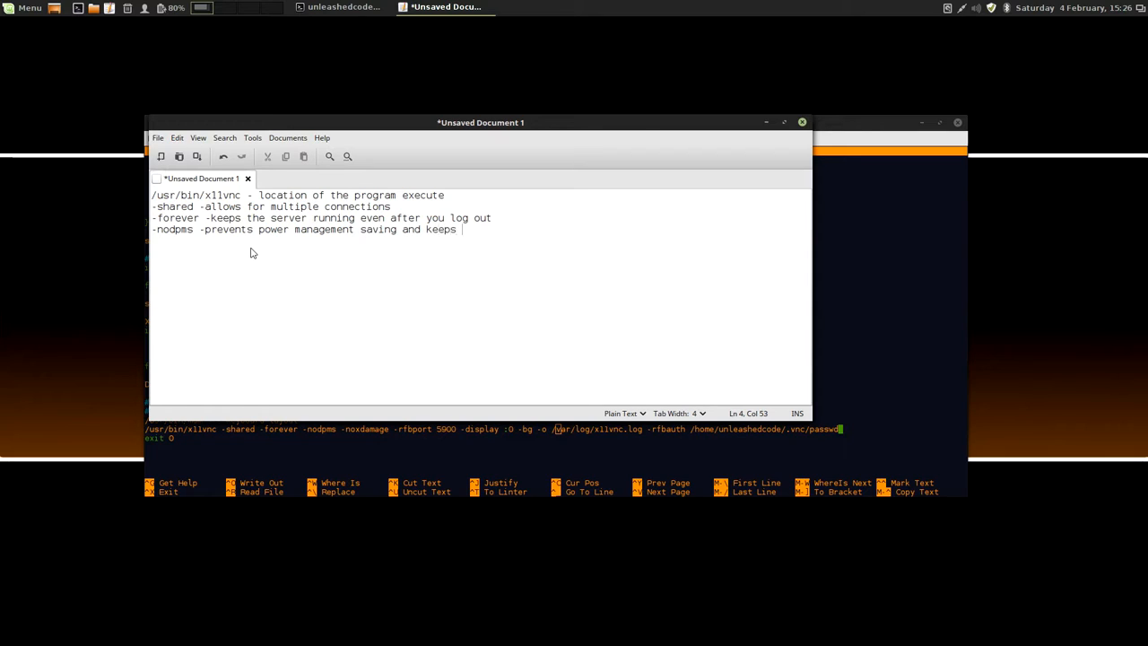
pyautogui.write('the didsp')
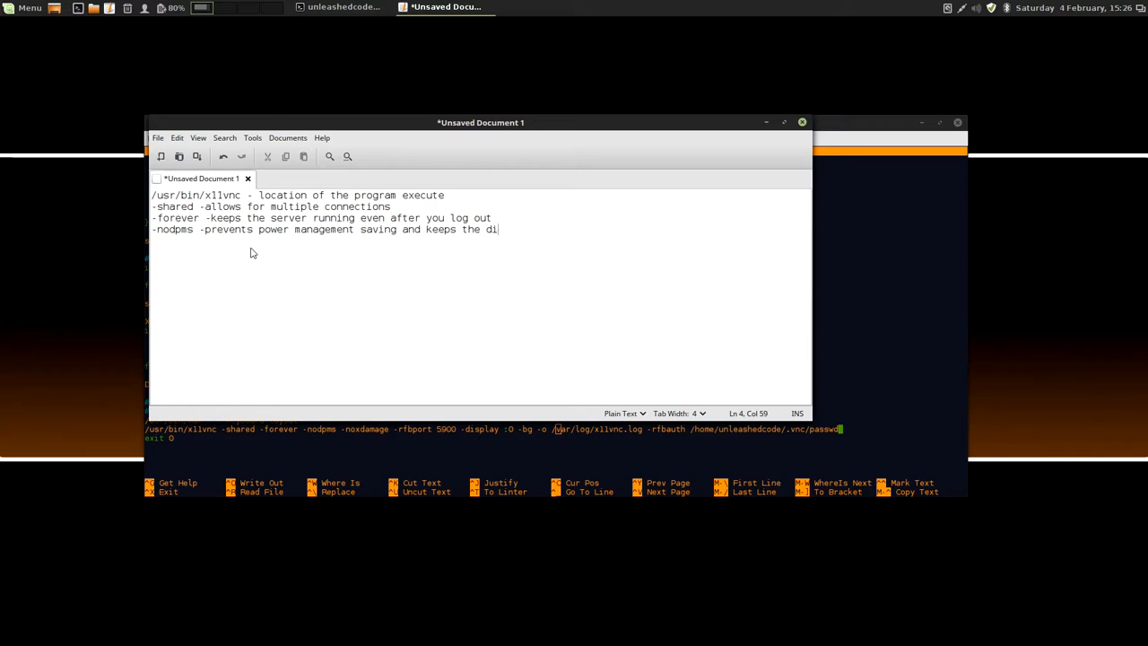
pyautogui.write('sp')
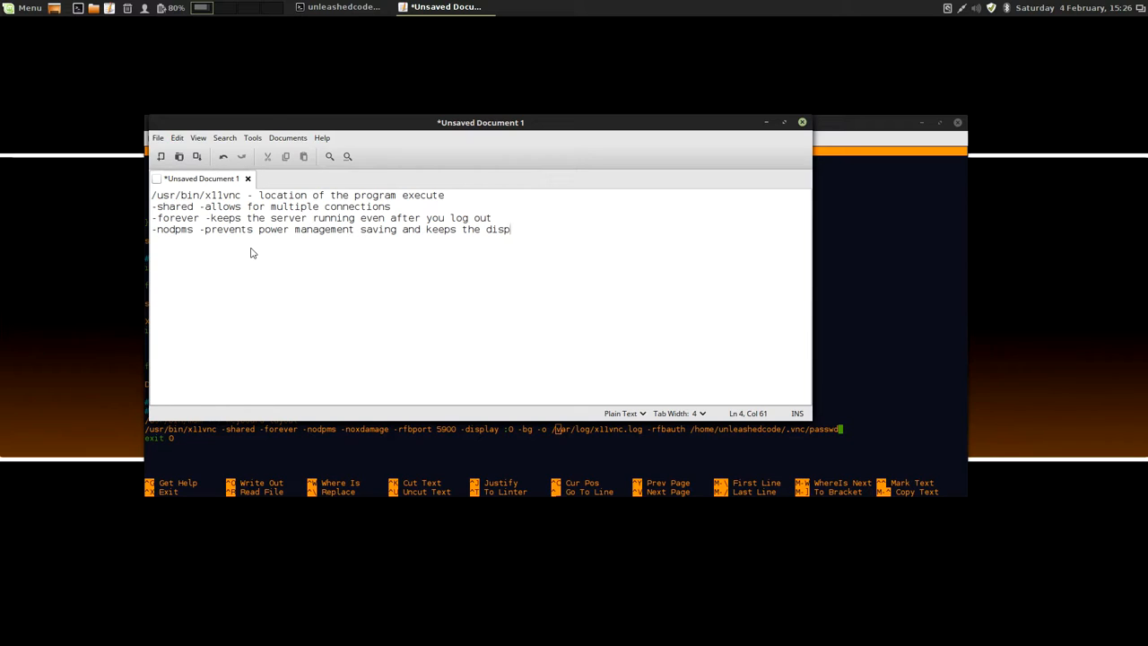
pyautogui.write('lay alive')
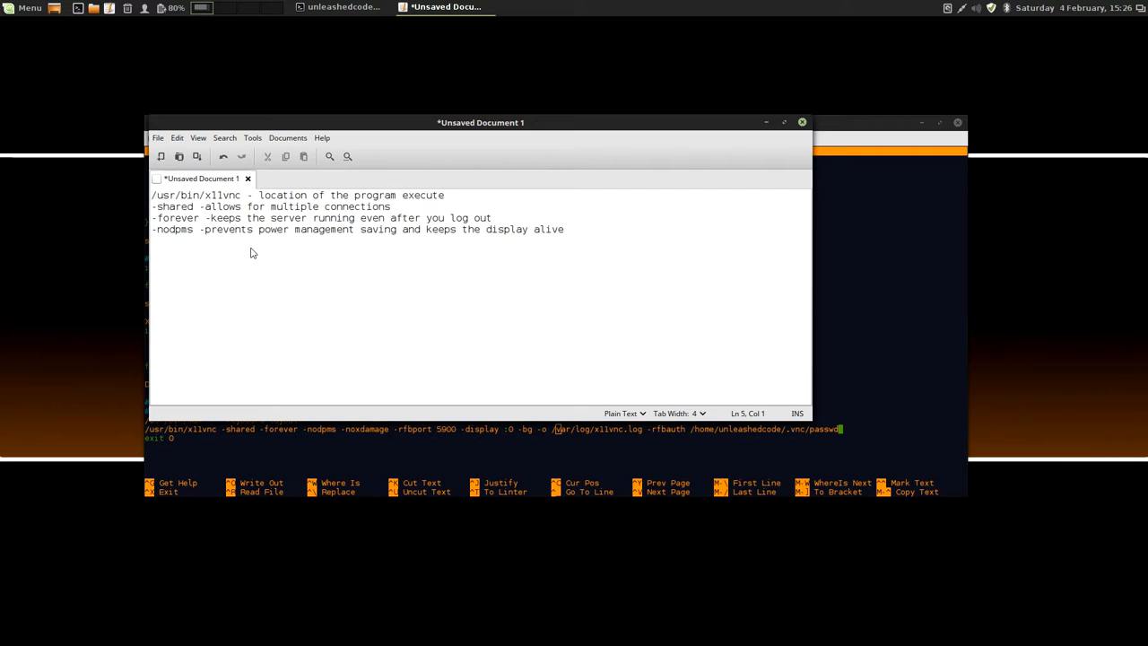
# Step: Add the note '-noxdamage - prevents framebuffer issues and lets x11vnc run with some screen tearing'
pyautogui.write('-nox')
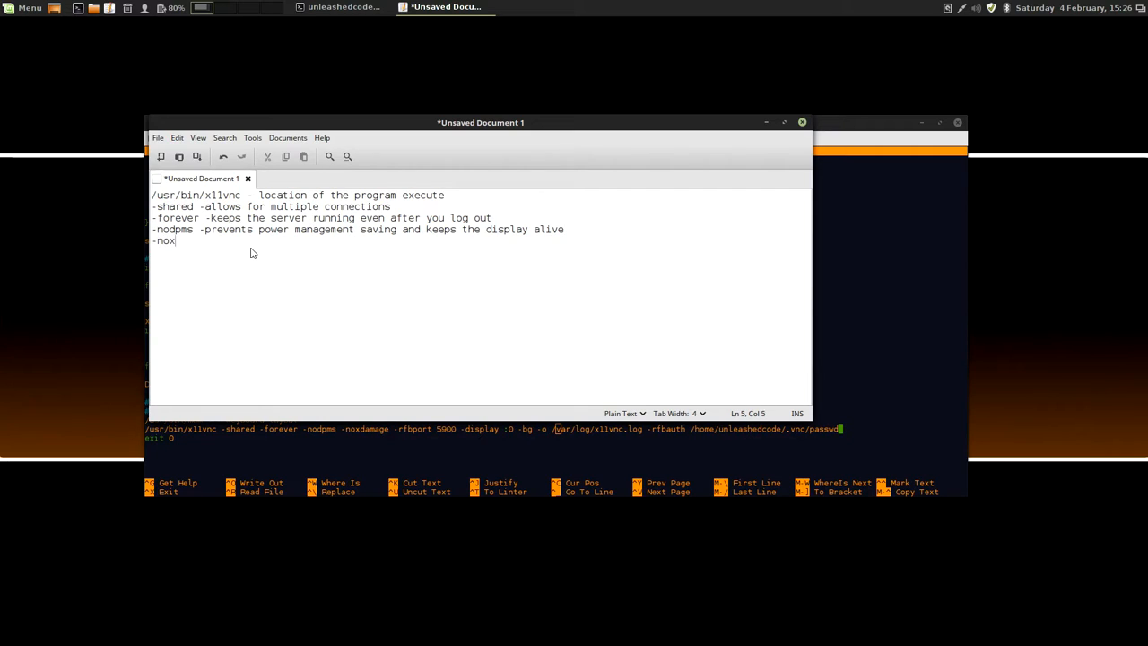
pyautogui.write('damage -')
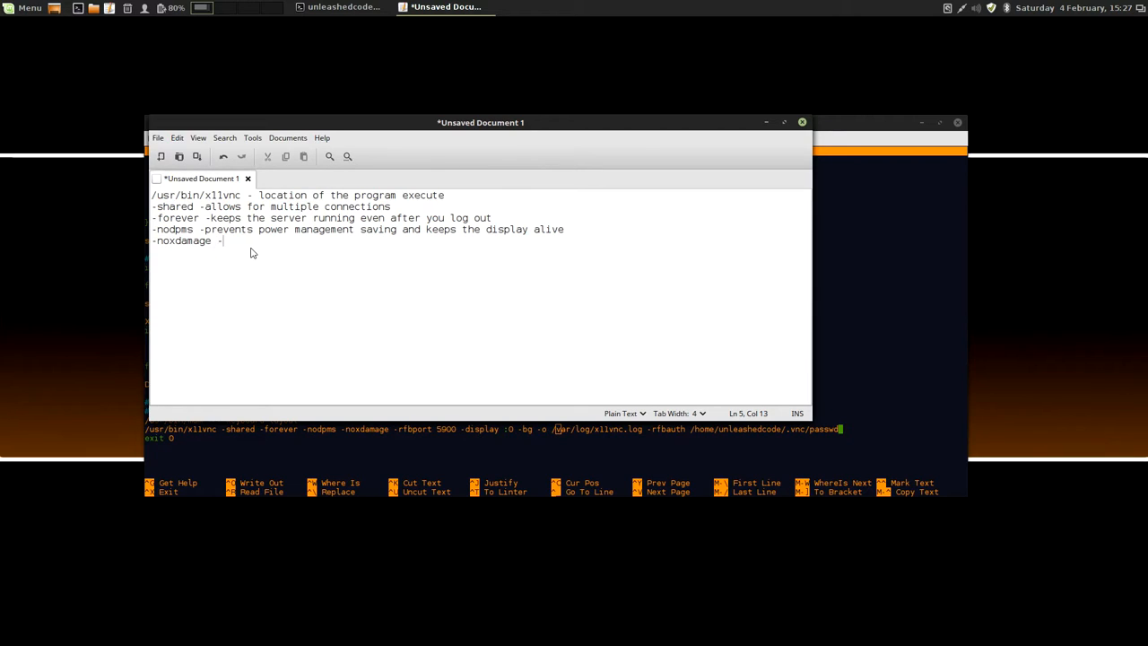
pyautogui.write('preventws')
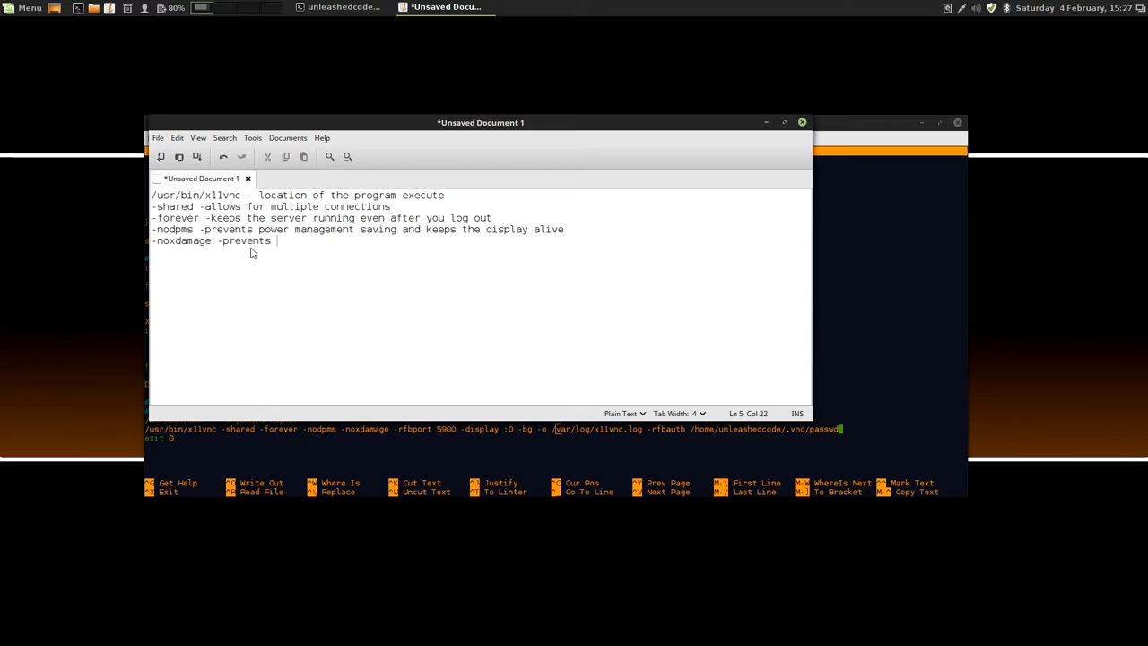
pyautogui.write('framebuffer issues')
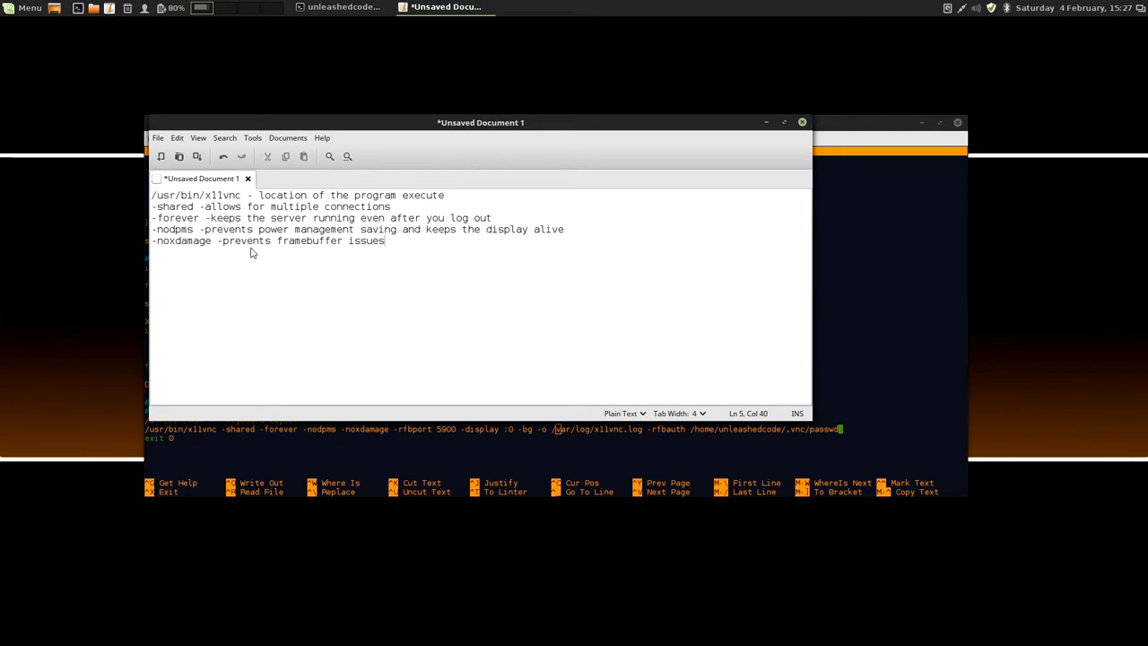
pyautogui.write('and l')
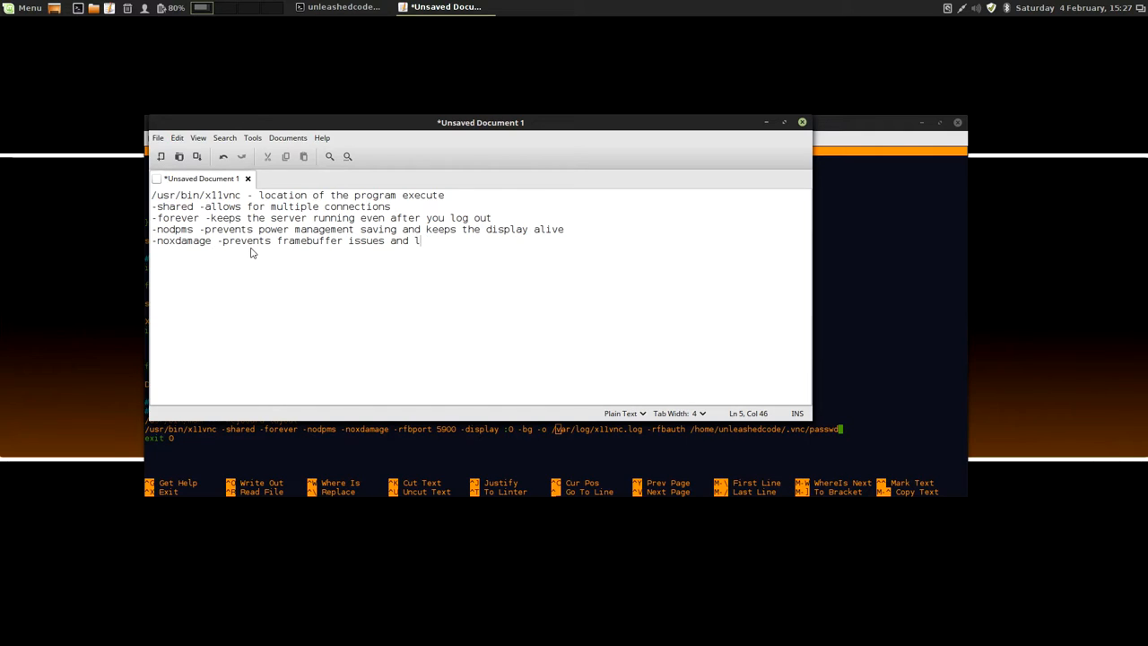
pyautogui.write('ets')
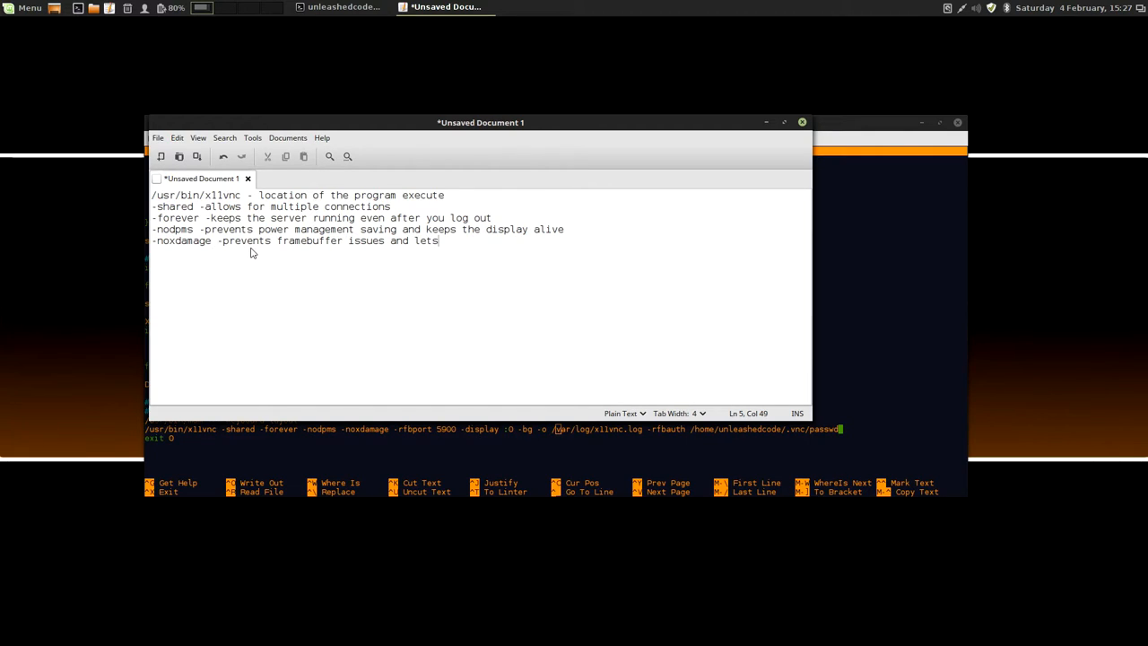
pyautogui.write('x11vnc')
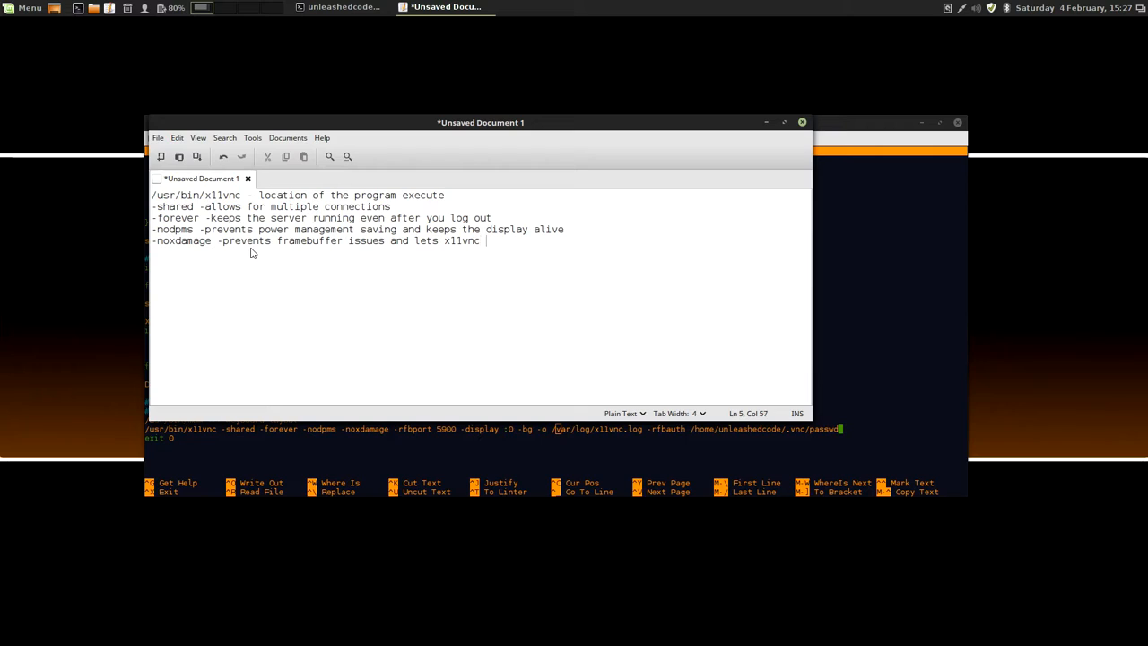
pyautogui.write('run with some screen te')
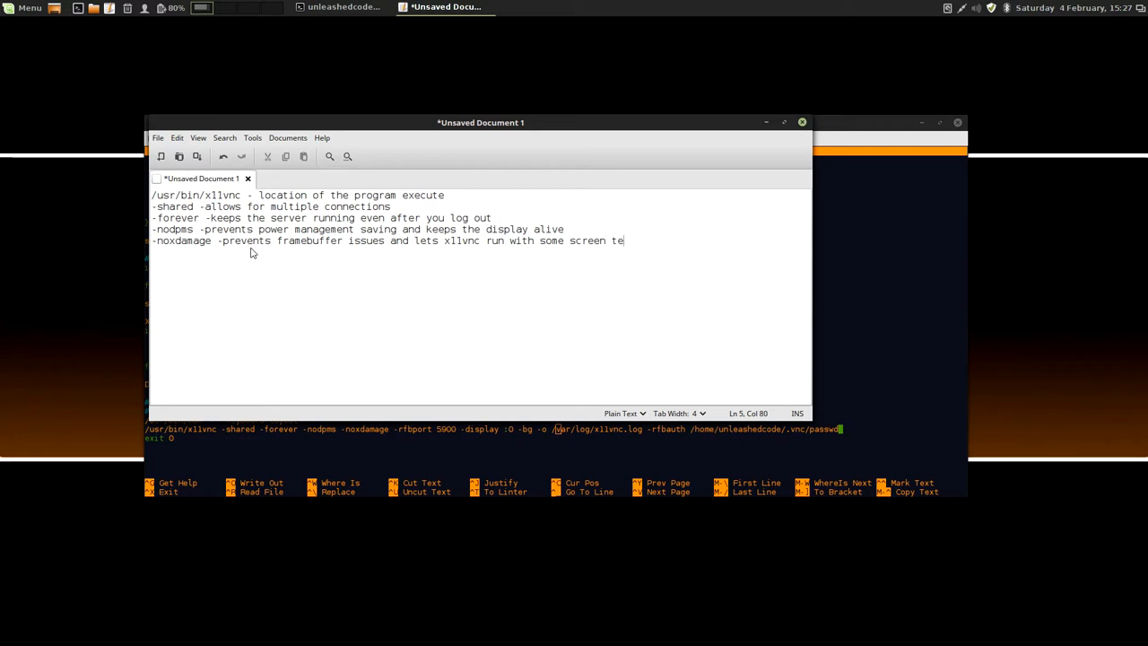
pyautogui.write('aring')
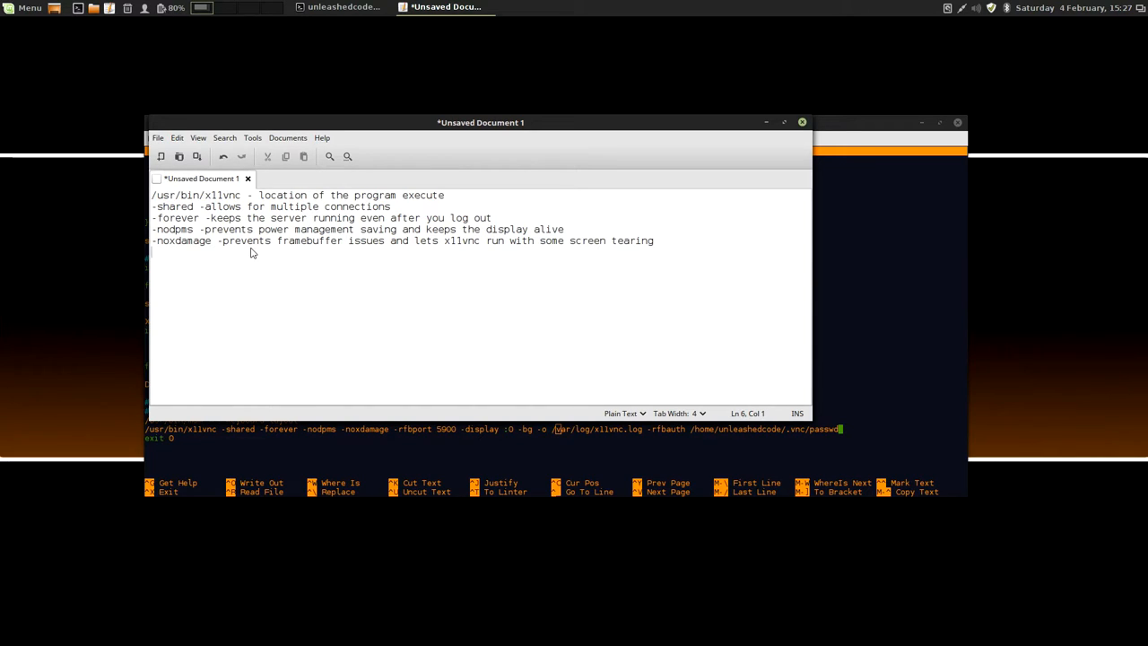
# Step: Add the note '-rfbport 5900 - default port vnc' and begin a '-display :' line
pyautogui.write('-')
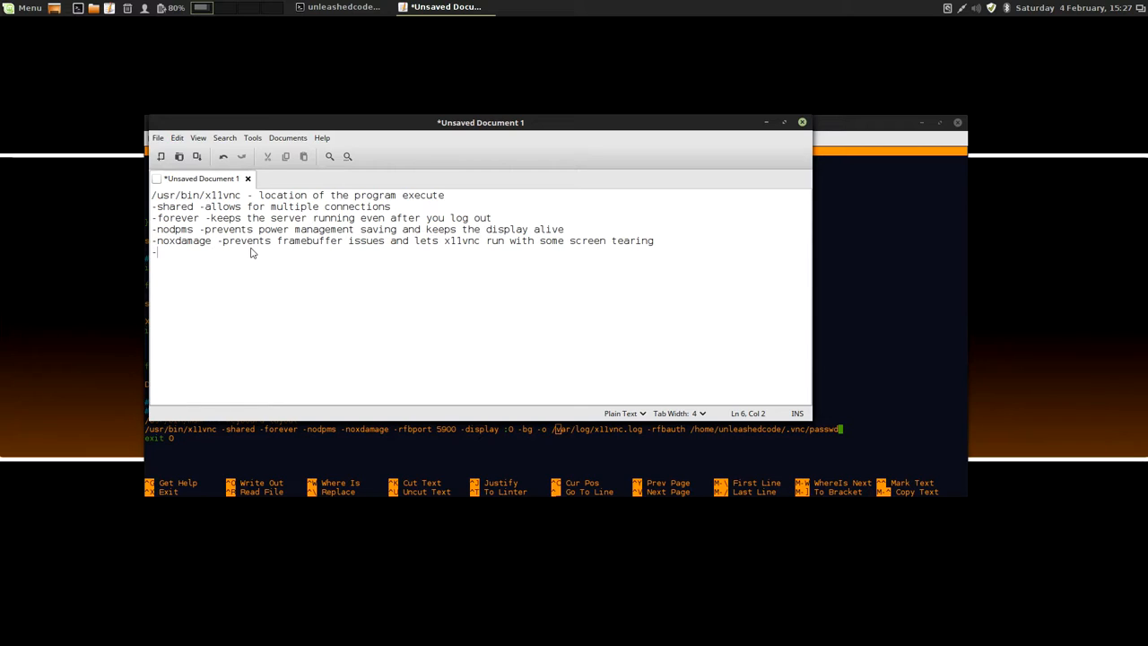
pyautogui.write('rf')
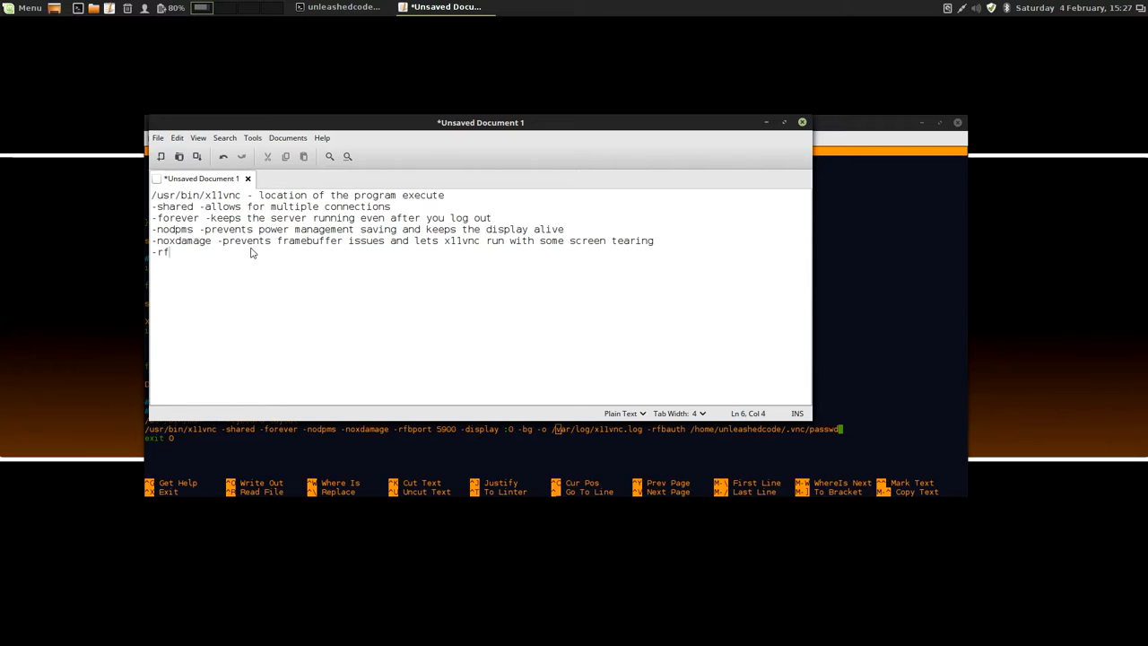
pyautogui.write('bport')
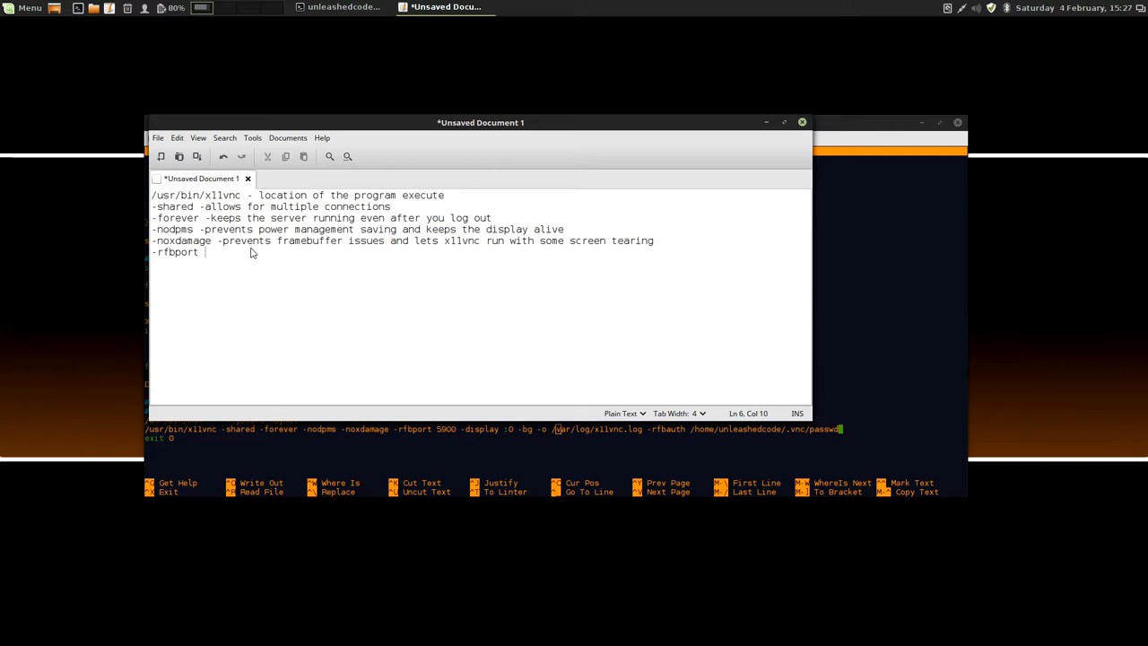
pyautogui.write('59')
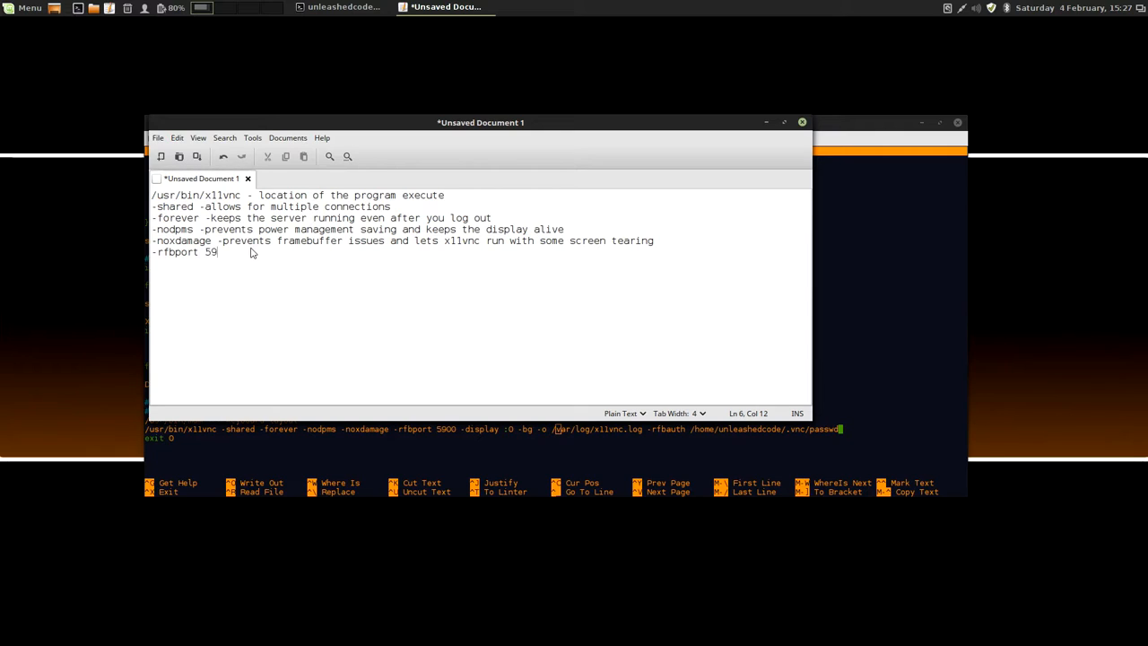
pyautogui.write('00 - default port vnc')
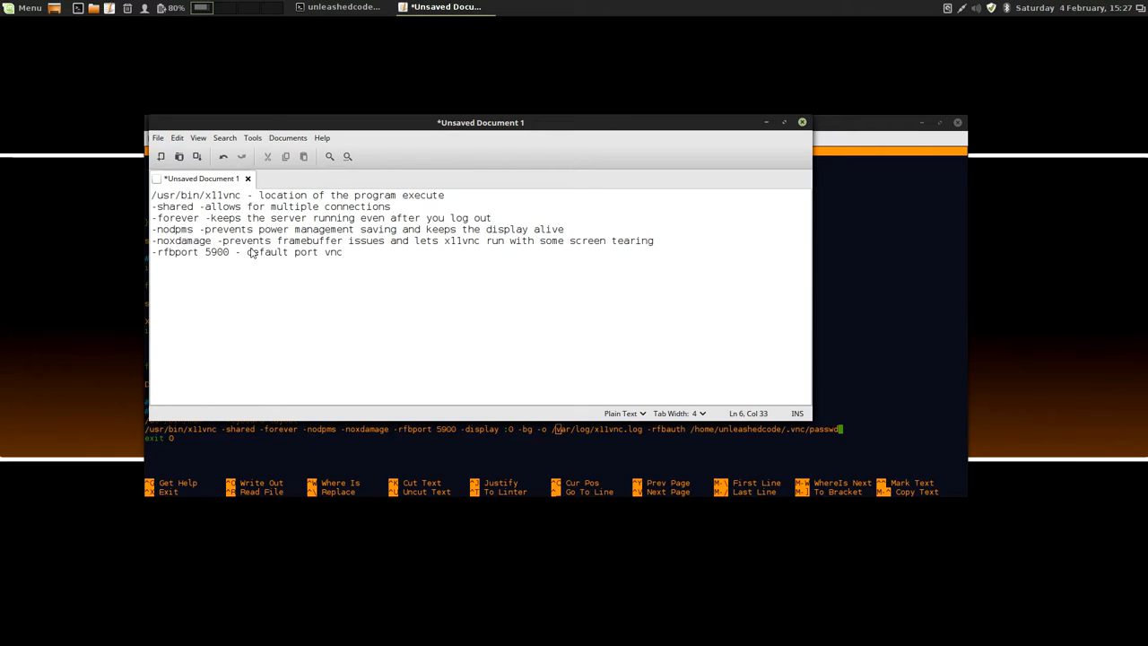
pyautogui.click(343, 252)
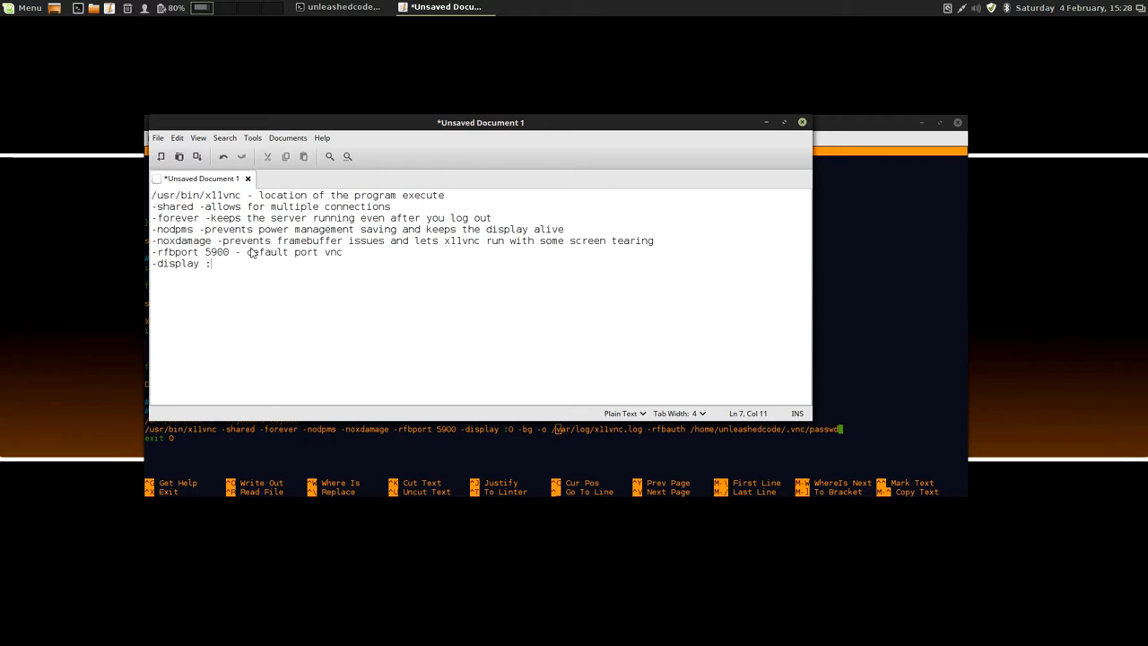
# Step: Complete the line as '-display :0 - chooses display to show'
pyautogui.write('0 -')
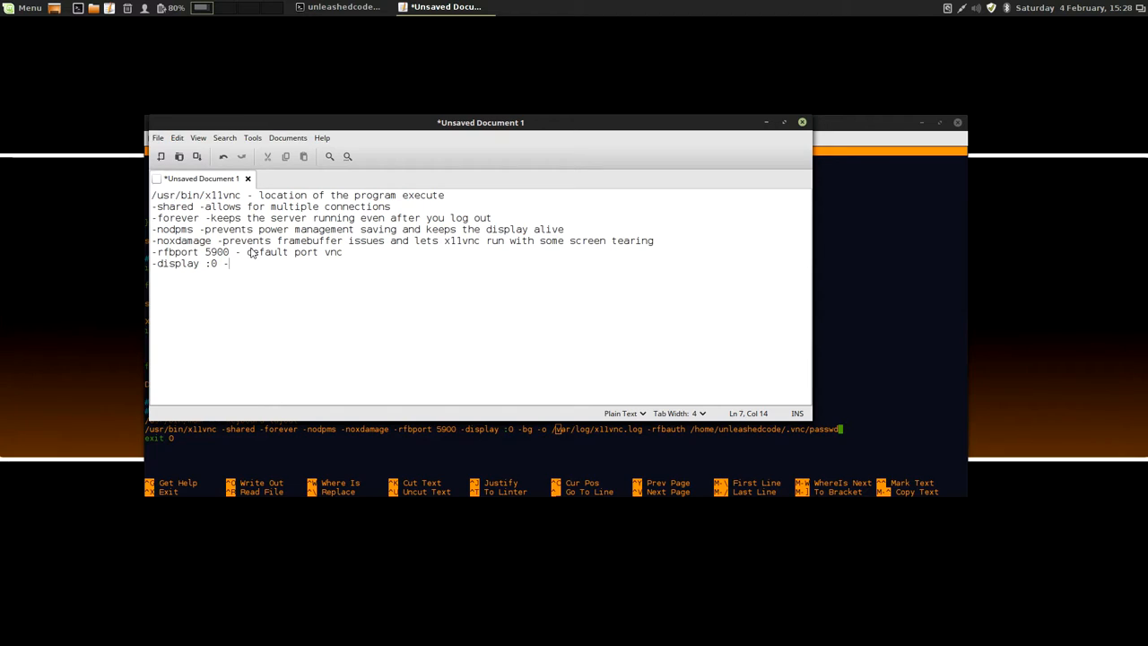
pyautogui.write('cho')
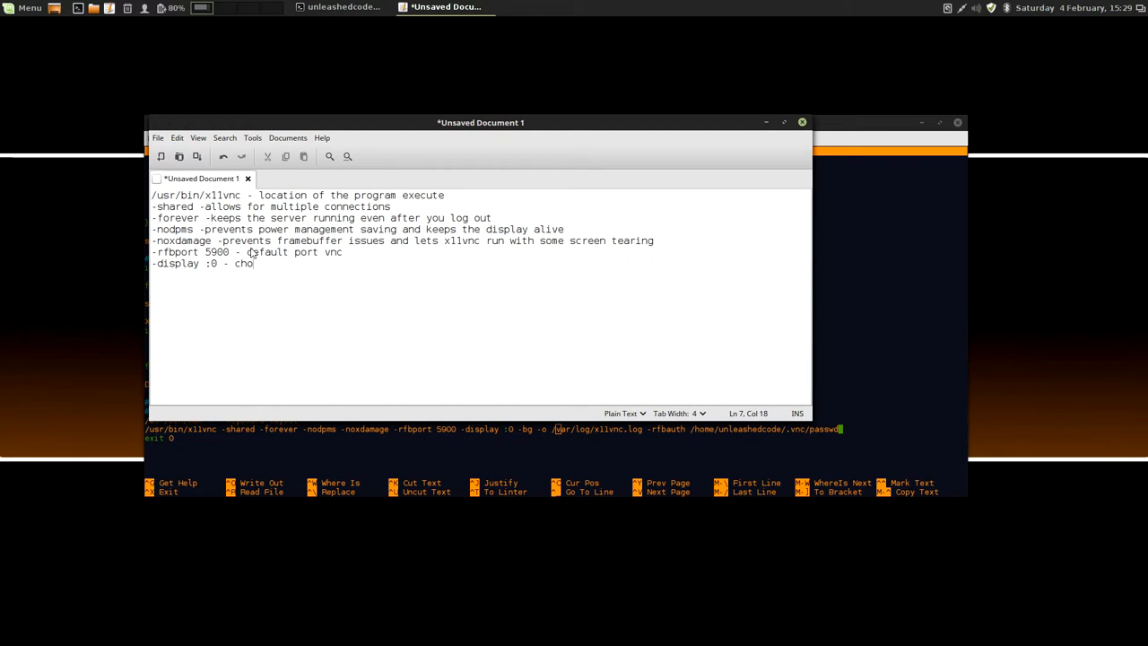
pyautogui.write('oses diss')
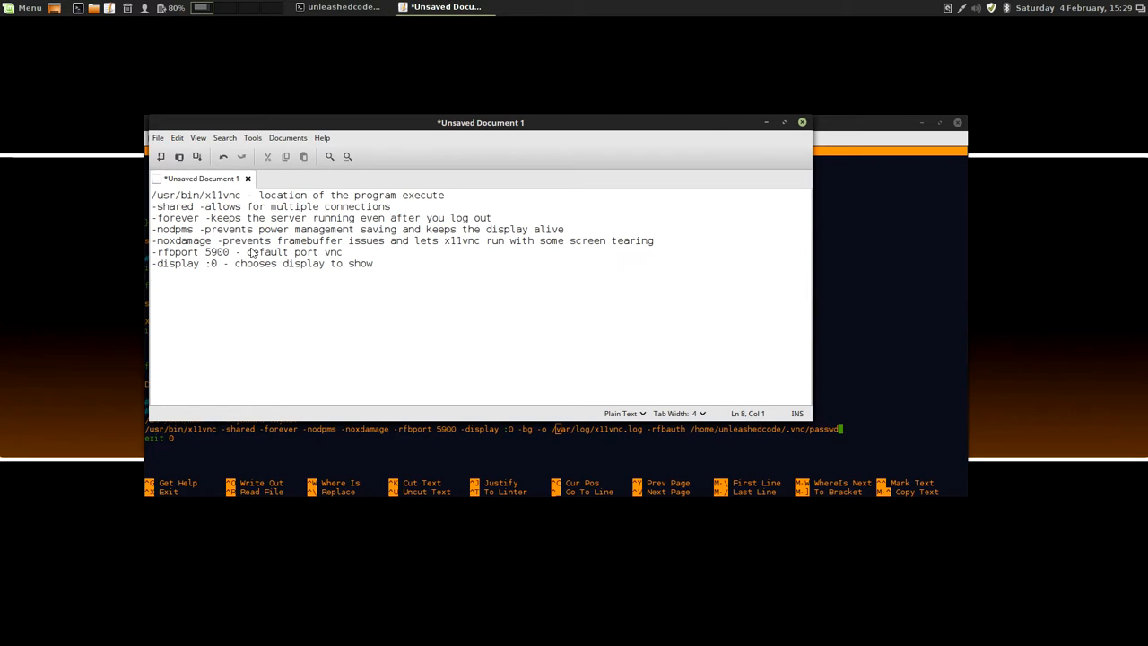
# Step: Add the note '-bg - run this process in the background' and start a '-o' line
pyautogui.write('-bg')
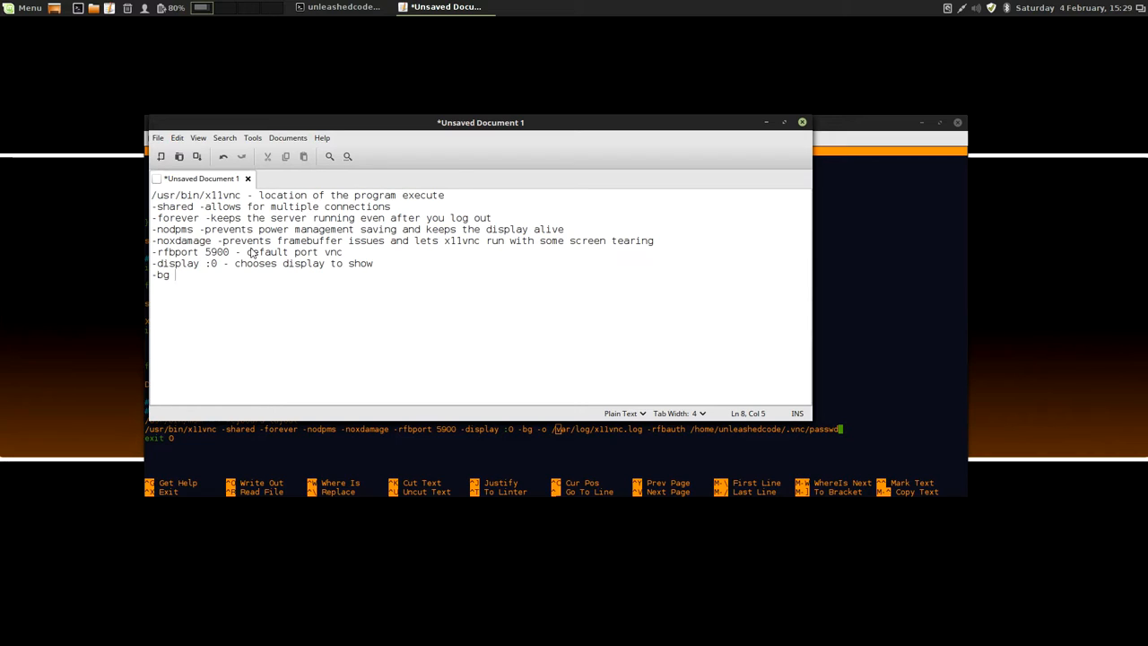
pyautogui.write('-')
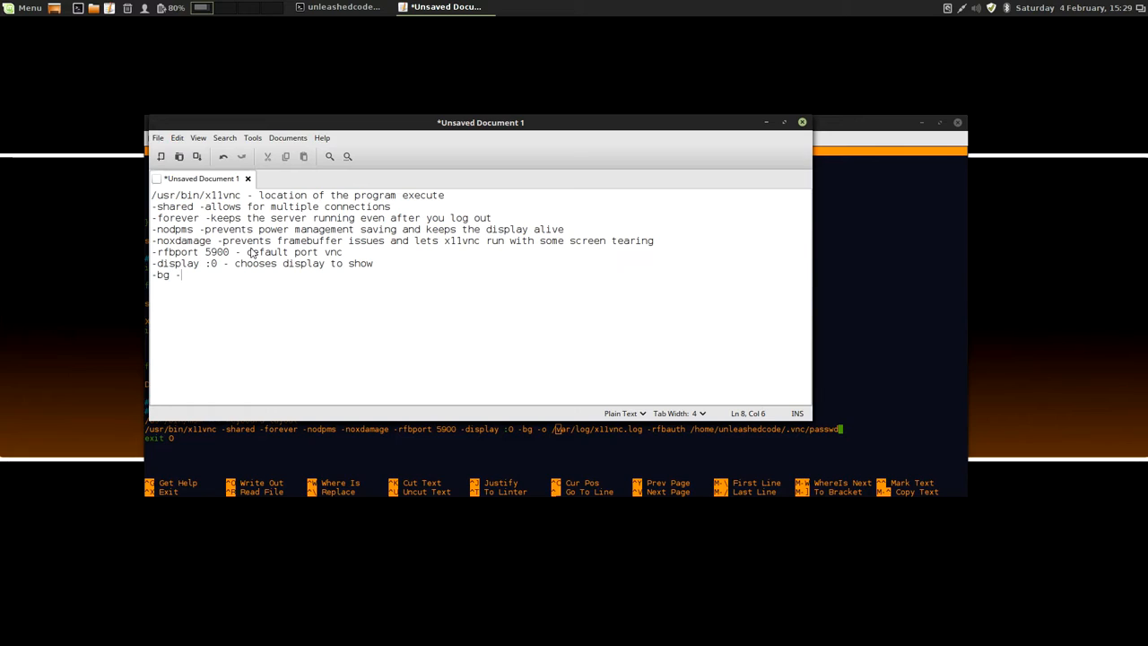
pyautogui.write('run this')
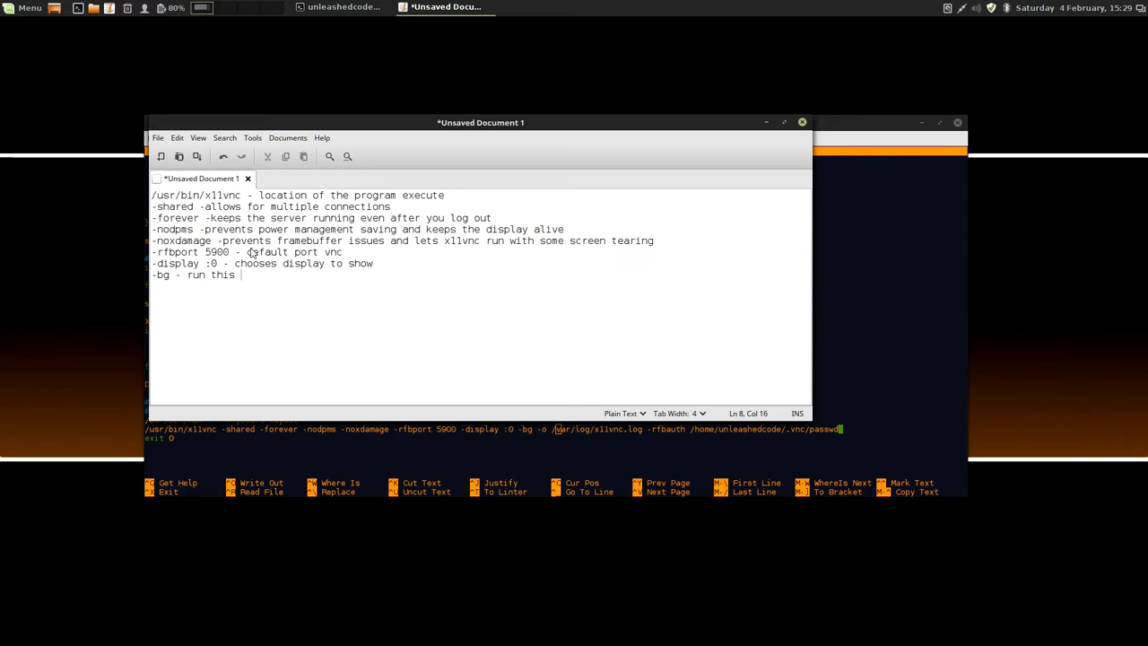
pyautogui.write('process in the backgrou')
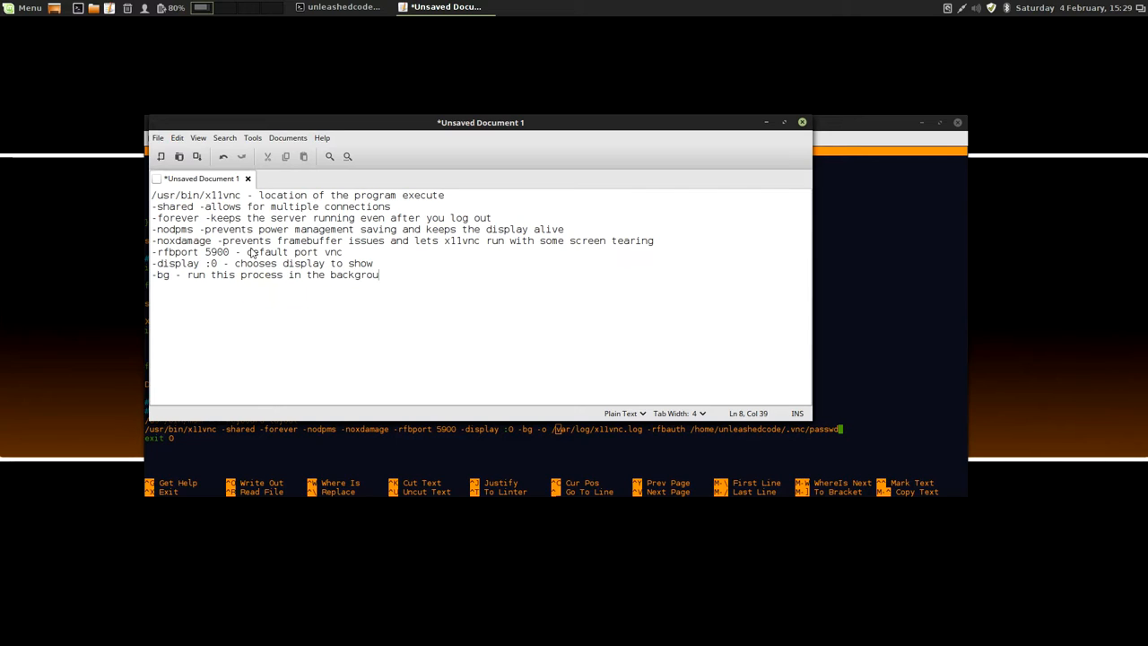
pyautogui.write('nd')
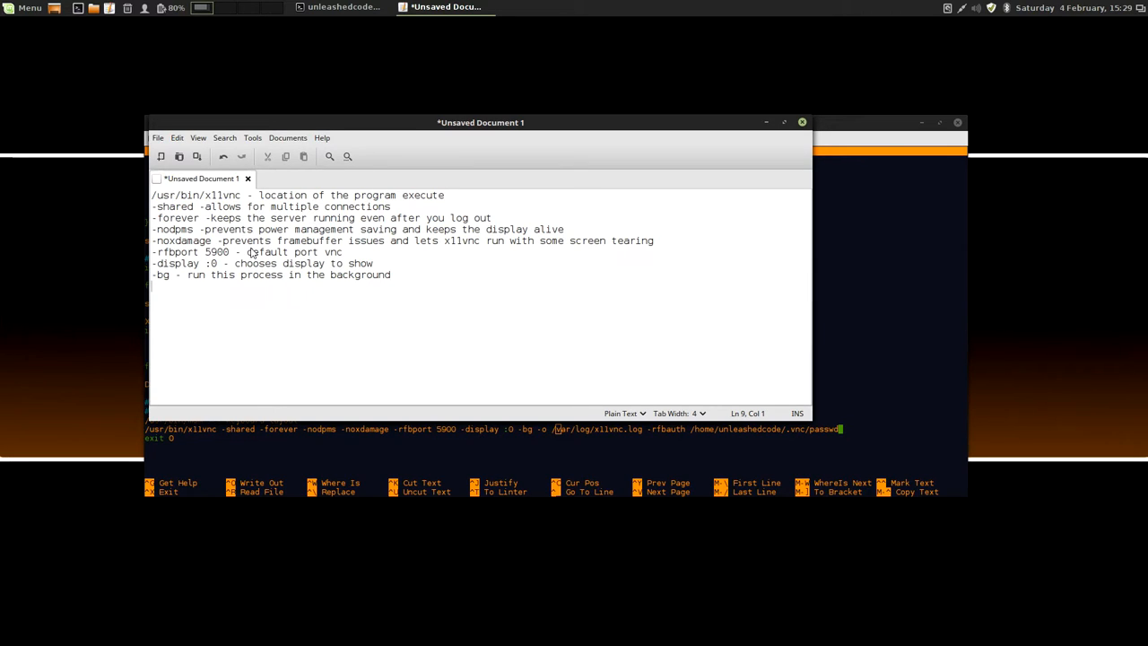
pyautogui.write('-o')
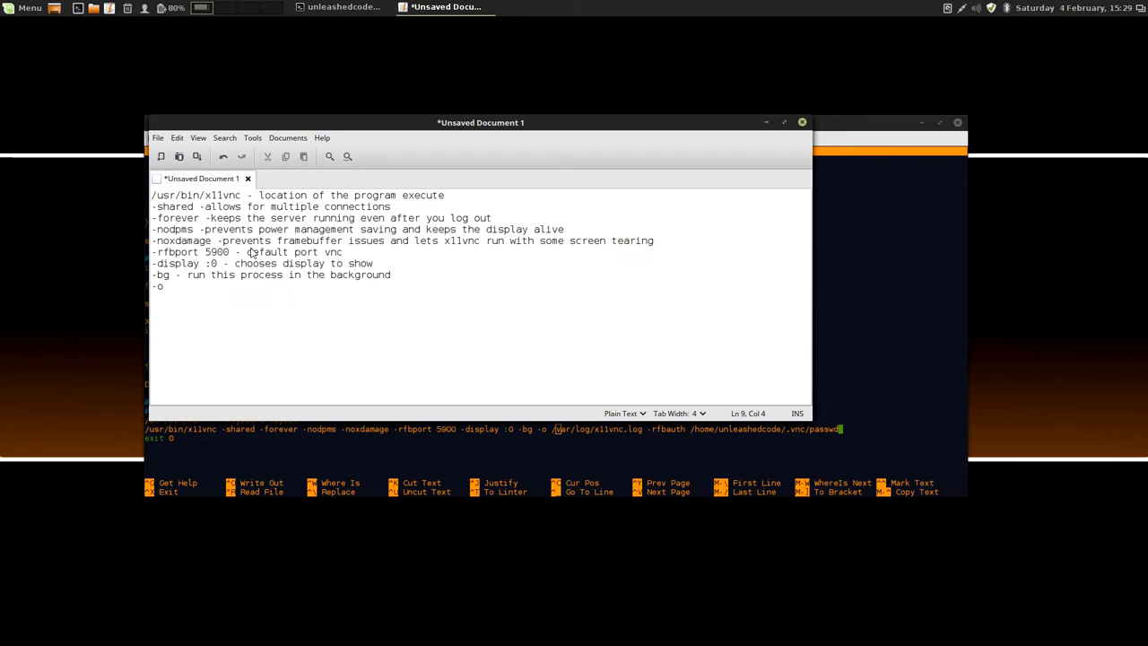
# Step: Complete the line as '-o /var/log/x11vnc.log', fixing the typo in 'var'
pyautogui.write('/vart/')
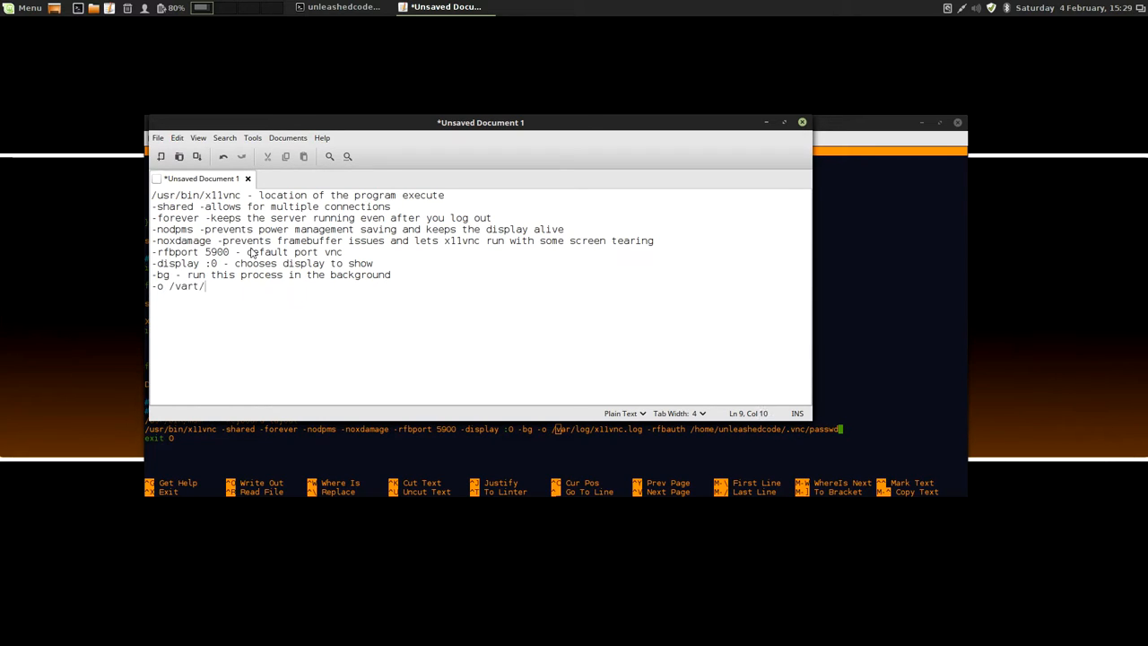
pyautogui.press('Backspace')
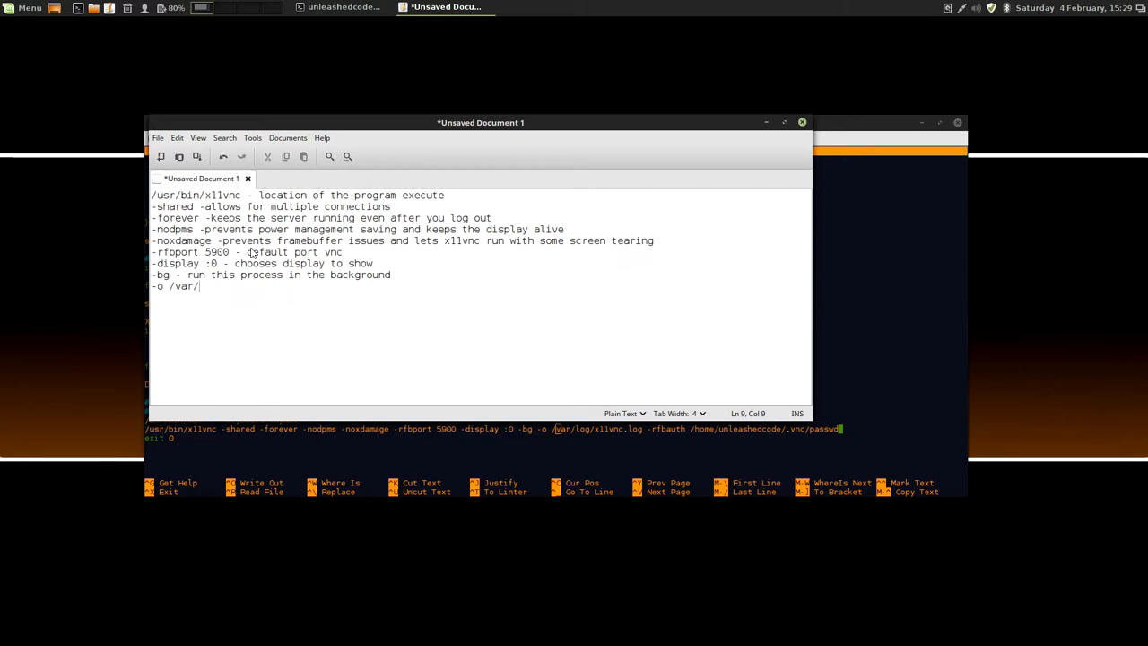
pyautogui.write('log')
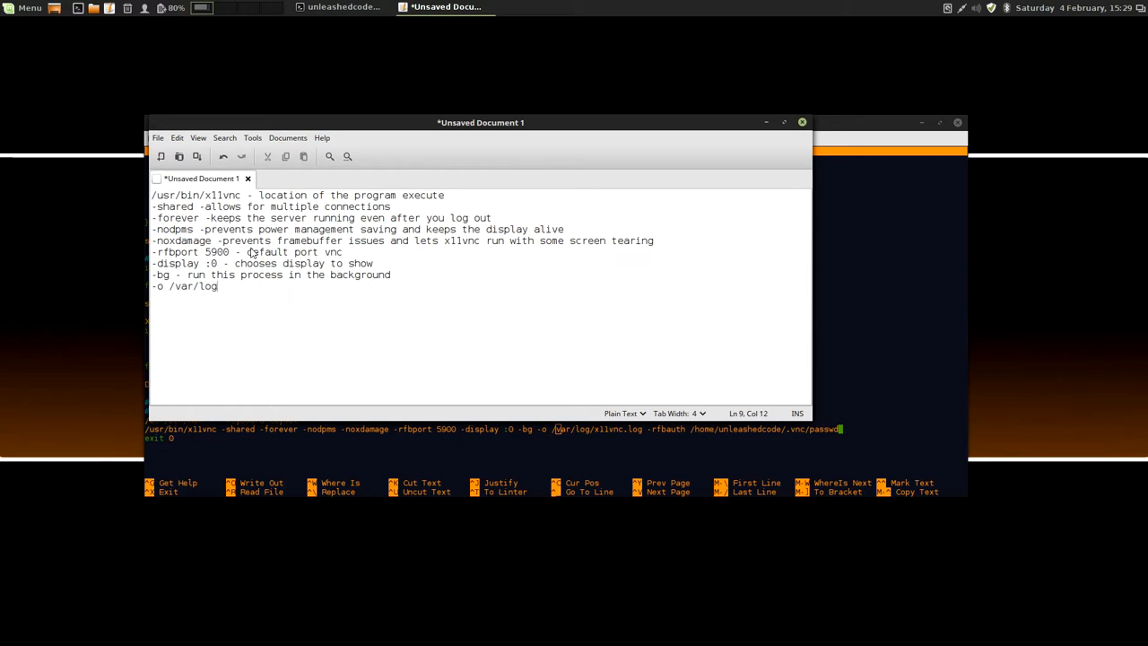
pyautogui.write('/x11vnc.')
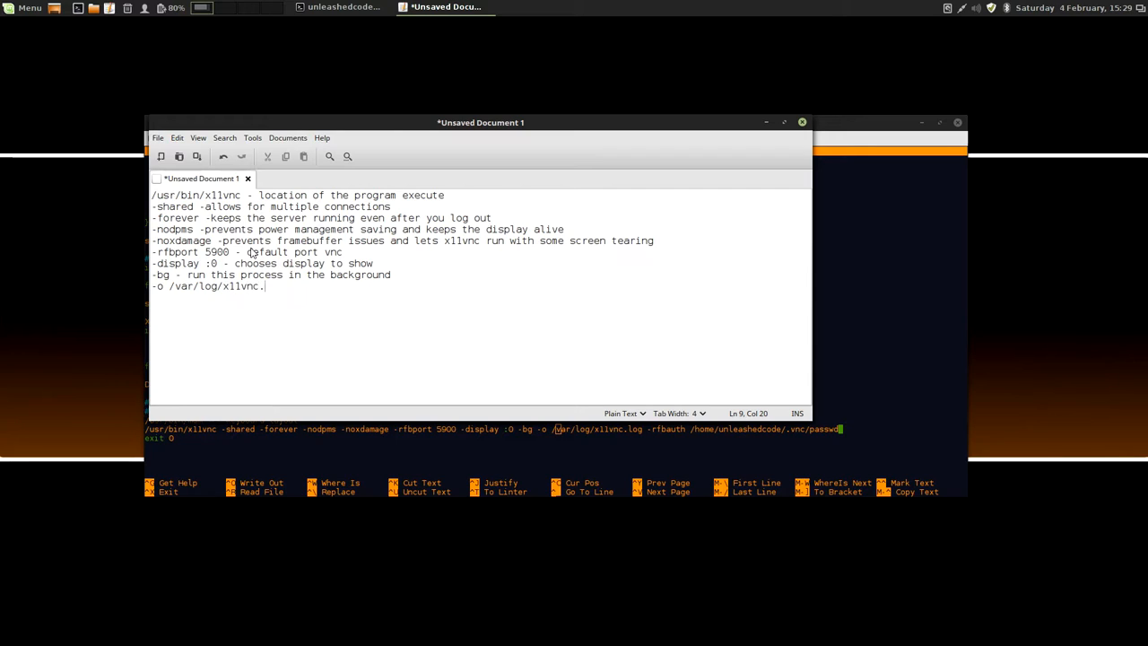
pyautogui.write('log')
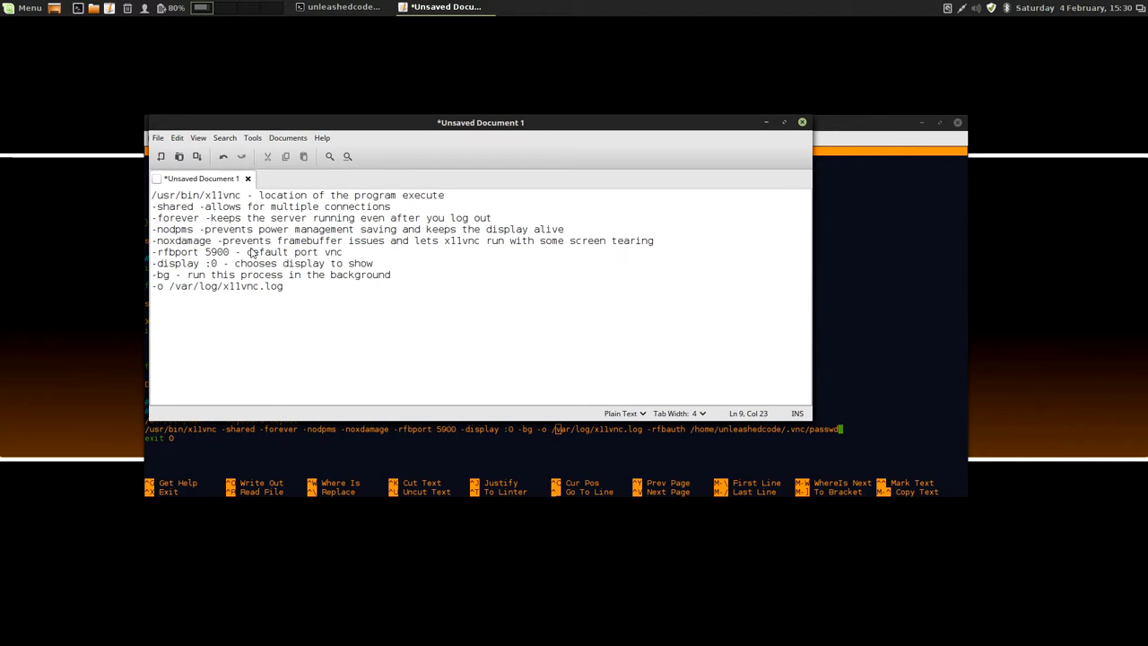
pyautogui.moveTo(188, 149)
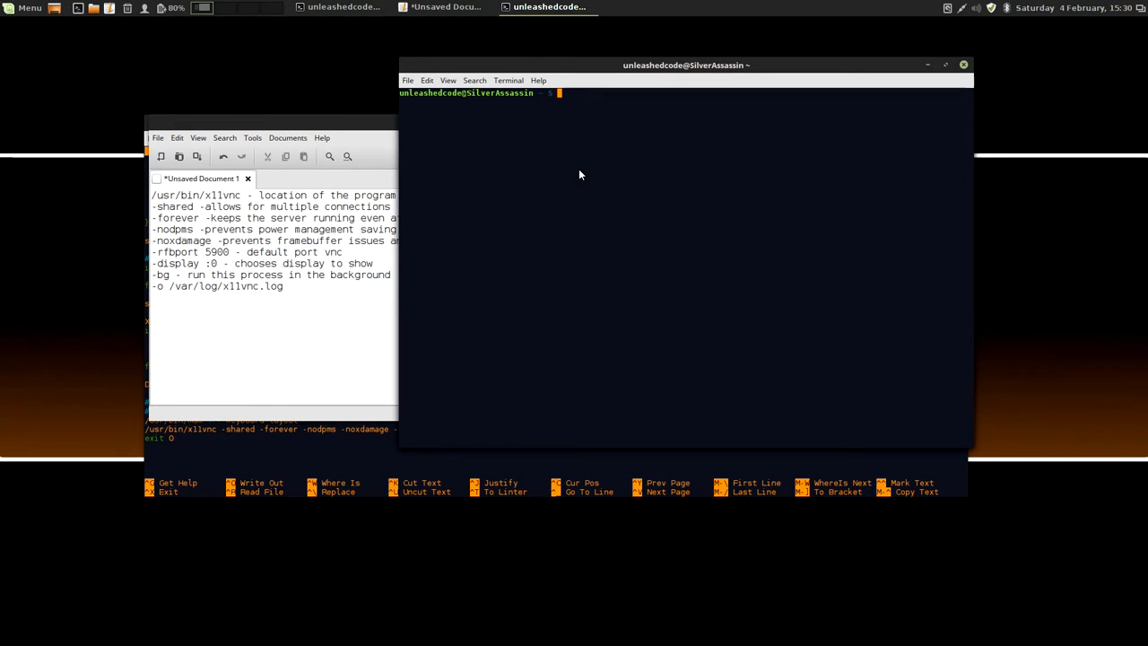
# Step: Run 'cat /var/log/x11vnc.log' to show x11vnc startup and client connection messages
pyautogui.write('cat /')
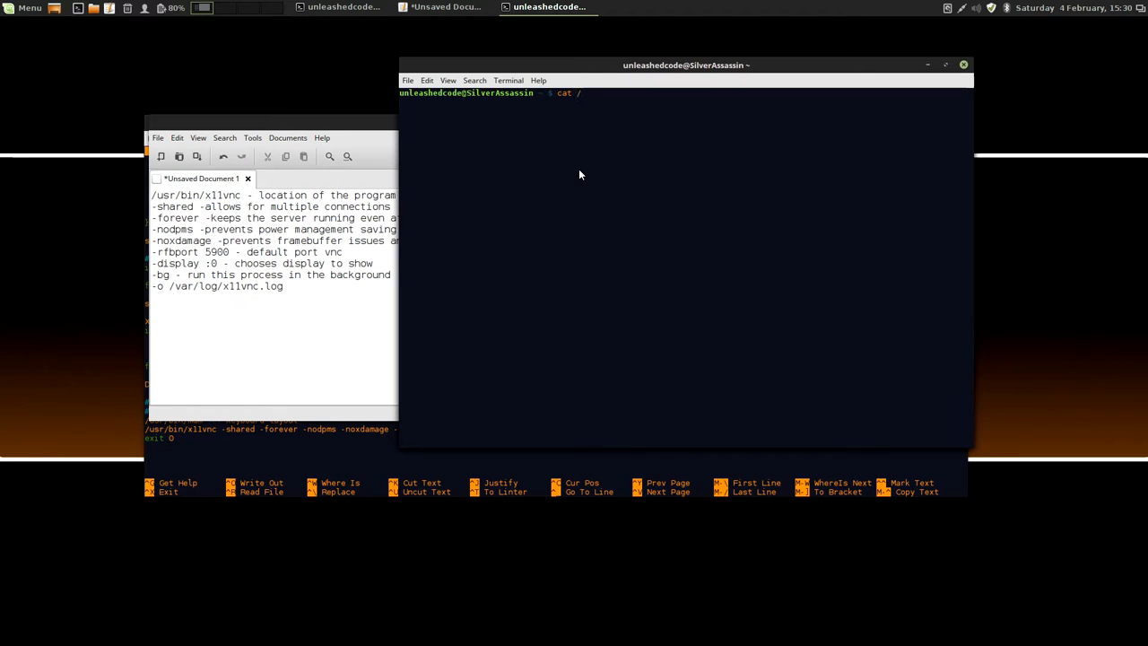
pyautogui.write('var/log')
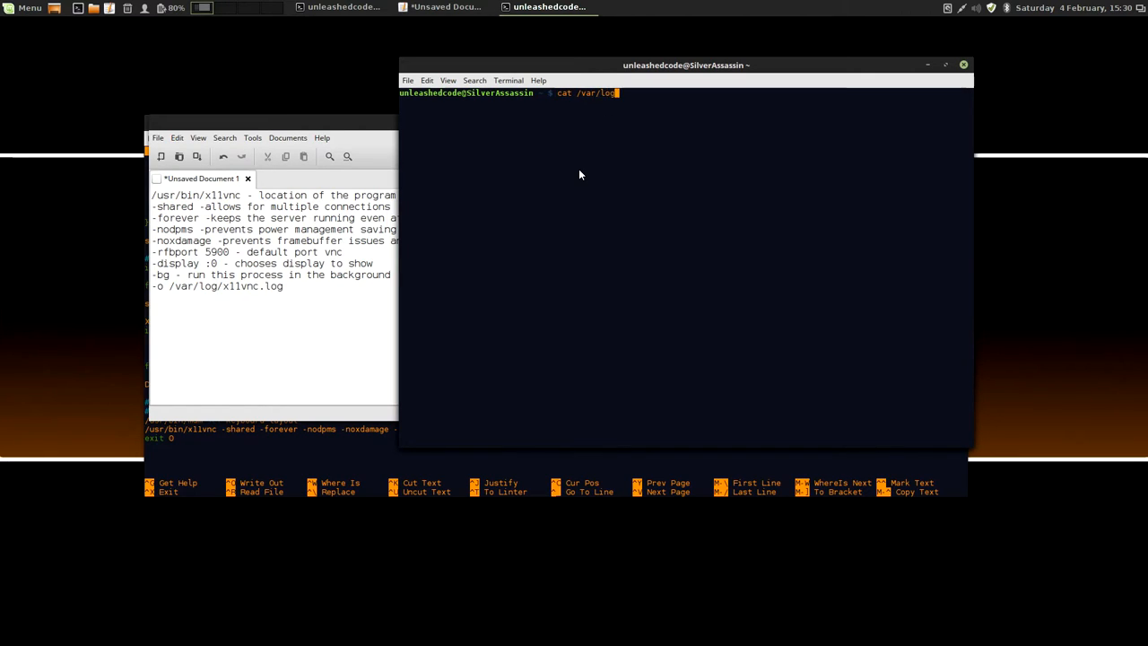
pyautogui.write('x11vnc.log')
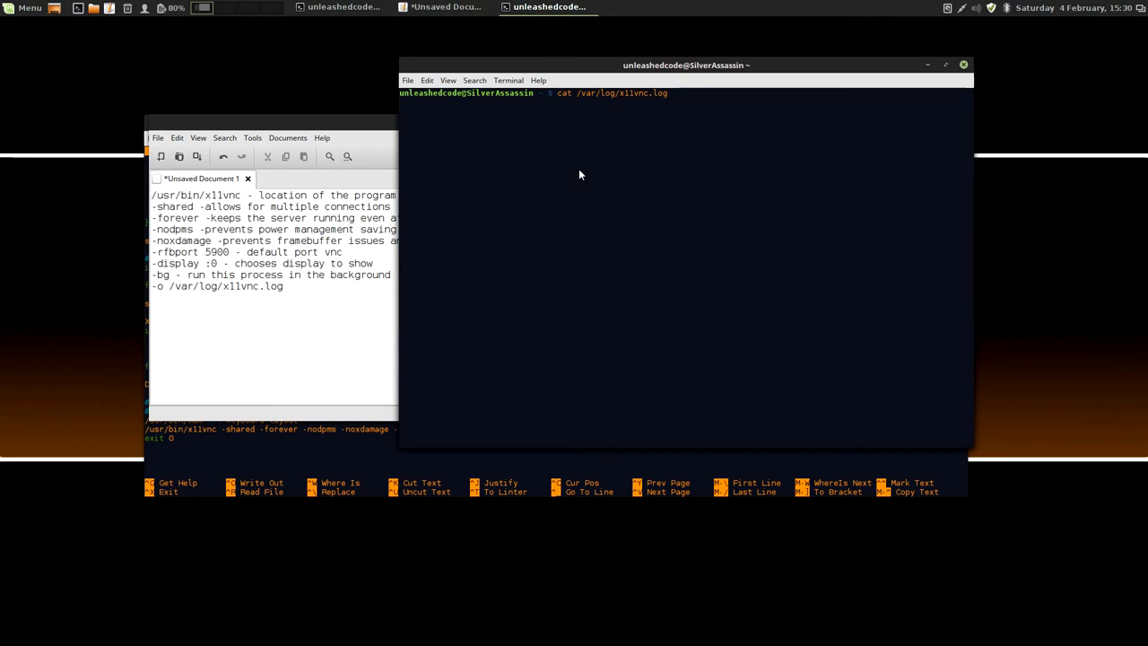
pyautogui.press('Return')
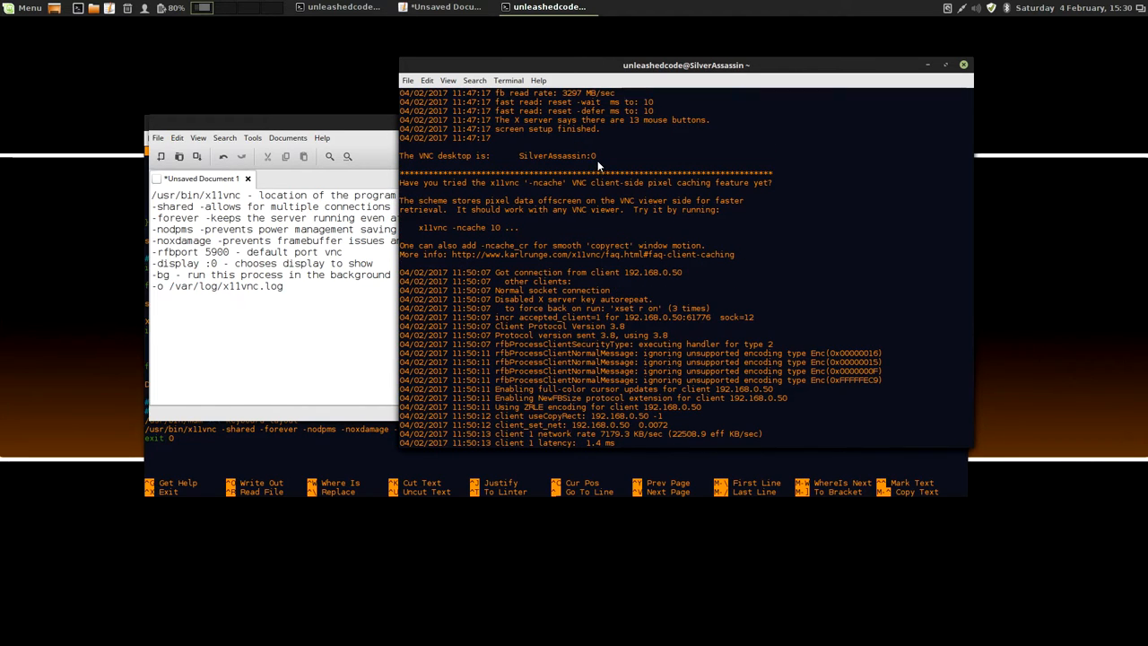
pyautogui.moveTo(573, 172)
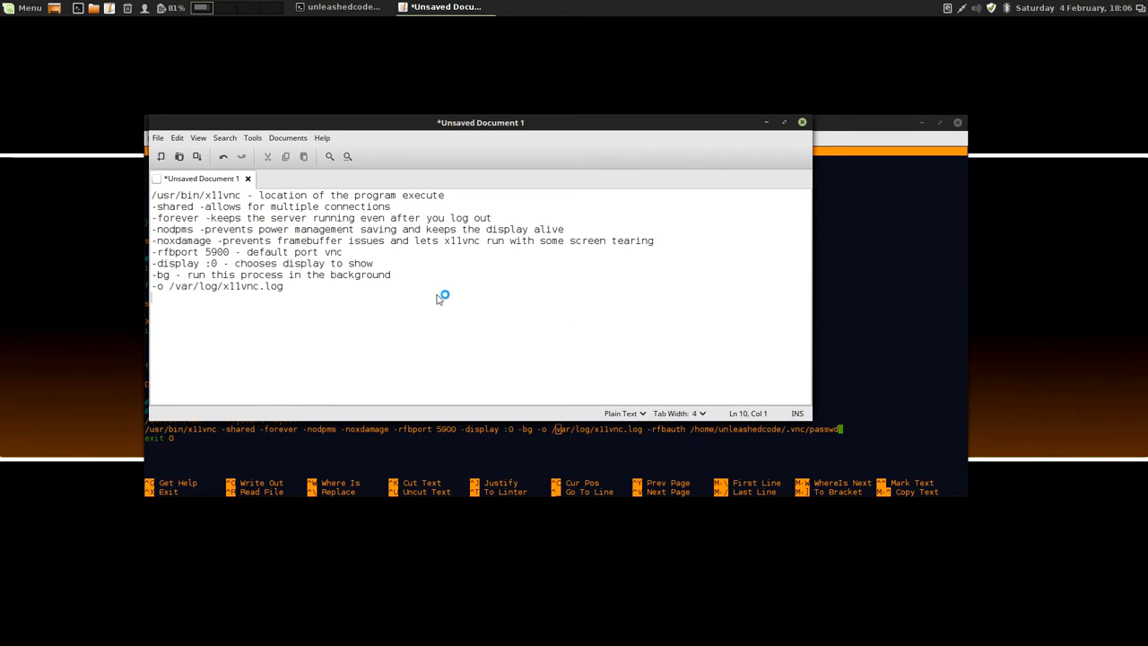
pyautogui.moveTo(659, 443)
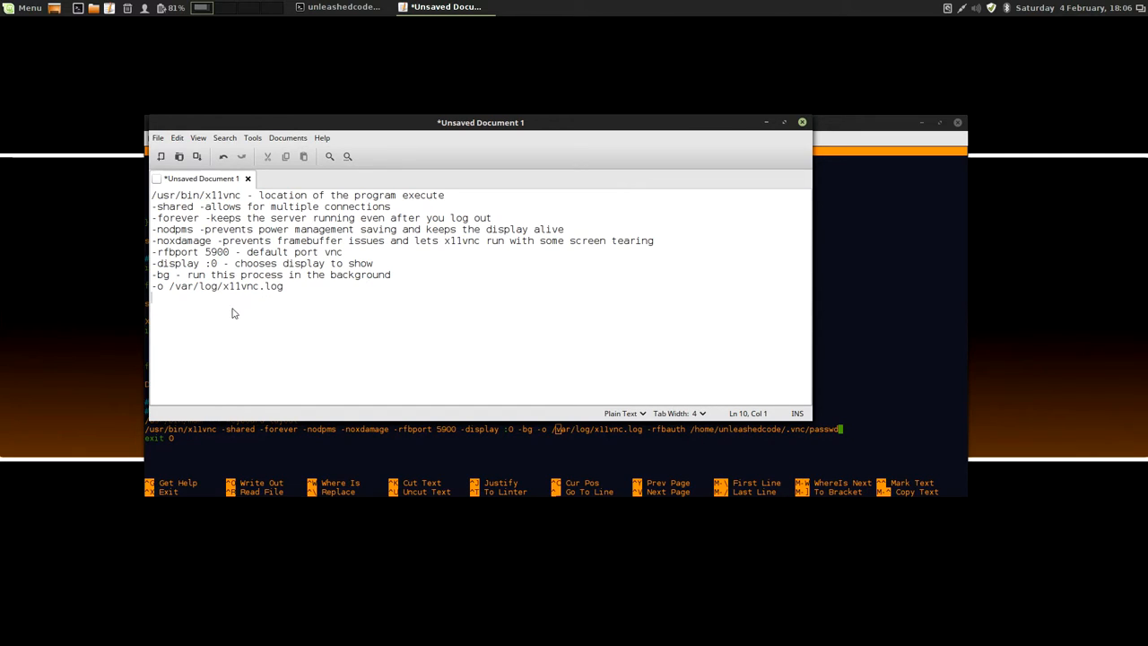
pyautogui.moveTo(191, 316)
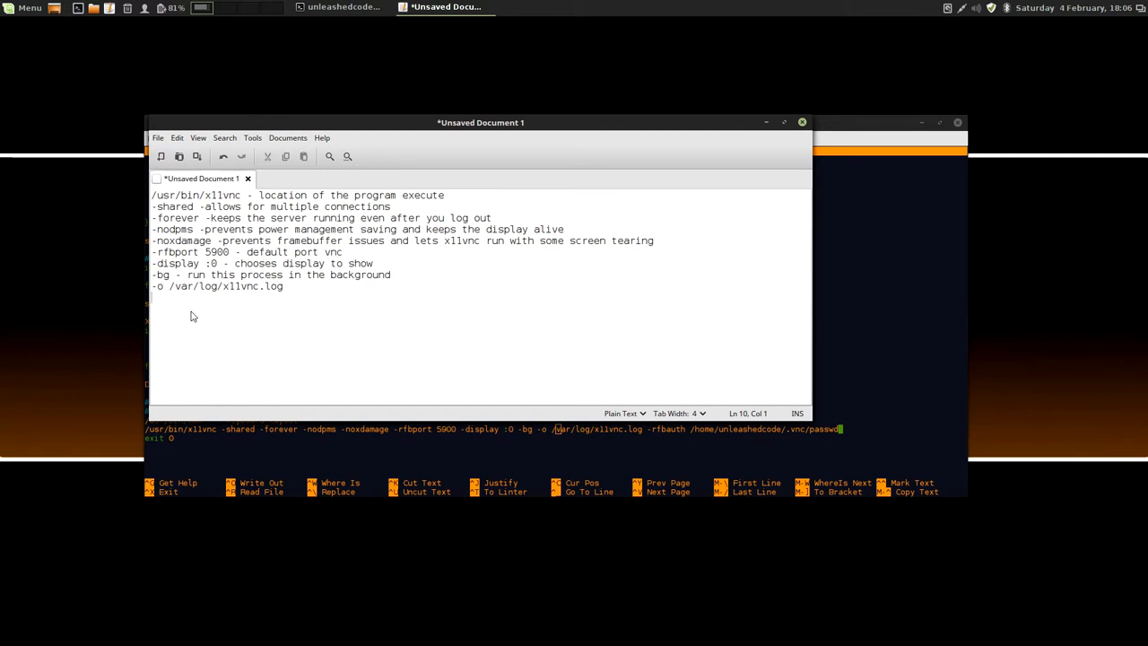
pyautogui.moveTo(165, 308)
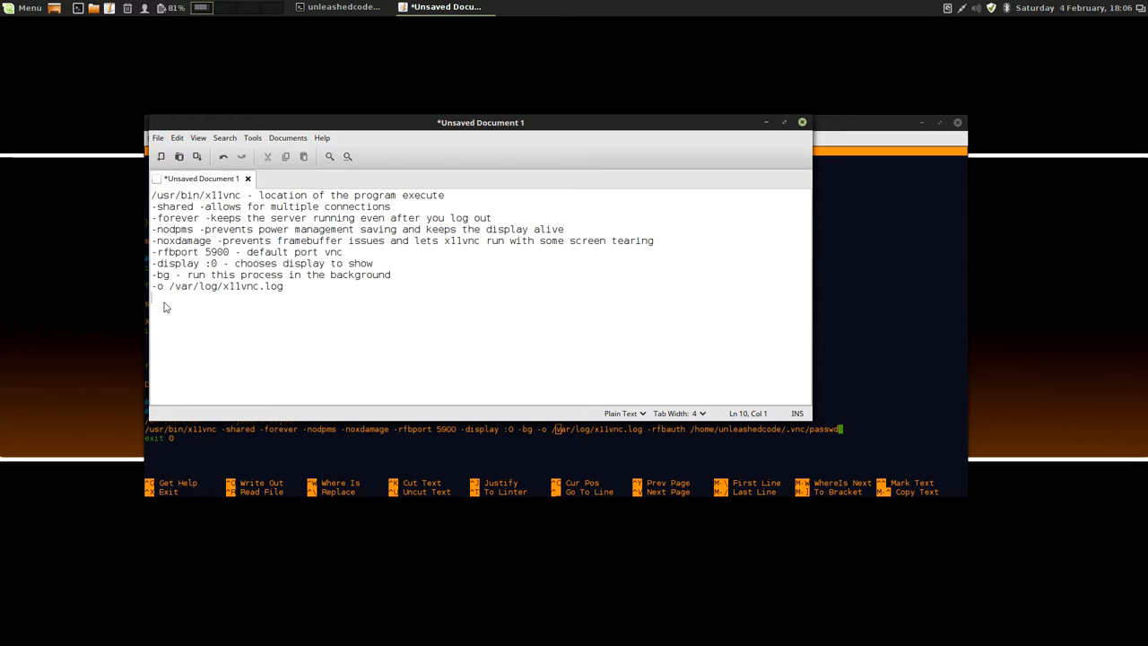
# Step: Add the note line '-rfbauth /home/unleashedcode/.vnc/passwd', correcting typos along the way
pyautogui.write('-rfb')
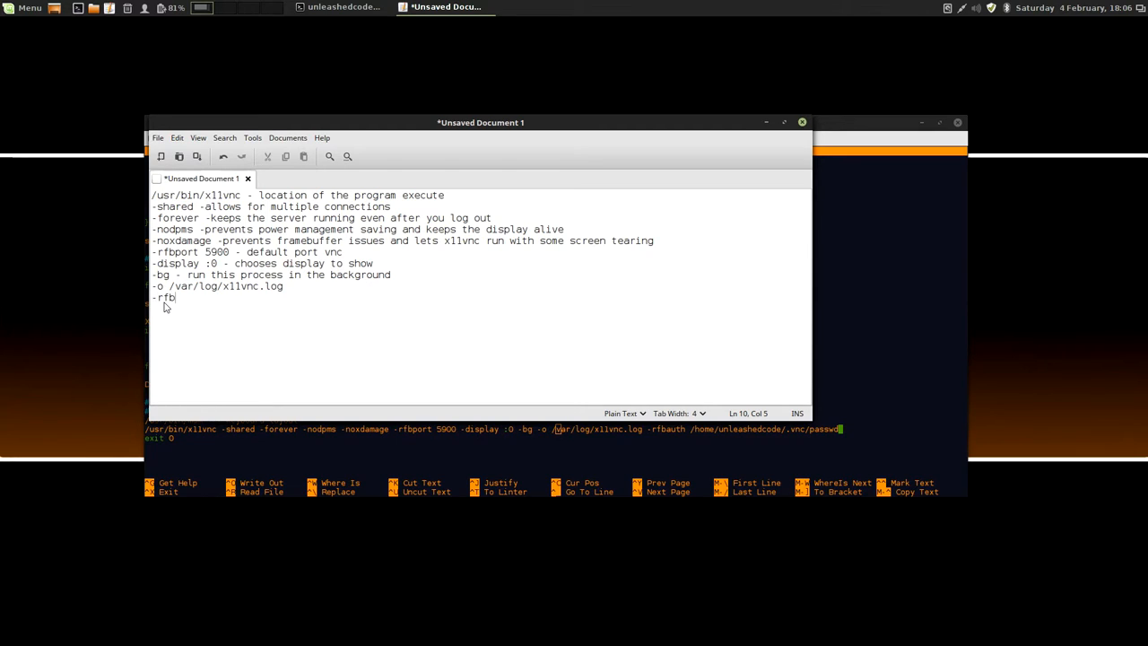
pyautogui.write('auth')
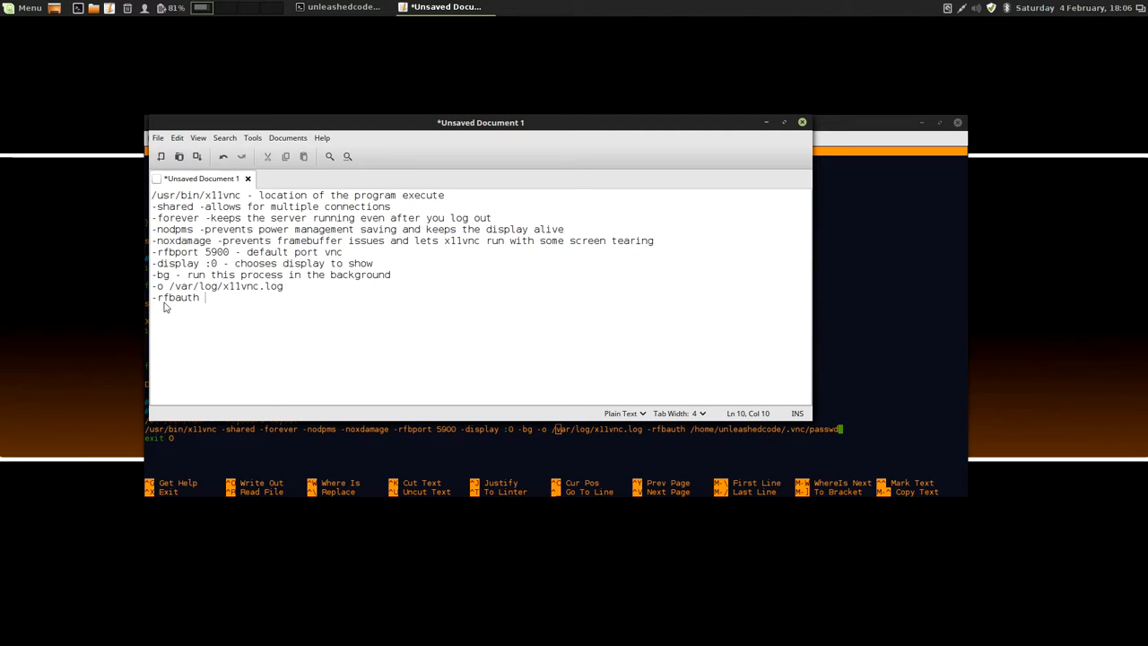
pyautogui.write('/home/')
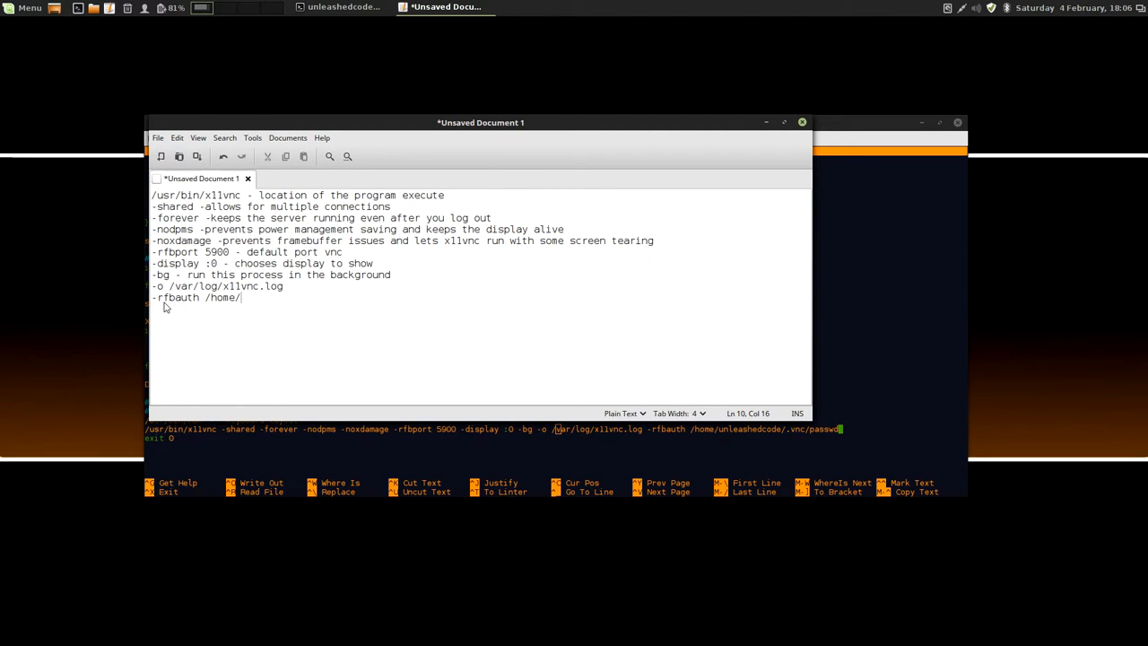
pyautogui.write('unleashedcod')
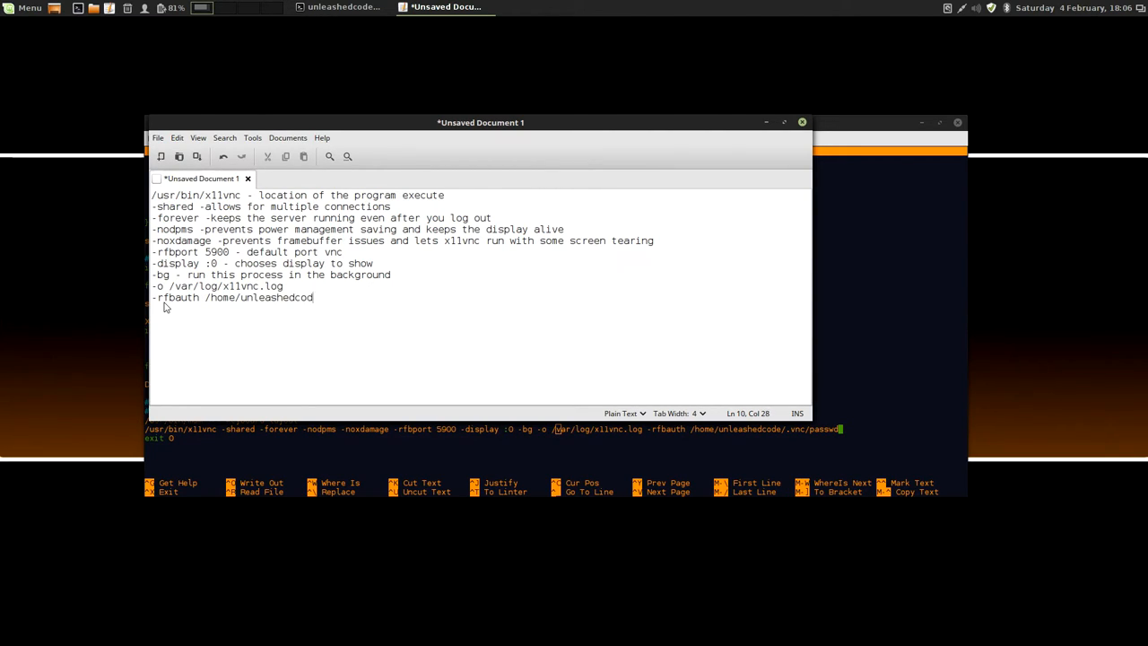
pyautogui.write('e/.vnc./')
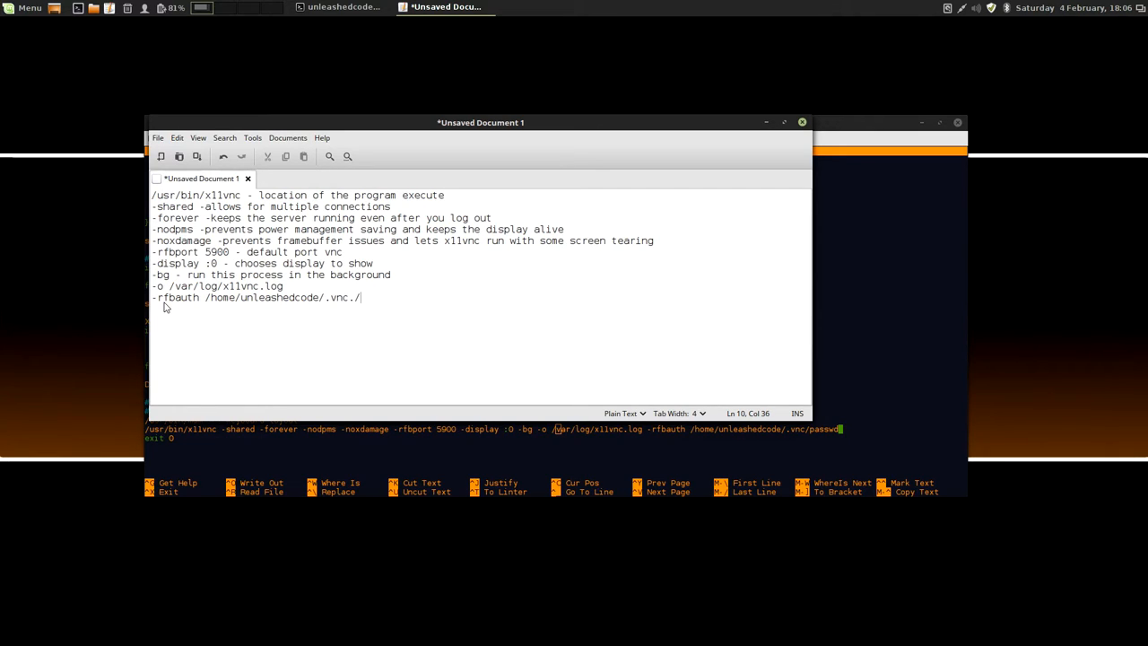
pyautogui.press('BackSpace')
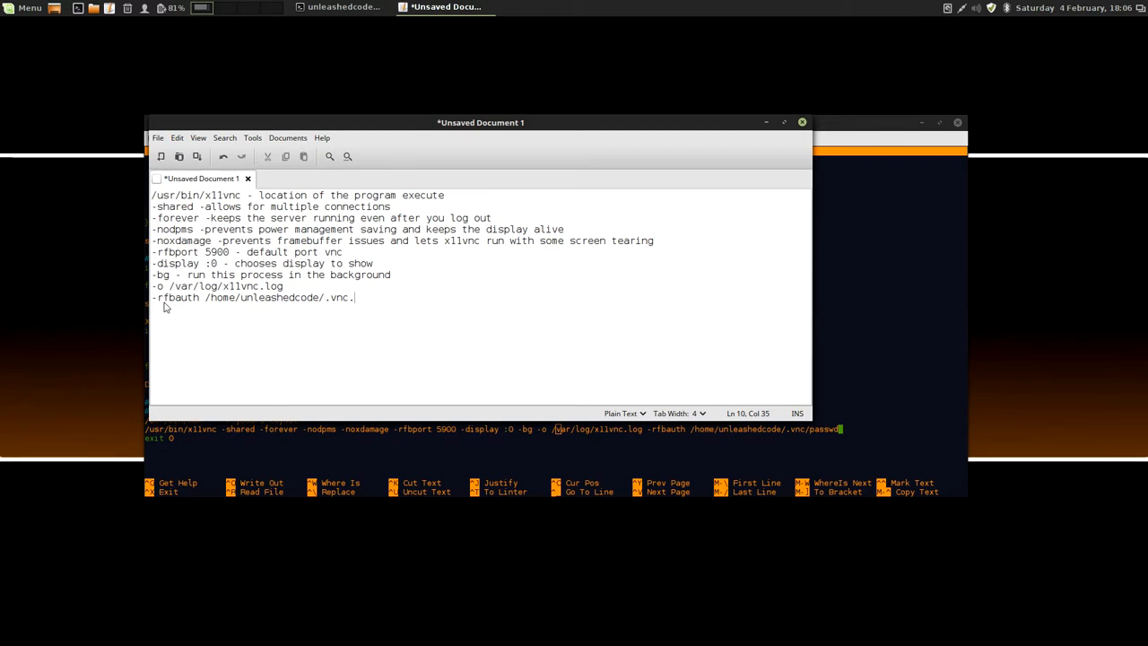
pyautogui.write('passe')
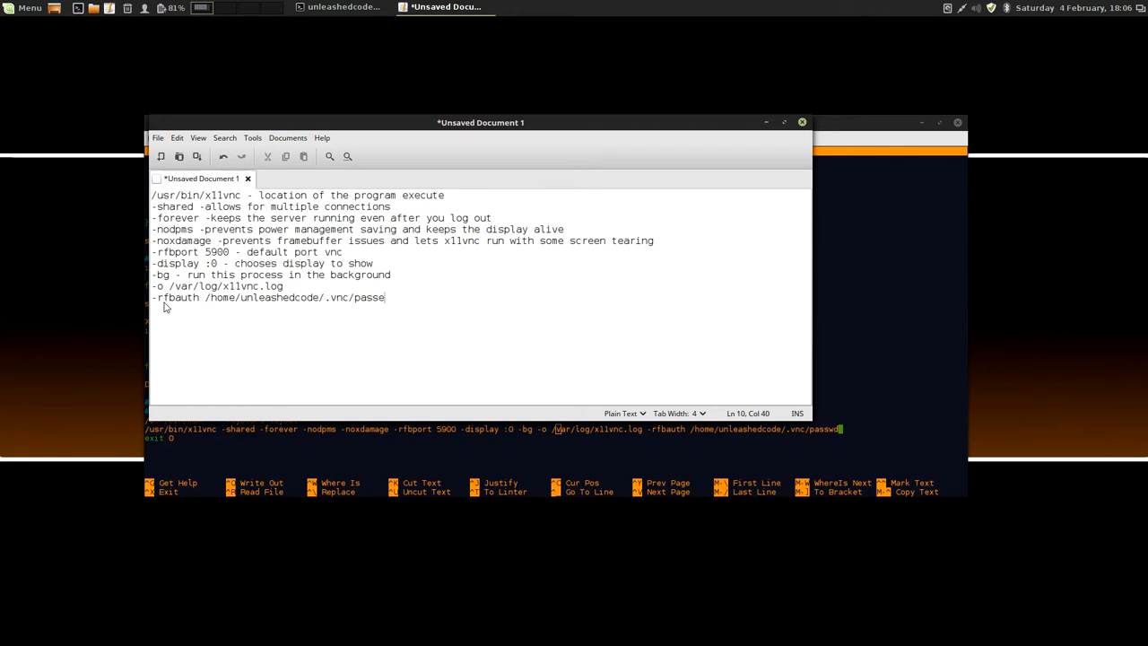
pyautogui.write('s')
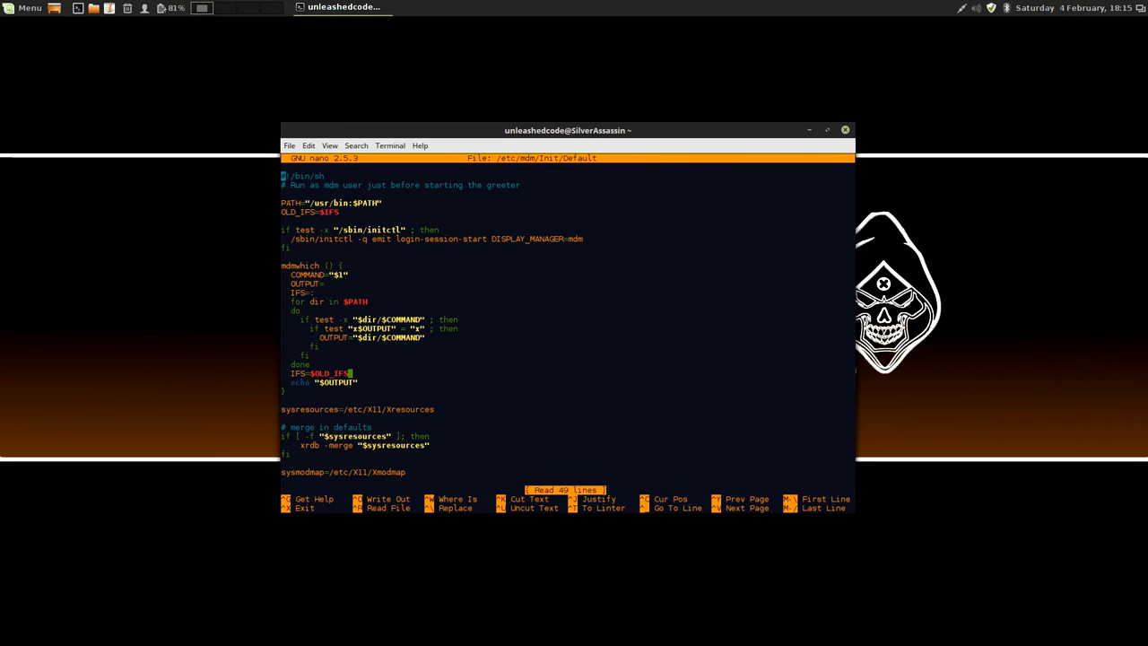
pyautogui.moveTo(429, 383)
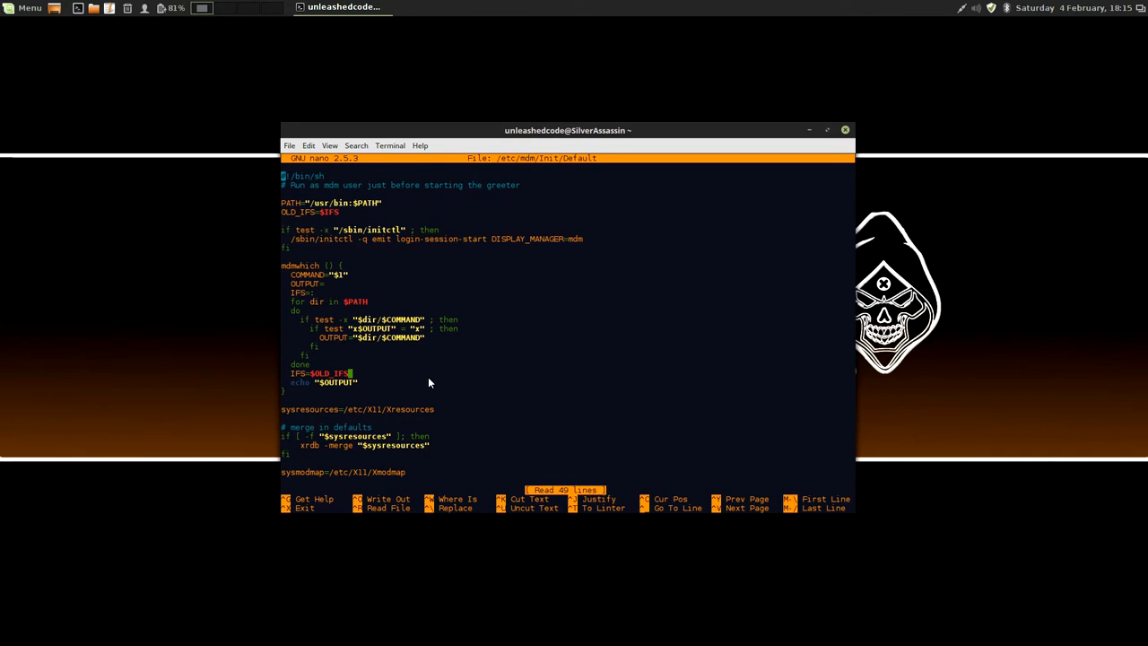
# Step: Exit nano on /etc/mdm/Init/Default without saving any changes
pyautogui.press('ctrl+x')
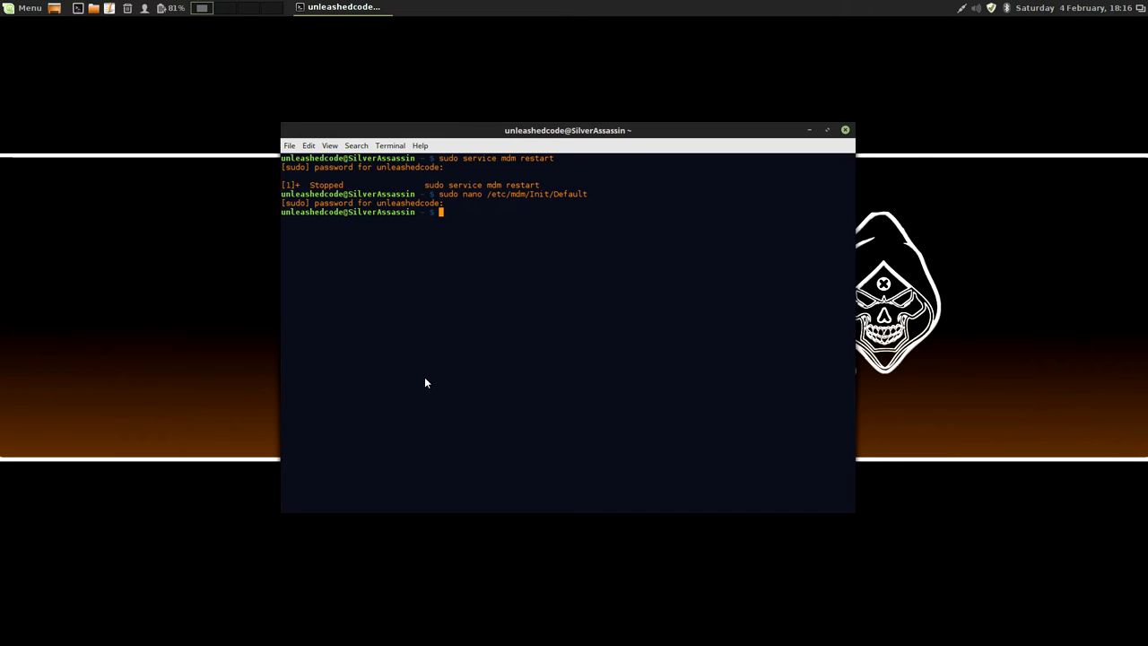
# Step: Run 'sudo service mdm restart' to restart the display manager
pyautogui.write('sudo')
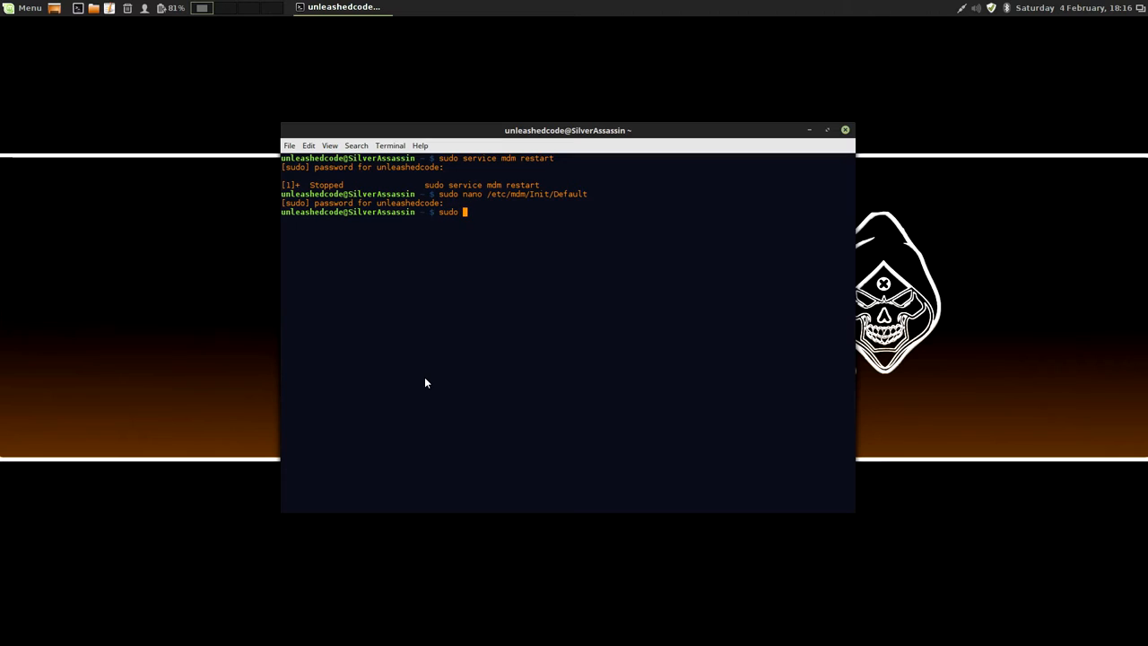
pyautogui.write('service')
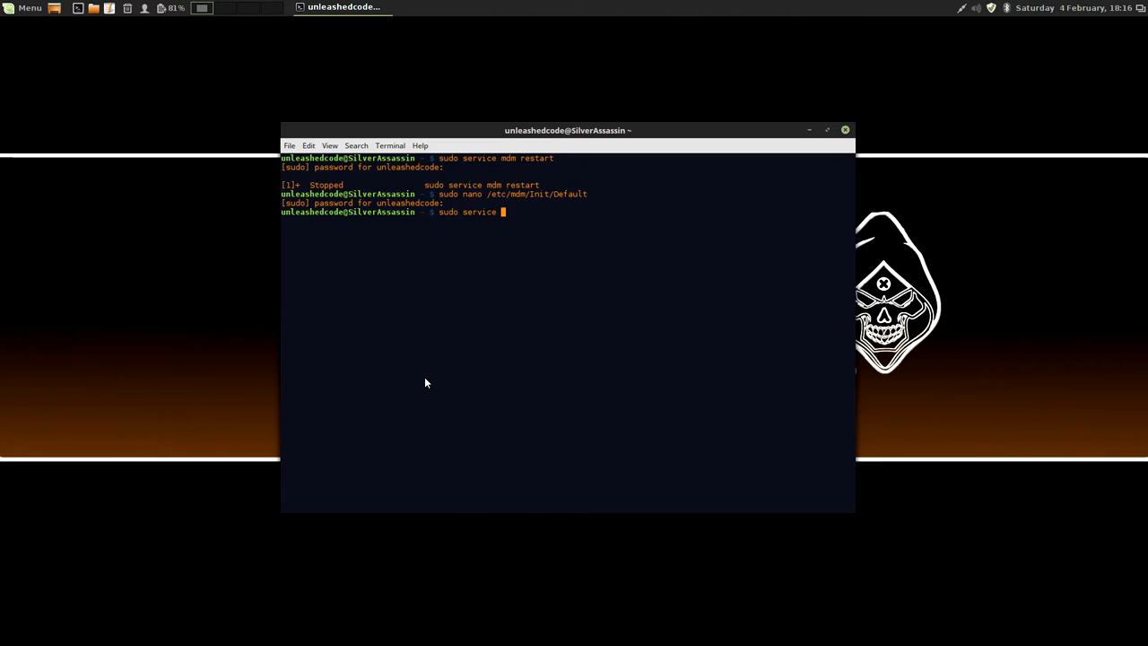
pyautogui.write('mdm')
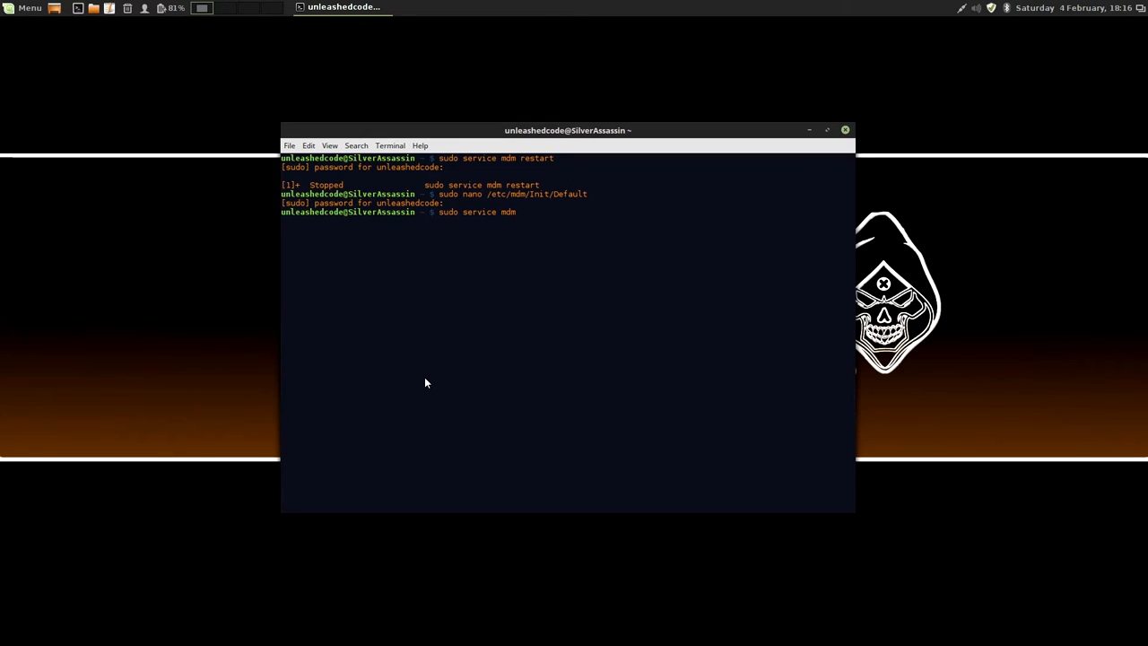
pyautogui.write('res')
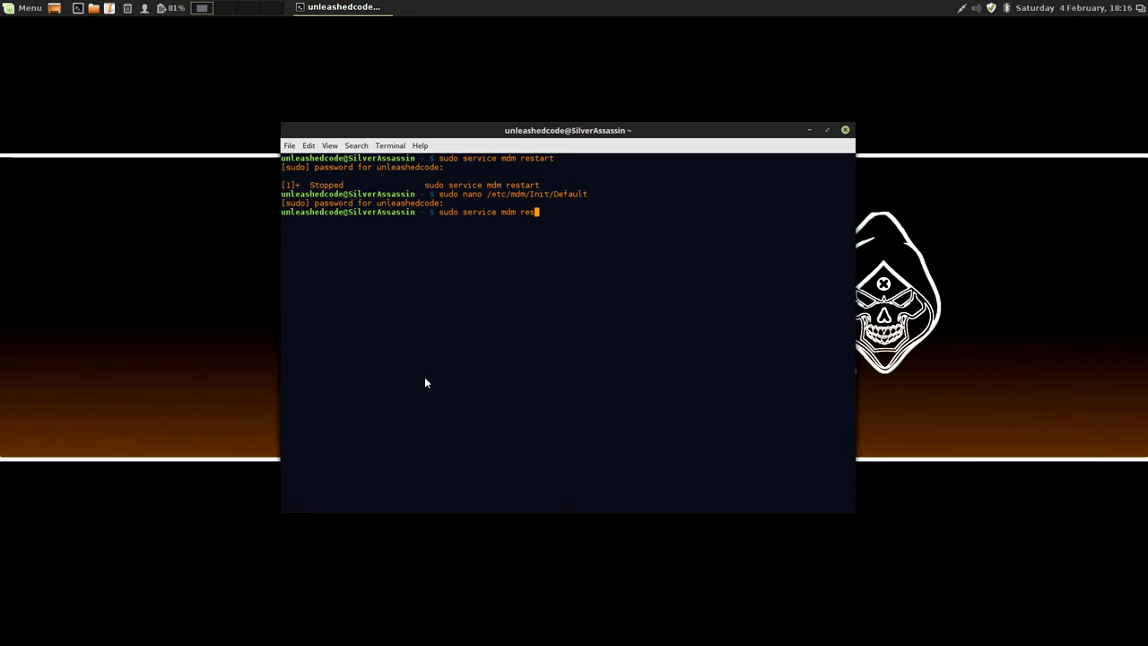
pyautogui.write('tart')
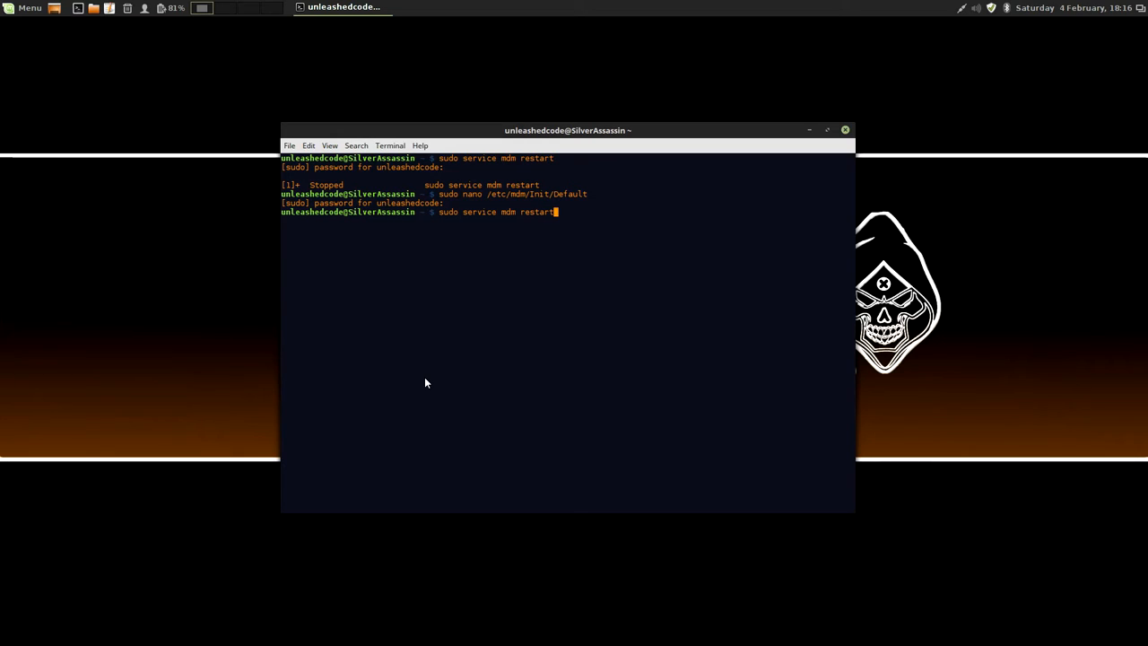
pyautogui.press('Return')
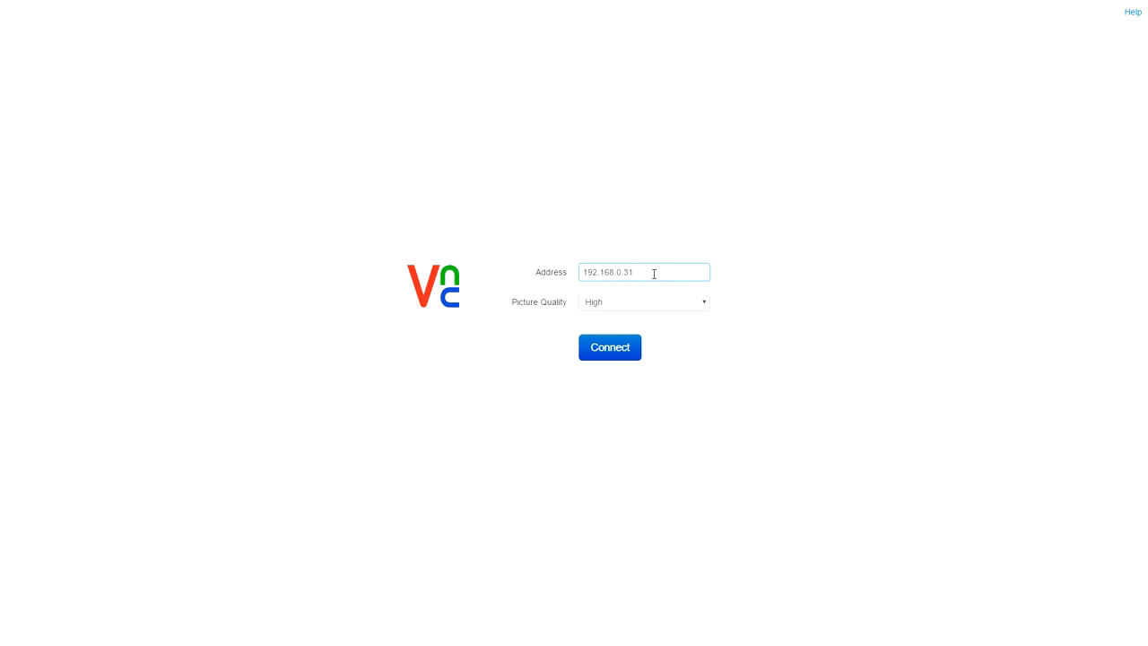
pyautogui.moveTo(280, 551)
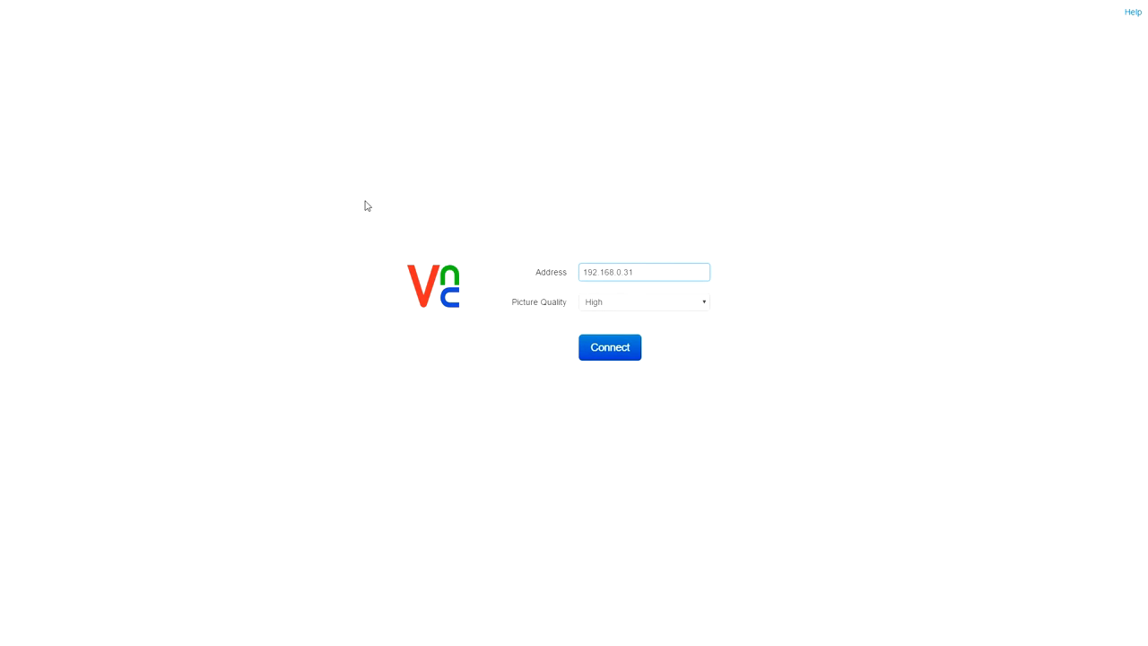
pyautogui.moveTo(325, 333)
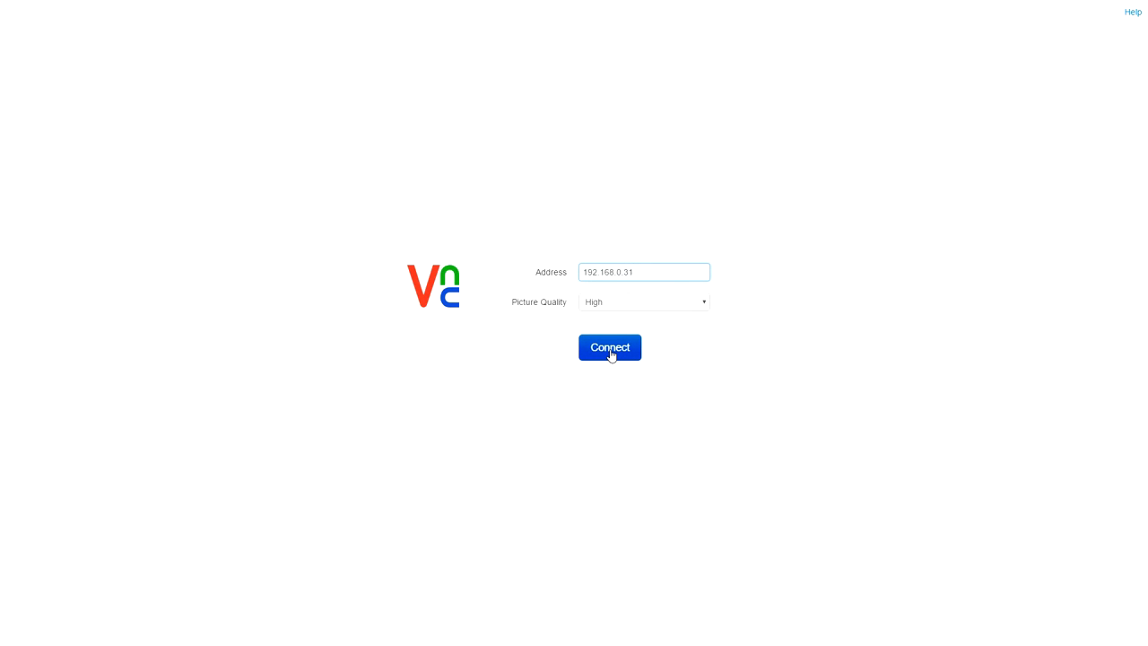
# Step: Connect VNC Viewer to 192.168.0.31 using High picture quality
pyautogui.click(609, 347)
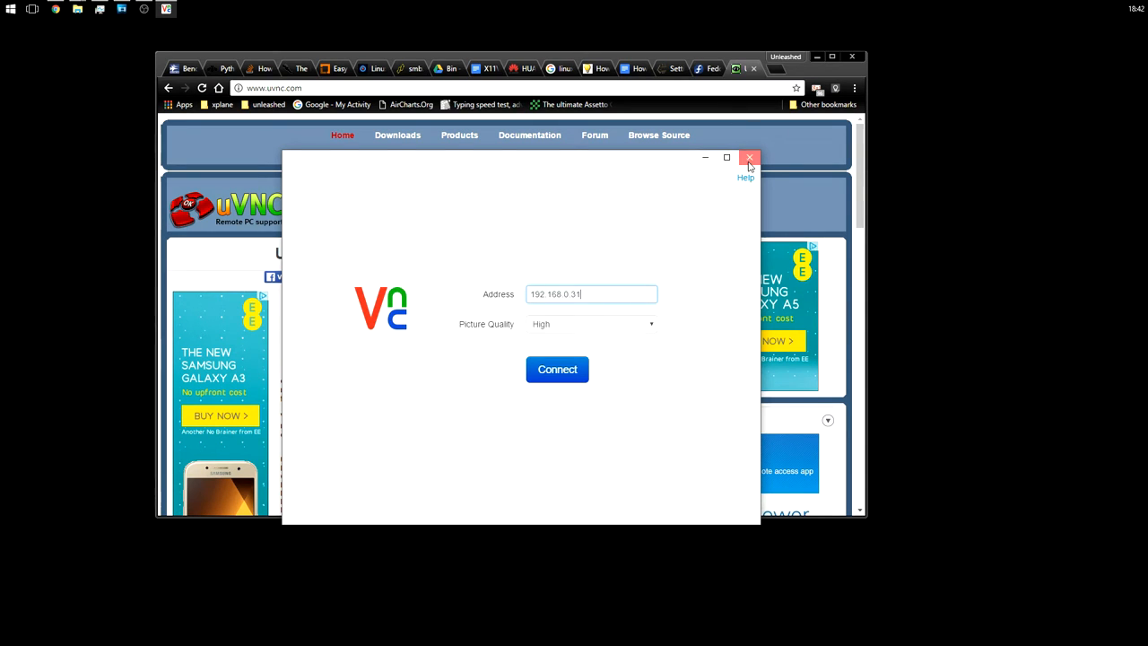
# Step: Close VNC Viewer, browse uvnc.com to the UltraVnc download listing, and open a new tab
pyautogui.click(749, 158)
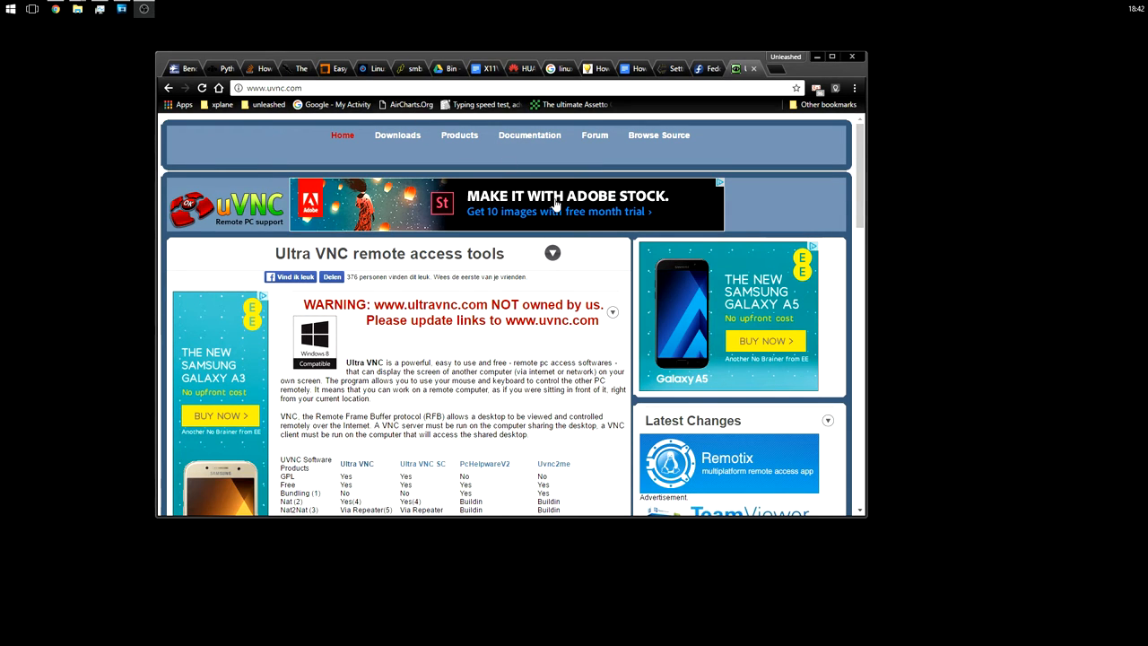
pyautogui.scroll(-3)
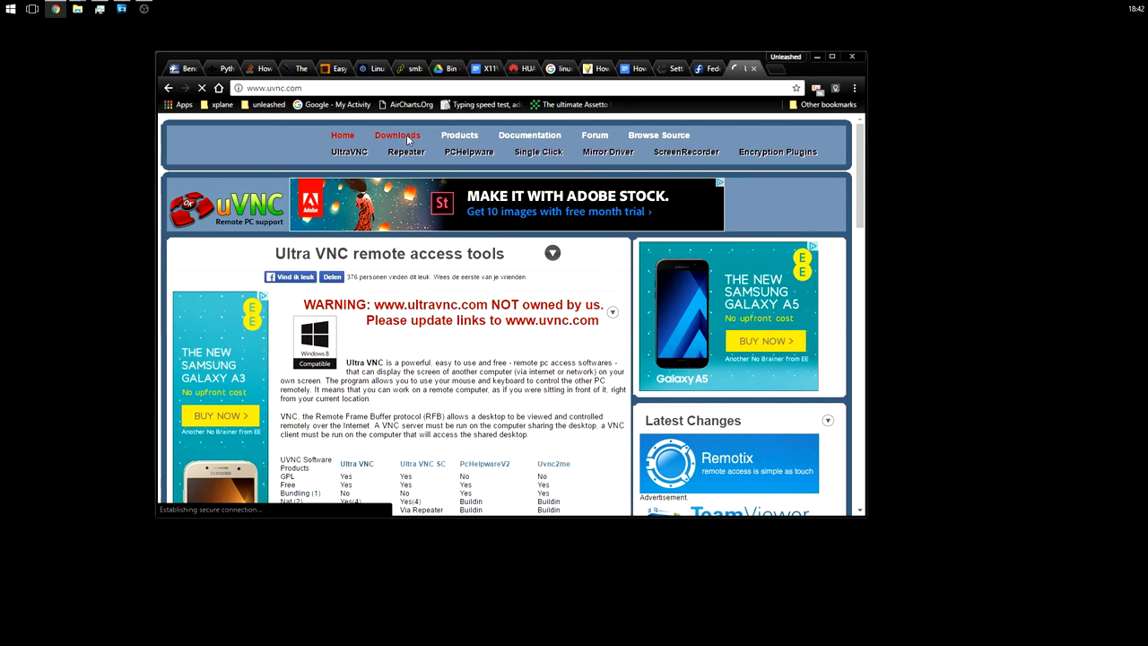
pyautogui.click(396, 135)
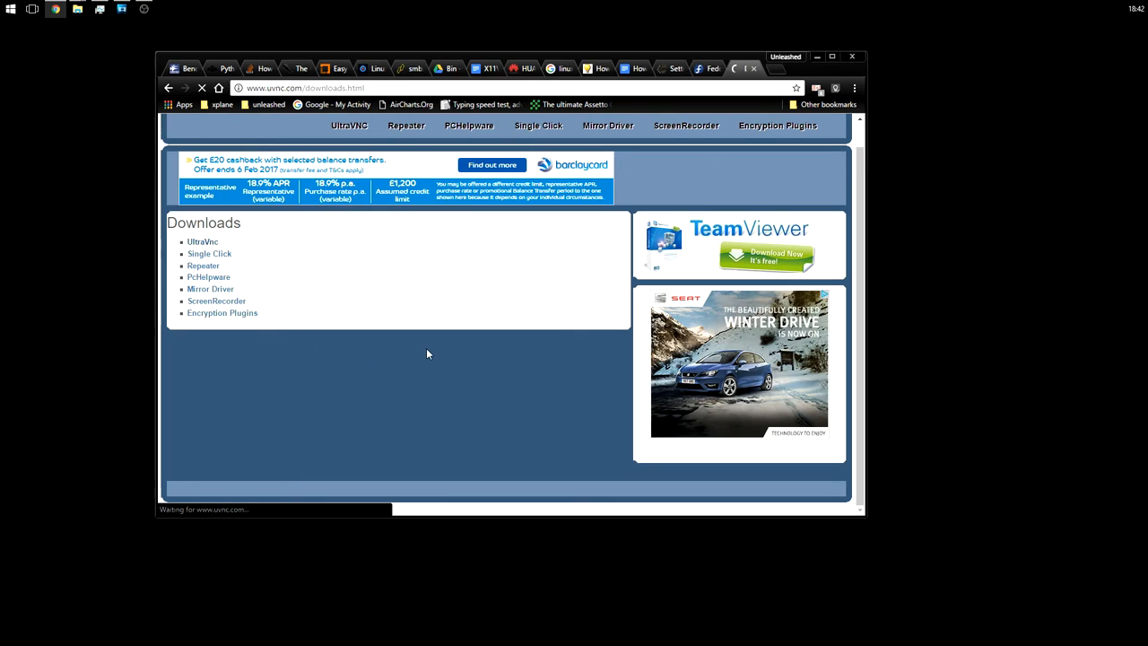
pyautogui.click(202, 241)
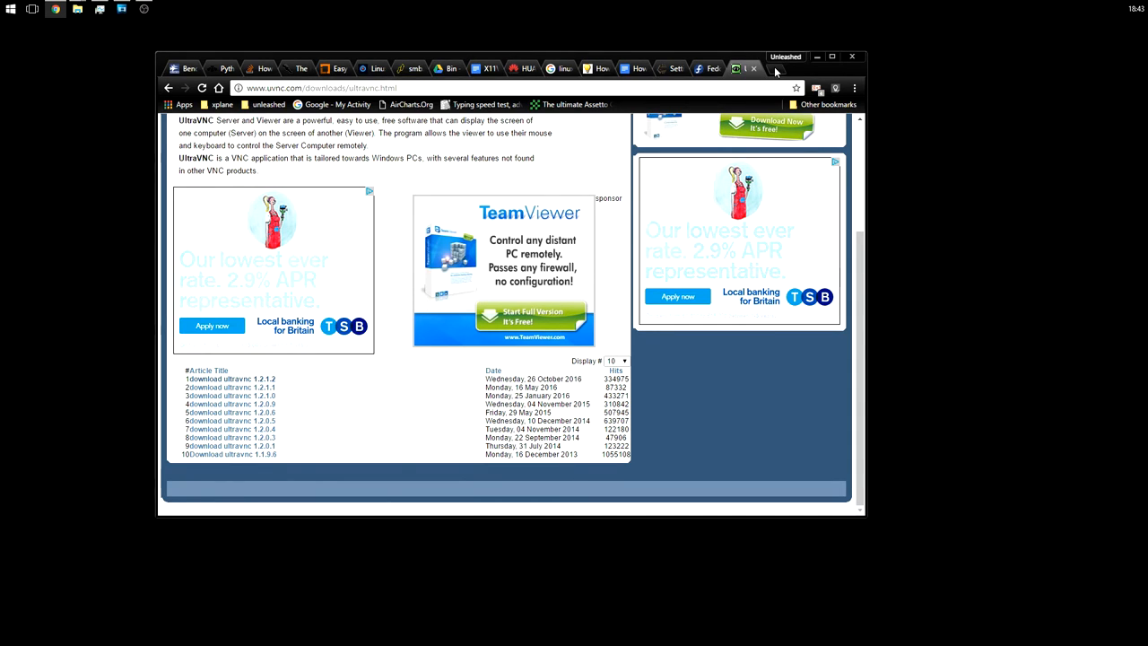
pyautogui.click(762, 68)
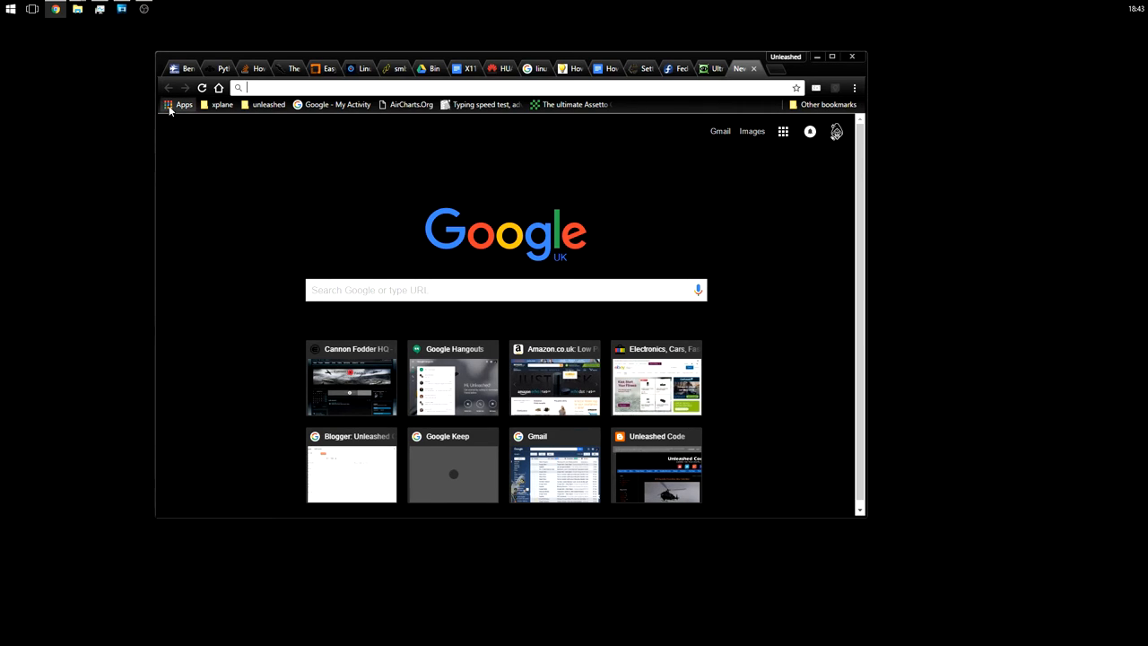
pyautogui.moveTo(169, 105)
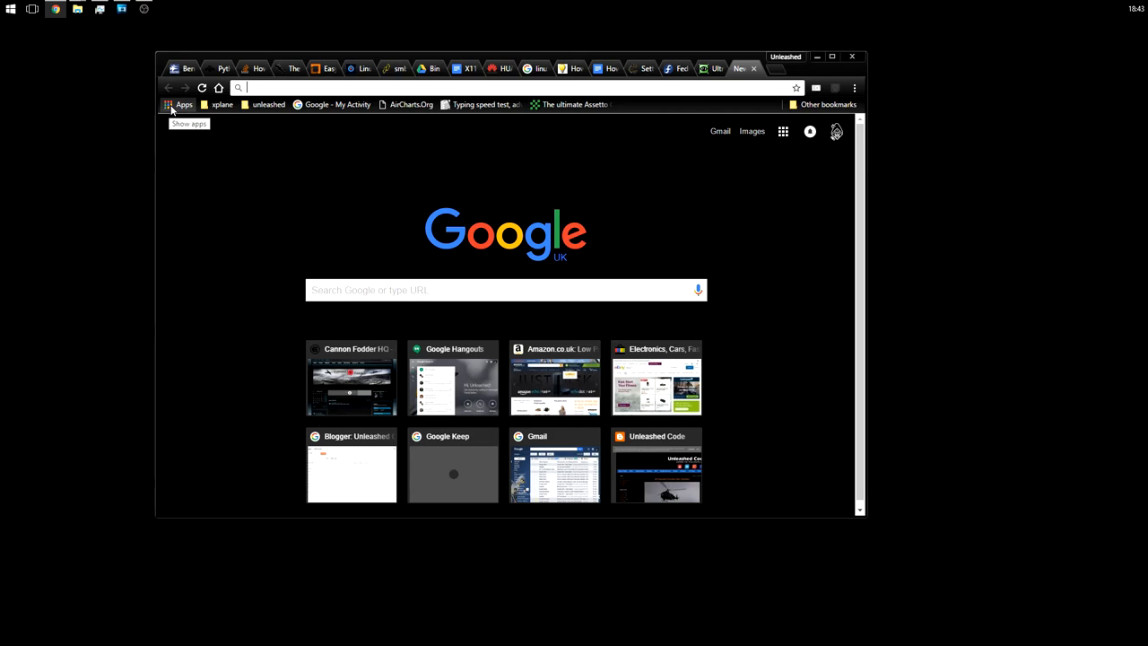
# Step: Search the Chrome Web Store for 'vnc', then launch VNC Viewer for Google Chrome from Apps
pyautogui.click(184, 105)
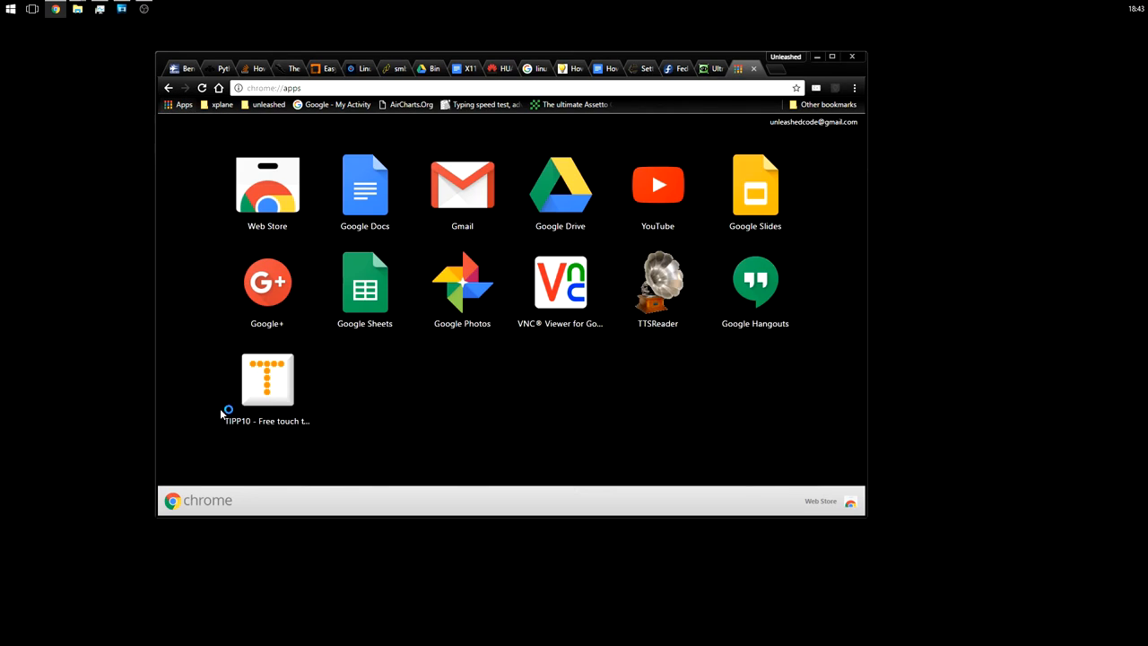
pyautogui.moveTo(527, 353)
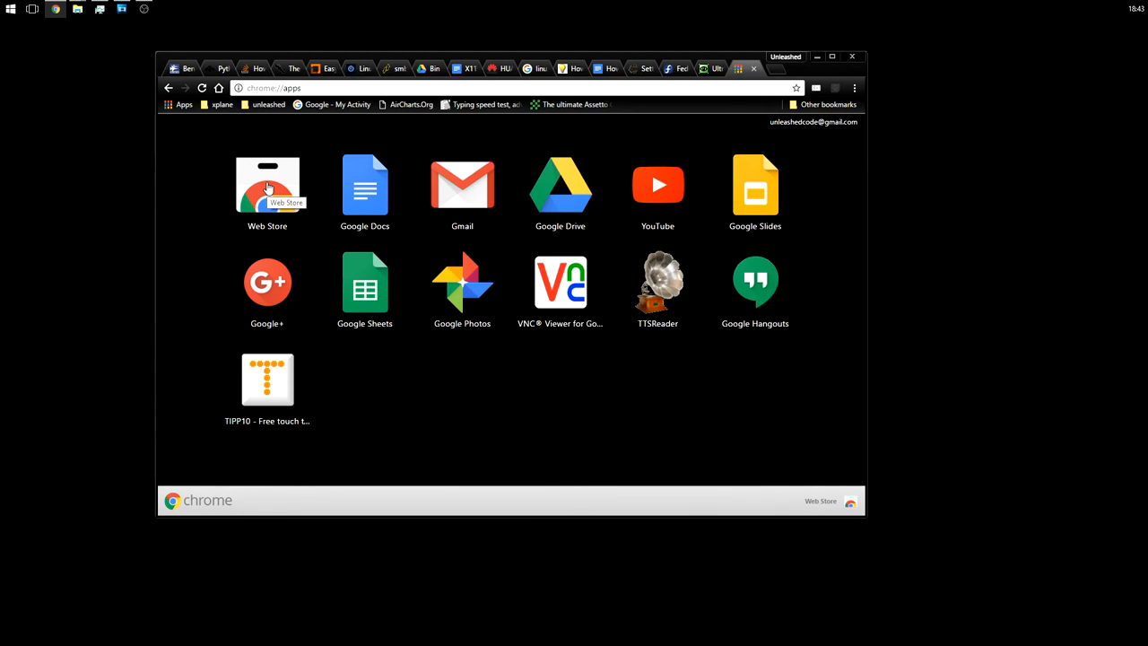
pyautogui.click(268, 185)
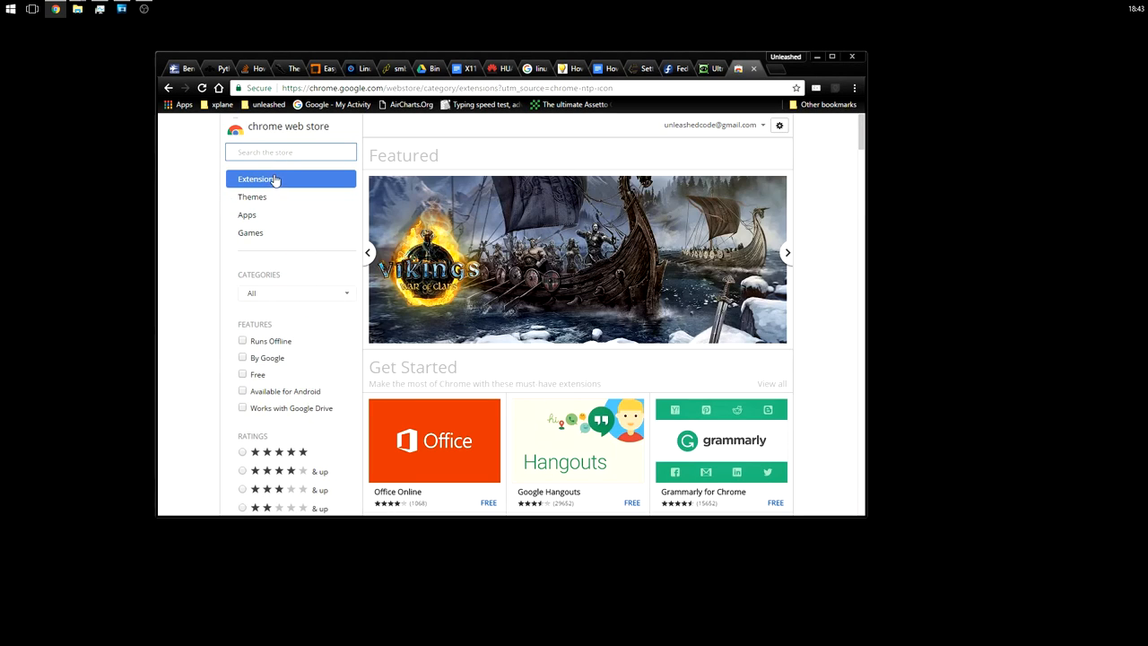
pyautogui.write('vnc')
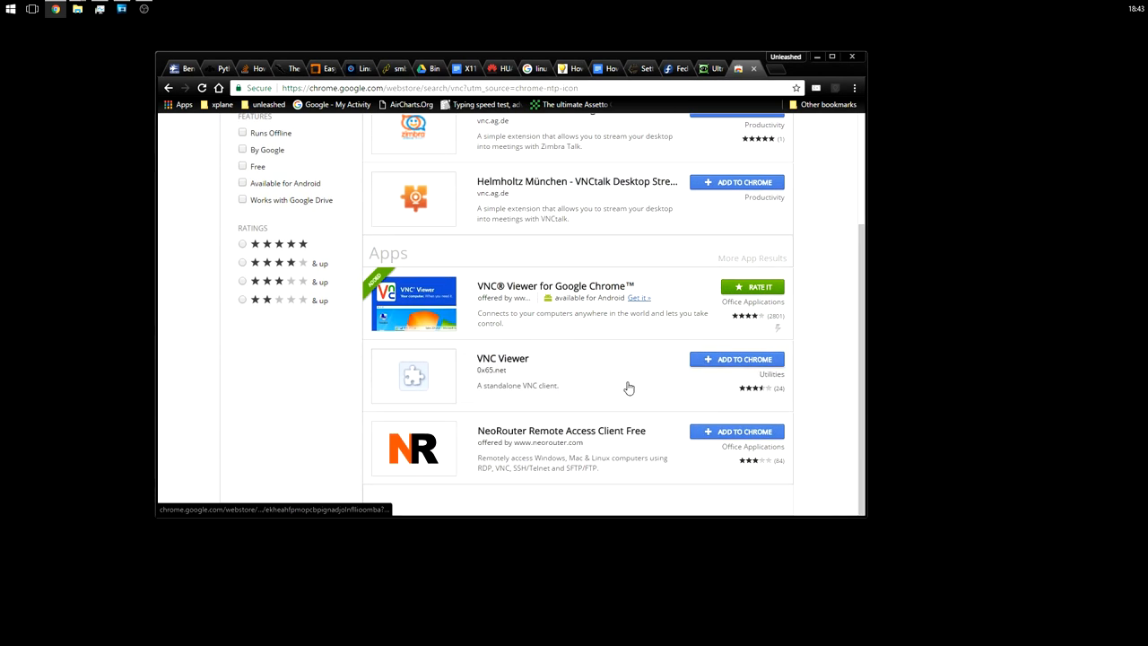
pyautogui.moveTo(506, 245)
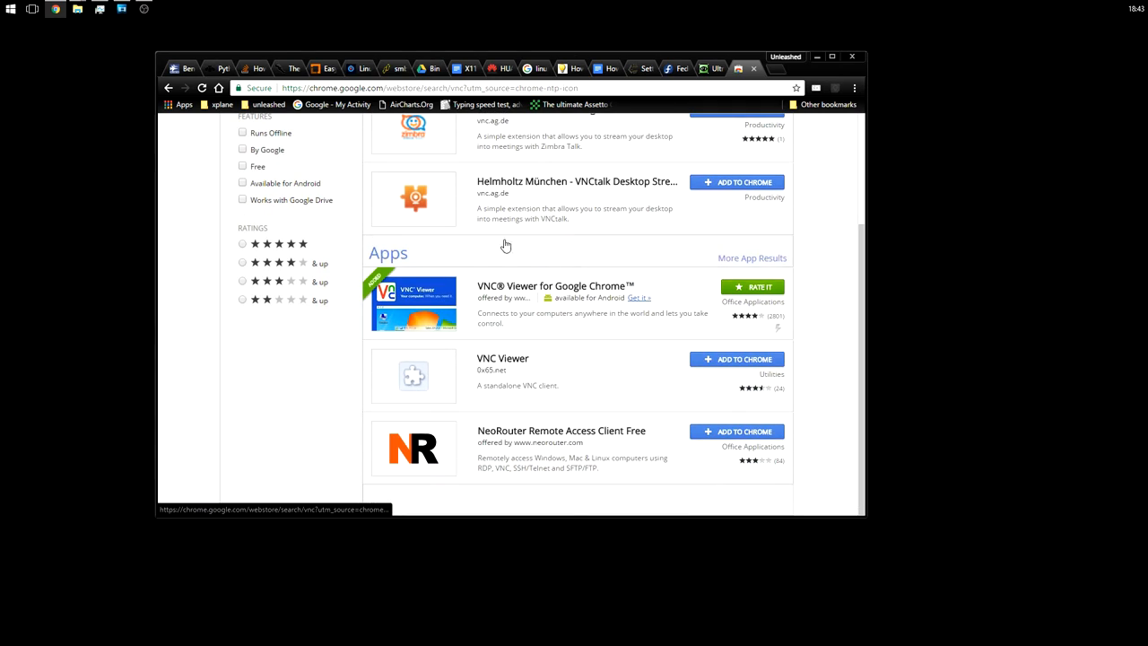
pyautogui.moveTo(543, 314)
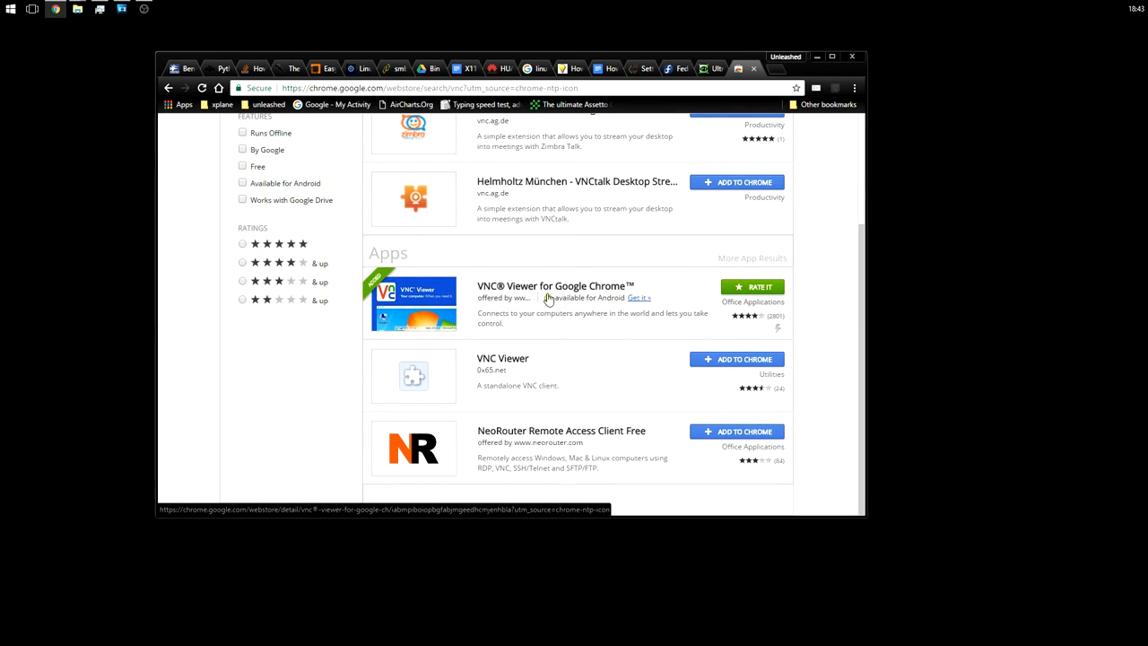
pyautogui.moveTo(421, 412)
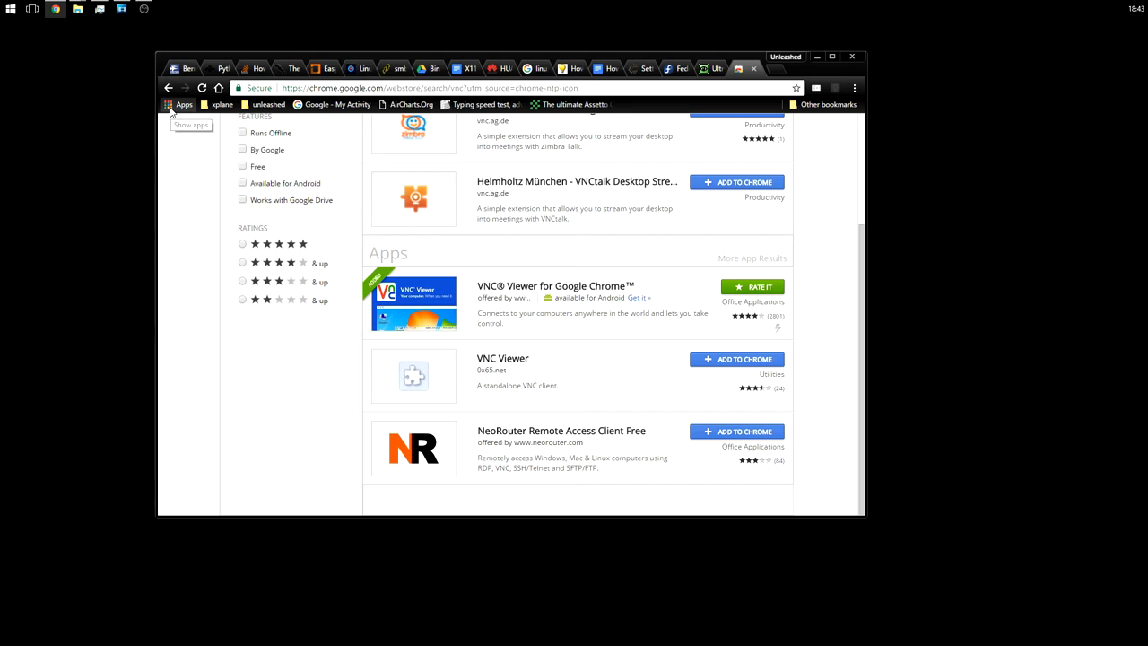
pyautogui.click(178, 104)
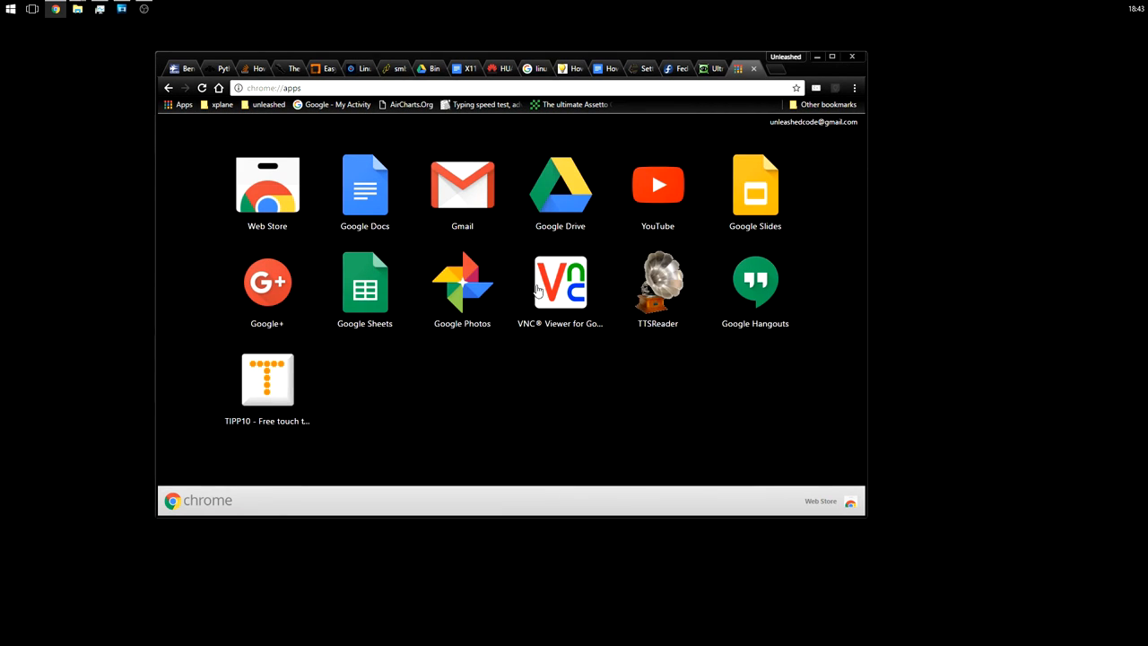
pyautogui.click(559, 282)
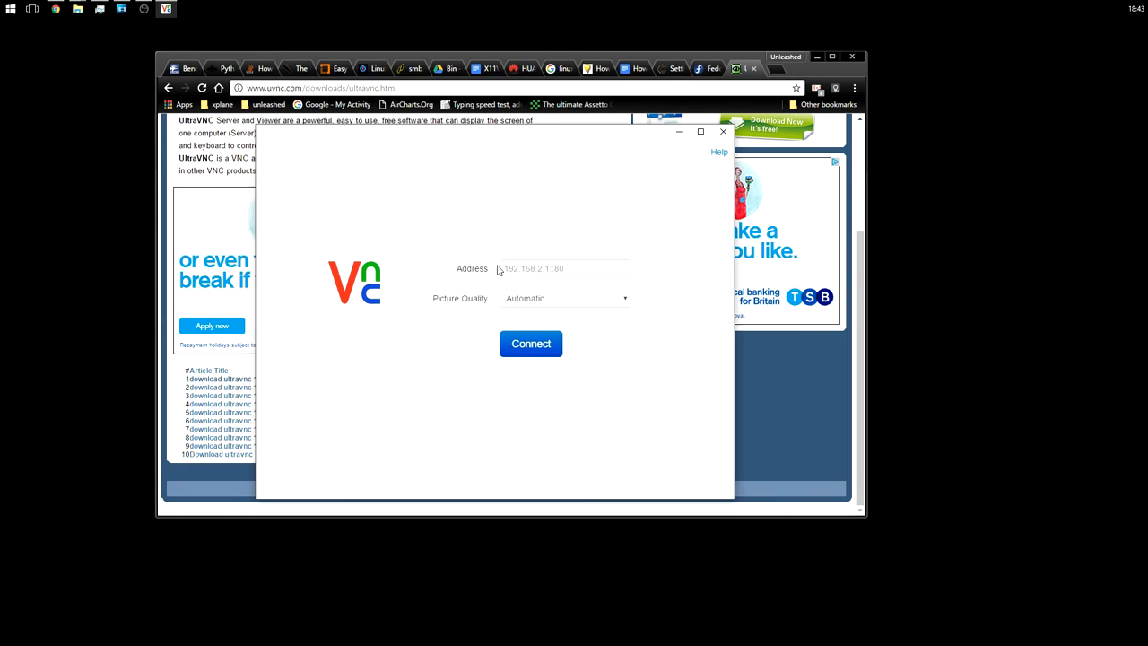
# Step: Connect VNC Viewer to the saved address 192.168.0.31 and authenticate with the password
pyautogui.write('19')
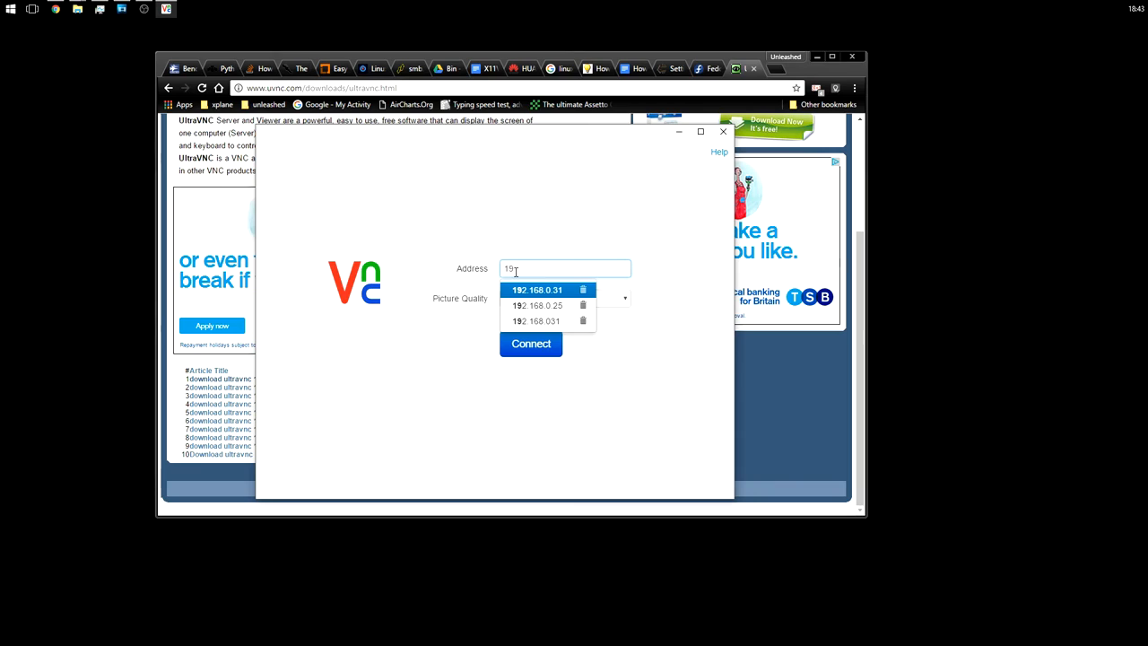
pyautogui.click(535, 289)
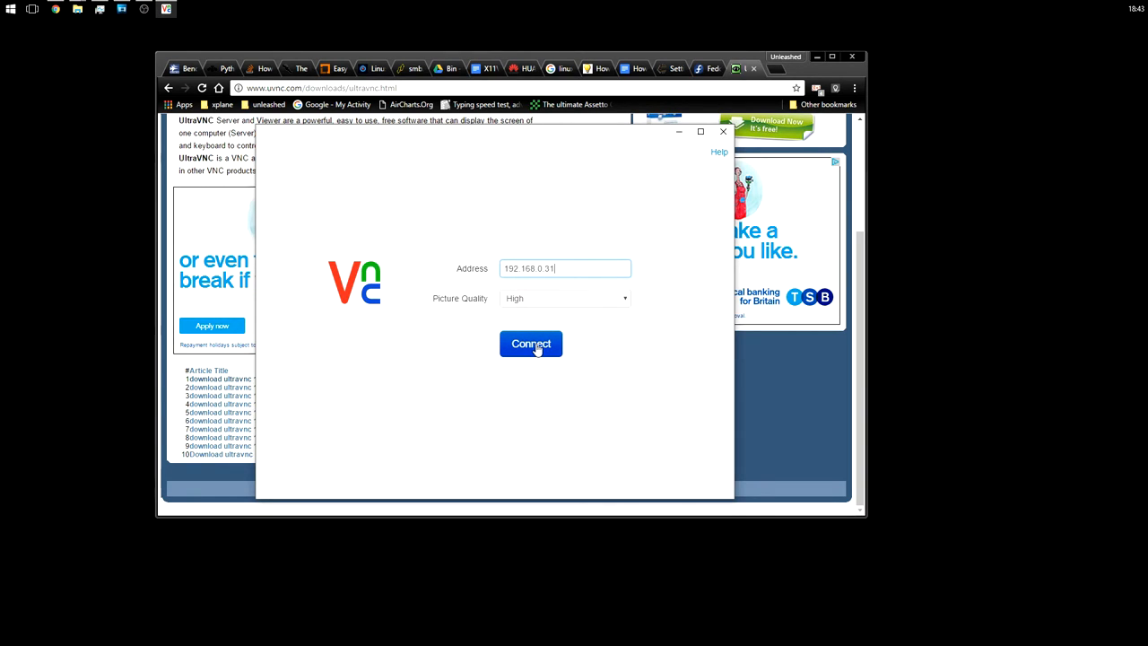
pyautogui.click(530, 344)
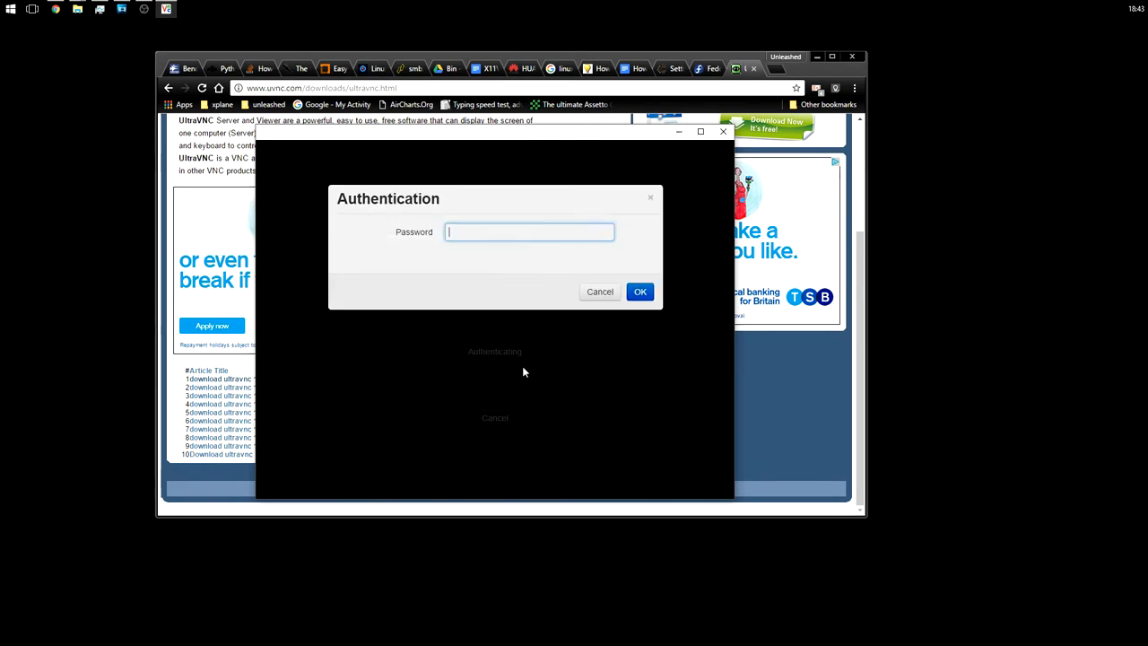
pyautogui.click(640, 290)
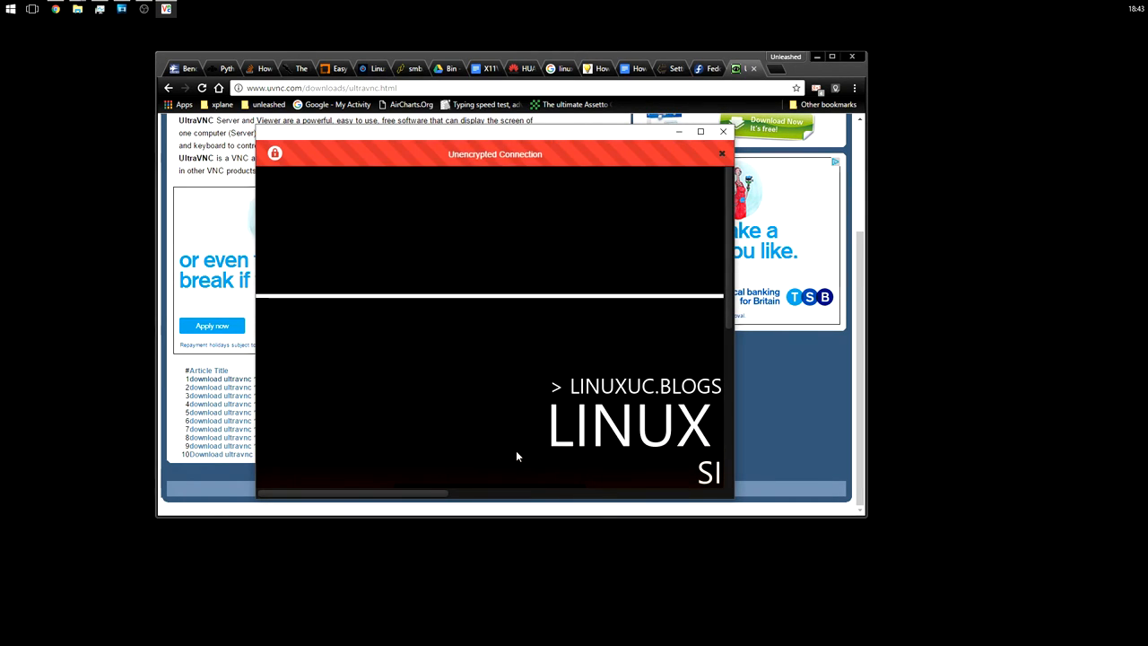
pyautogui.click(701, 131)
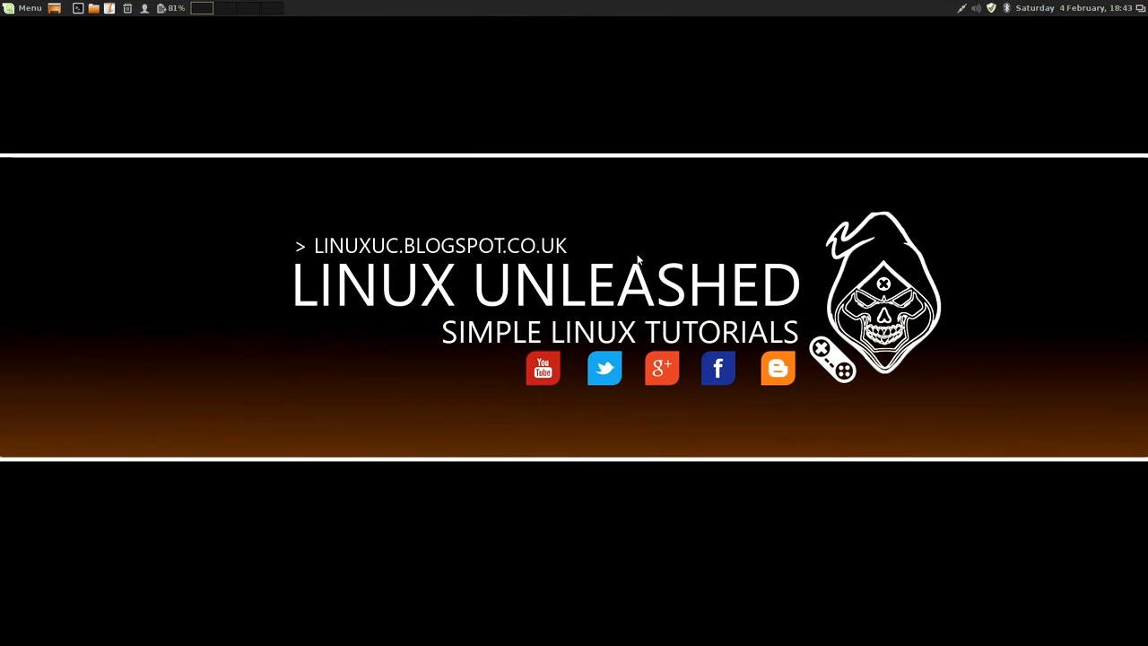
pyautogui.moveTo(402, 278)
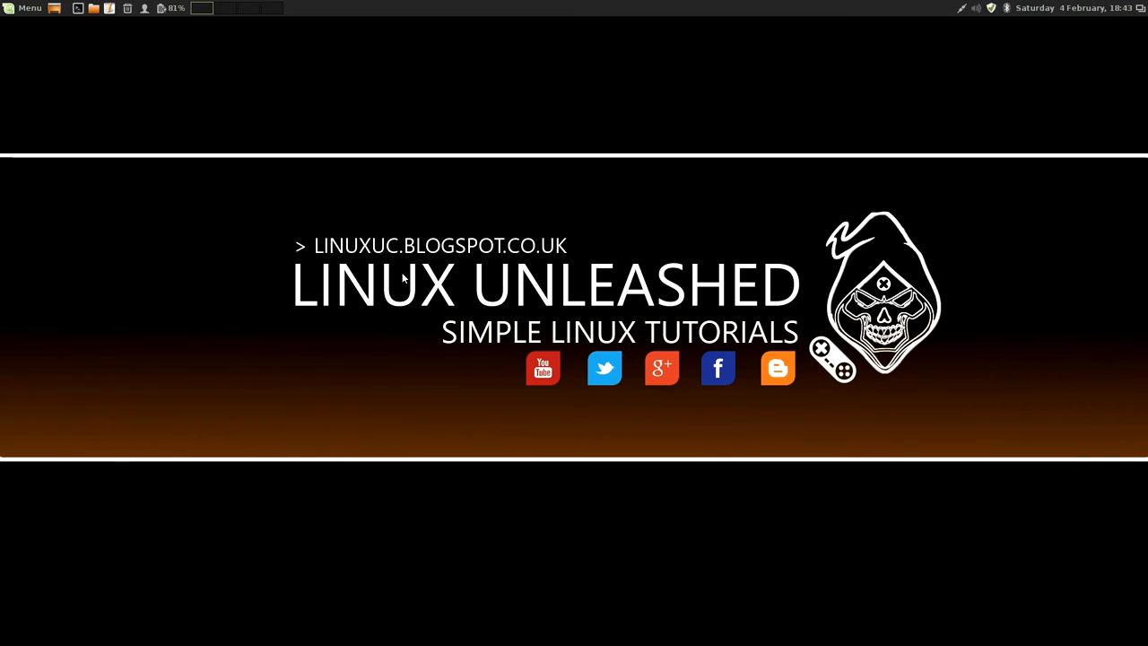
pyautogui.moveTo(251, 206)
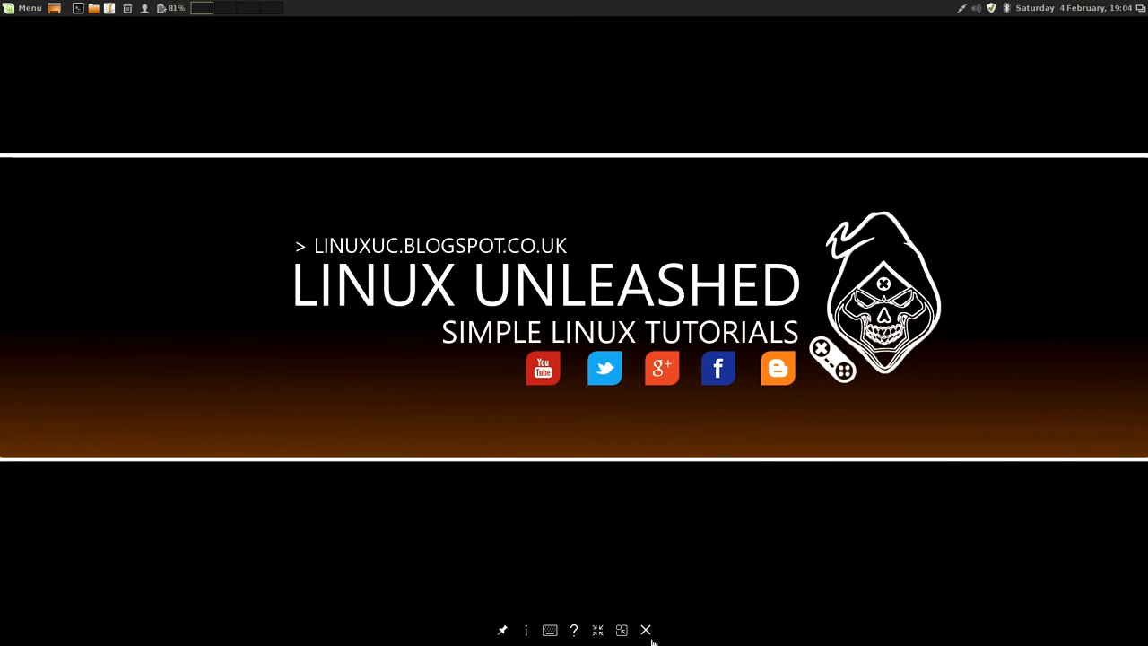
# Step: Disconnect from 192.168.0.31 and connect to 192.168.0.25, entering its password
pyautogui.click(645, 630)
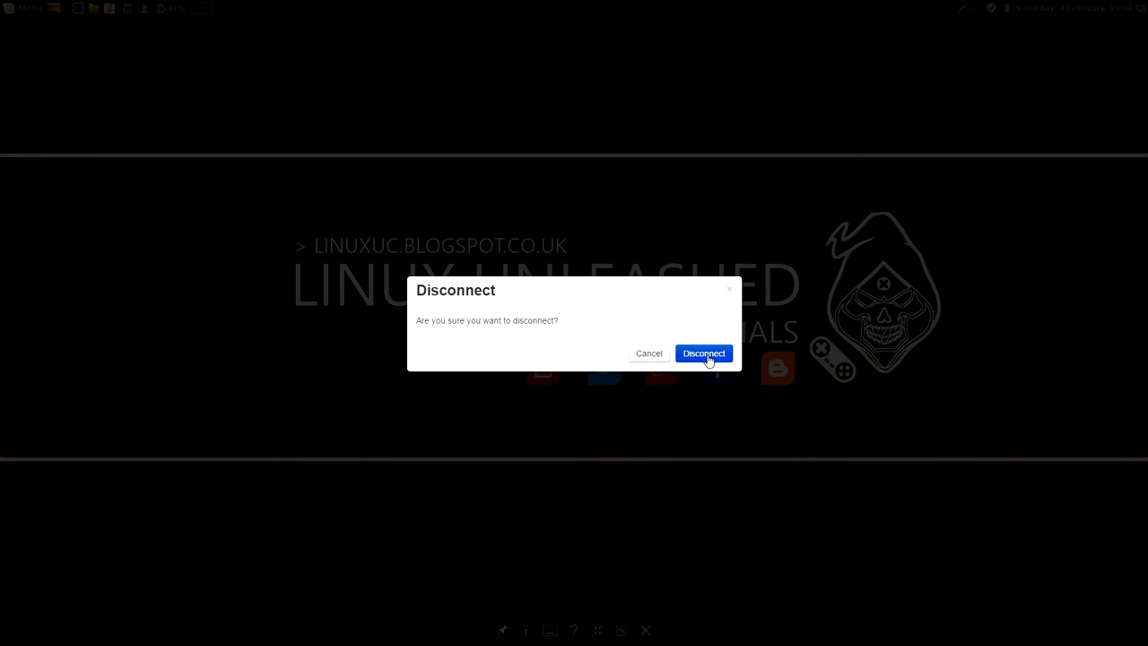
pyautogui.click(703, 352)
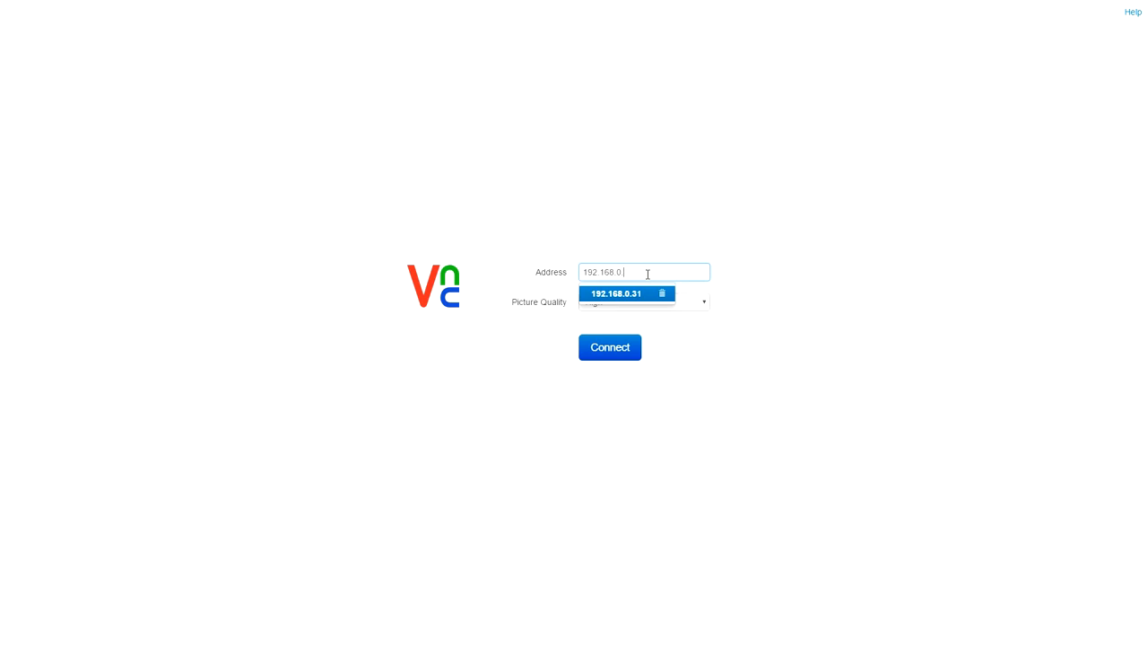
pyautogui.write('25')
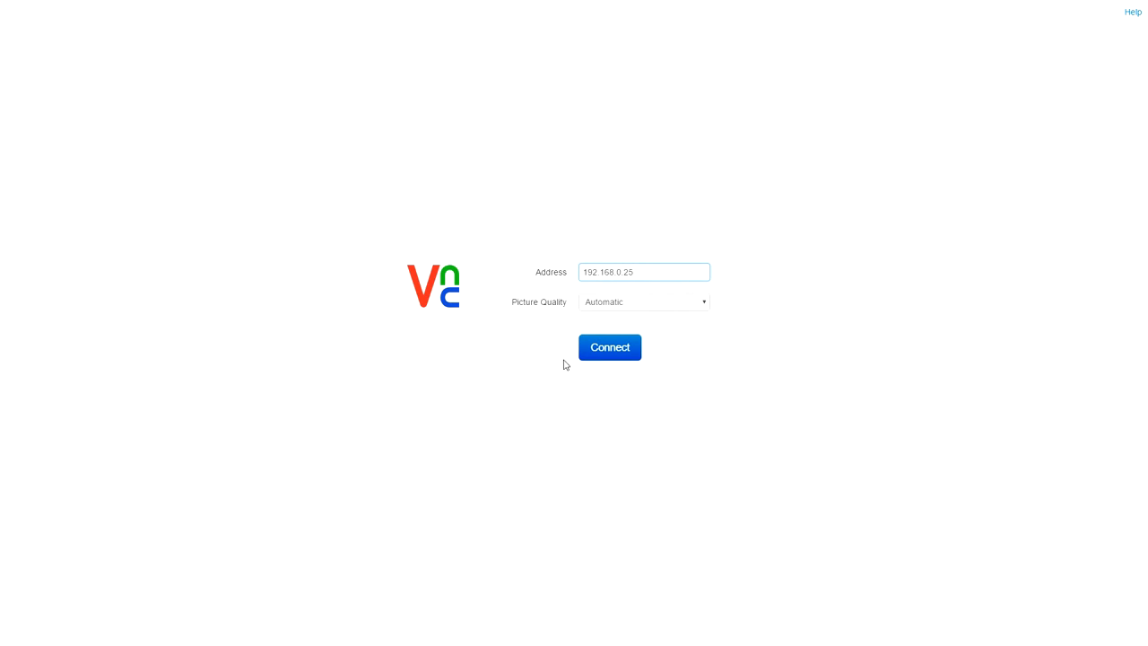
pyautogui.click(609, 347)
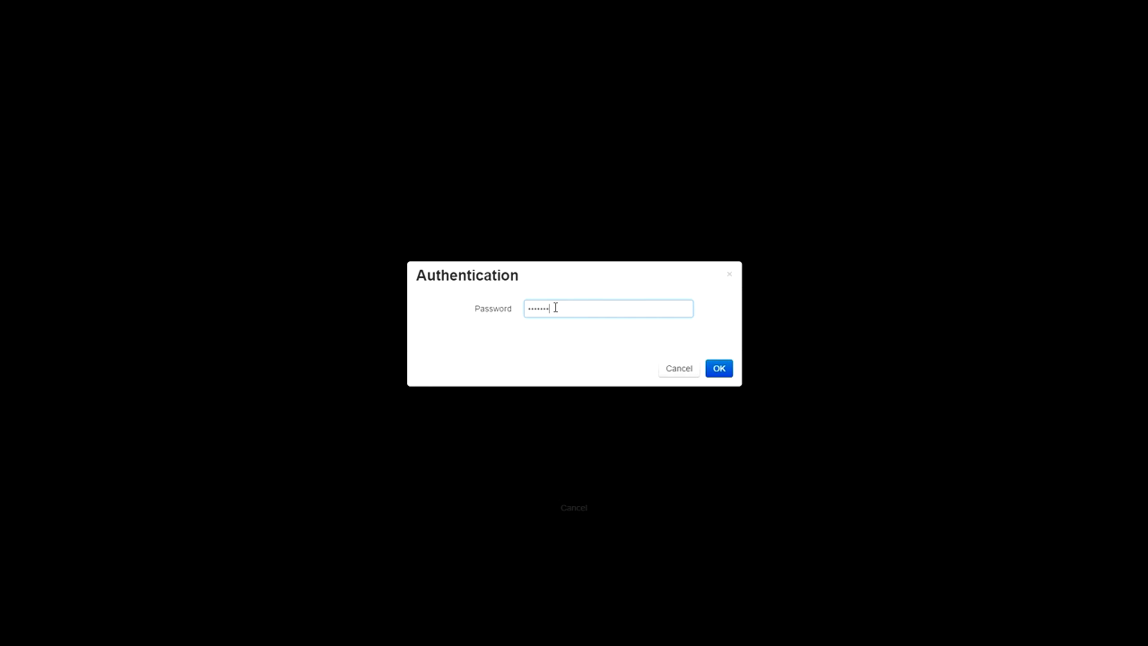
pyautogui.click(718, 367)
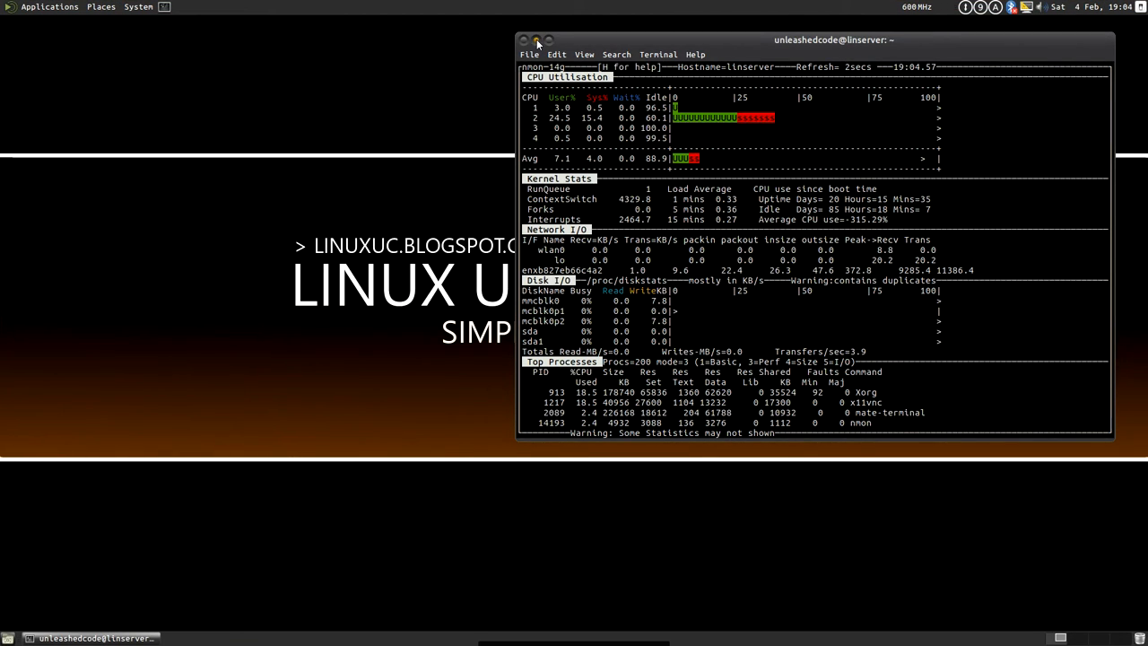
# Step: Minimize nmon, move the empty terminal, and run 'sudo apt-get install x11vnc'
pyautogui.click(521, 40)
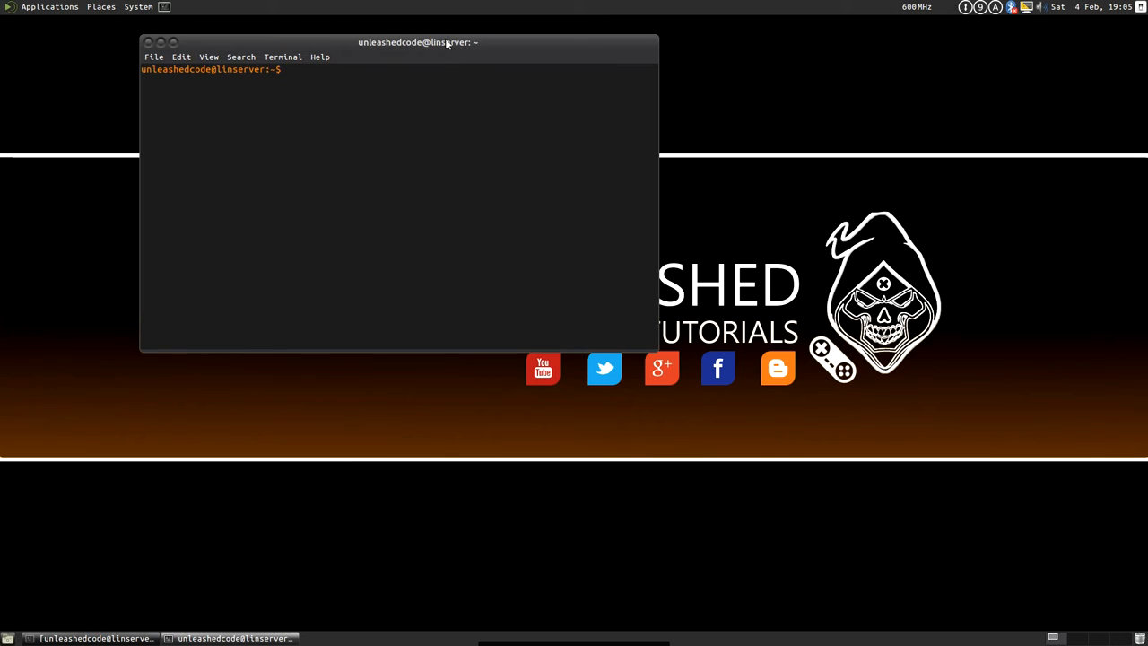
pyautogui.moveTo(417, 42); pyautogui.dragTo(429, 115)
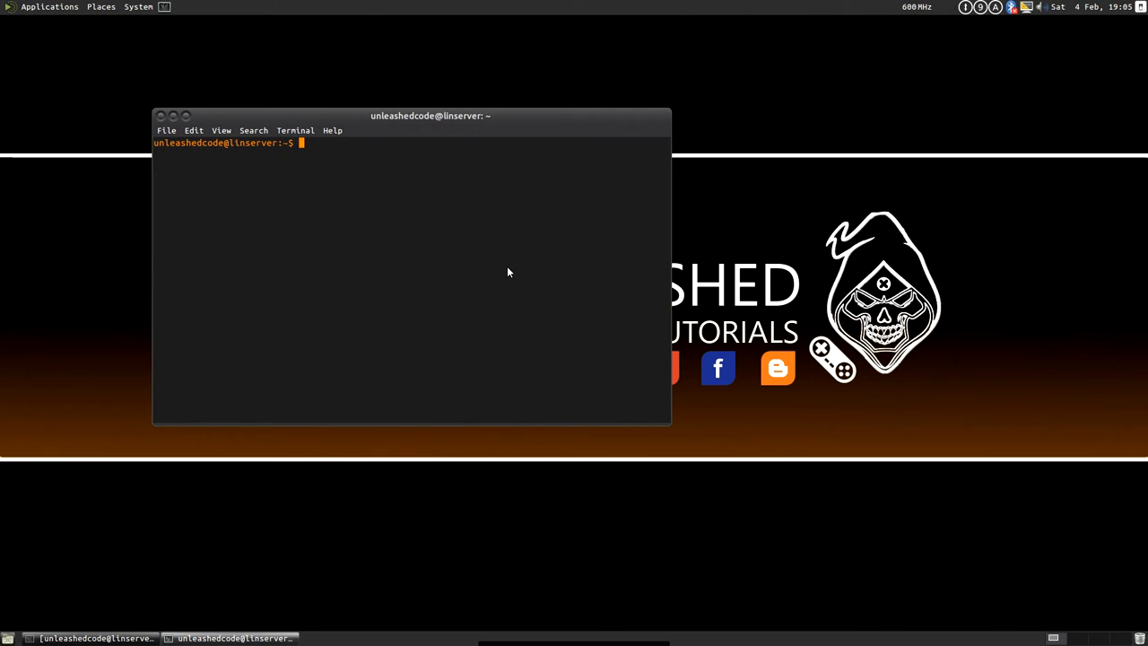
pyautogui.moveTo(266, 68)
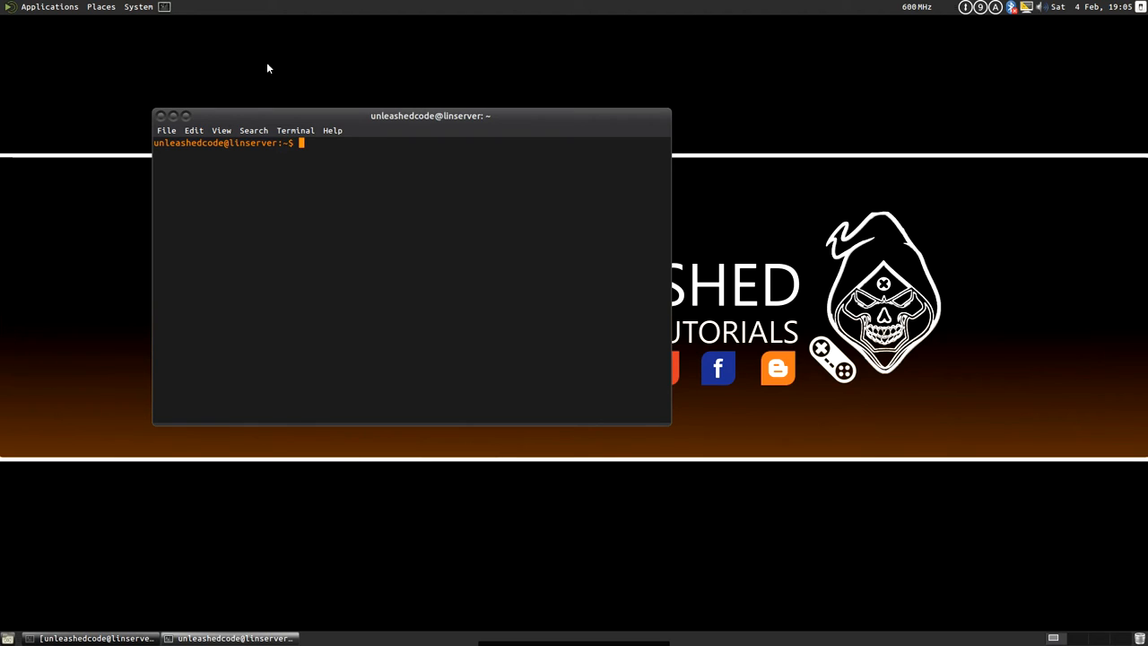
pyautogui.moveTo(813, 291)
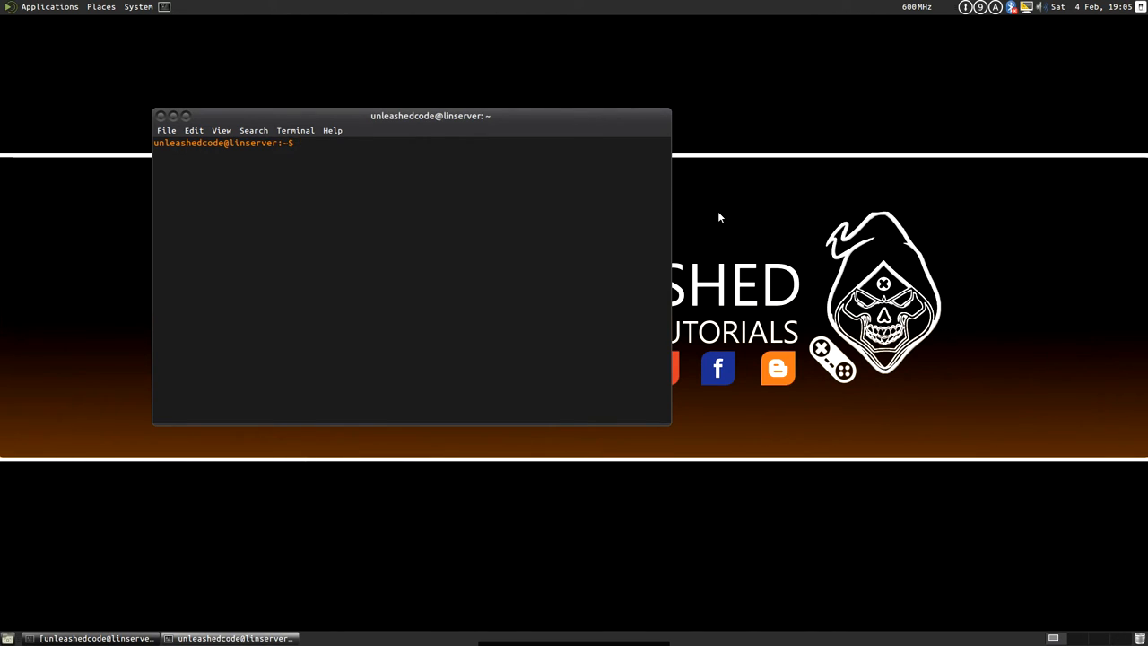
pyautogui.moveTo(348, 195)
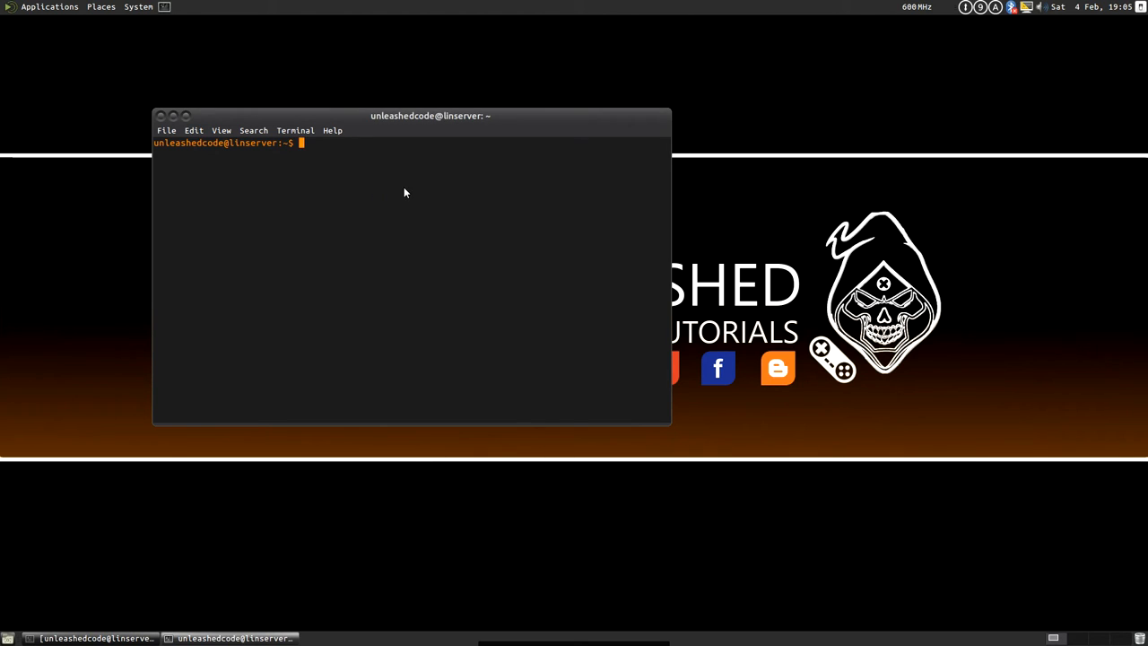
pyautogui.moveTo(406, 195)
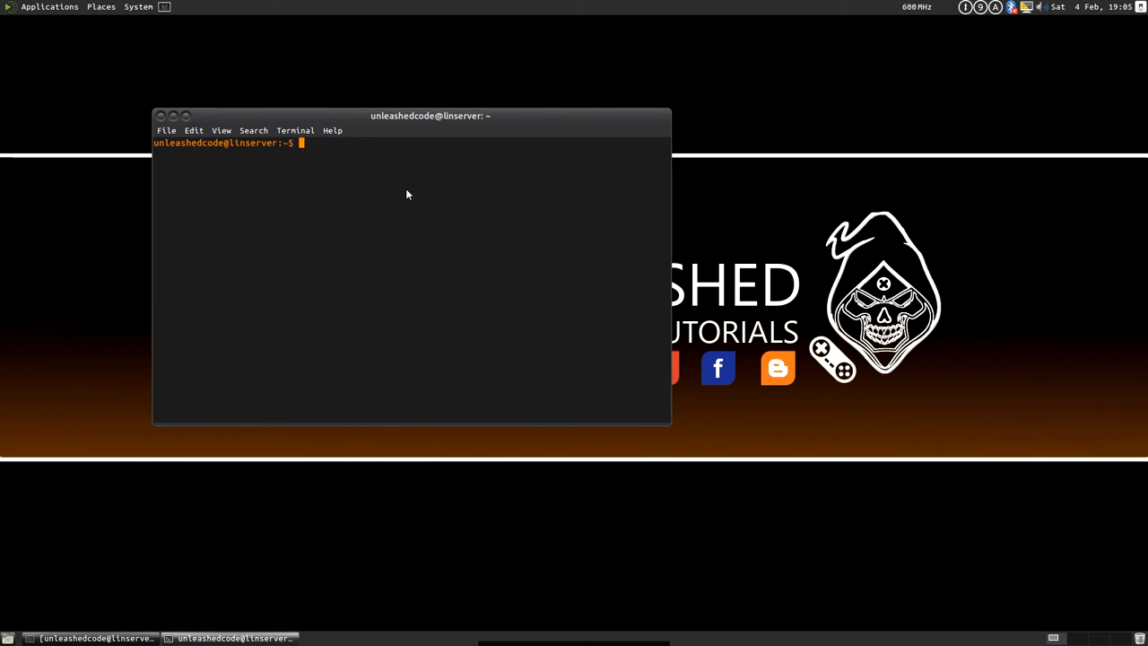
pyautogui.write('sudo apt-g')
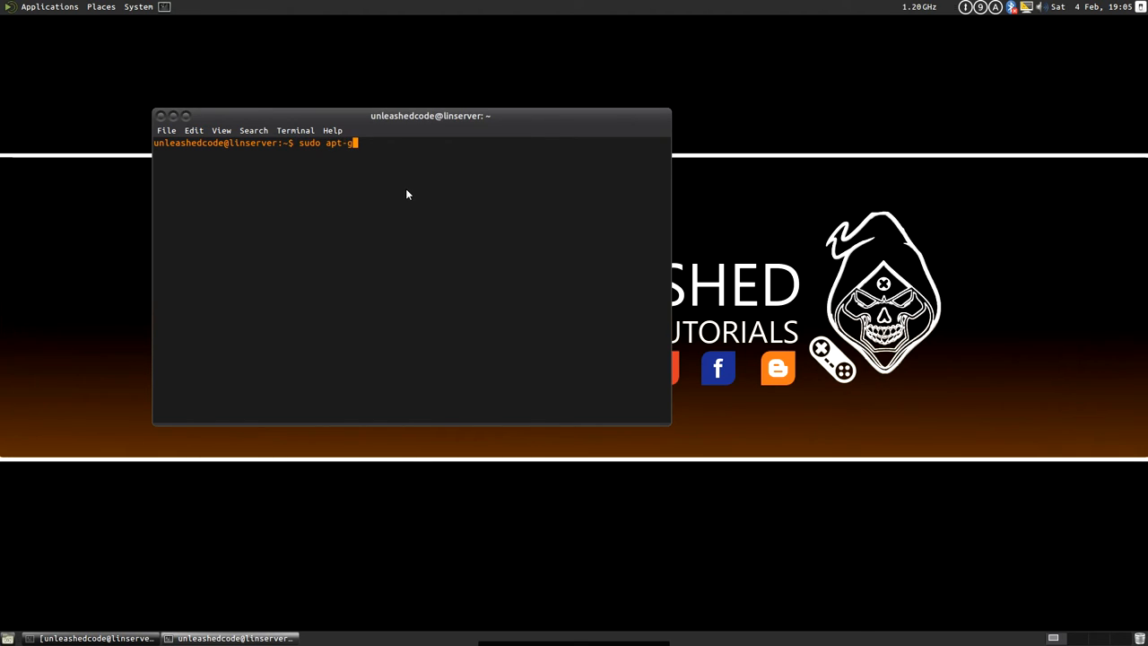
pyautogui.write('et install')
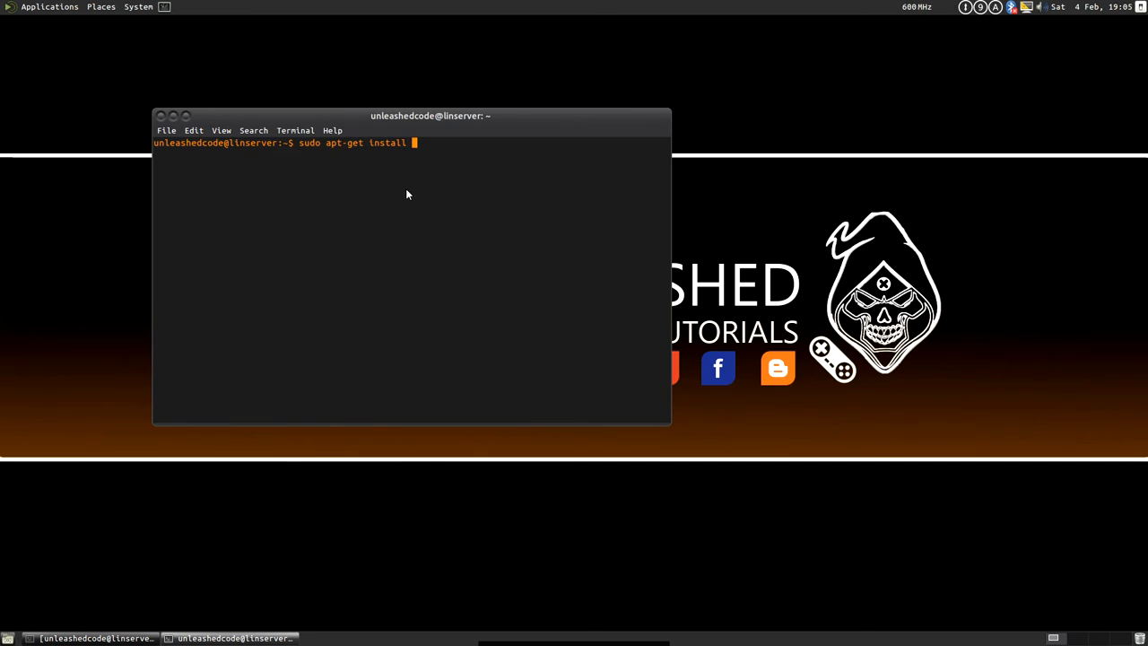
pyautogui.write('x11vnc')
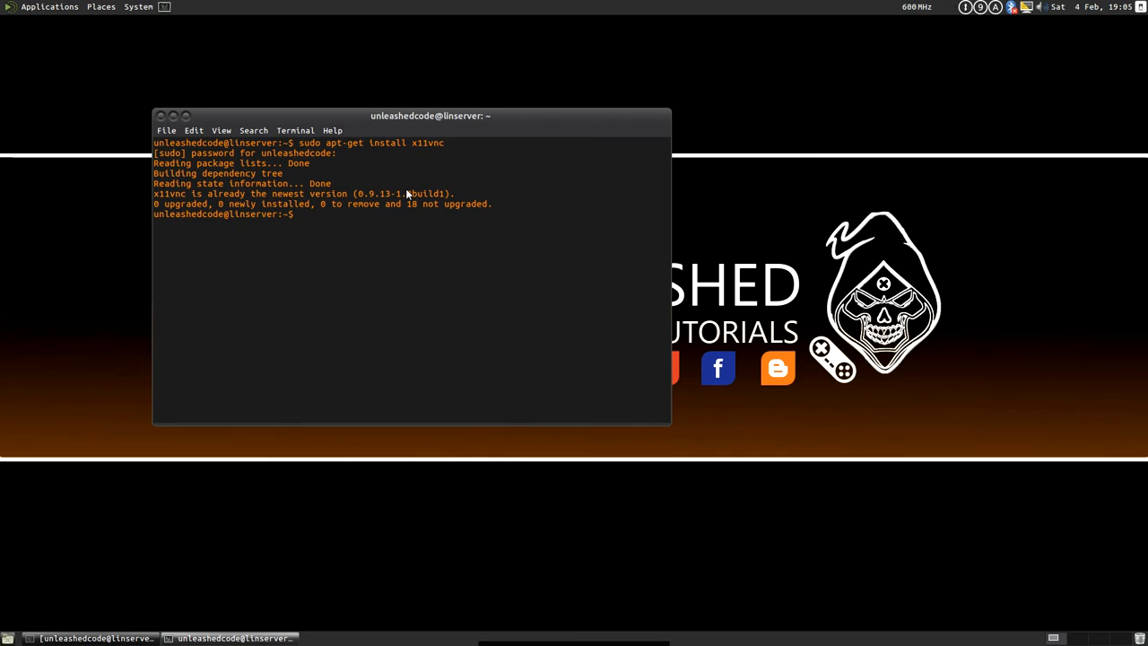
# Step: Run 'sudo x11vnc --storepasswd /etc/.vnc/passwd', then suspend the job at the password prompt
pyautogui.write('x11vnc')
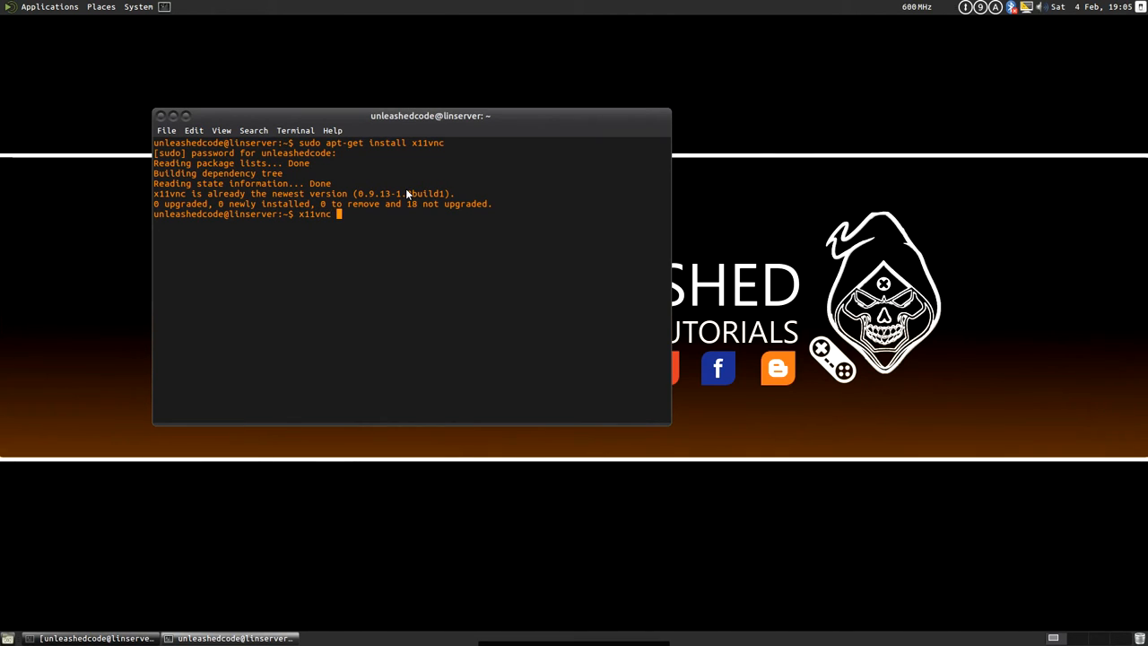
pyautogui.write('--')
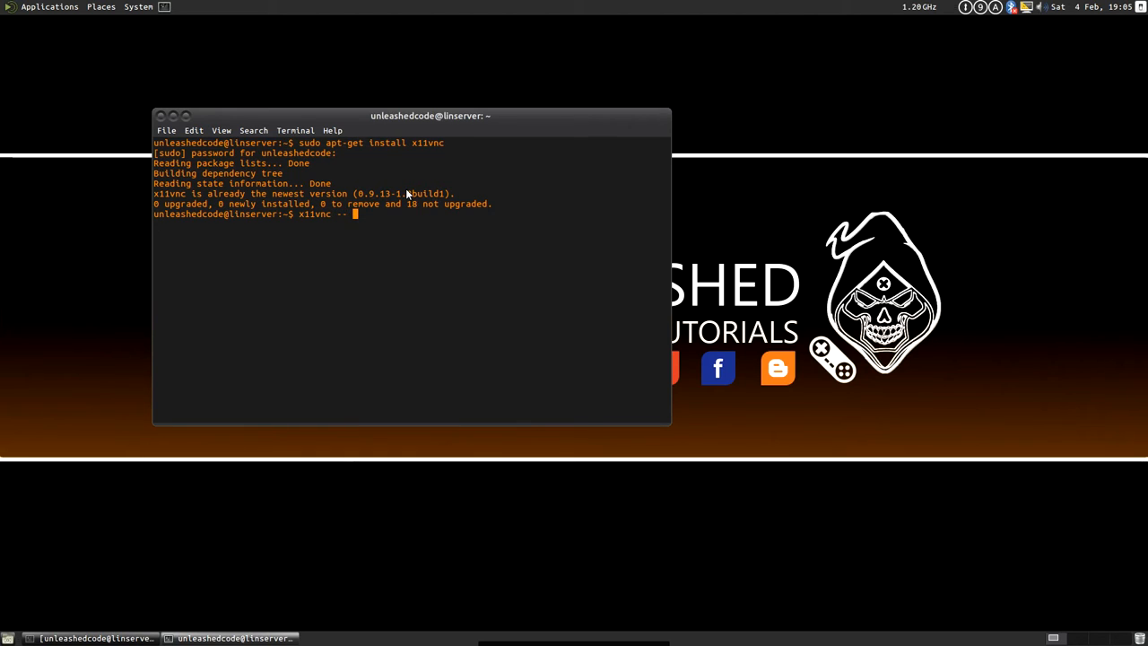
pyautogui.write('ator')
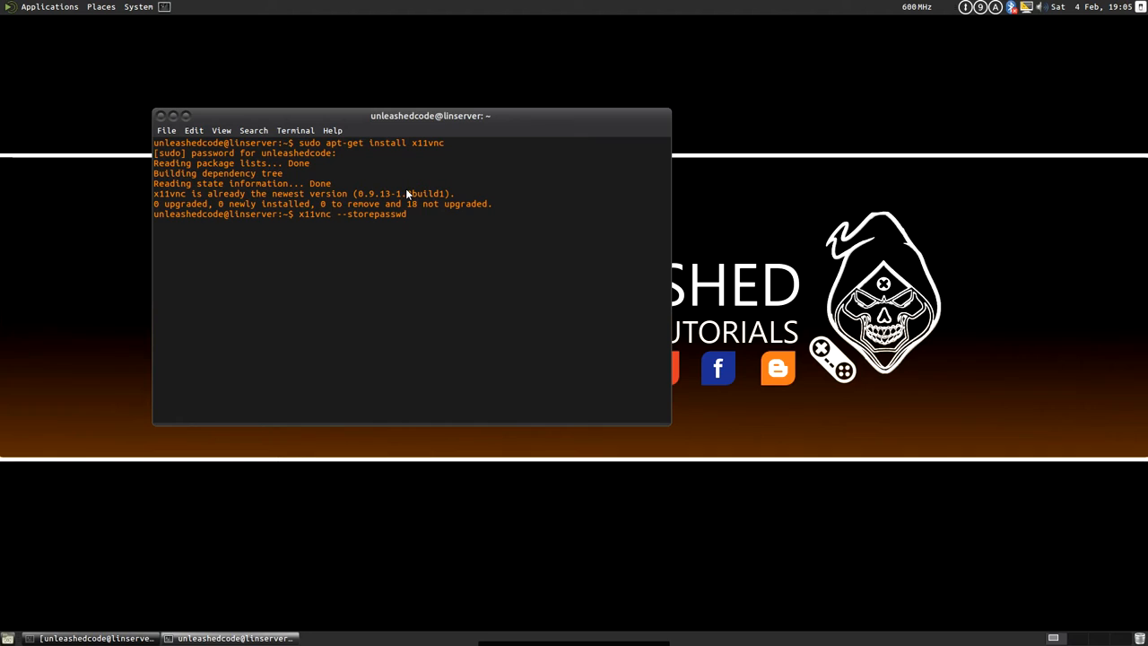
pyautogui.write('/etc')
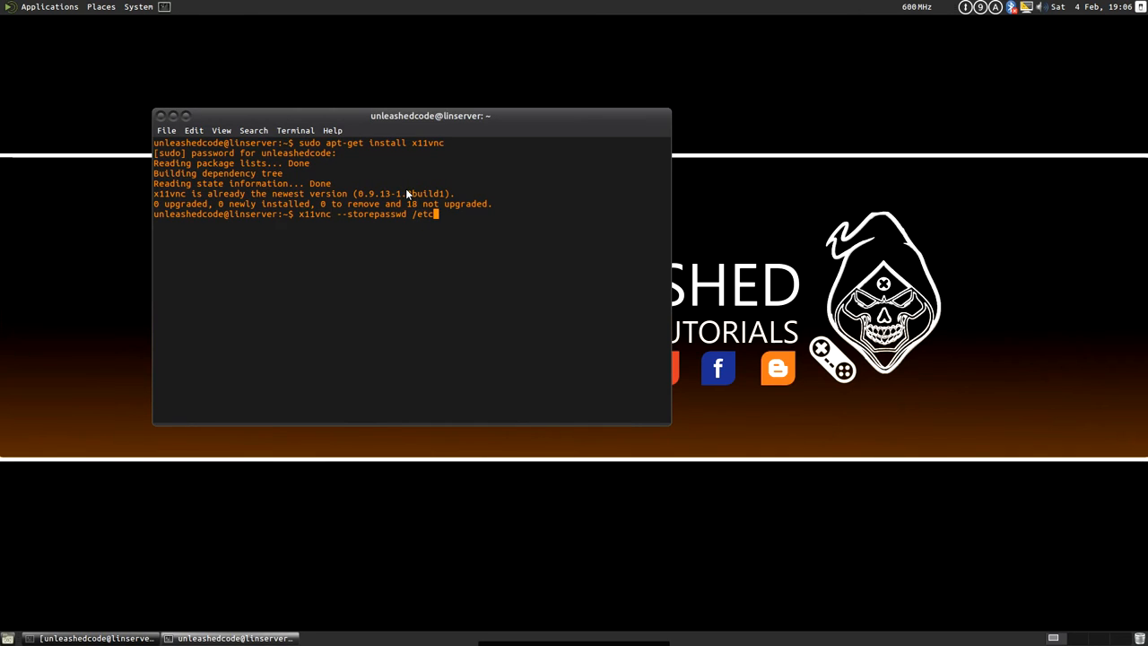
pyautogui.write('/')
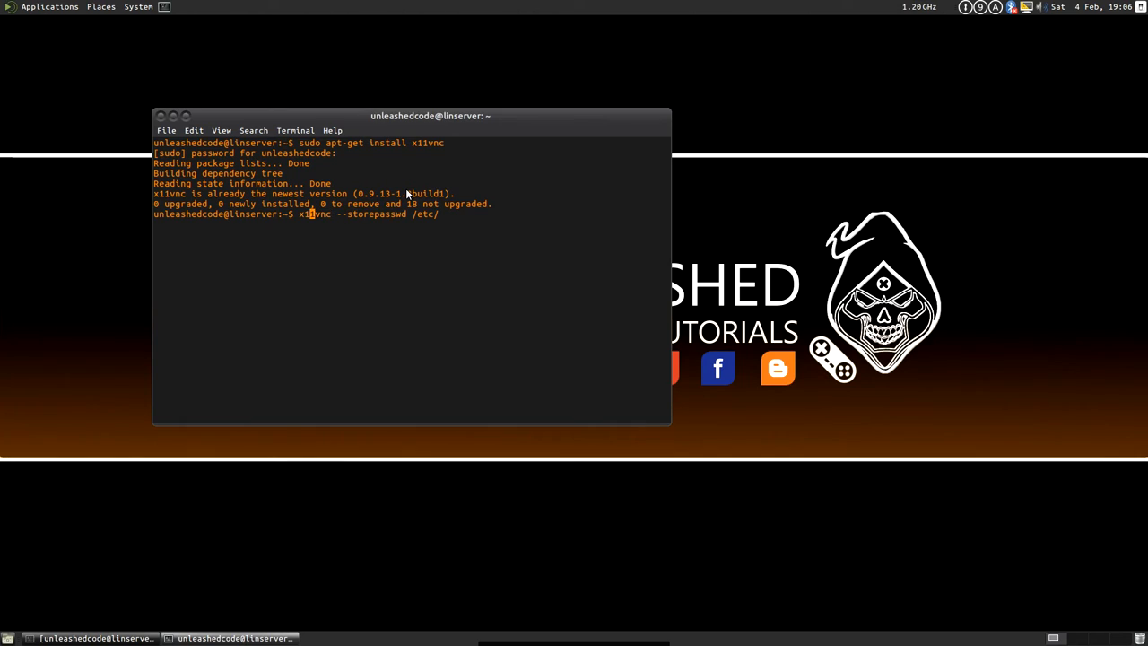
pyautogui.write('sudo')
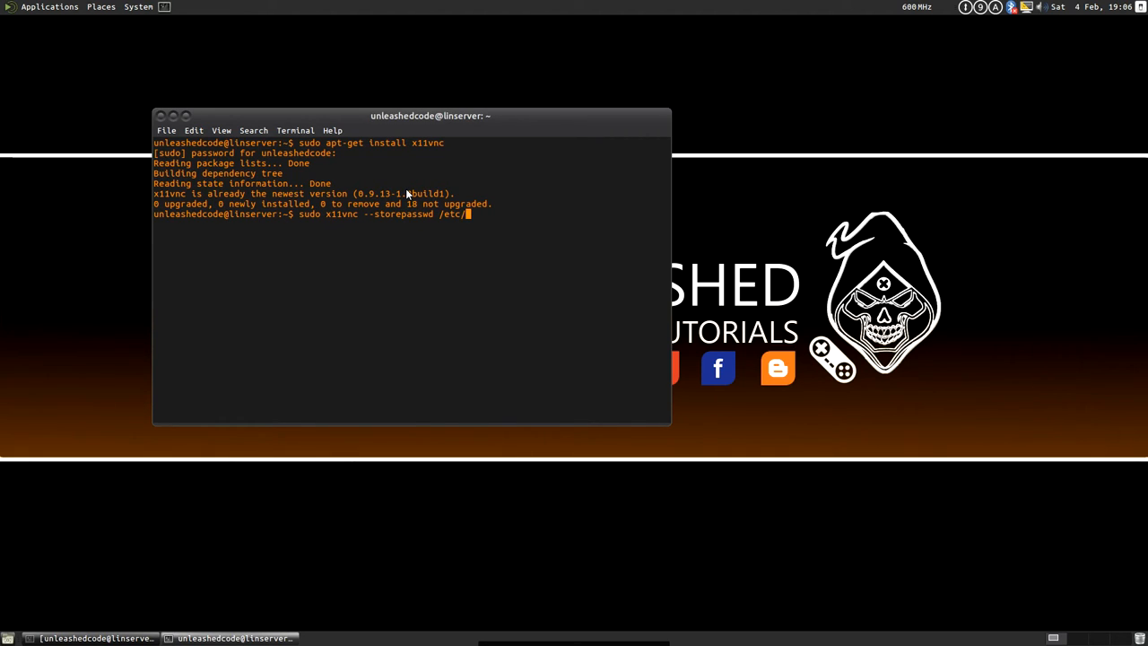
pyautogui.write('.')
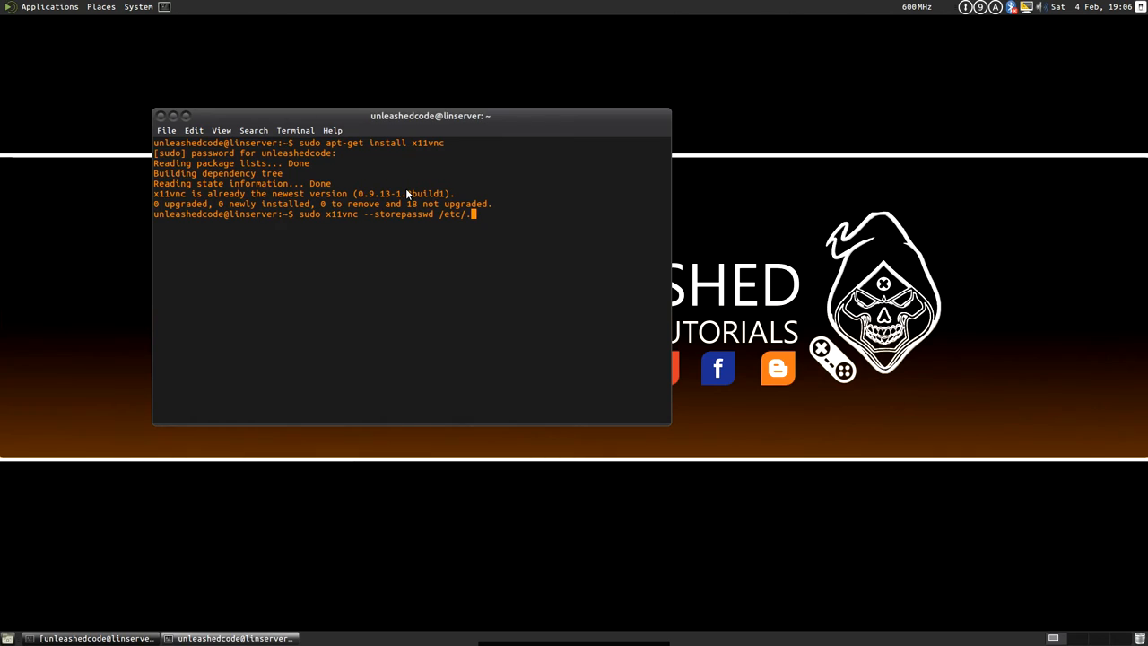
pyautogui.write('vnc')
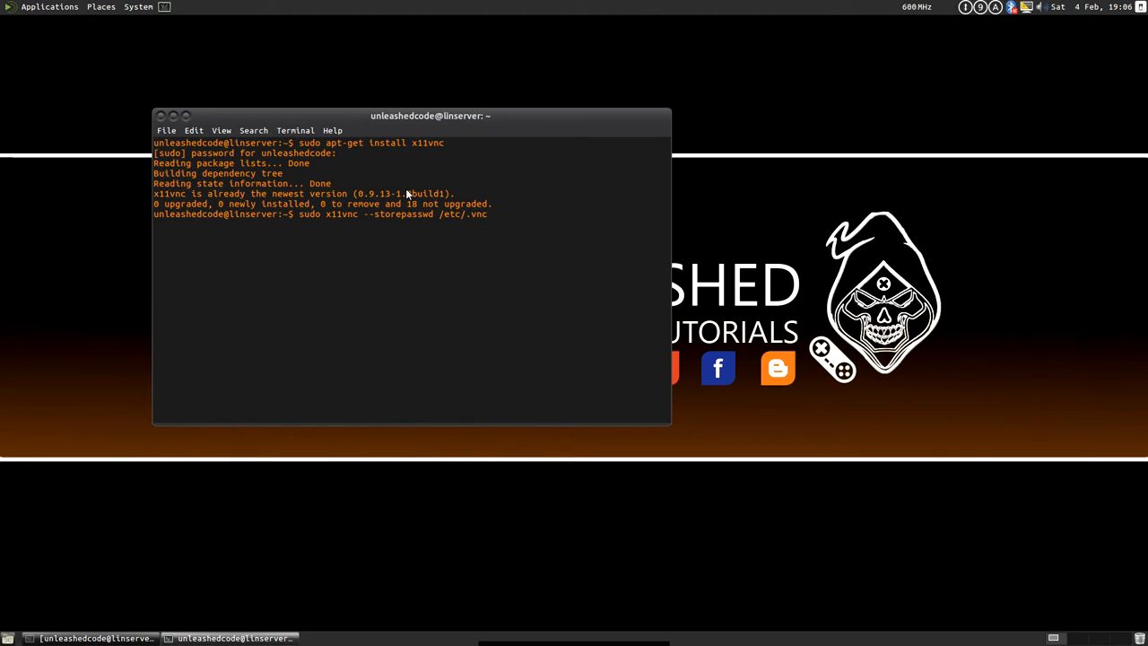
pyautogui.write('/pass')
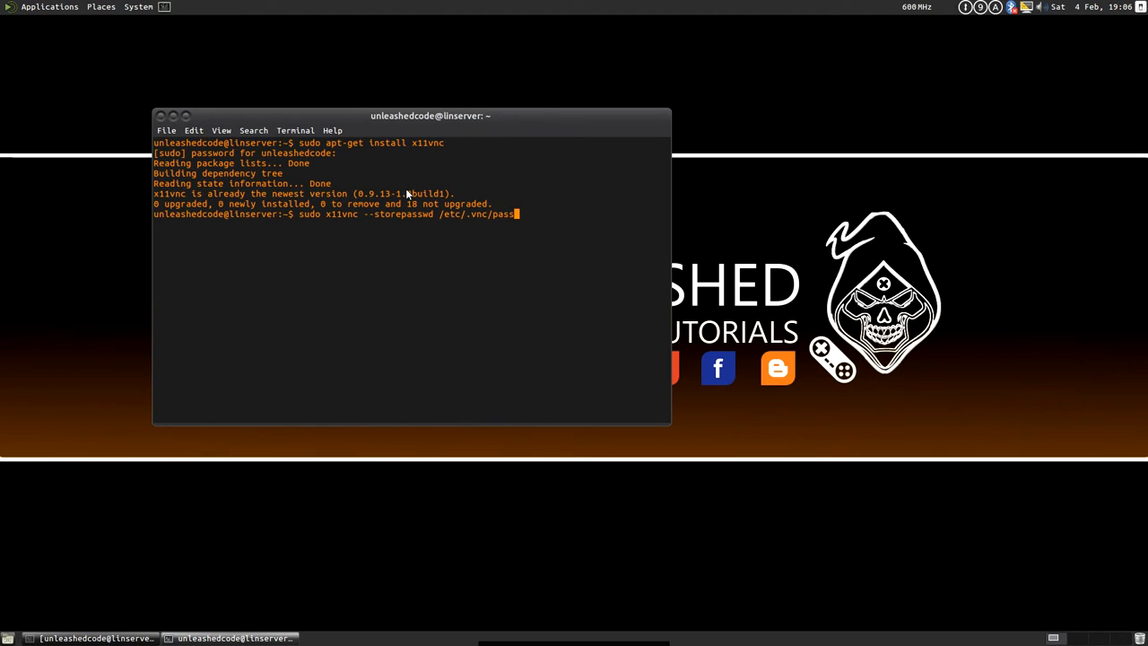
pyautogui.write('d')
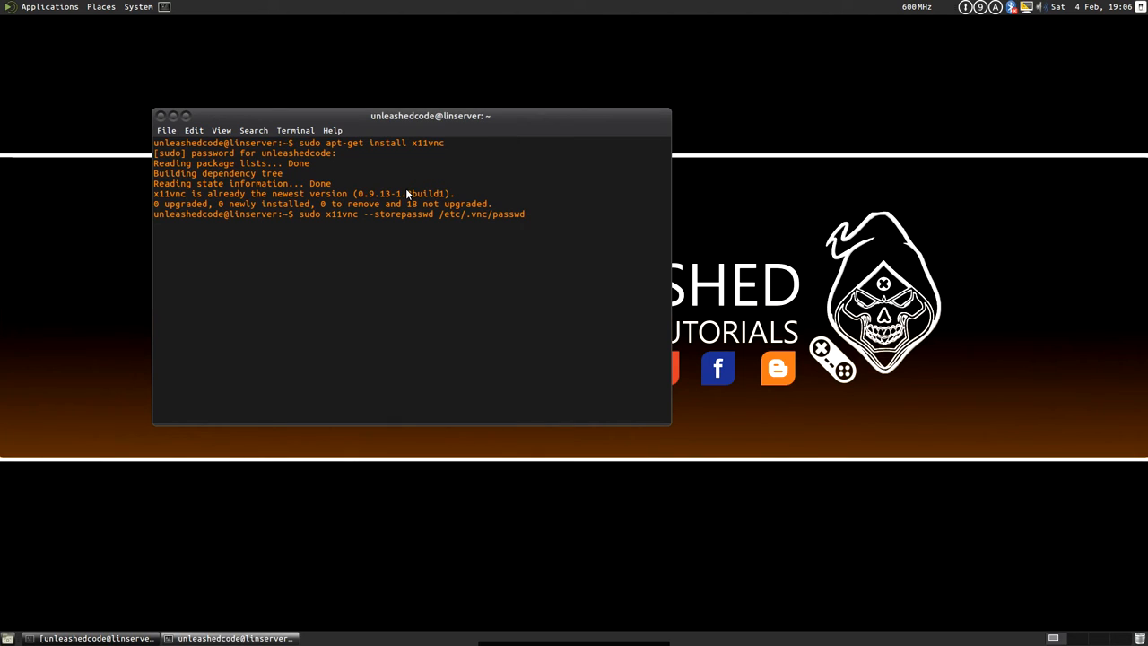
pyautogui.press('Return')
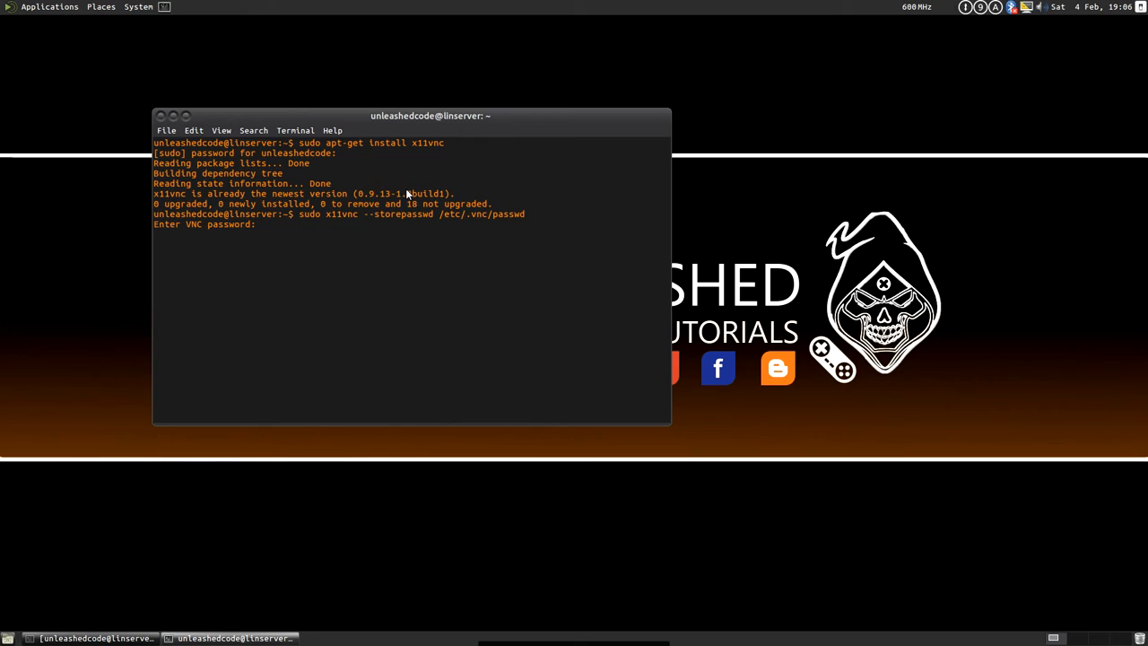
pyautogui.press('ctrl+z')
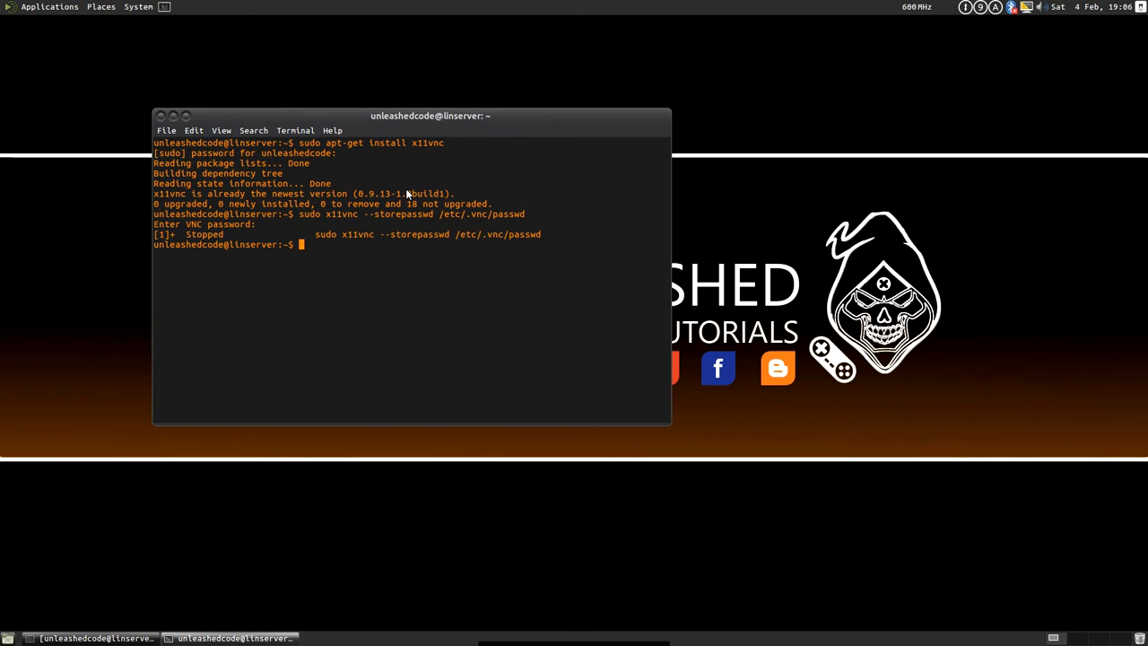
# Step: Tab-complete 'cat /etc/.vnc/' to confirm passwd is there, then cancel the command with Ctrl+C
pyautogui.write('cat /etc/')
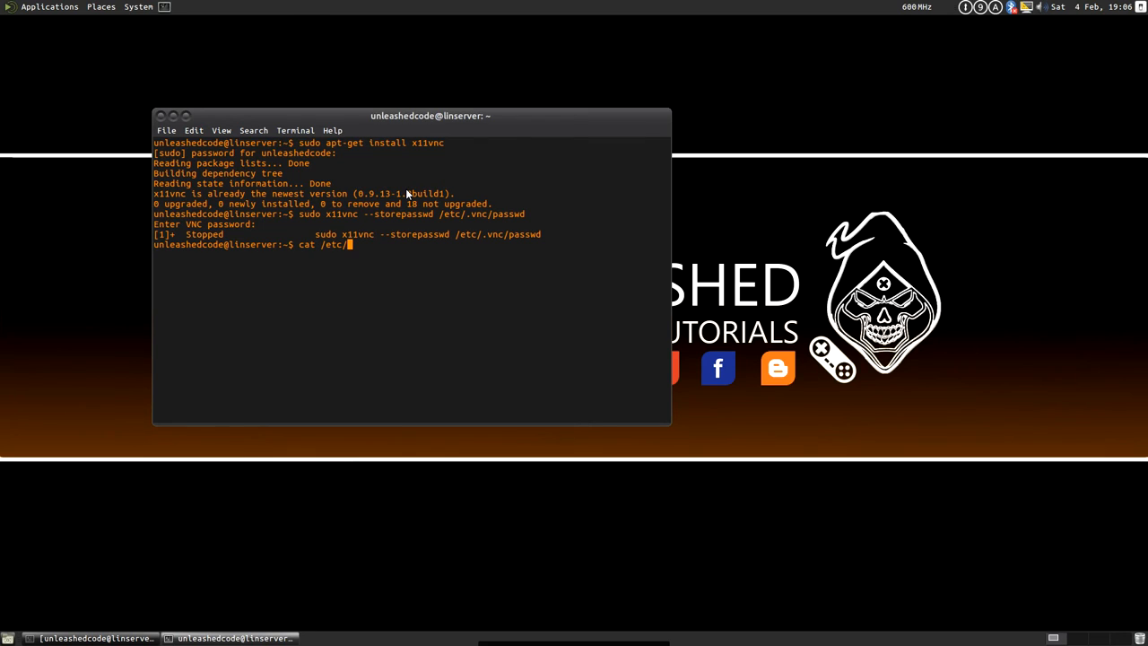
pyautogui.write('.vnc/')
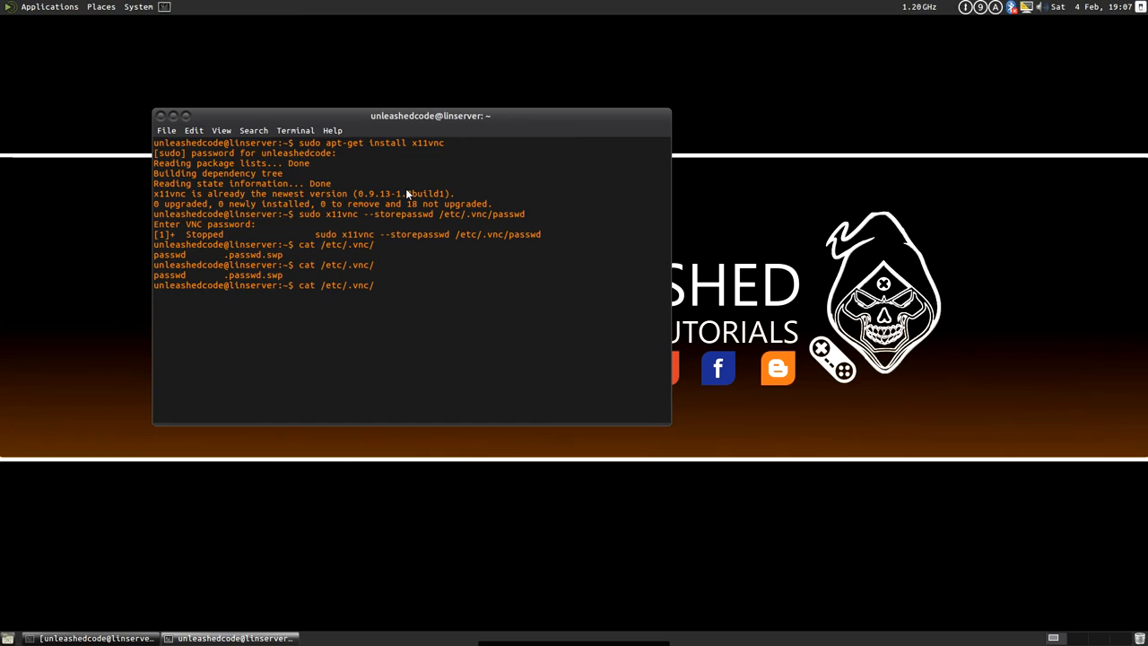
pyautogui.press('ctrl+c')
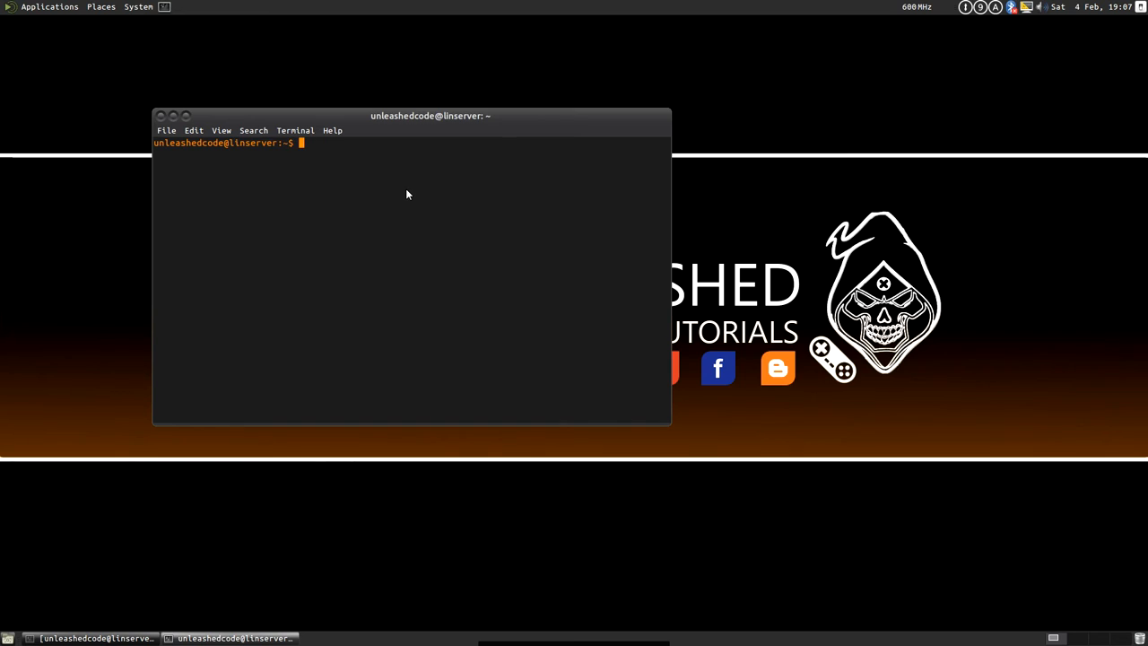
# Step: Run 'sudo nano /etc/rc.local' to edit the startup script as root
pyautogui.write('sudo')
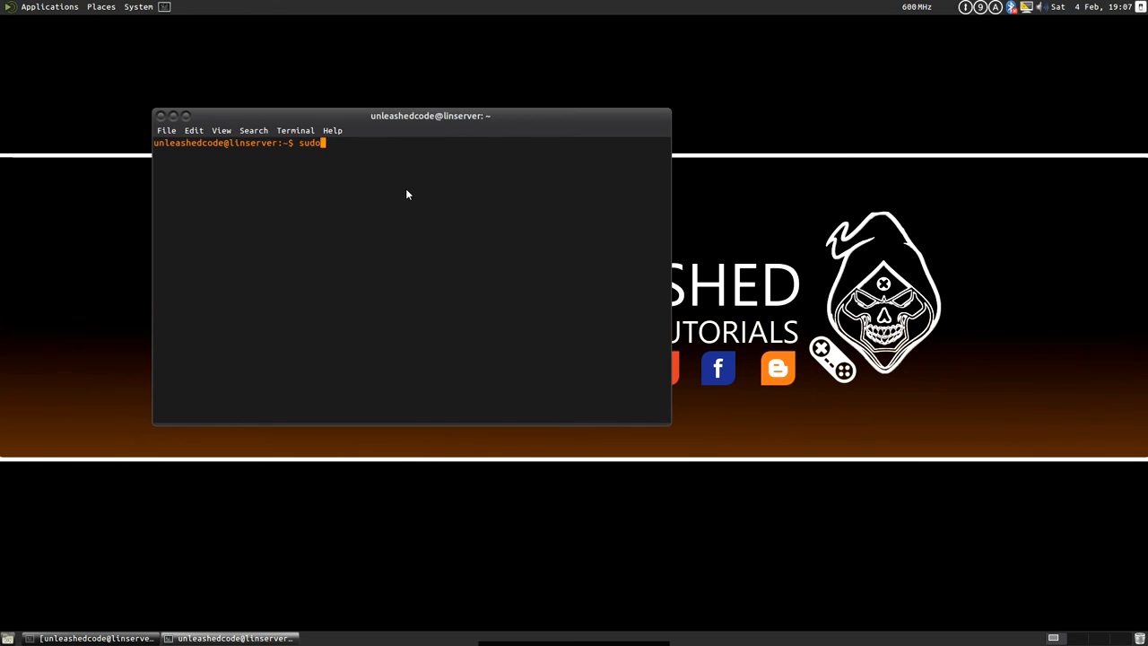
pyautogui.write('nano')
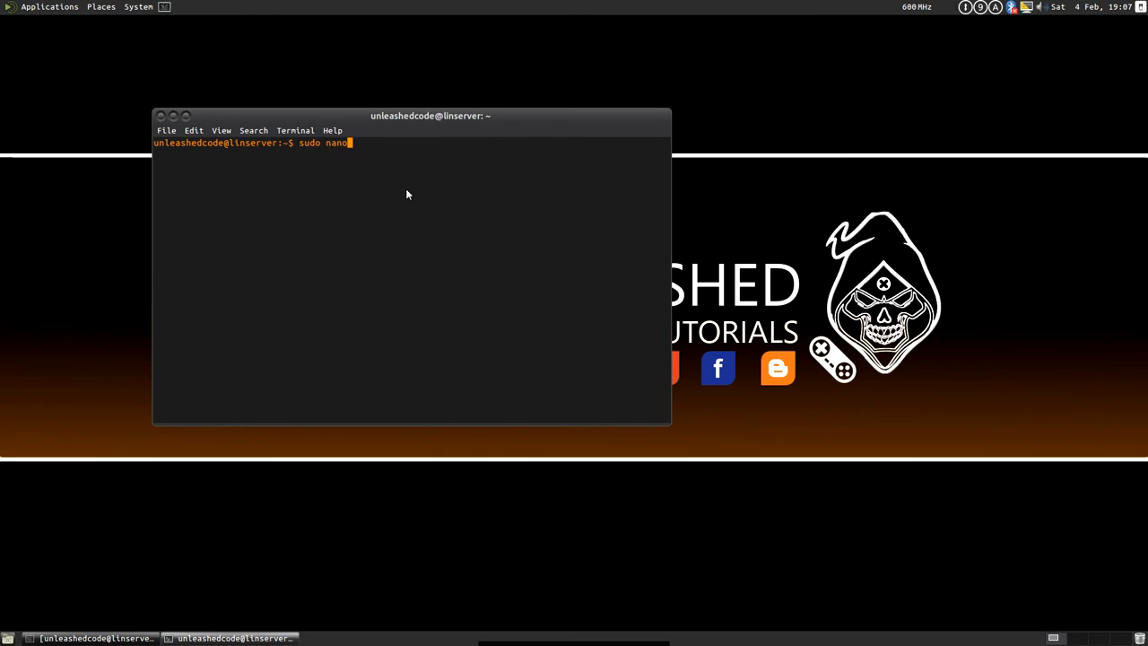
pyautogui.write('/etc/')
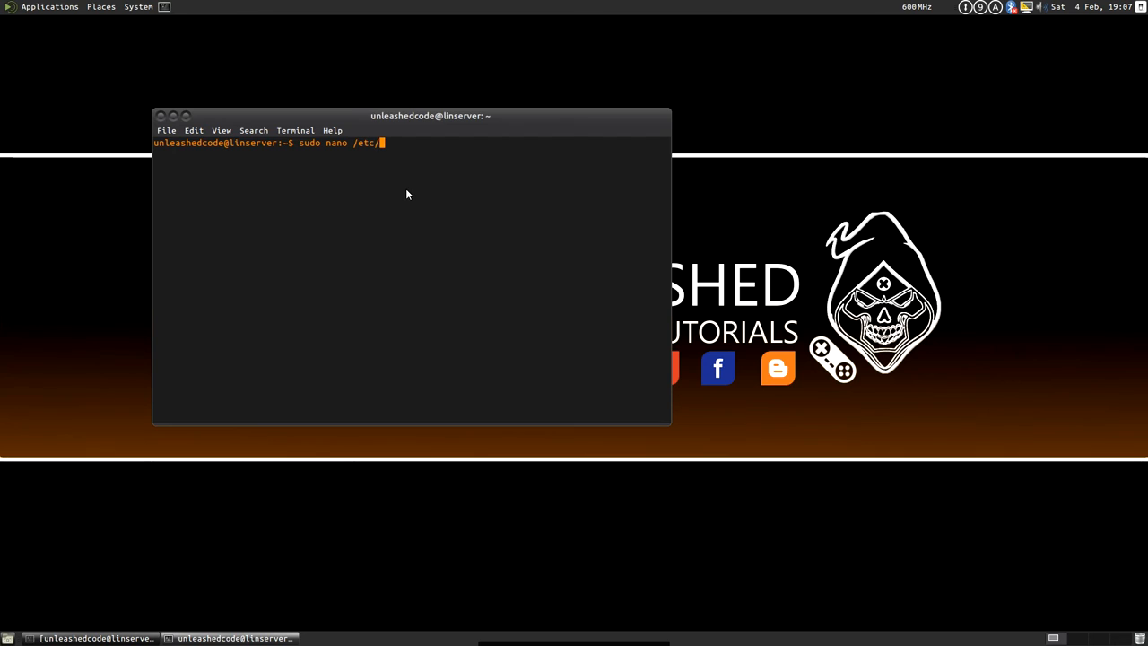
pyautogui.write('r')
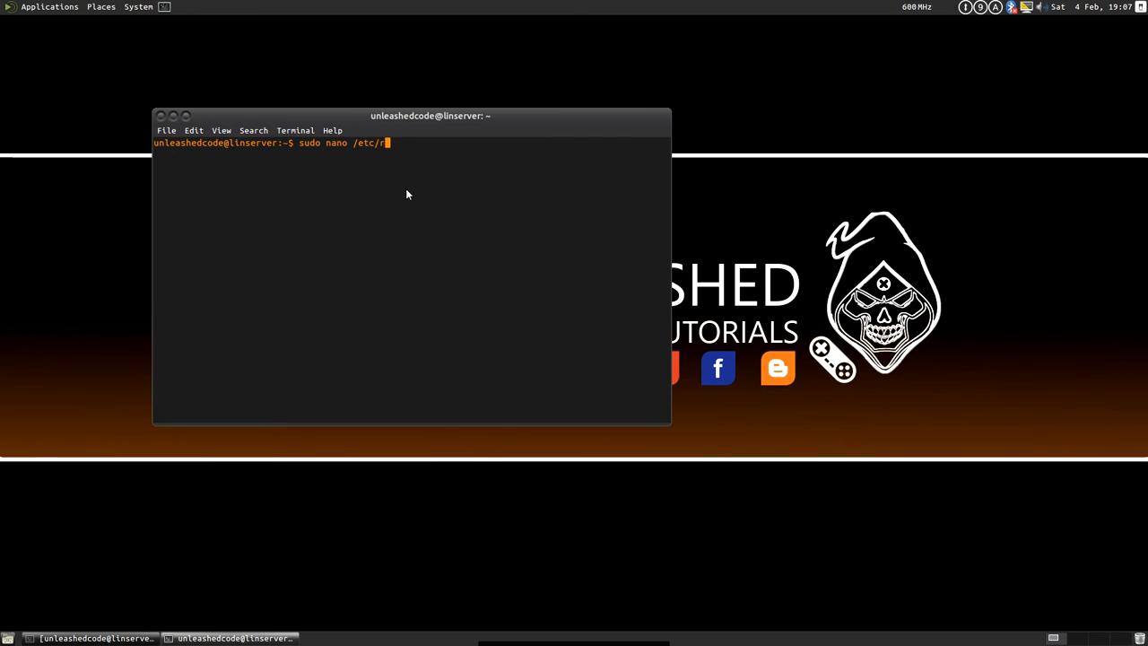
pyautogui.write('c.local')
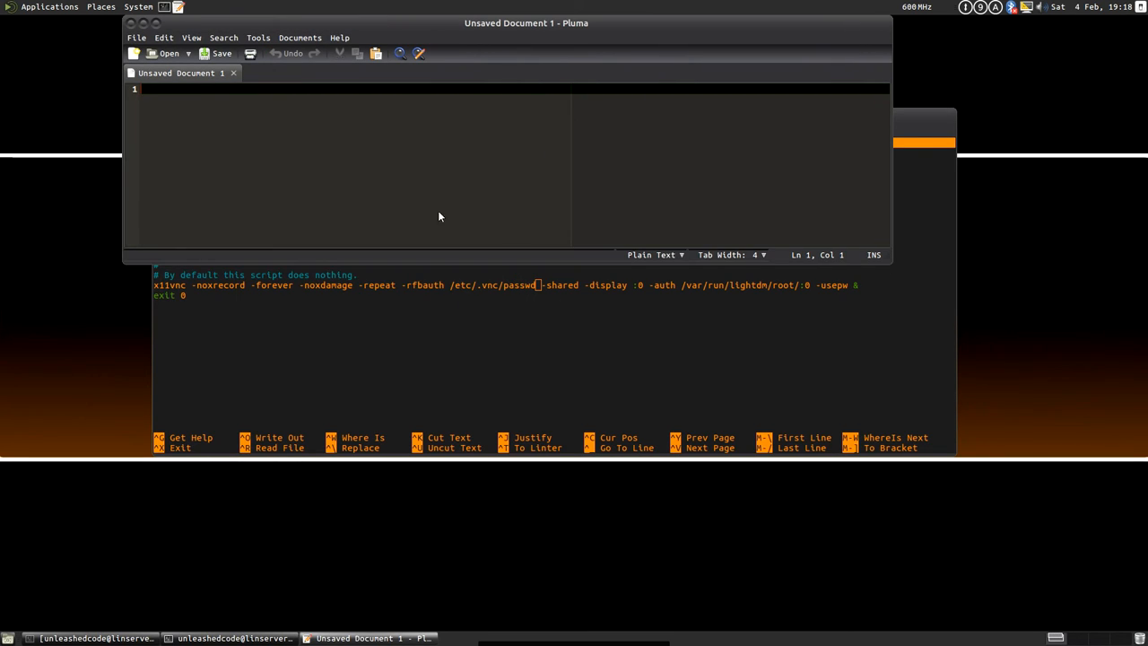
pyautogui.moveTo(260, 108)
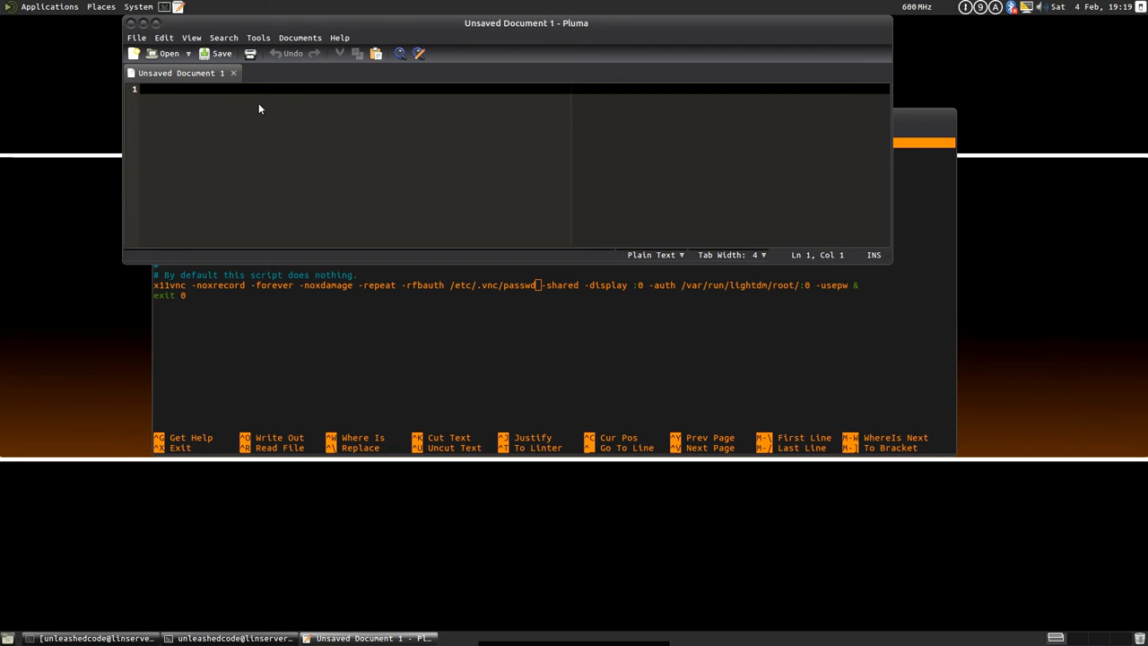
# Step: Type '-auth /var/run/lightdm/root/:0 -usepw &' into the Pluma note
pyautogui.write('-auth')
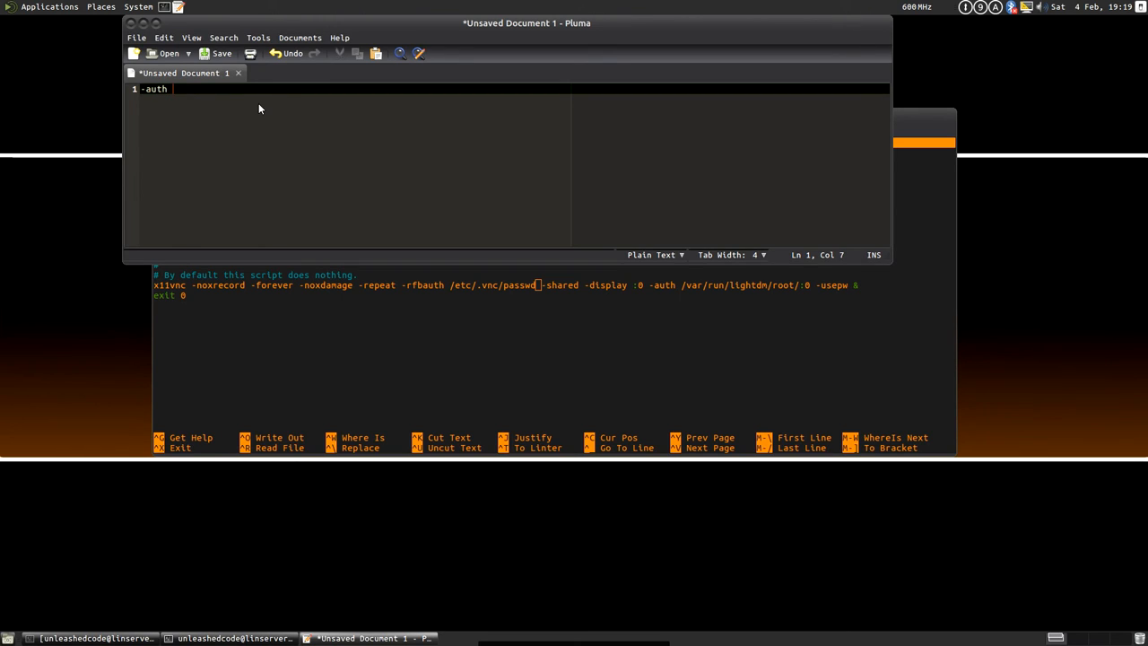
pyautogui.write('/')
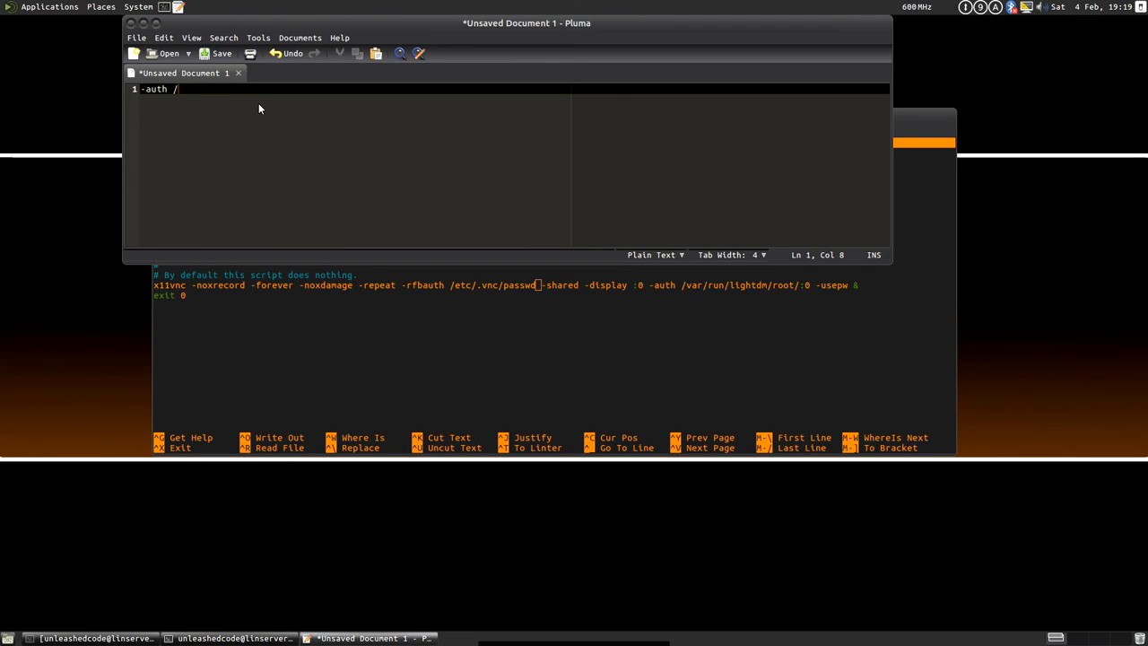
pyautogui.write('var')
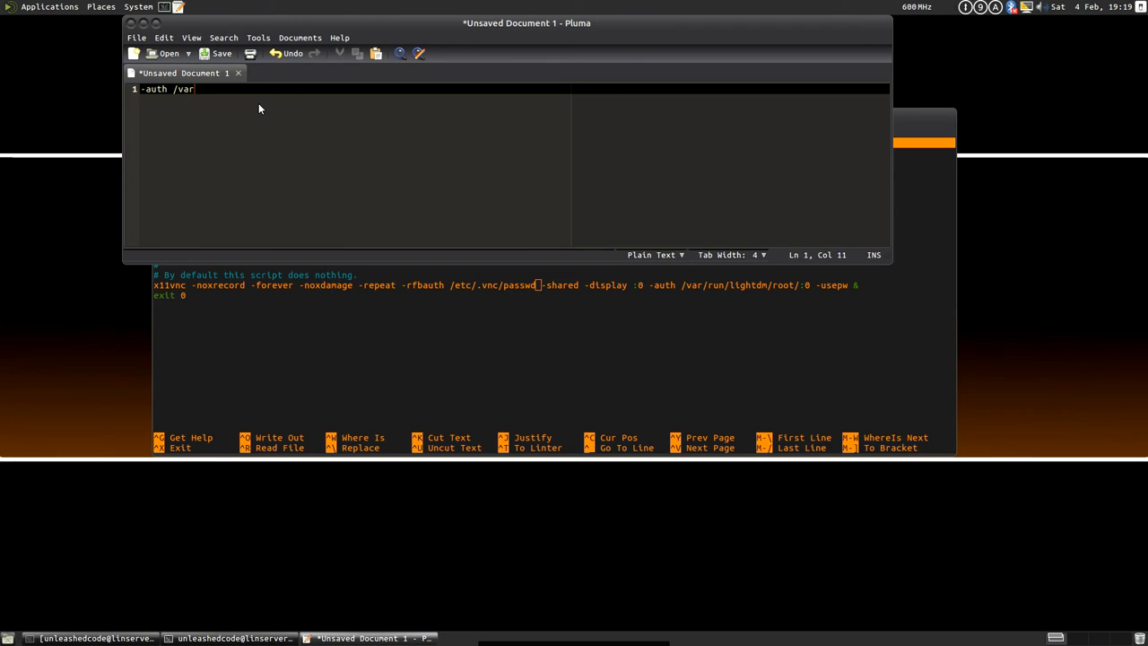
pyautogui.write('/')
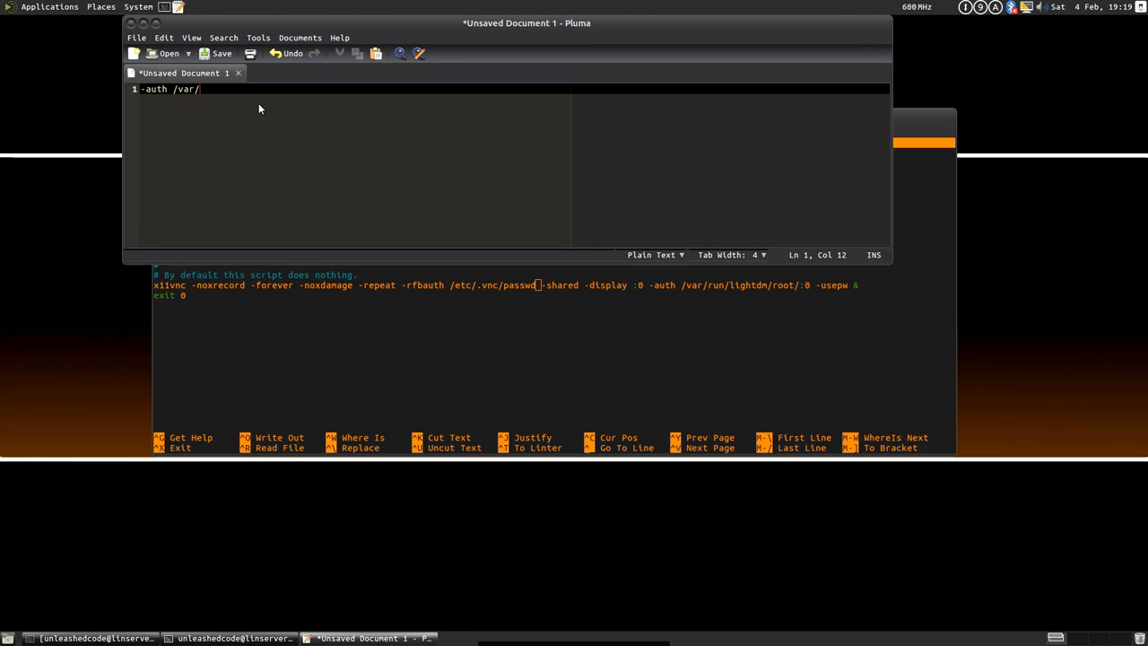
pyautogui.write('run/li')
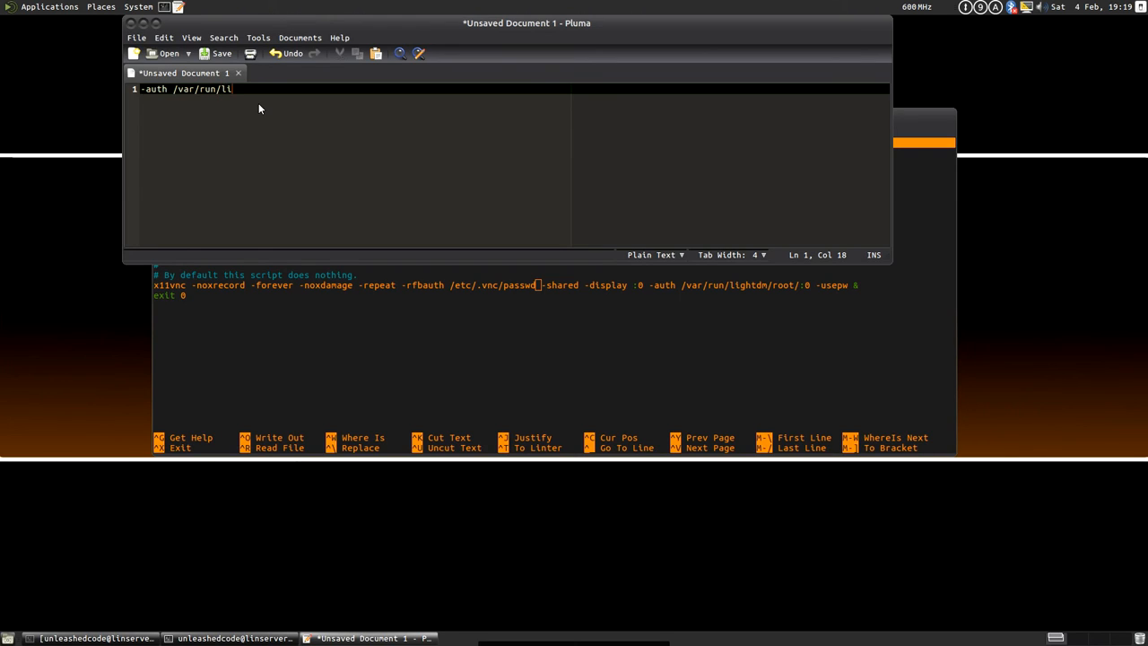
pyautogui.write('ghtdm')
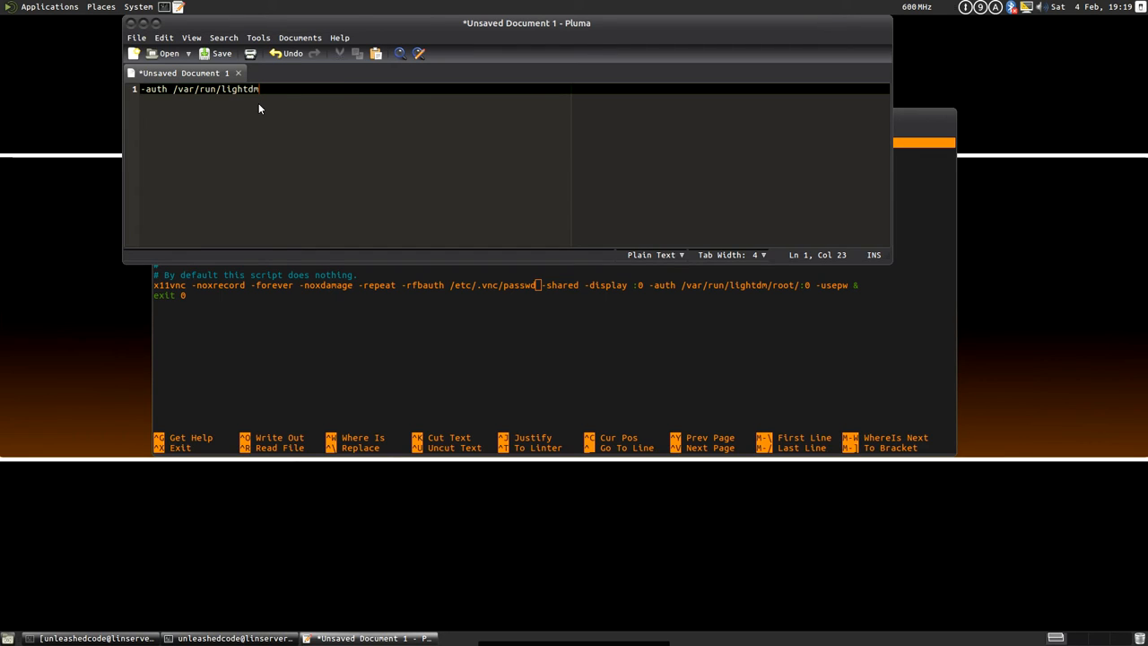
pyautogui.write('/root/')
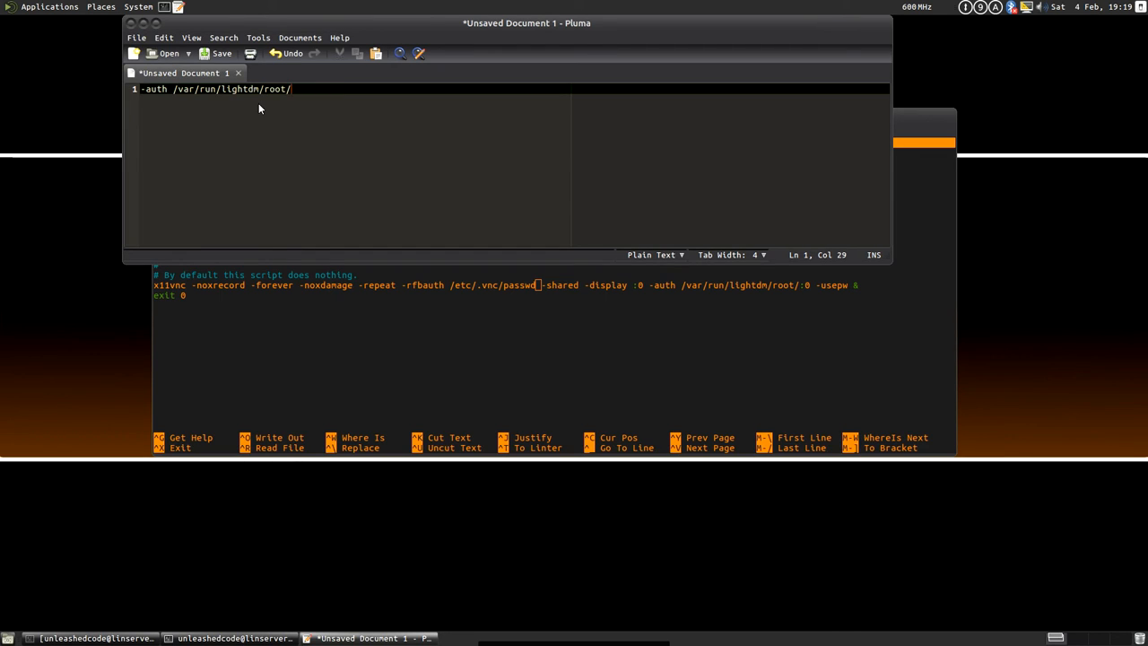
pyautogui.write(':')
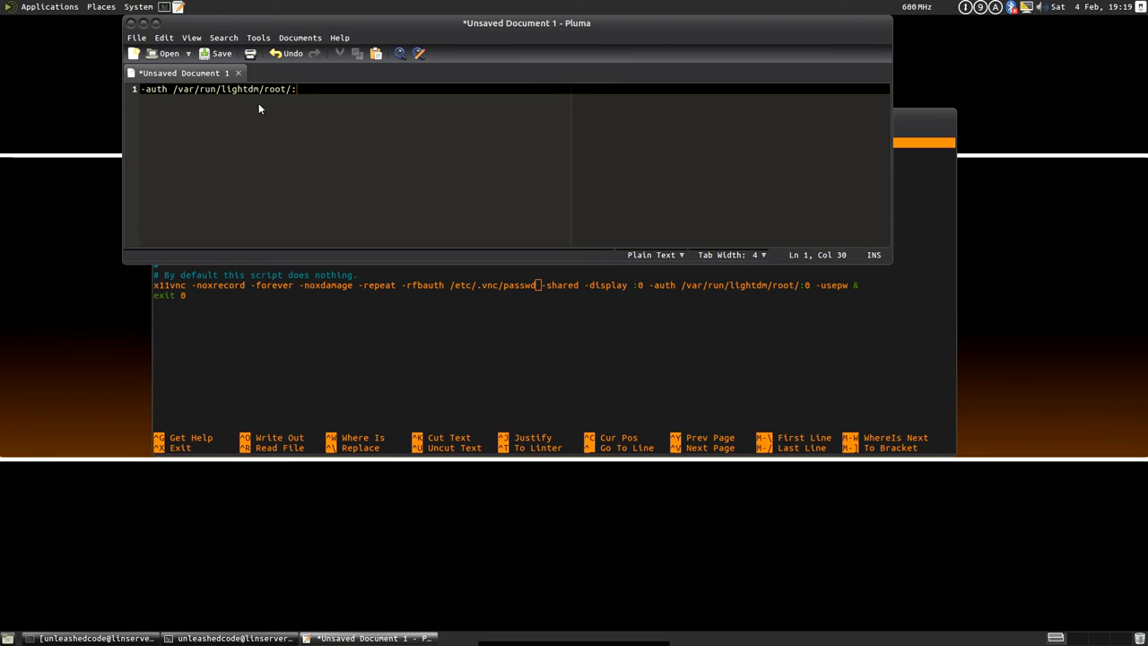
pyautogui.write('0')
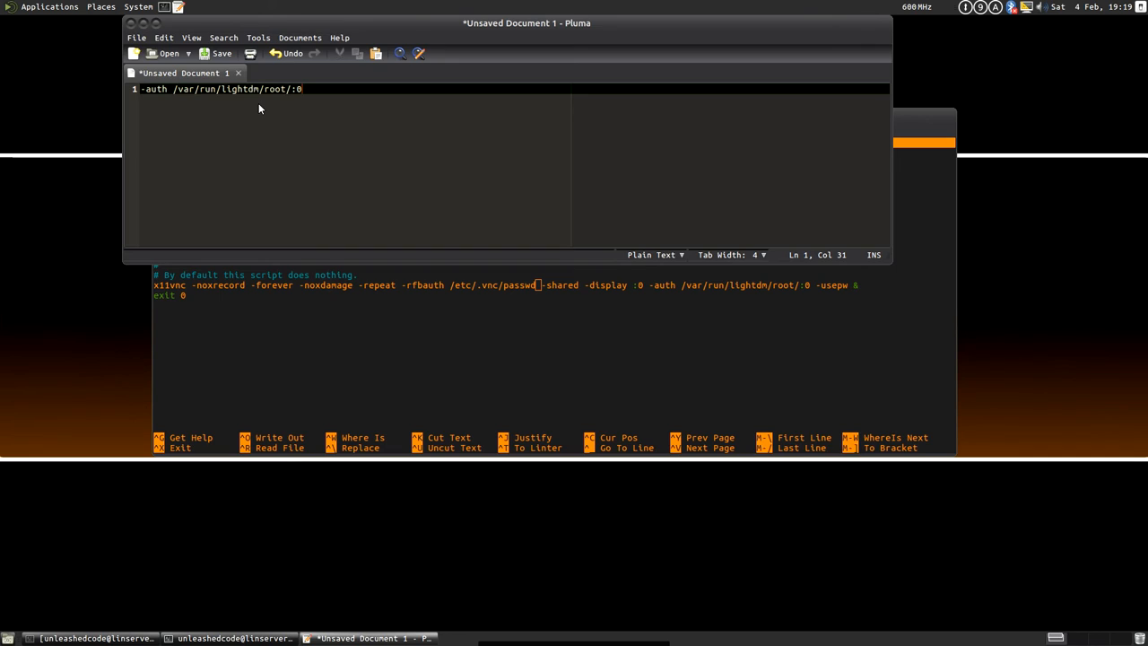
pyautogui.write('-')
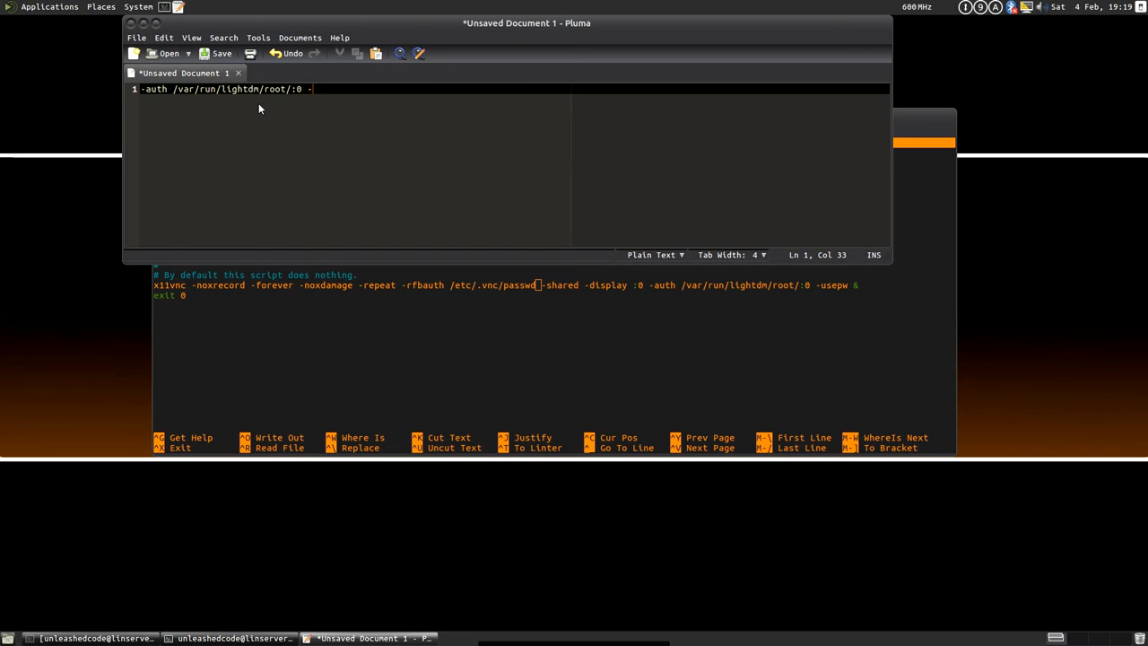
pyautogui.write('usepw')
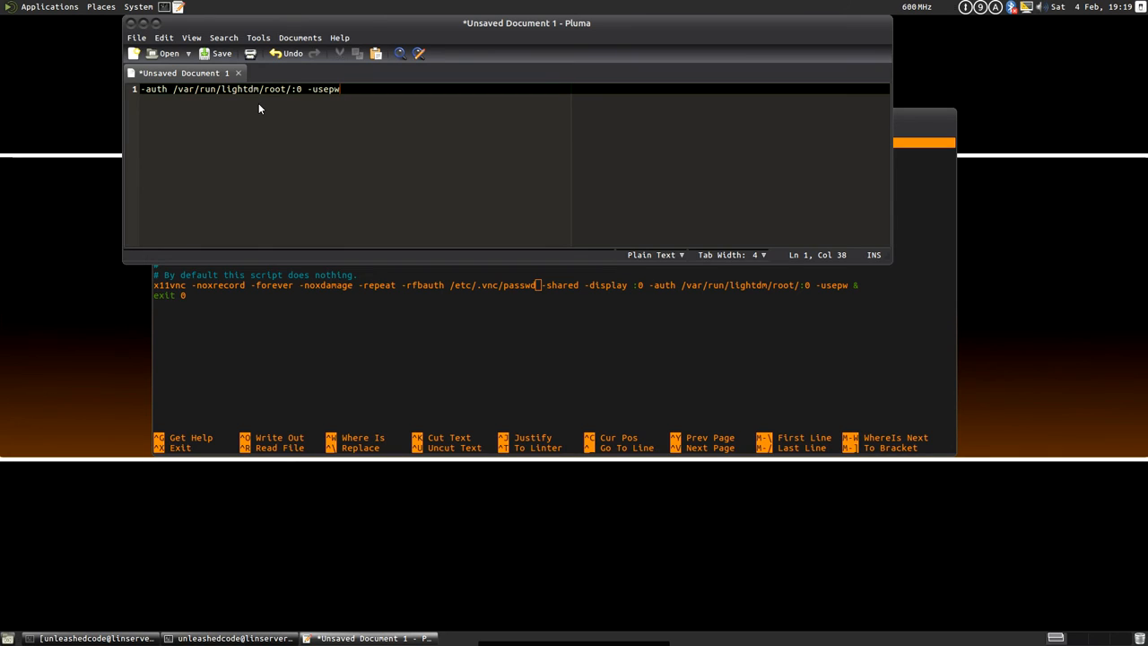
pyautogui.write('&')
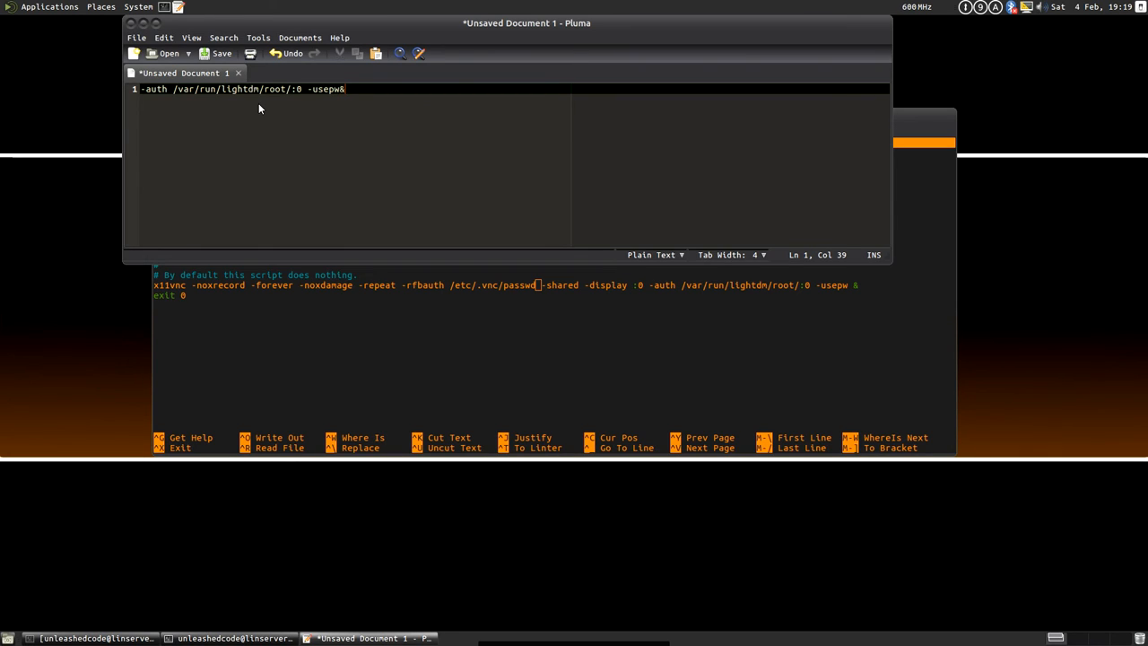
pyautogui.write('" "')
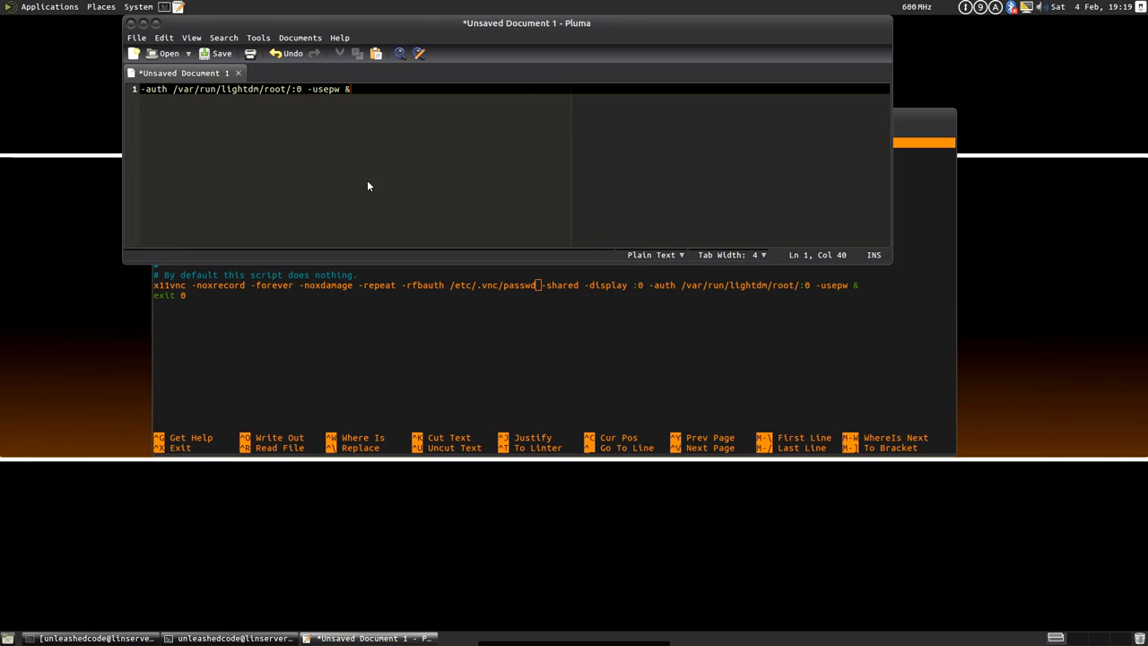
pyautogui.moveTo(402, 177)
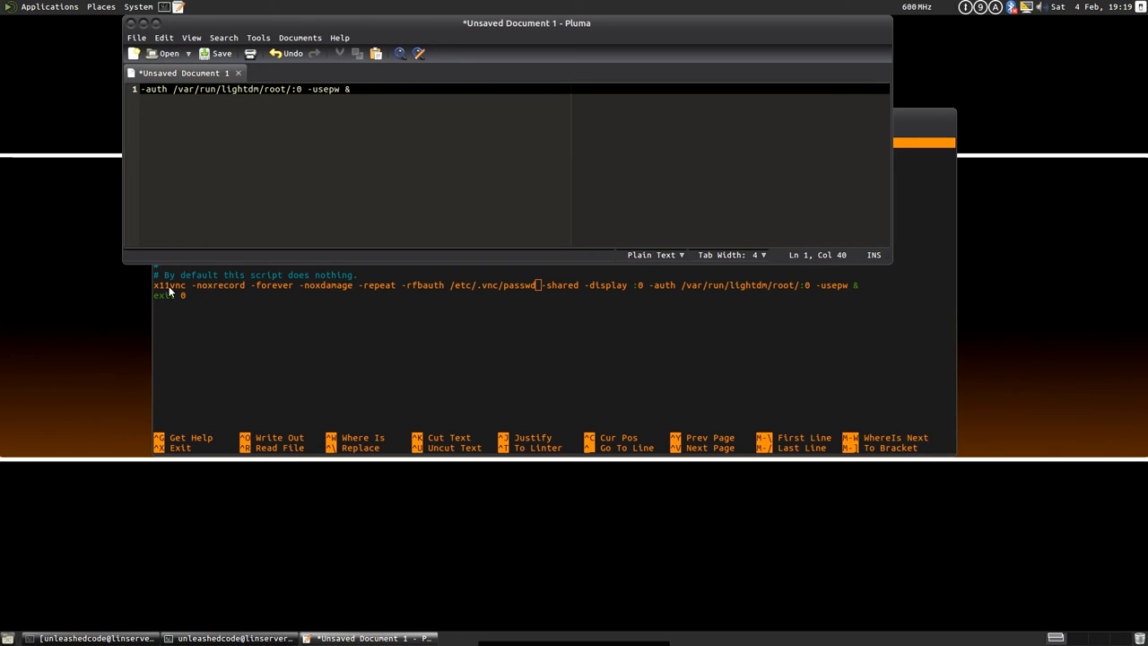
pyautogui.moveTo(787, 310)
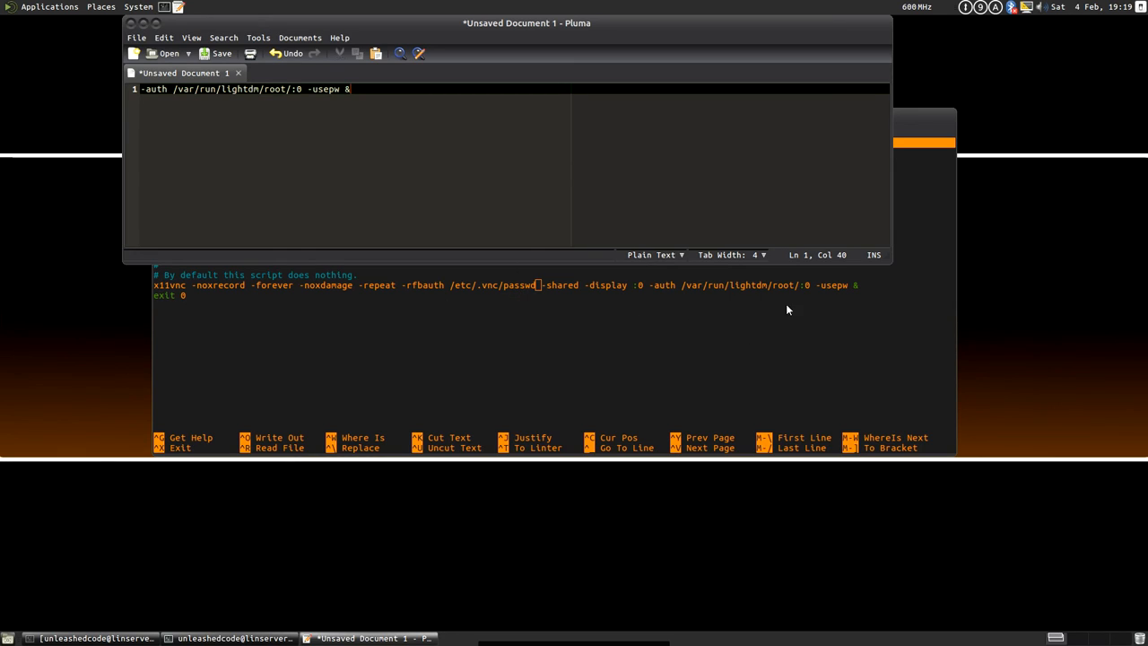
pyautogui.moveTo(642, 299)
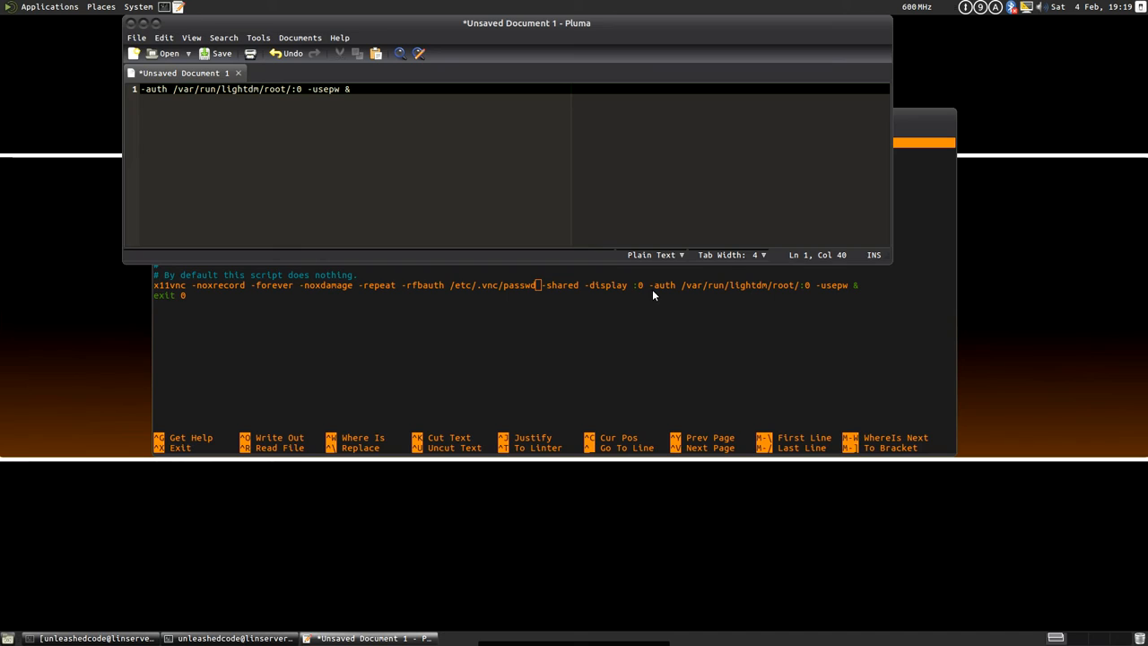
pyautogui.moveTo(712, 297)
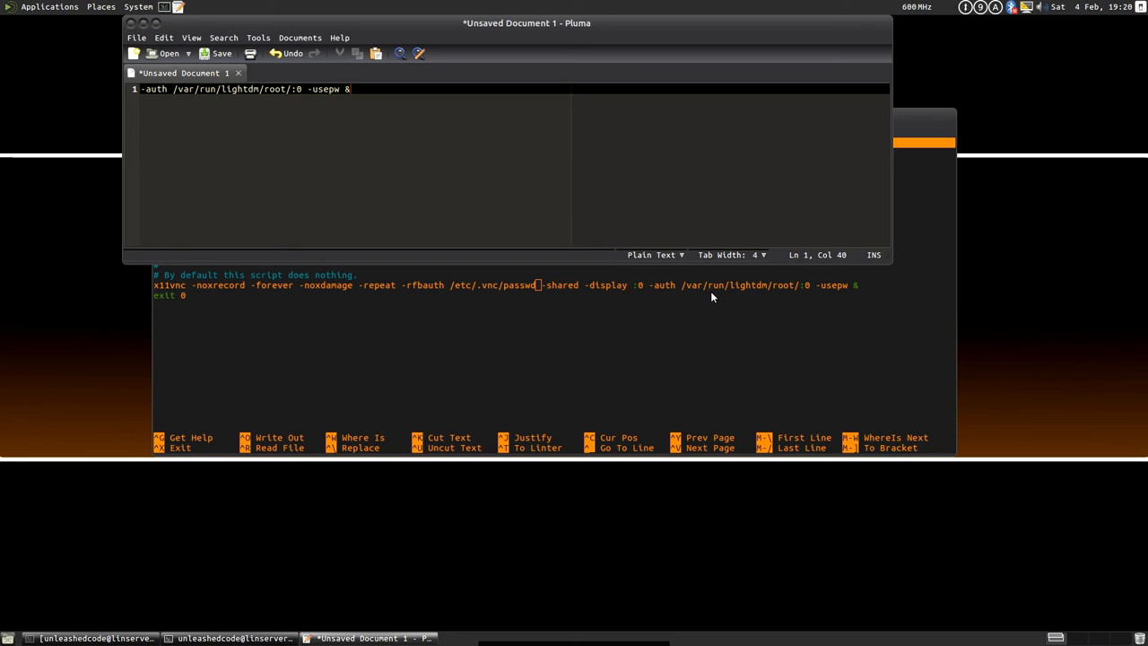
pyautogui.moveTo(745, 294)
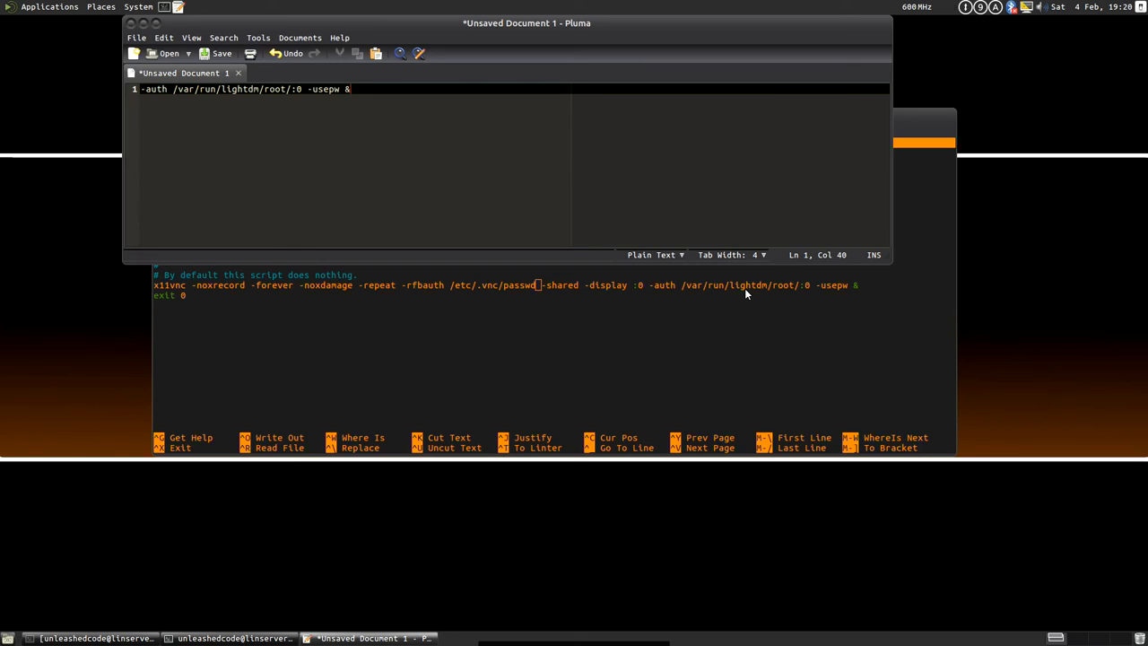
pyautogui.moveTo(864, 304)
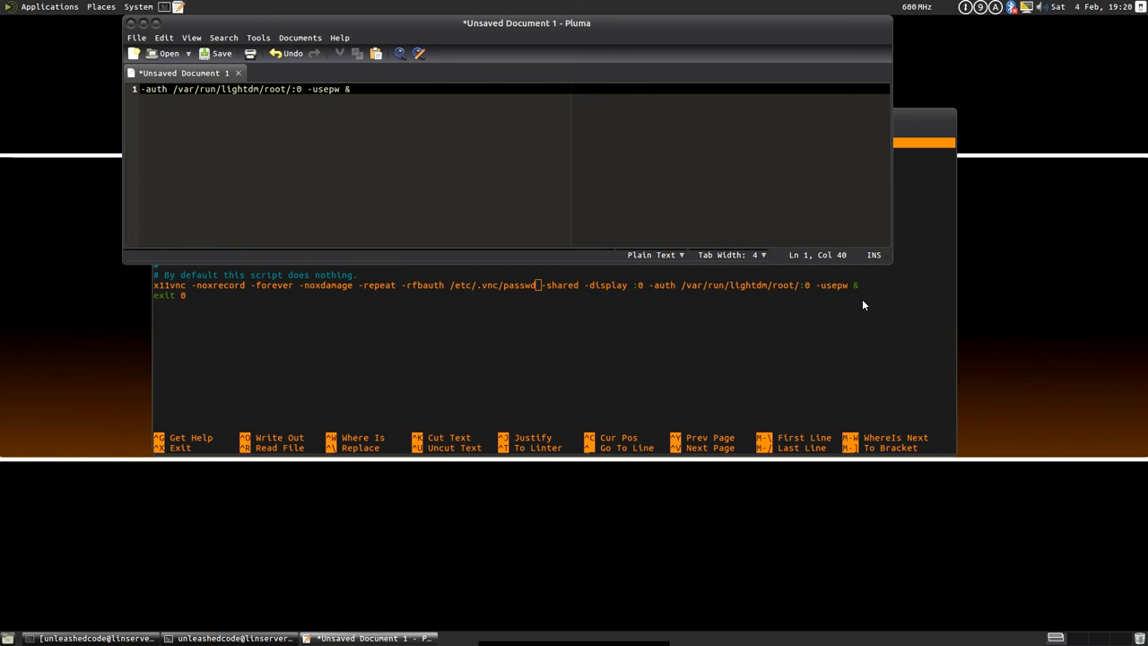
pyautogui.moveTo(841, 315)
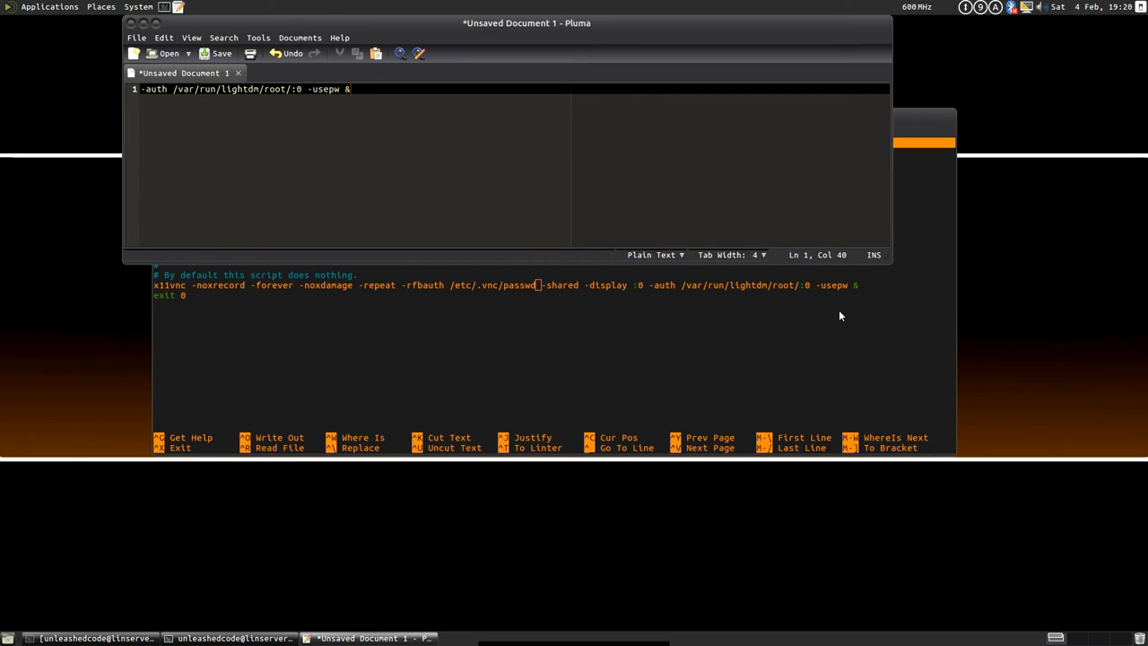
pyautogui.moveTo(836, 287)
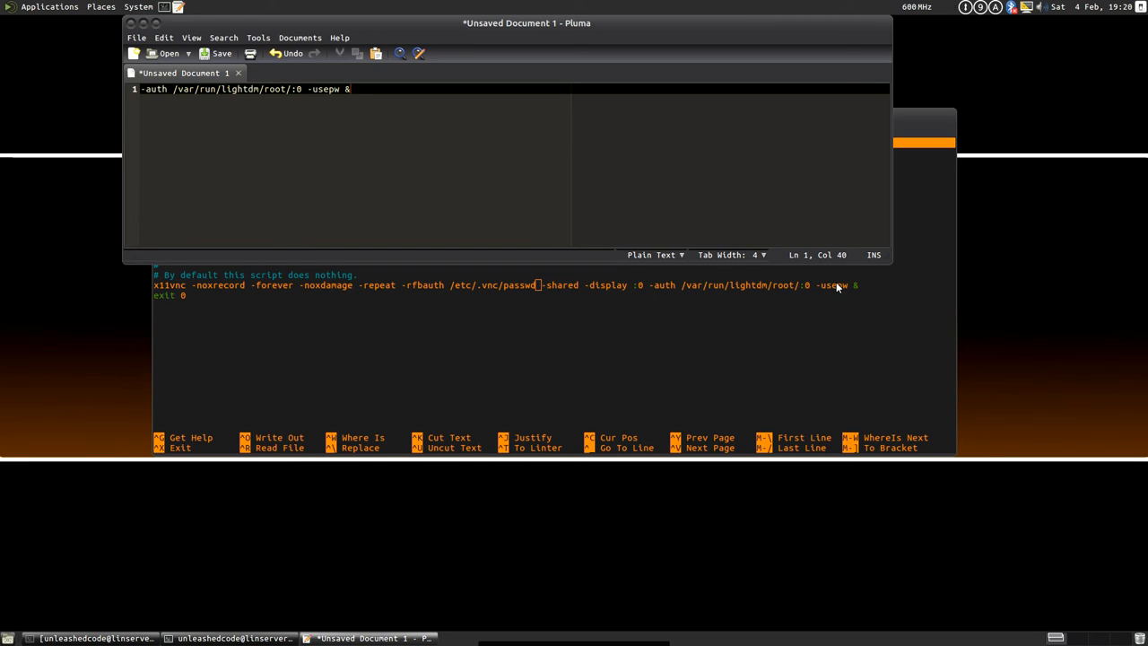
pyautogui.moveTo(812, 281)
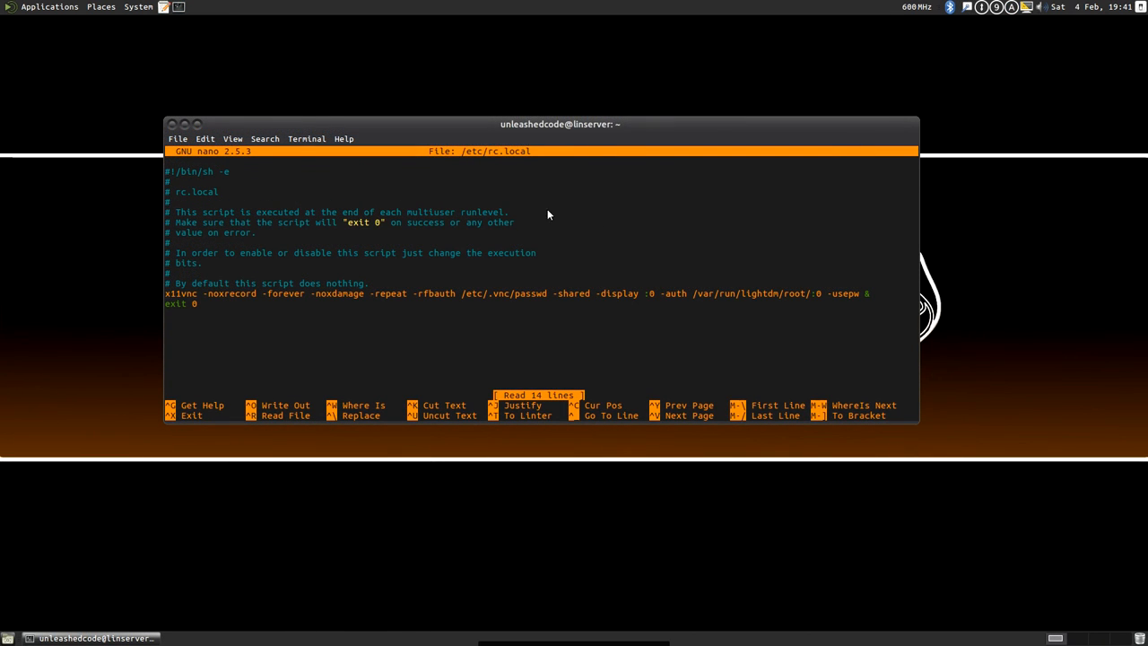
# Step: Exit nano and run 'sudo service --status-all', scrolling the list to rc.local running
pyautogui.press('ctrl+x')
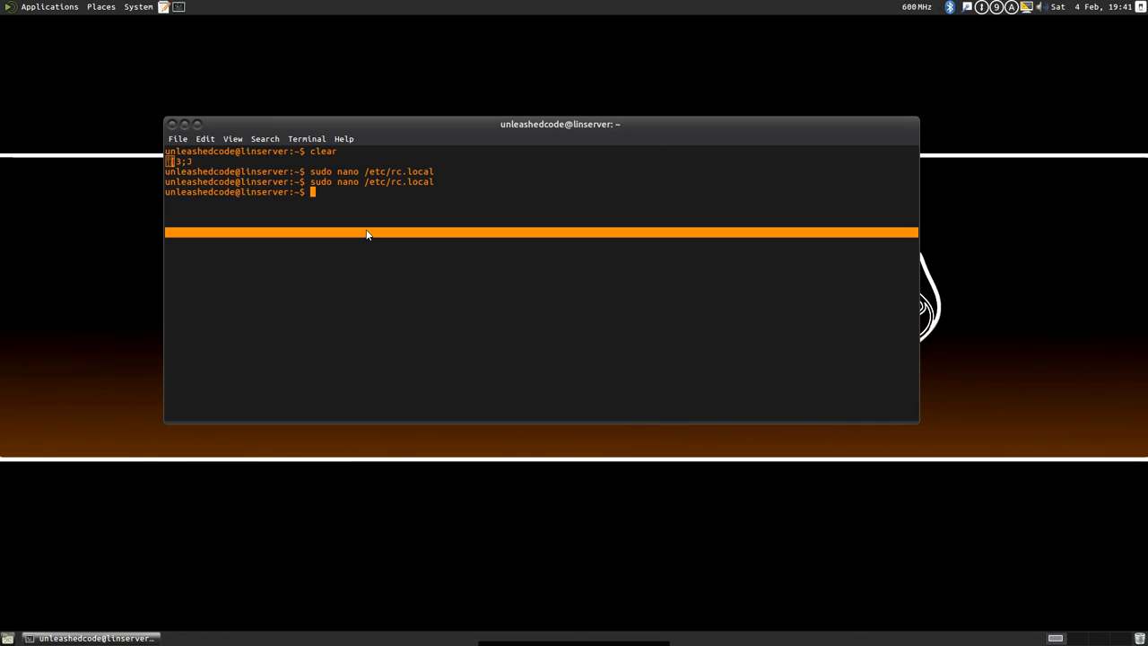
pyautogui.write('sudo')
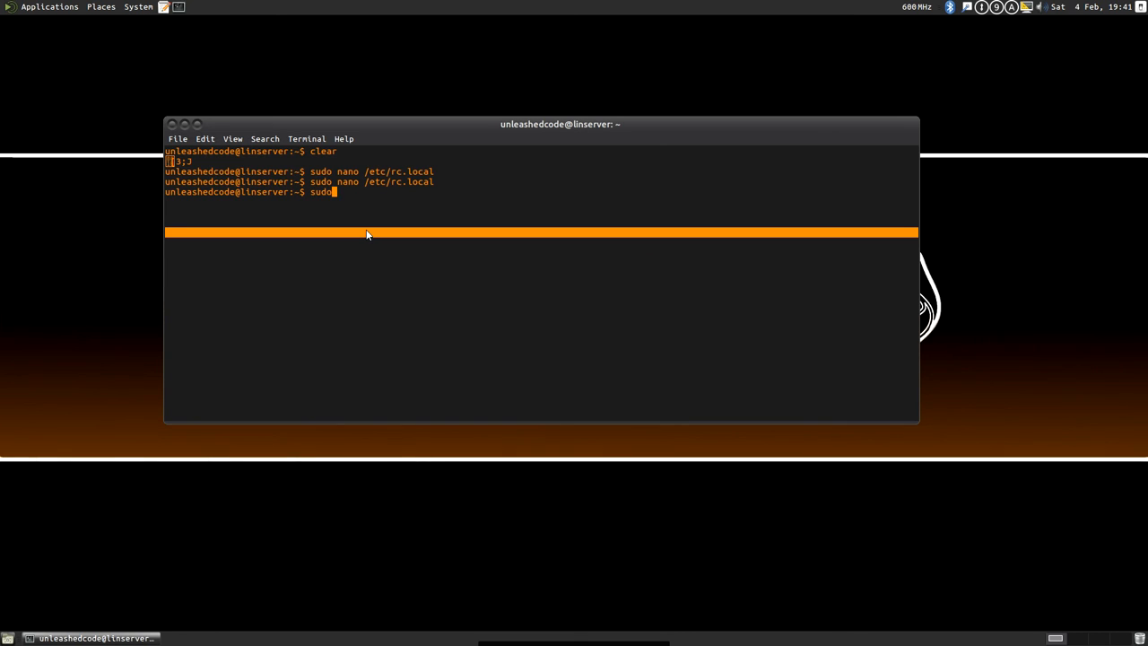
pyautogui.write('service')
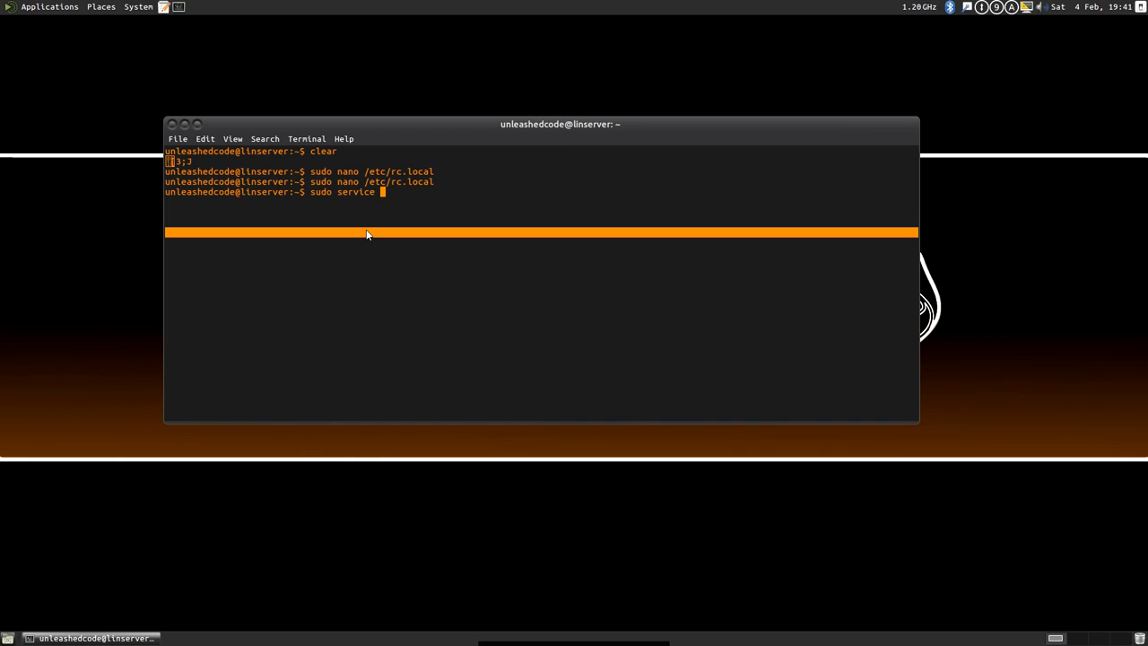
pyautogui.write('--sta')
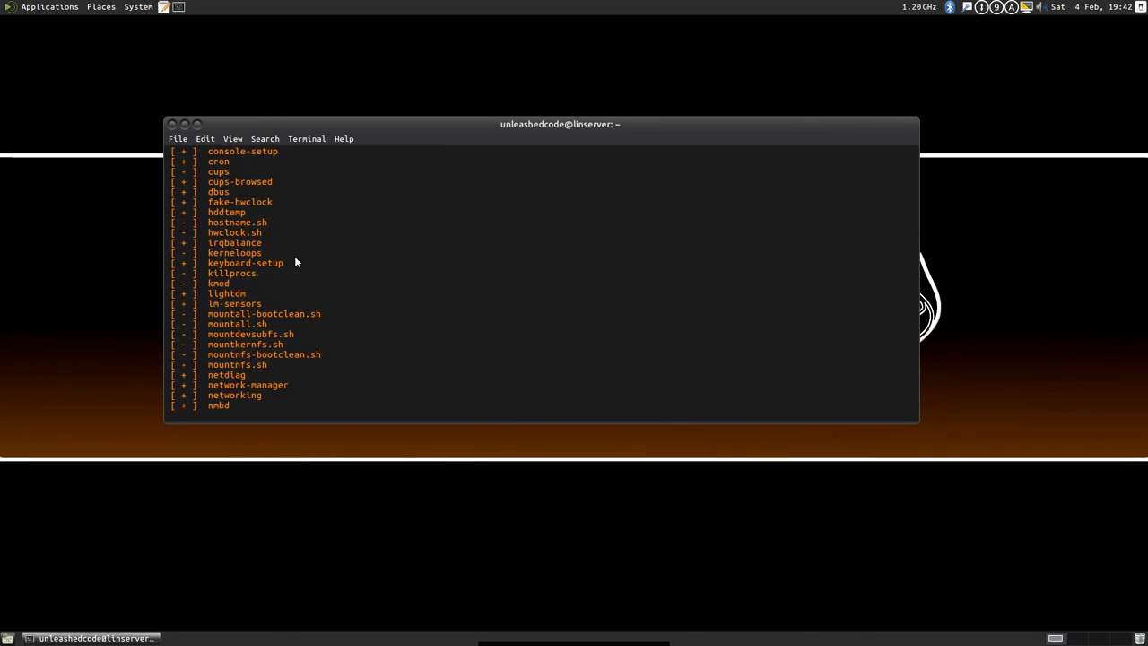
pyautogui.scroll(-3)
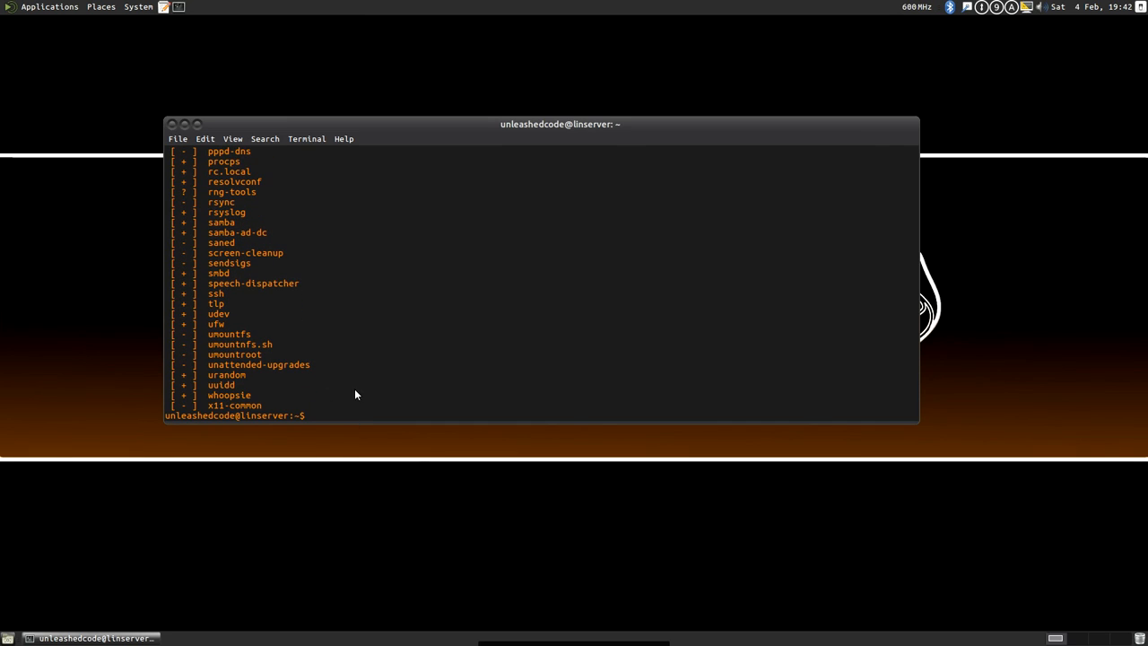
pyautogui.moveTo(344, 416)
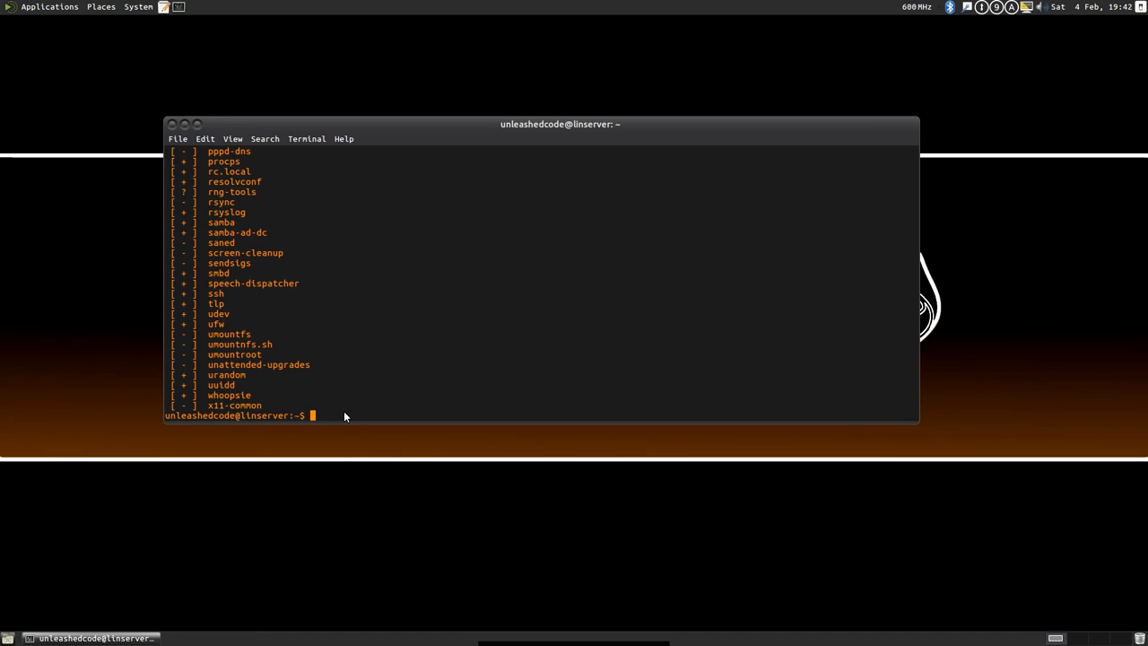
# Step: Run 'sudo service rc.local restart' to reload the x11vnc startup line
pyautogui.write('service')
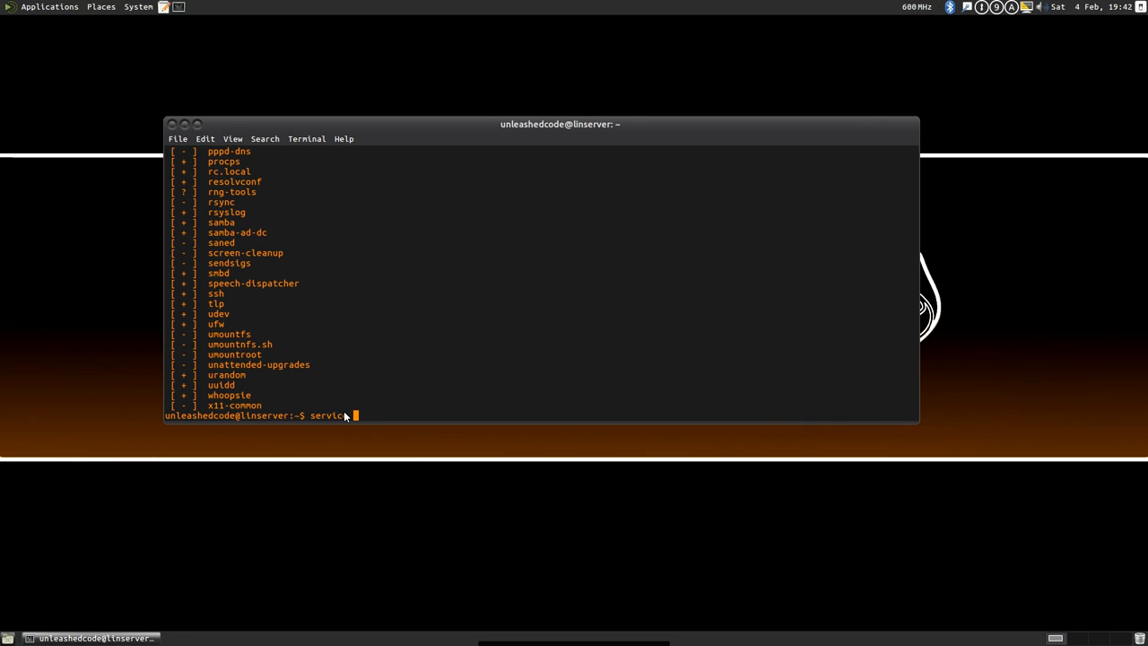
pyautogui.write('sudo')
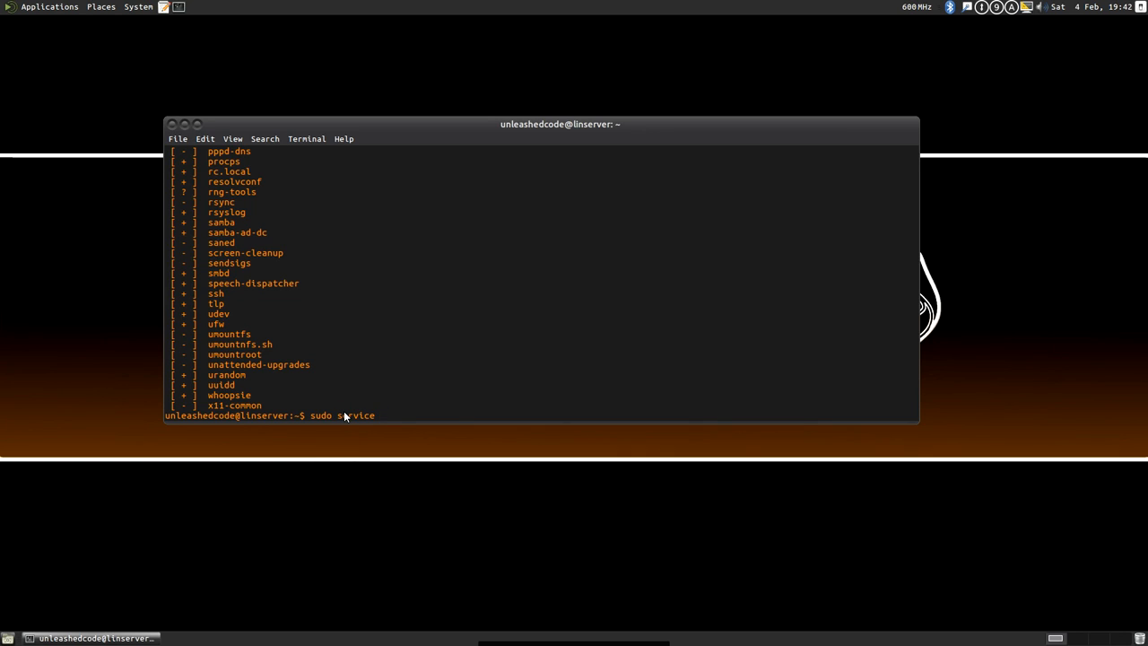
pyautogui.write('rc.local rest')
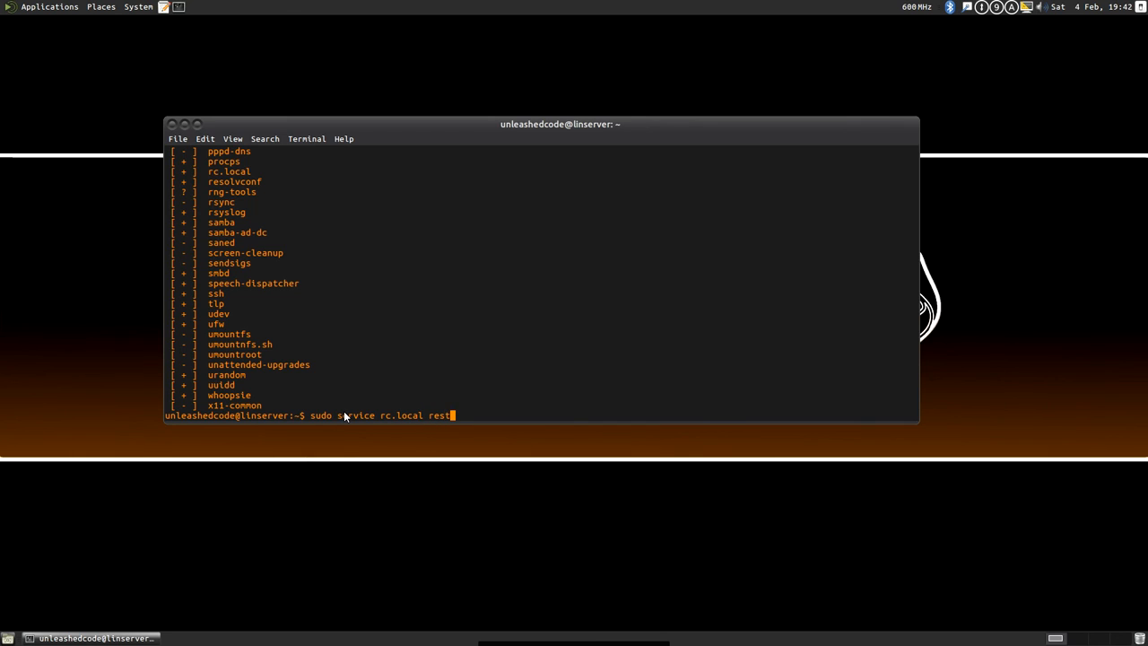
pyautogui.write('art')
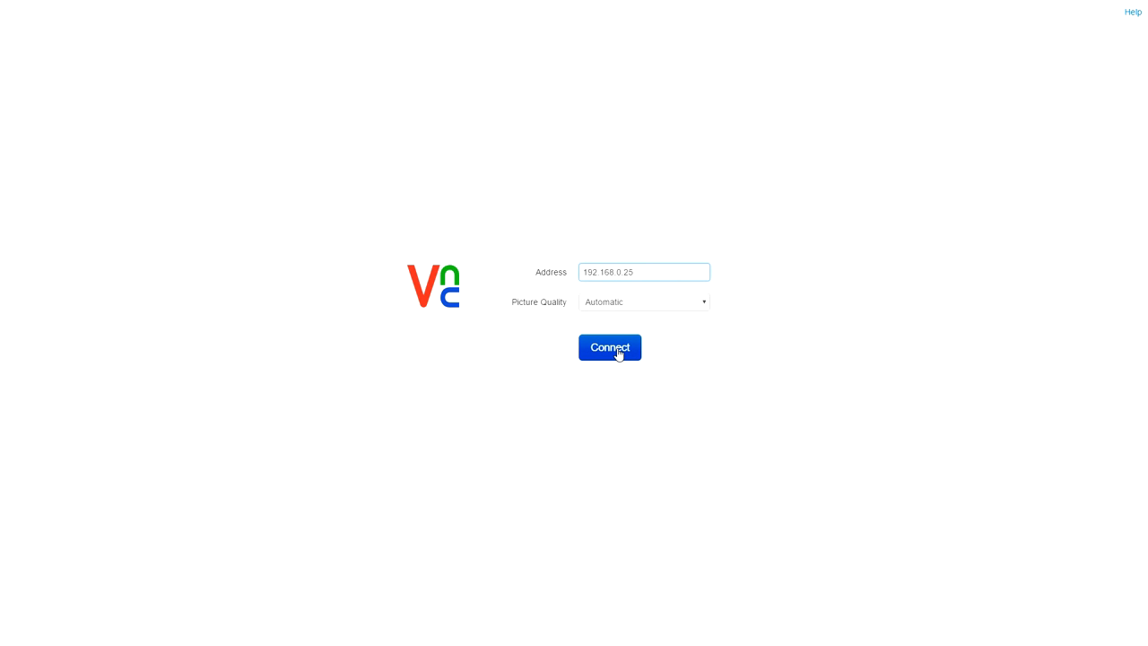
# Step: Connect VNC Viewer to 192.168.0.25 and submit the password to reach the linserver desktop
pyautogui.click(609, 347)
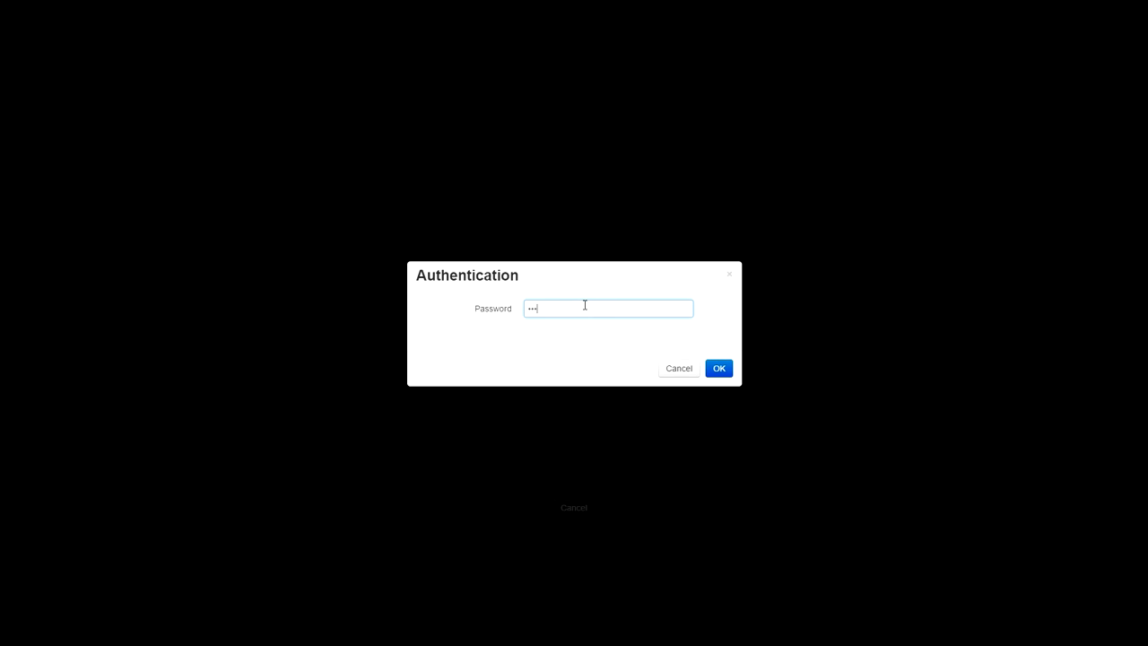
pyautogui.click(719, 368)
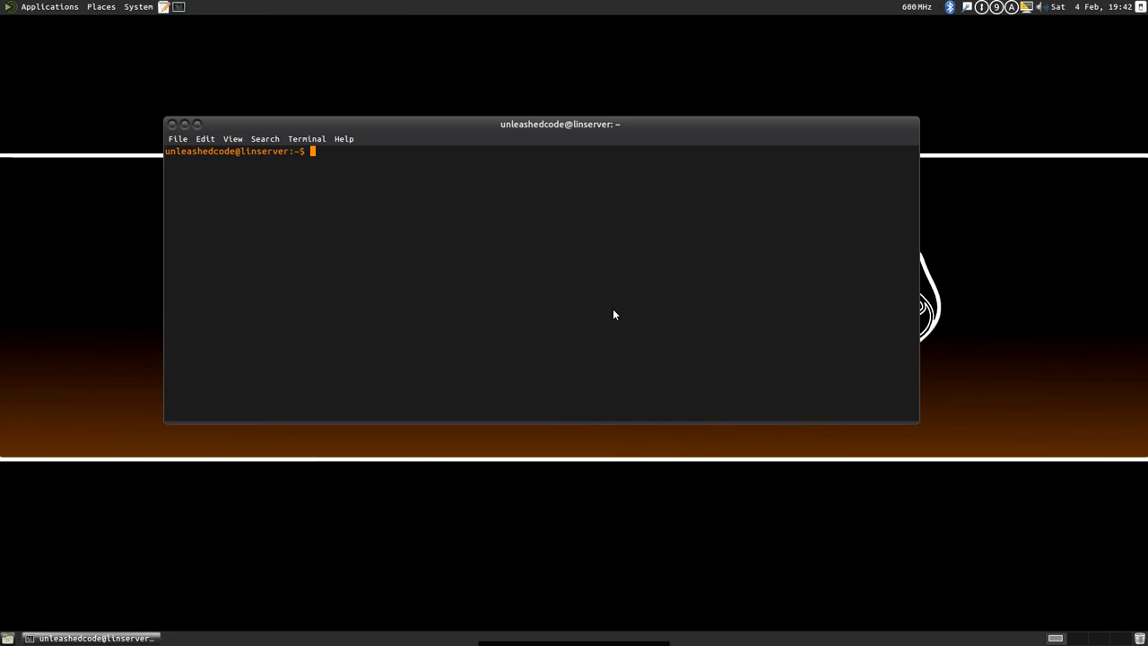
pyautogui.moveTo(585, 270)
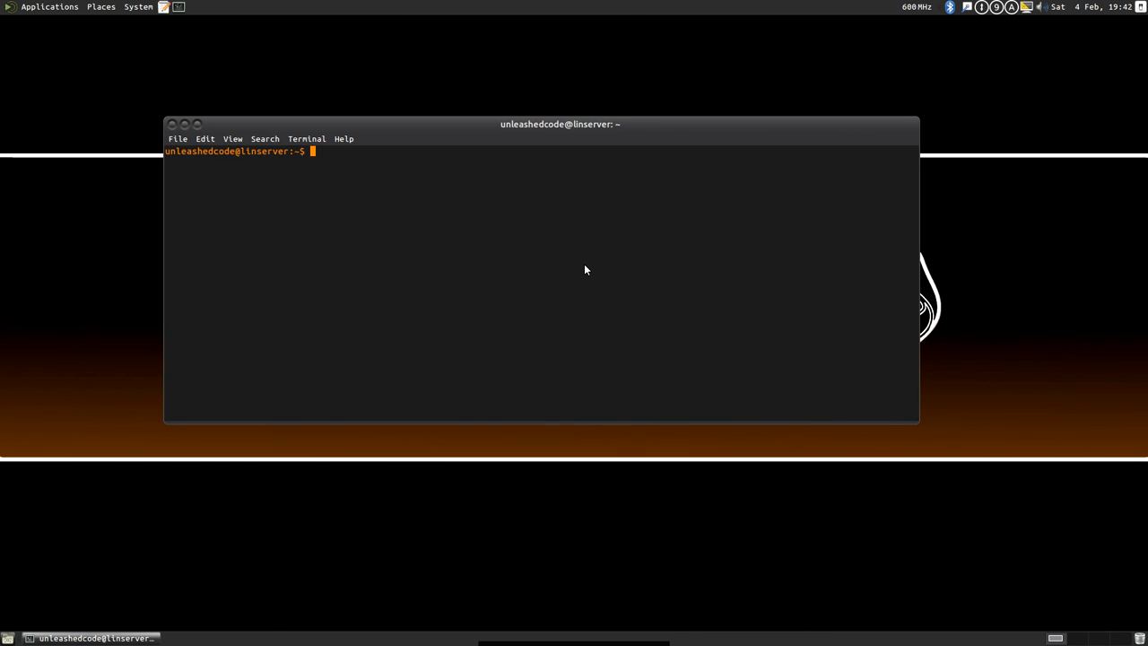